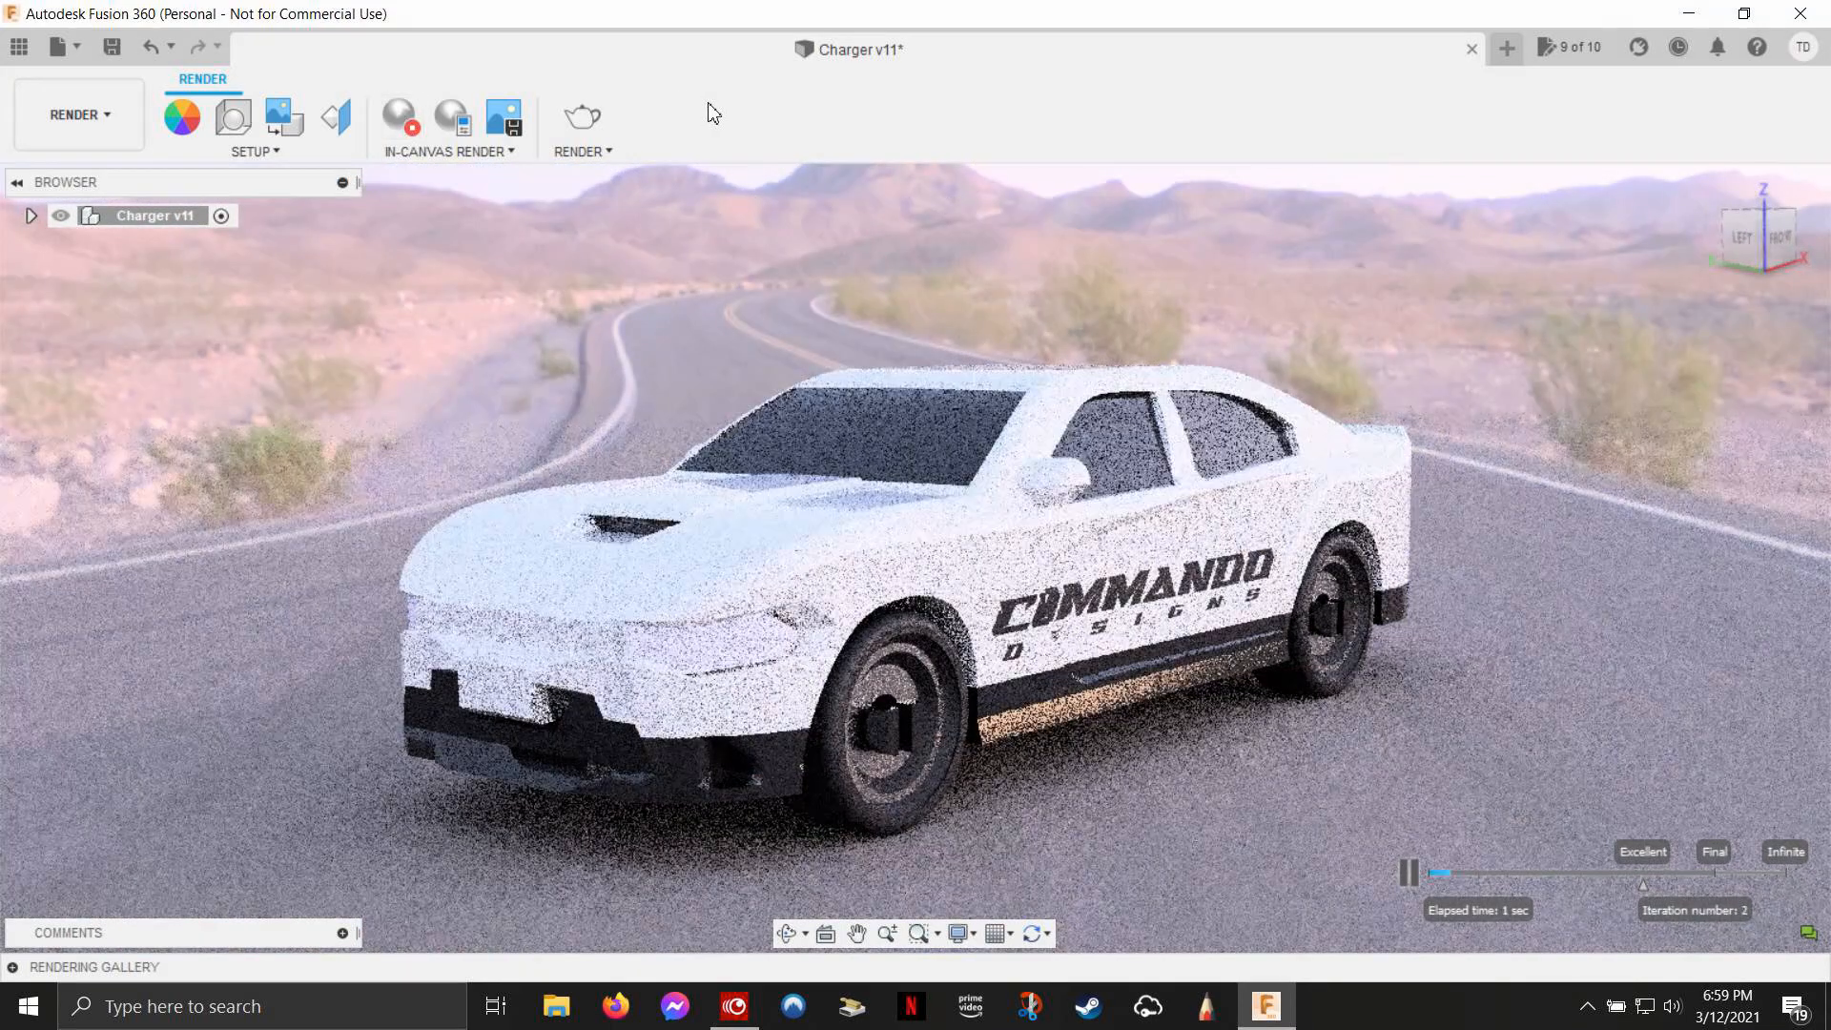
Step: Open the DESIGN workspace dropdown for the Charger to reveal the Render option
click(1151, 48)
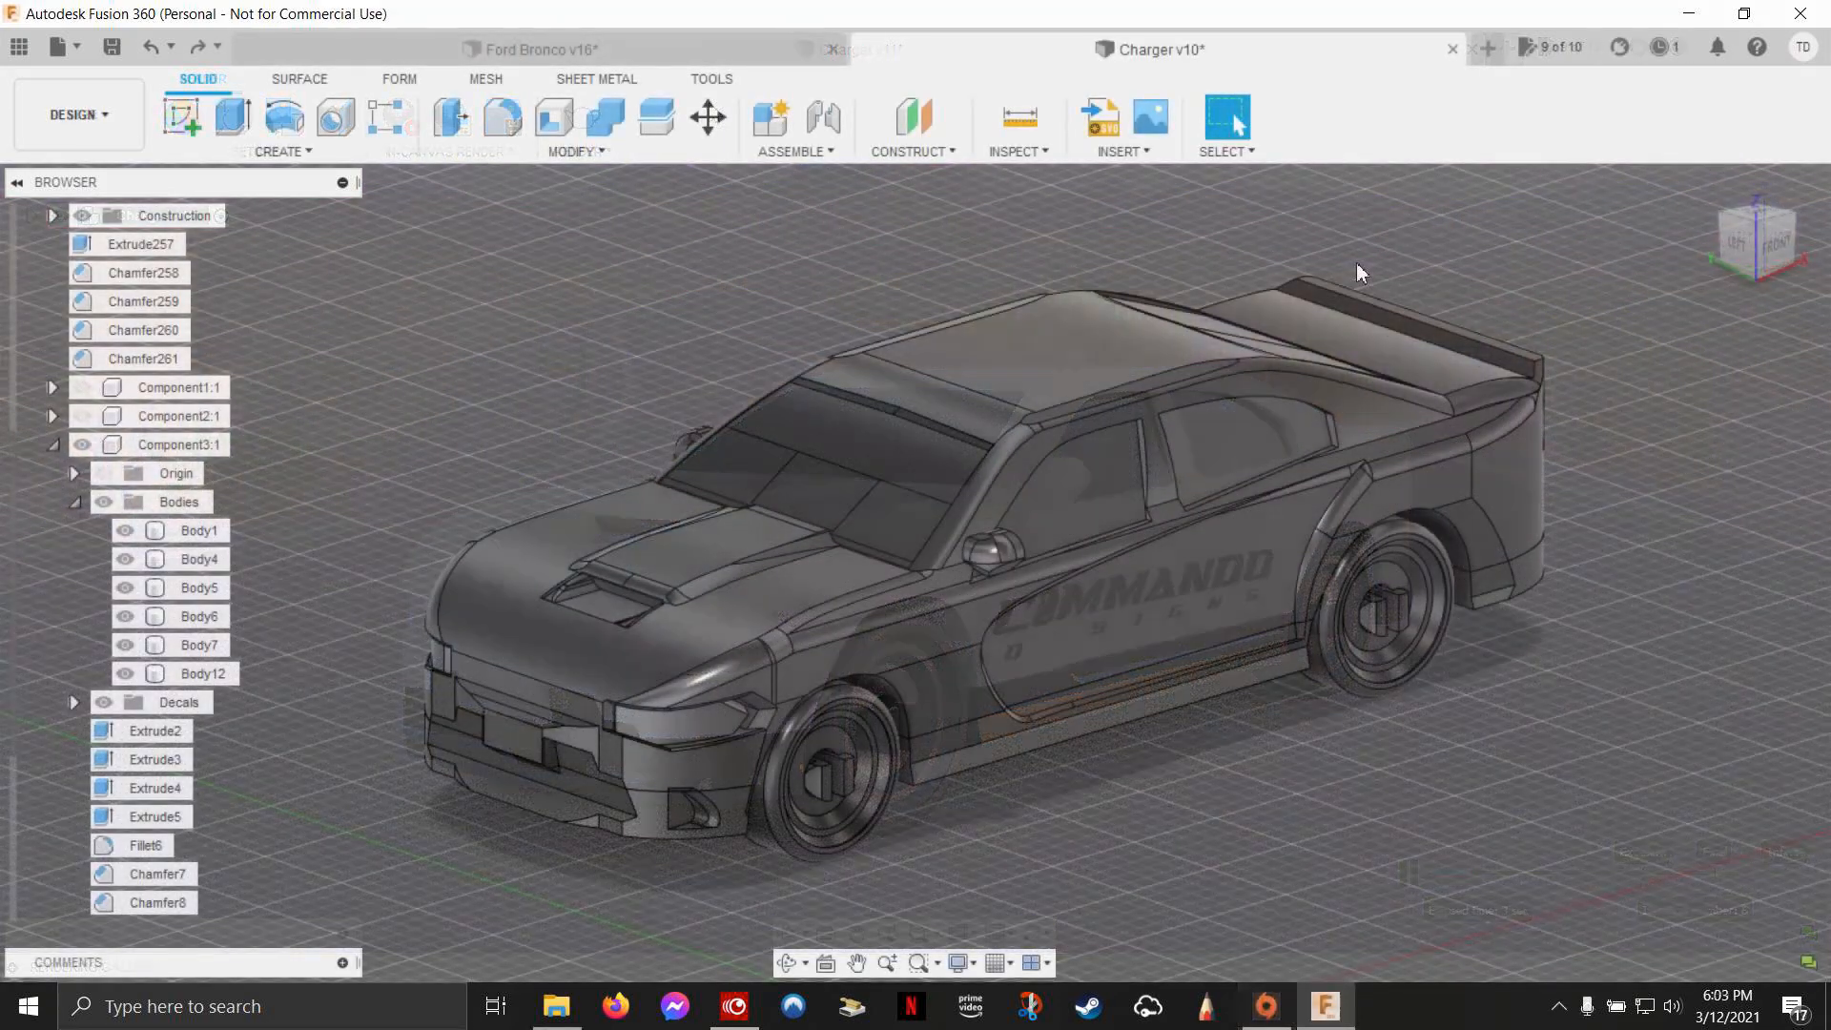
click(78, 115)
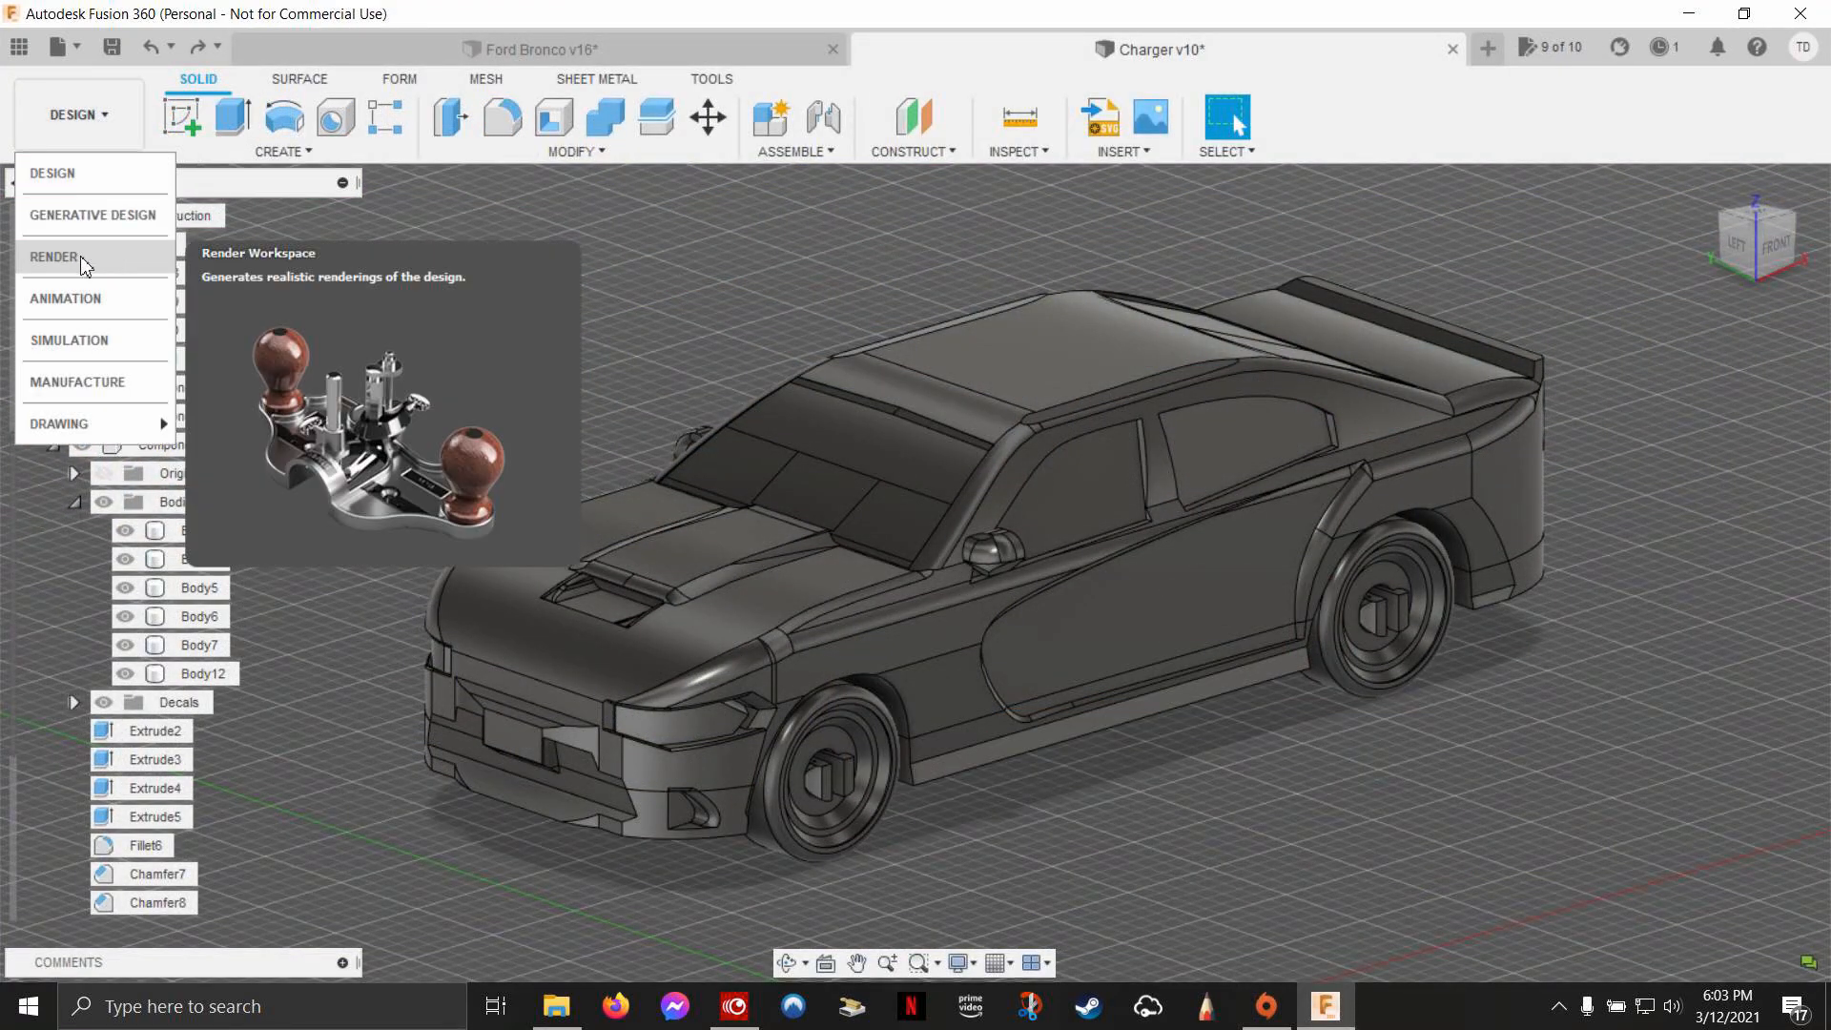
Step: Switch to the Render workspace and collapse the model browser panel
click(53, 256)
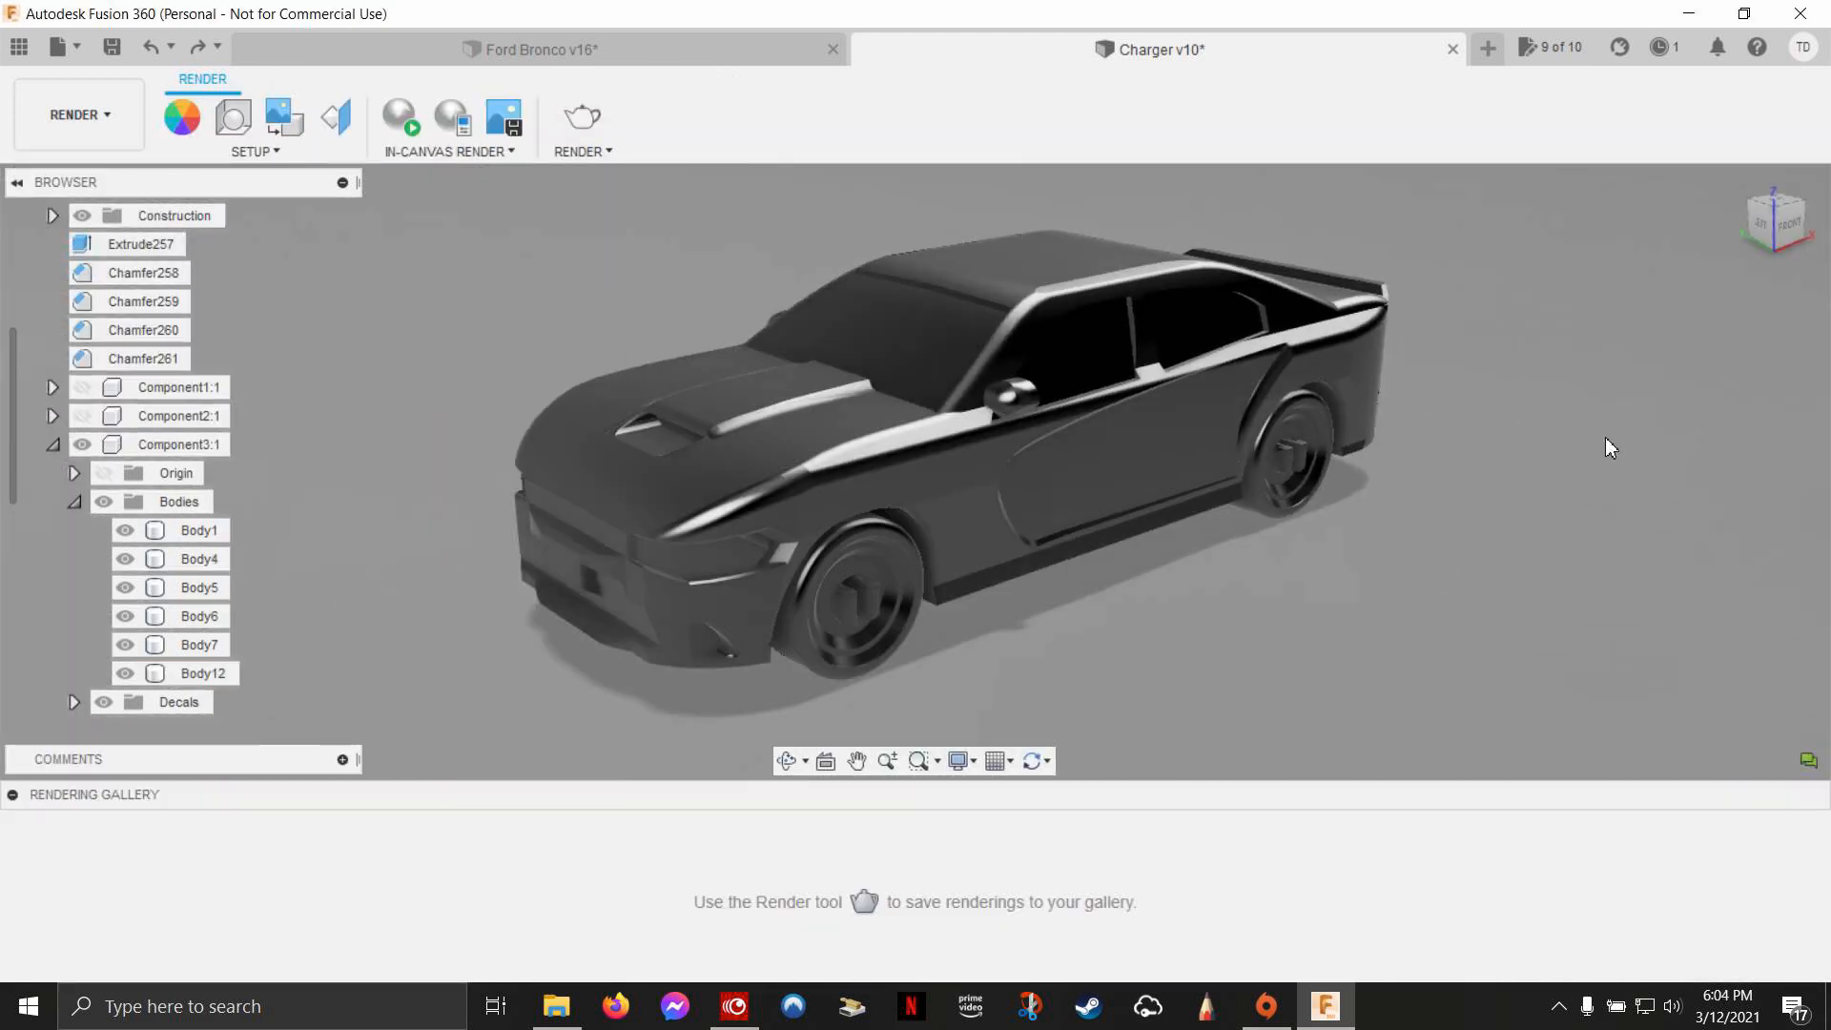
mouse_move(339, 309)
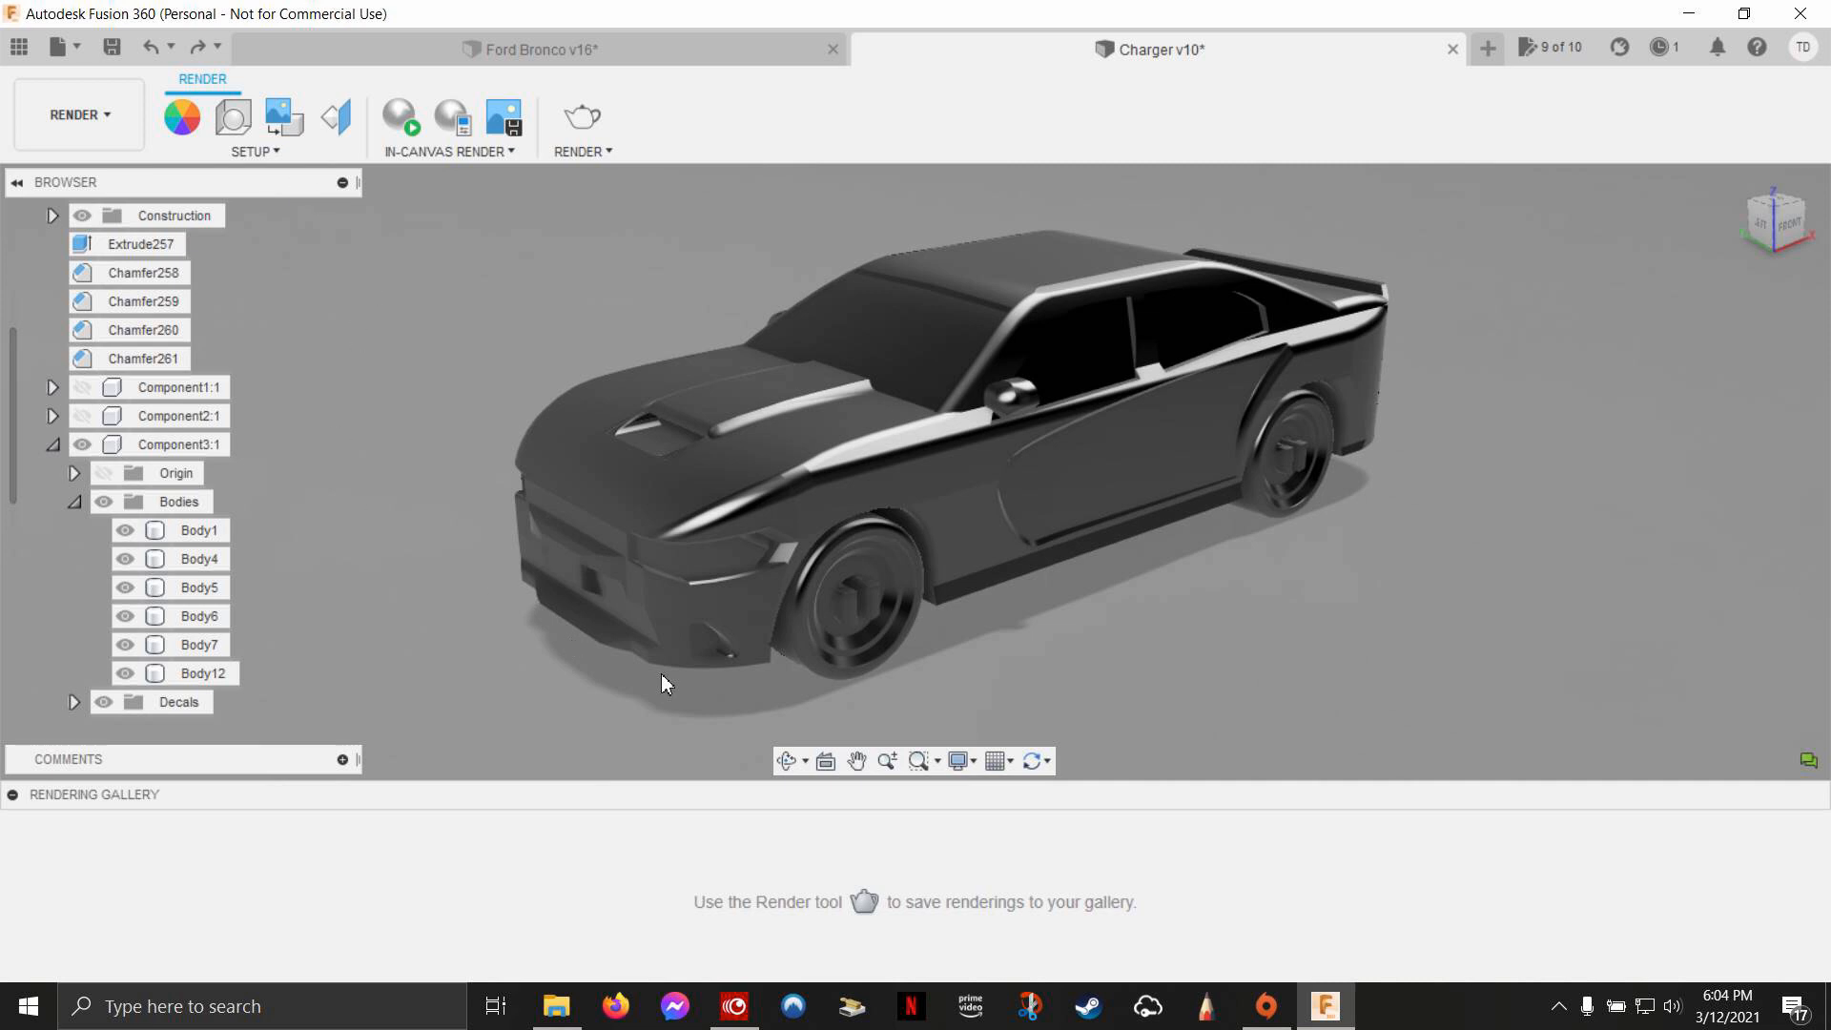
mouse_move(572, 880)
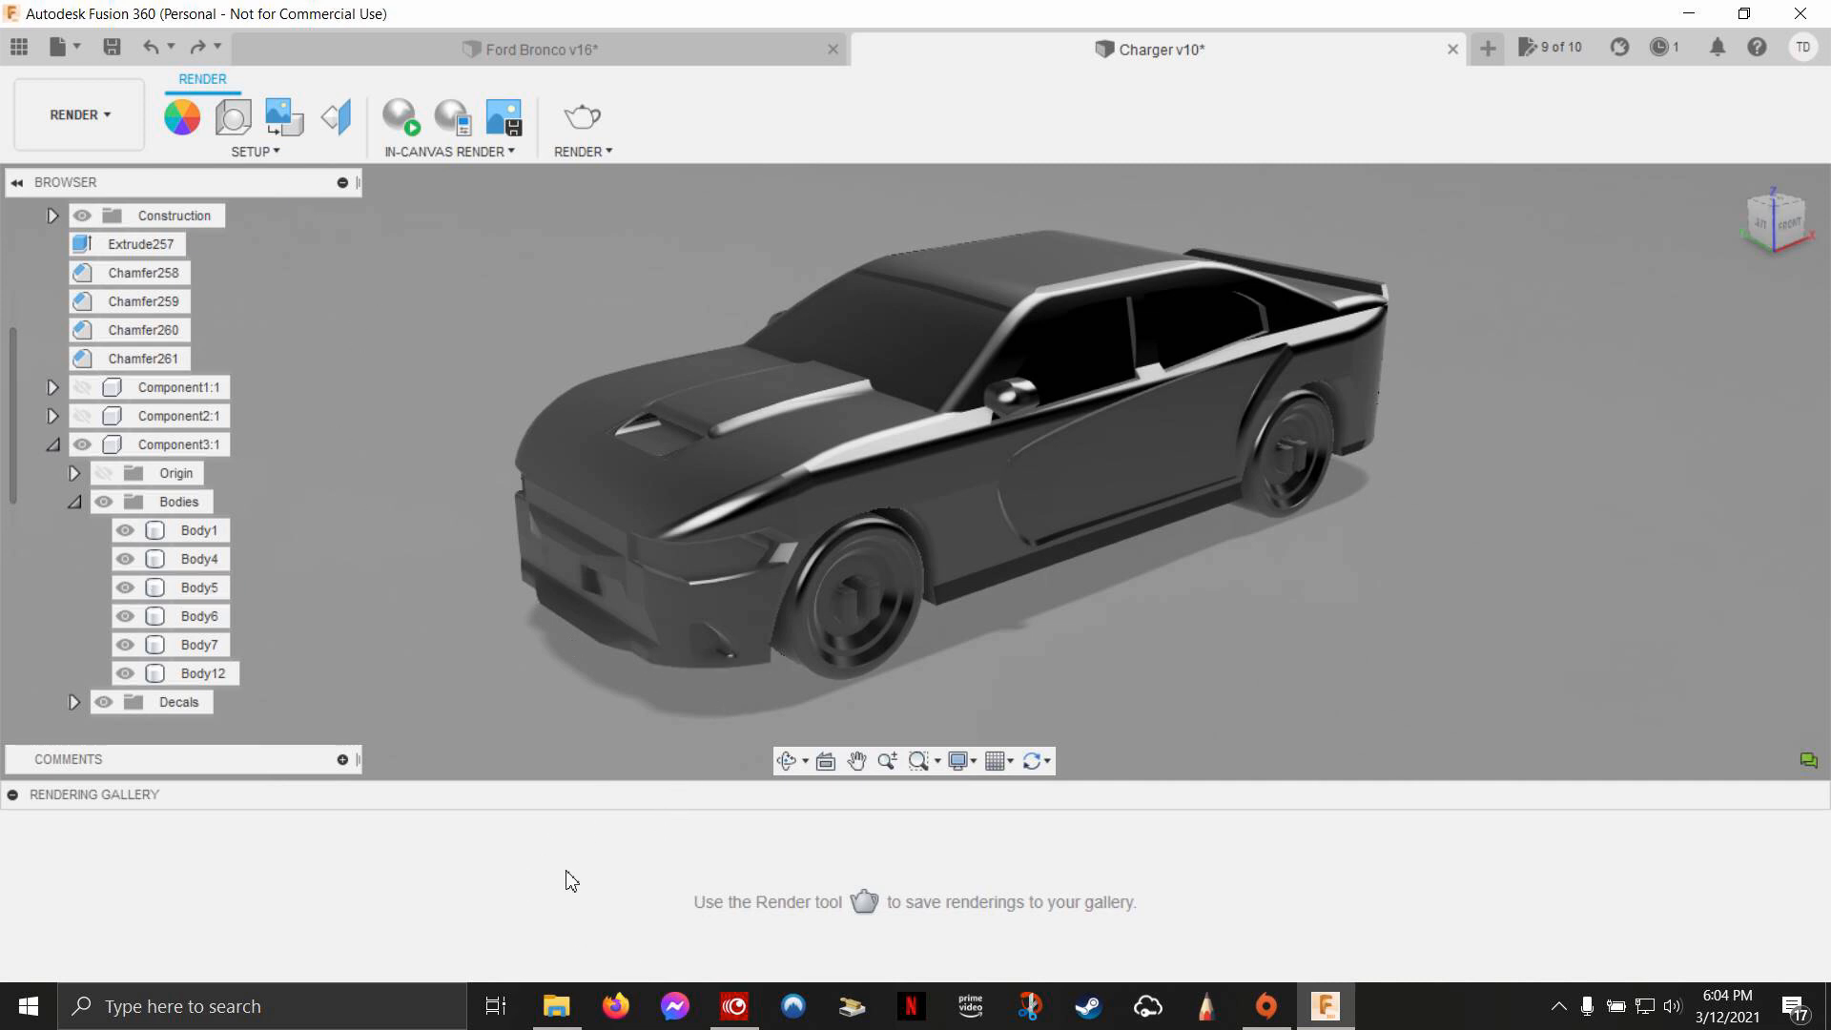
mouse_move(489, 874)
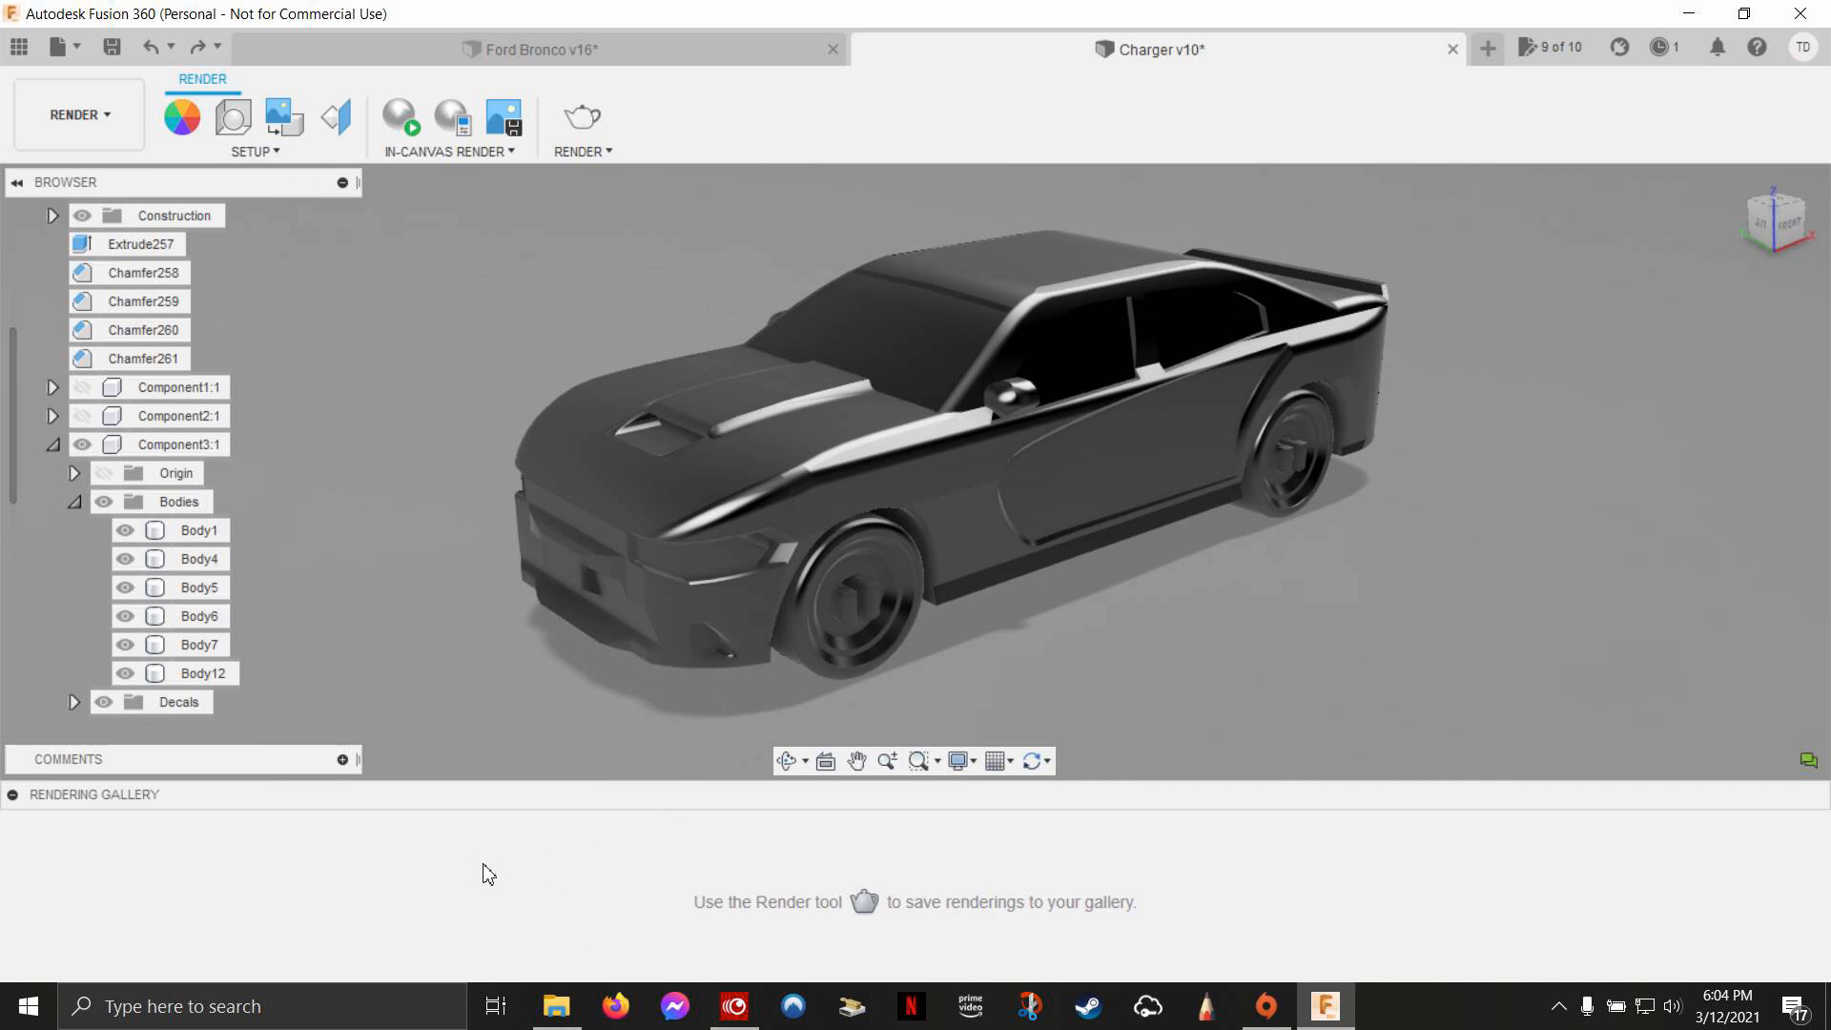
mouse_move(492, 873)
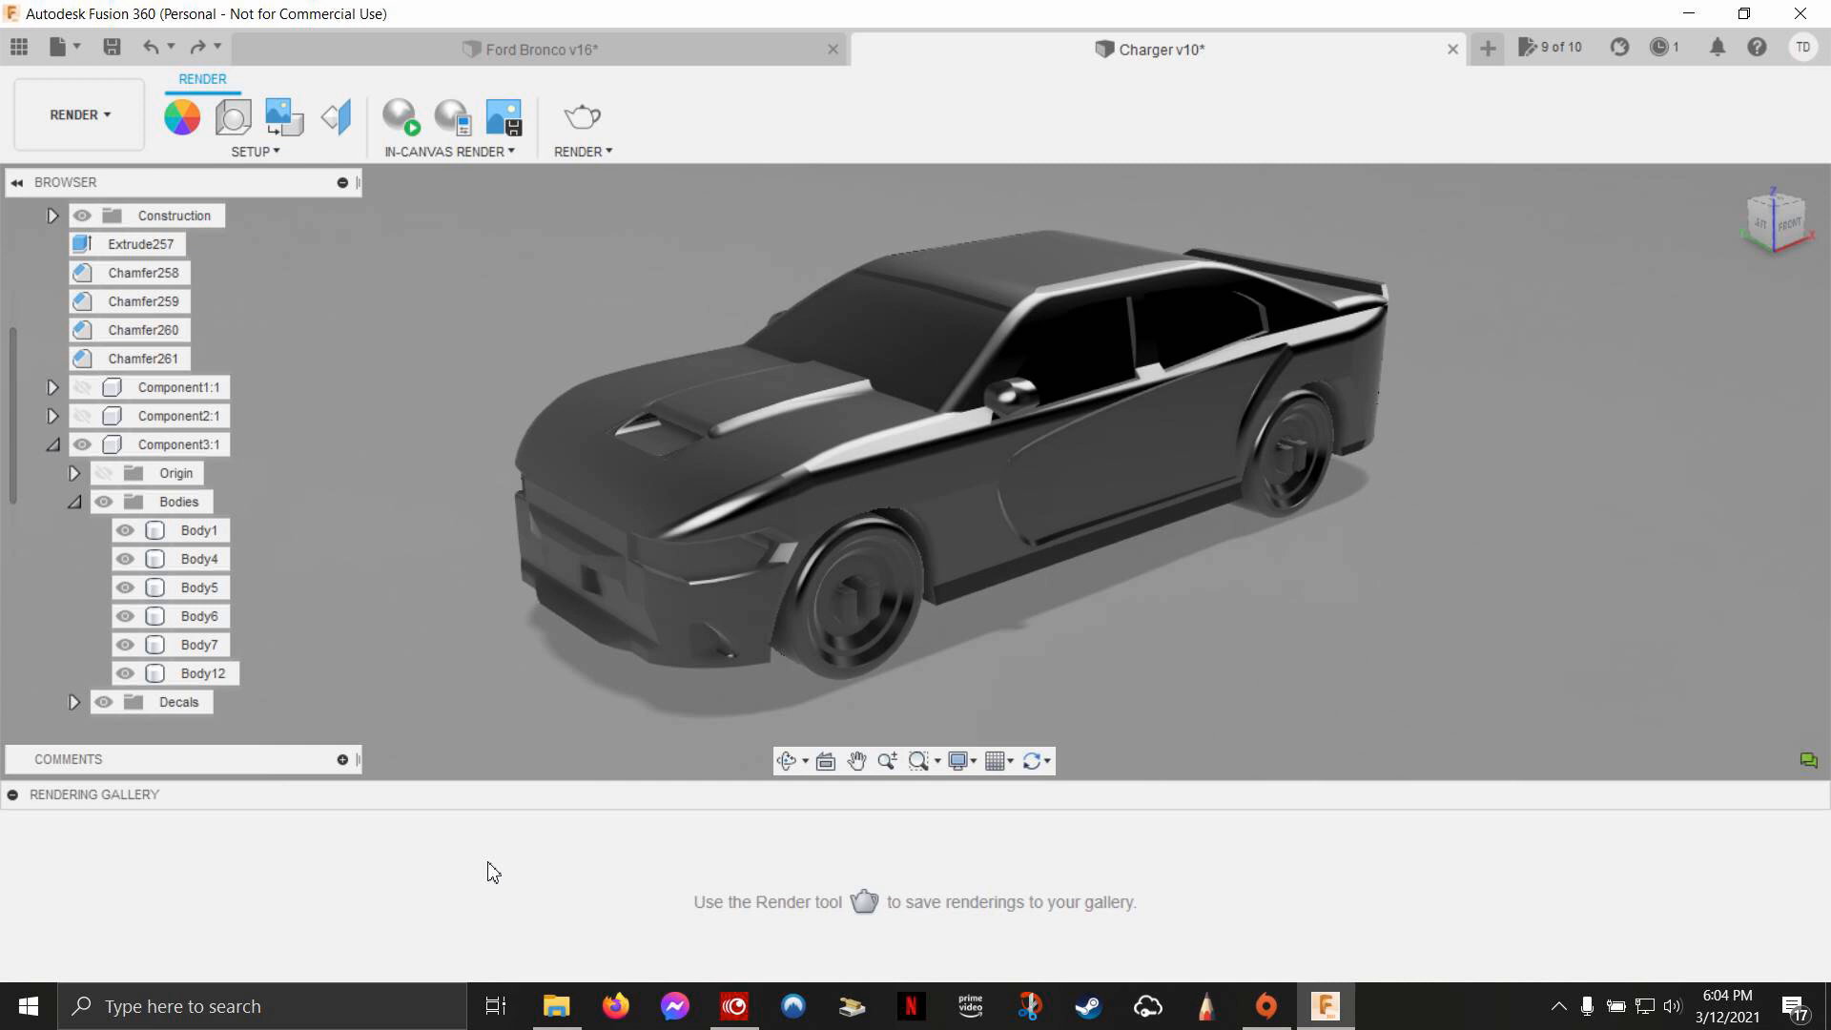
mouse_move(477, 869)
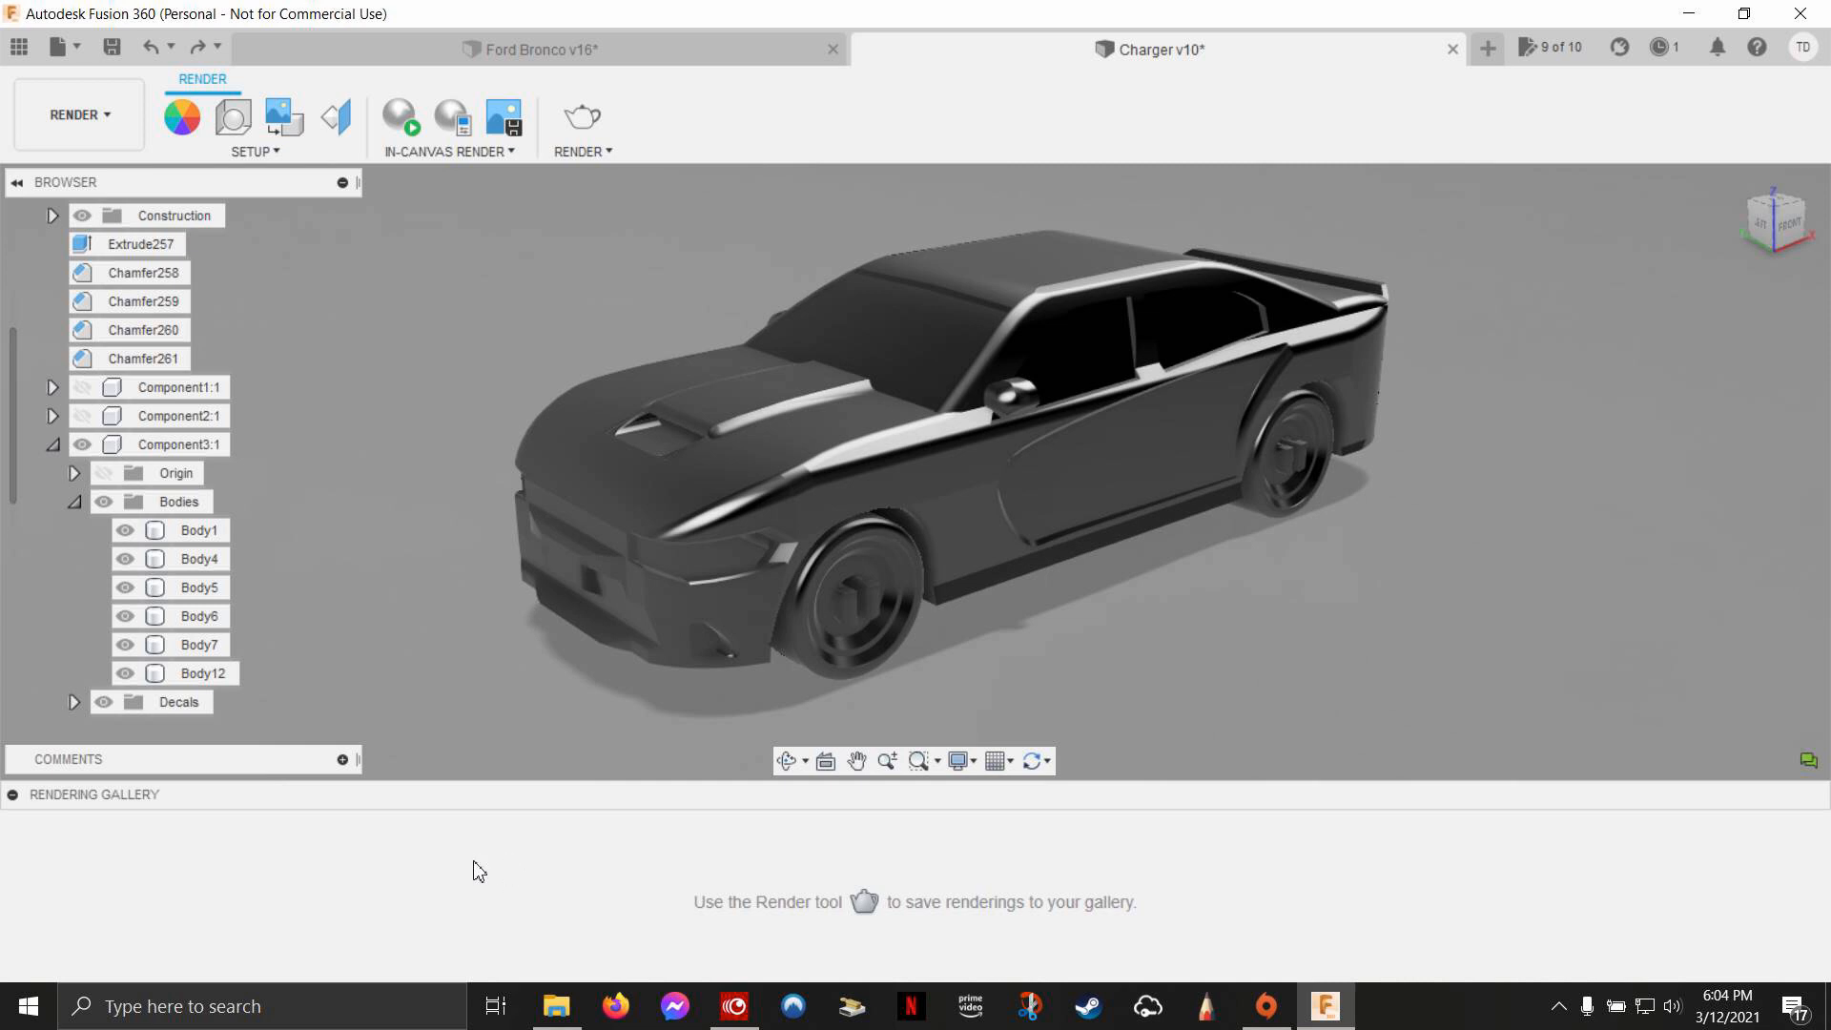
mouse_move(438, 802)
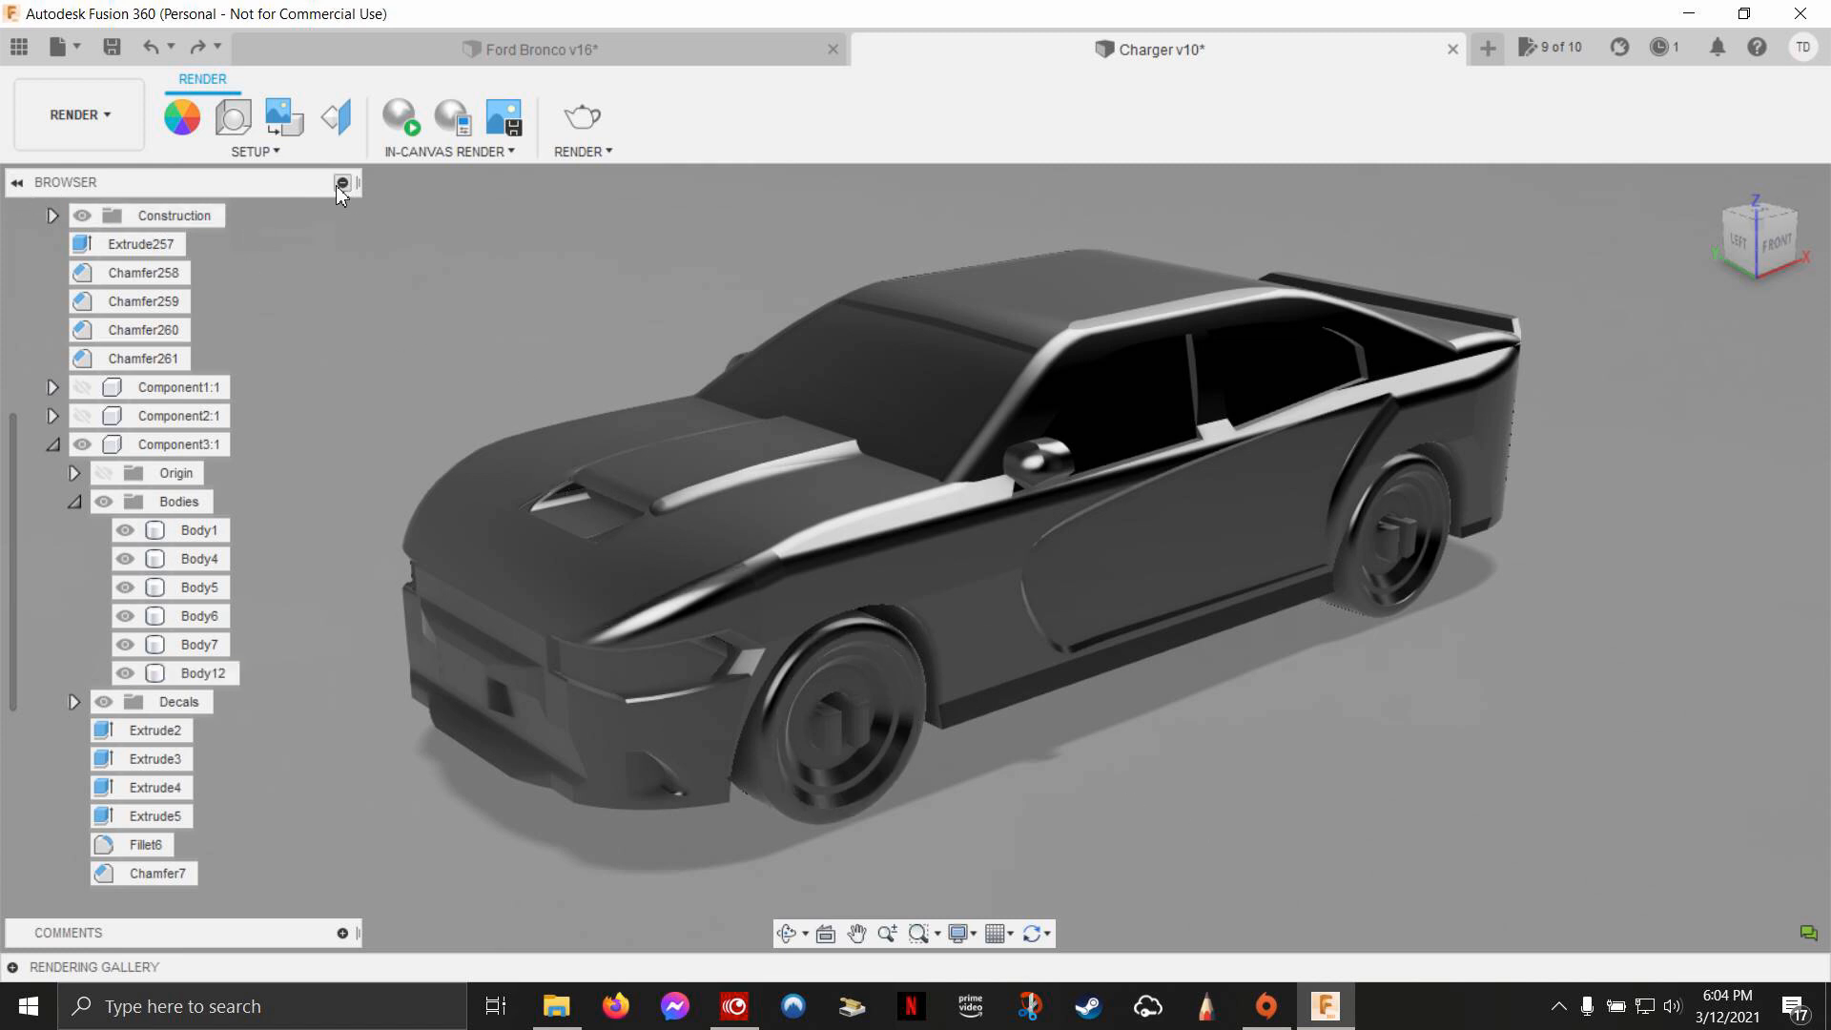
click(342, 183)
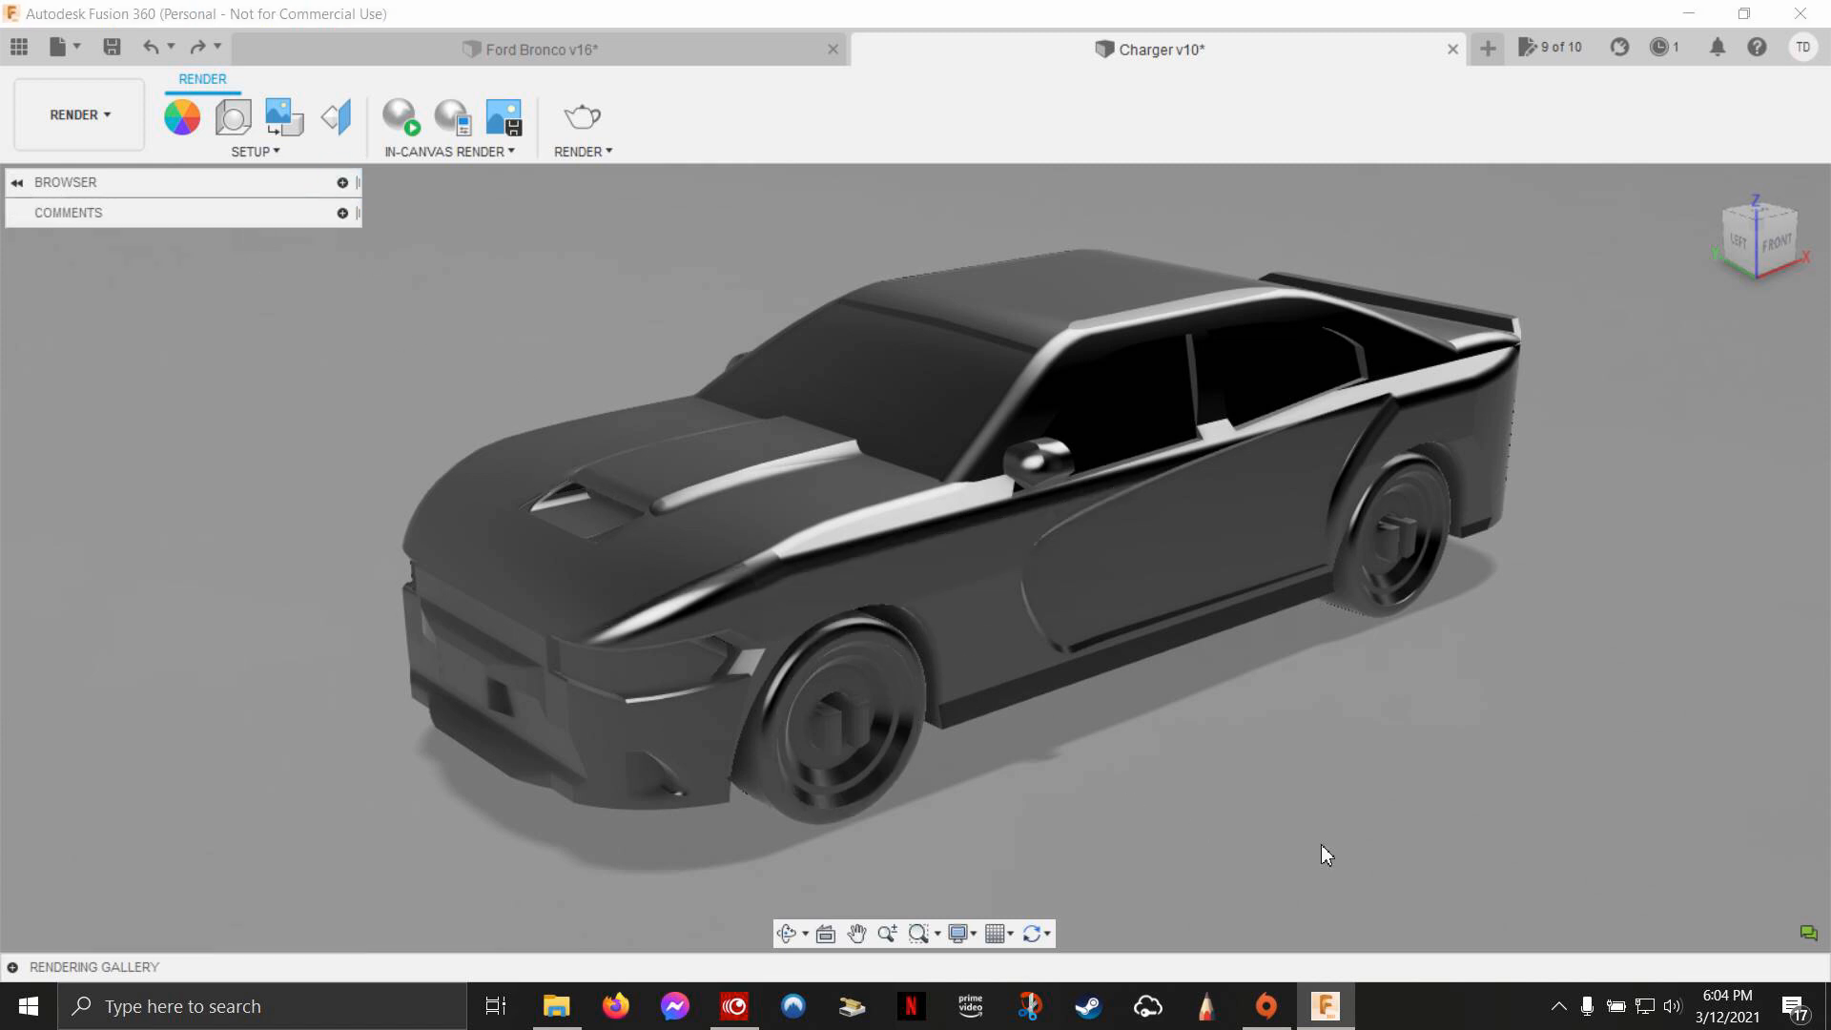
mouse_move(1447, 746)
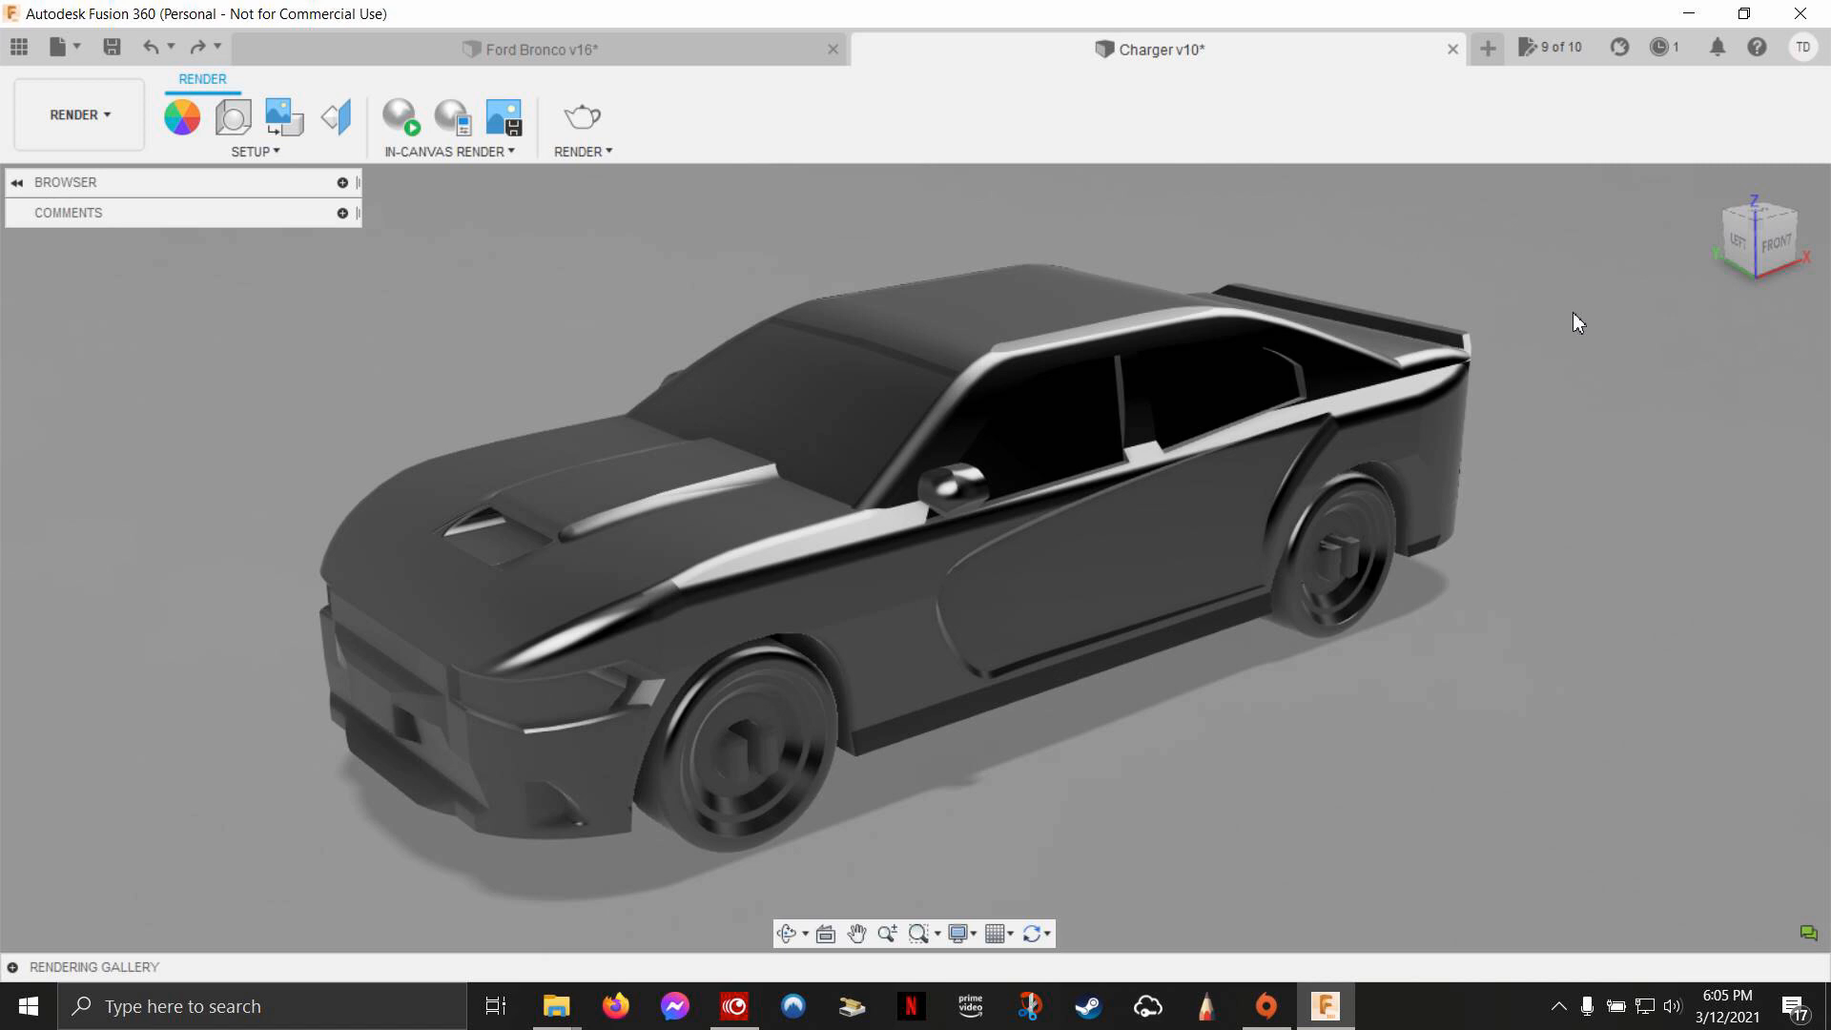
mouse_move(411, 309)
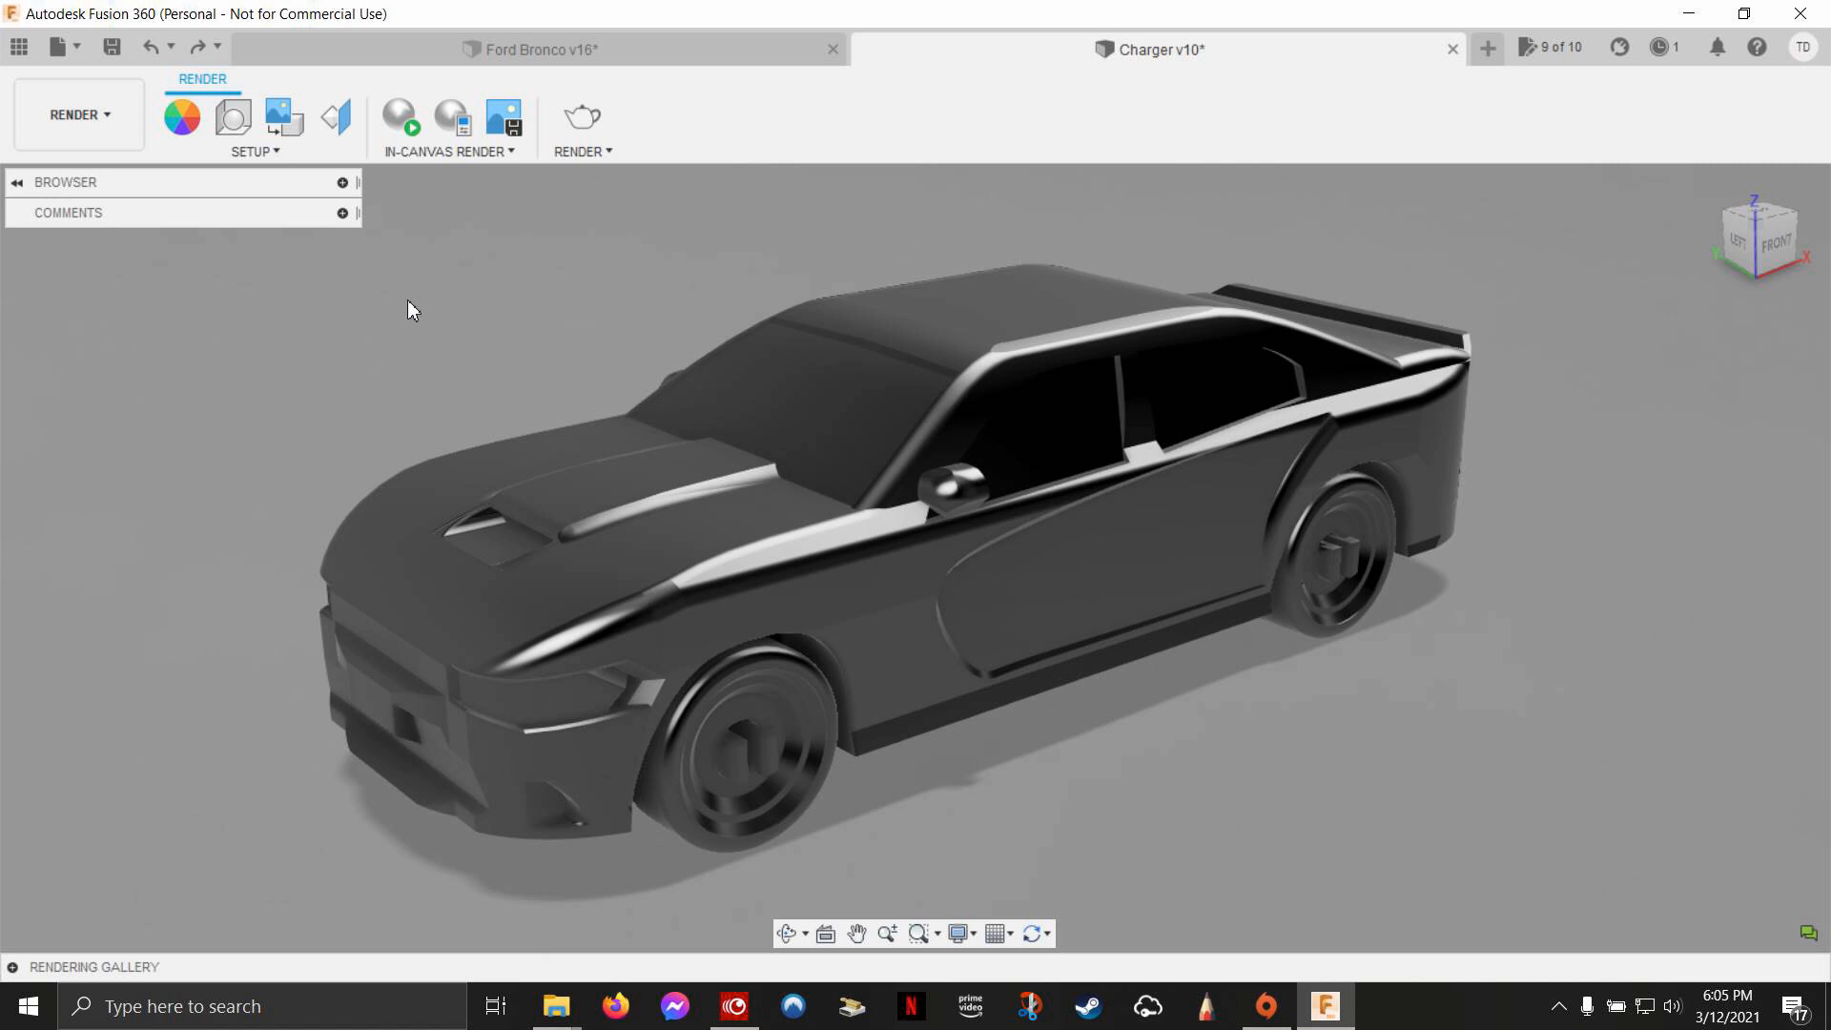
mouse_move(482, 356)
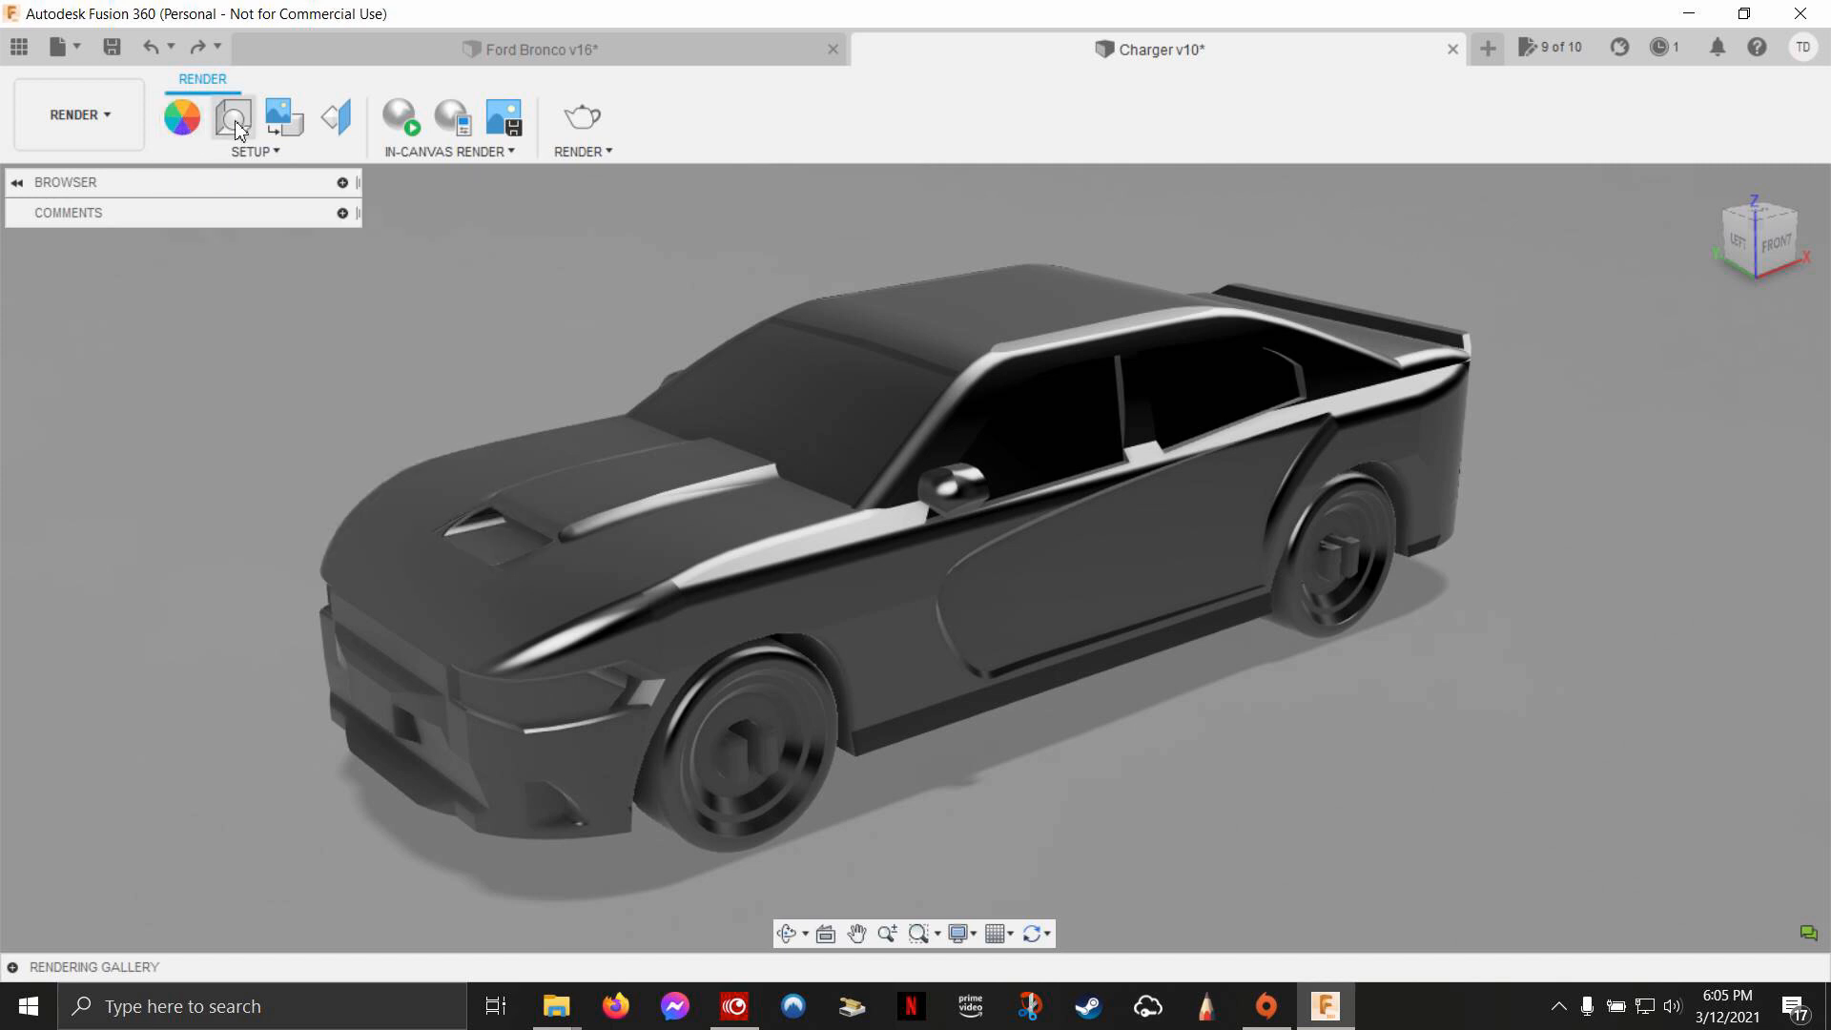
mouse_move(231, 118)
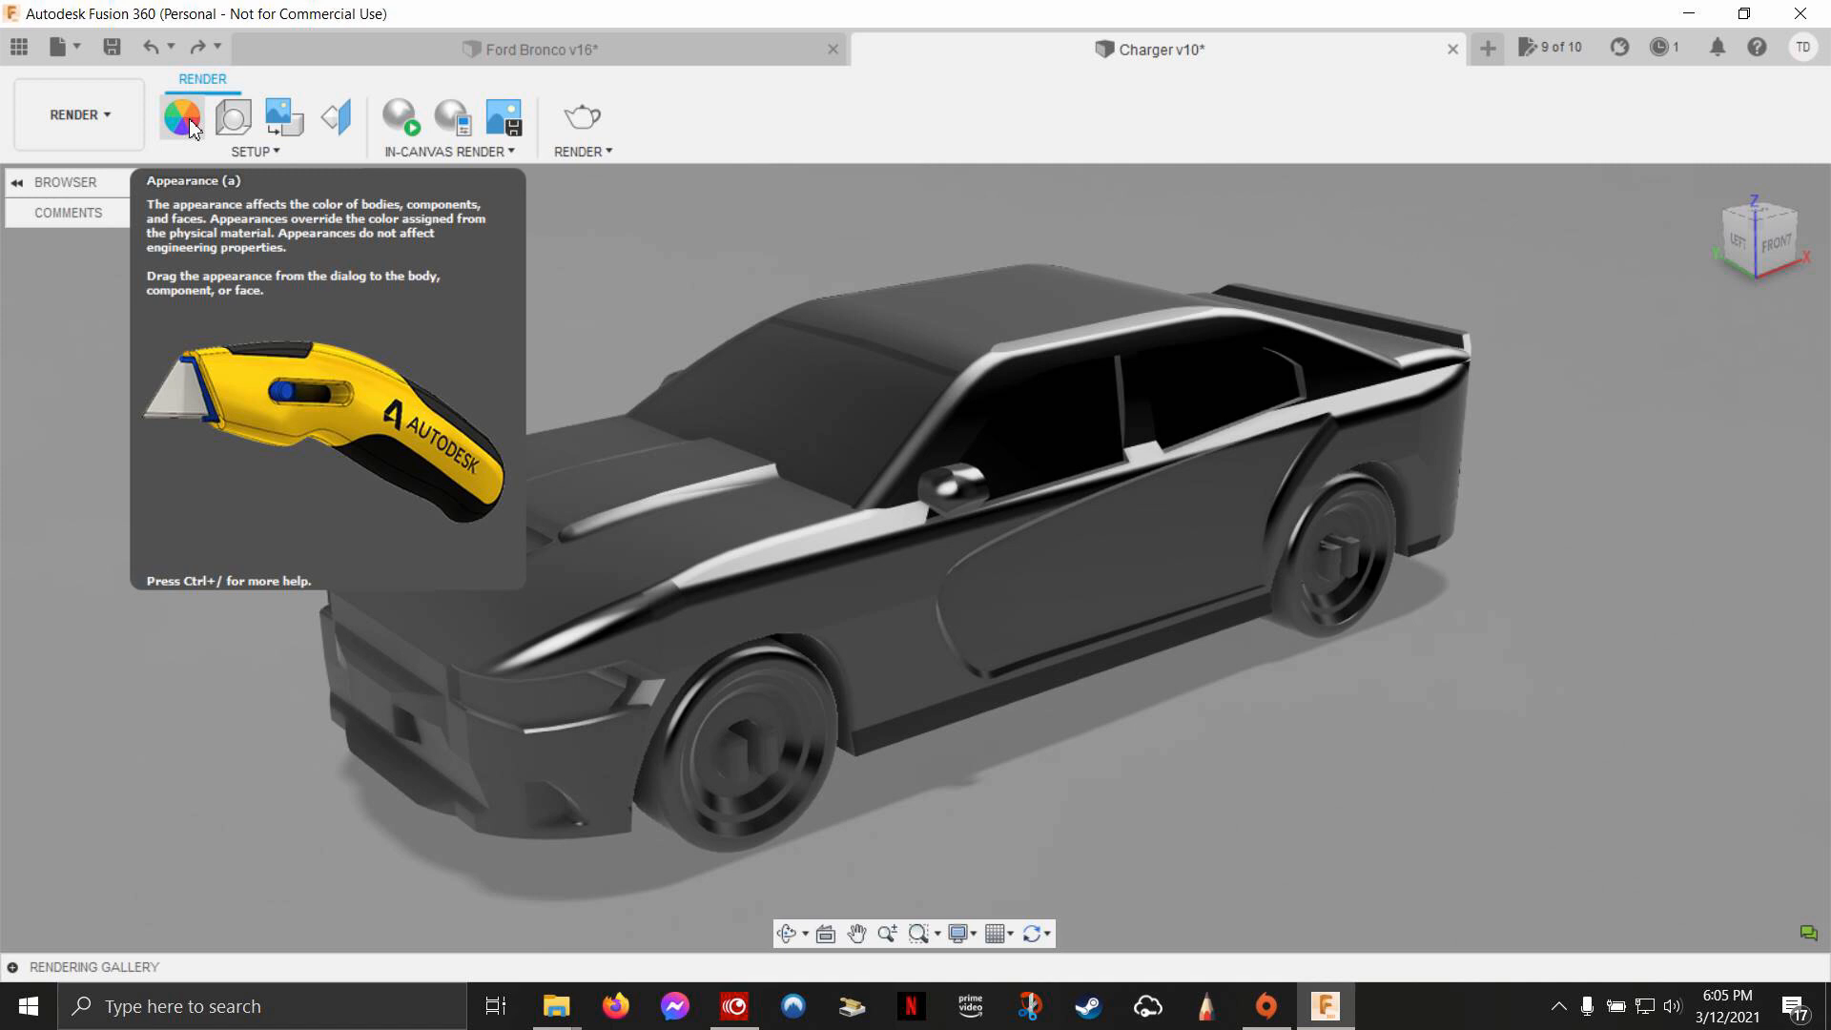
Step: Open the appearance library and apply Rubber - Weathered from the Other category to the tyres
click(181, 116)
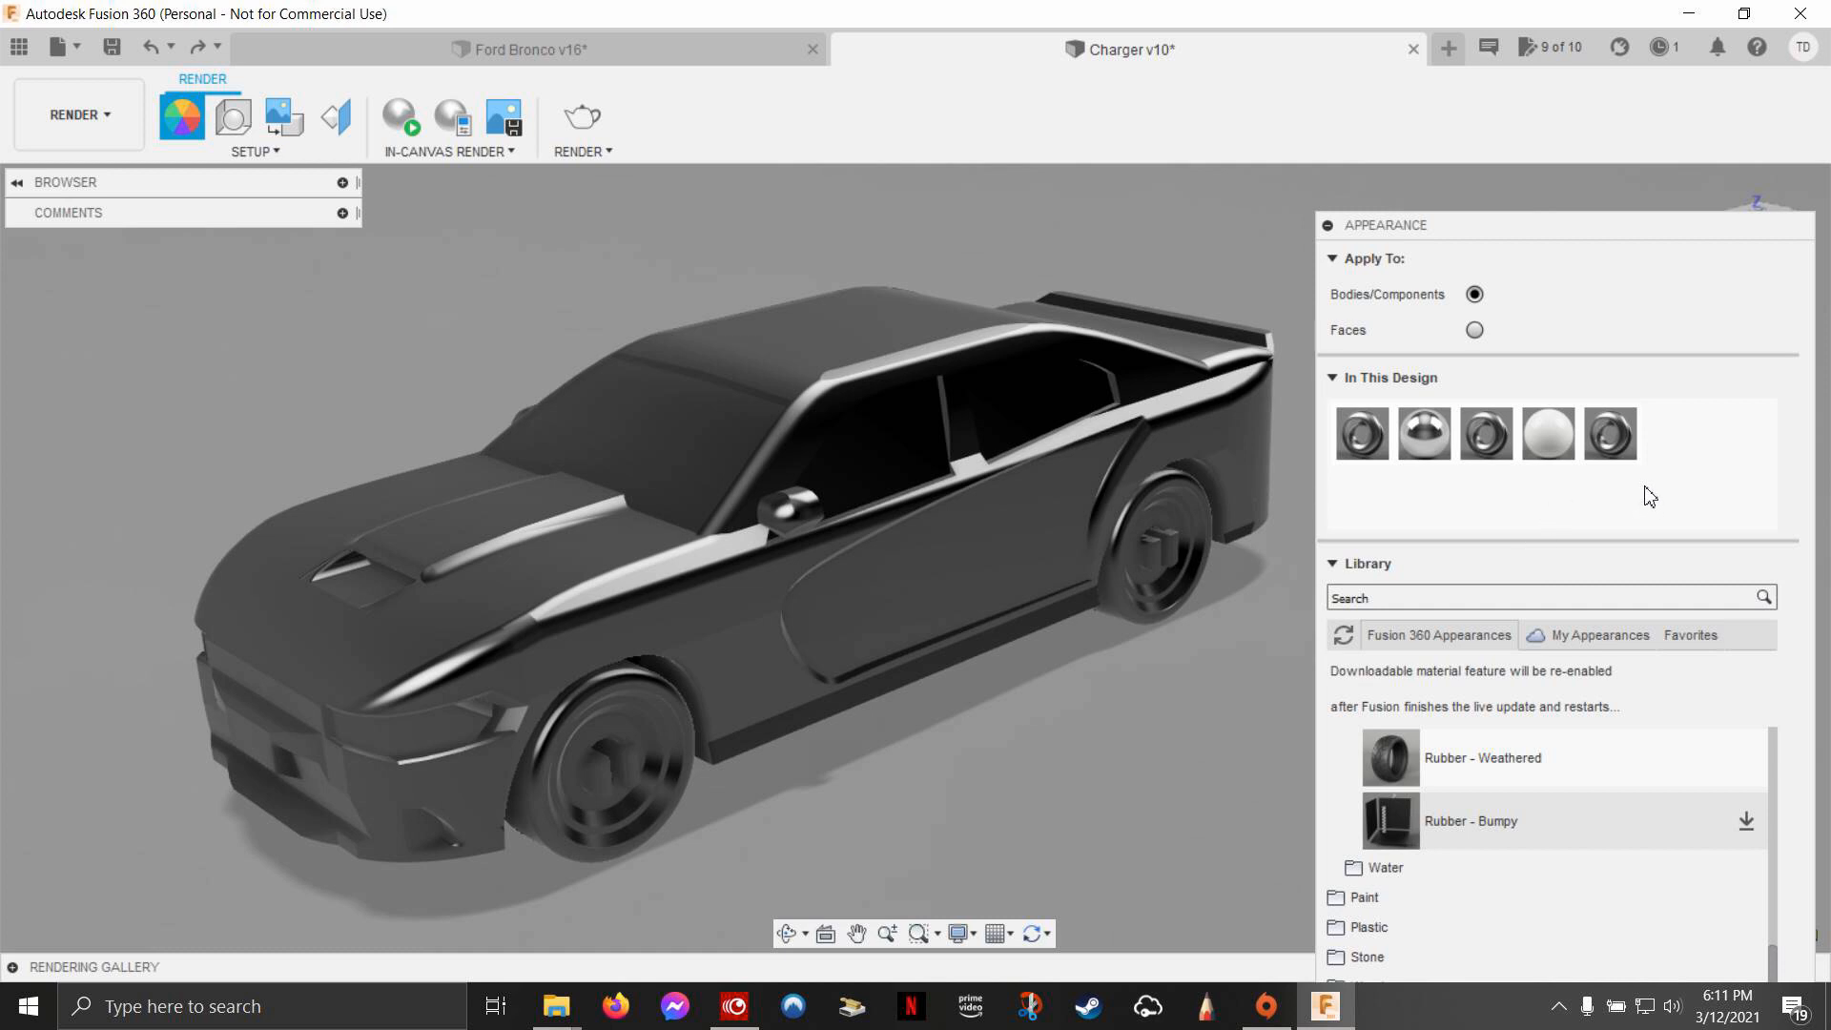
mouse_move(1450, 309)
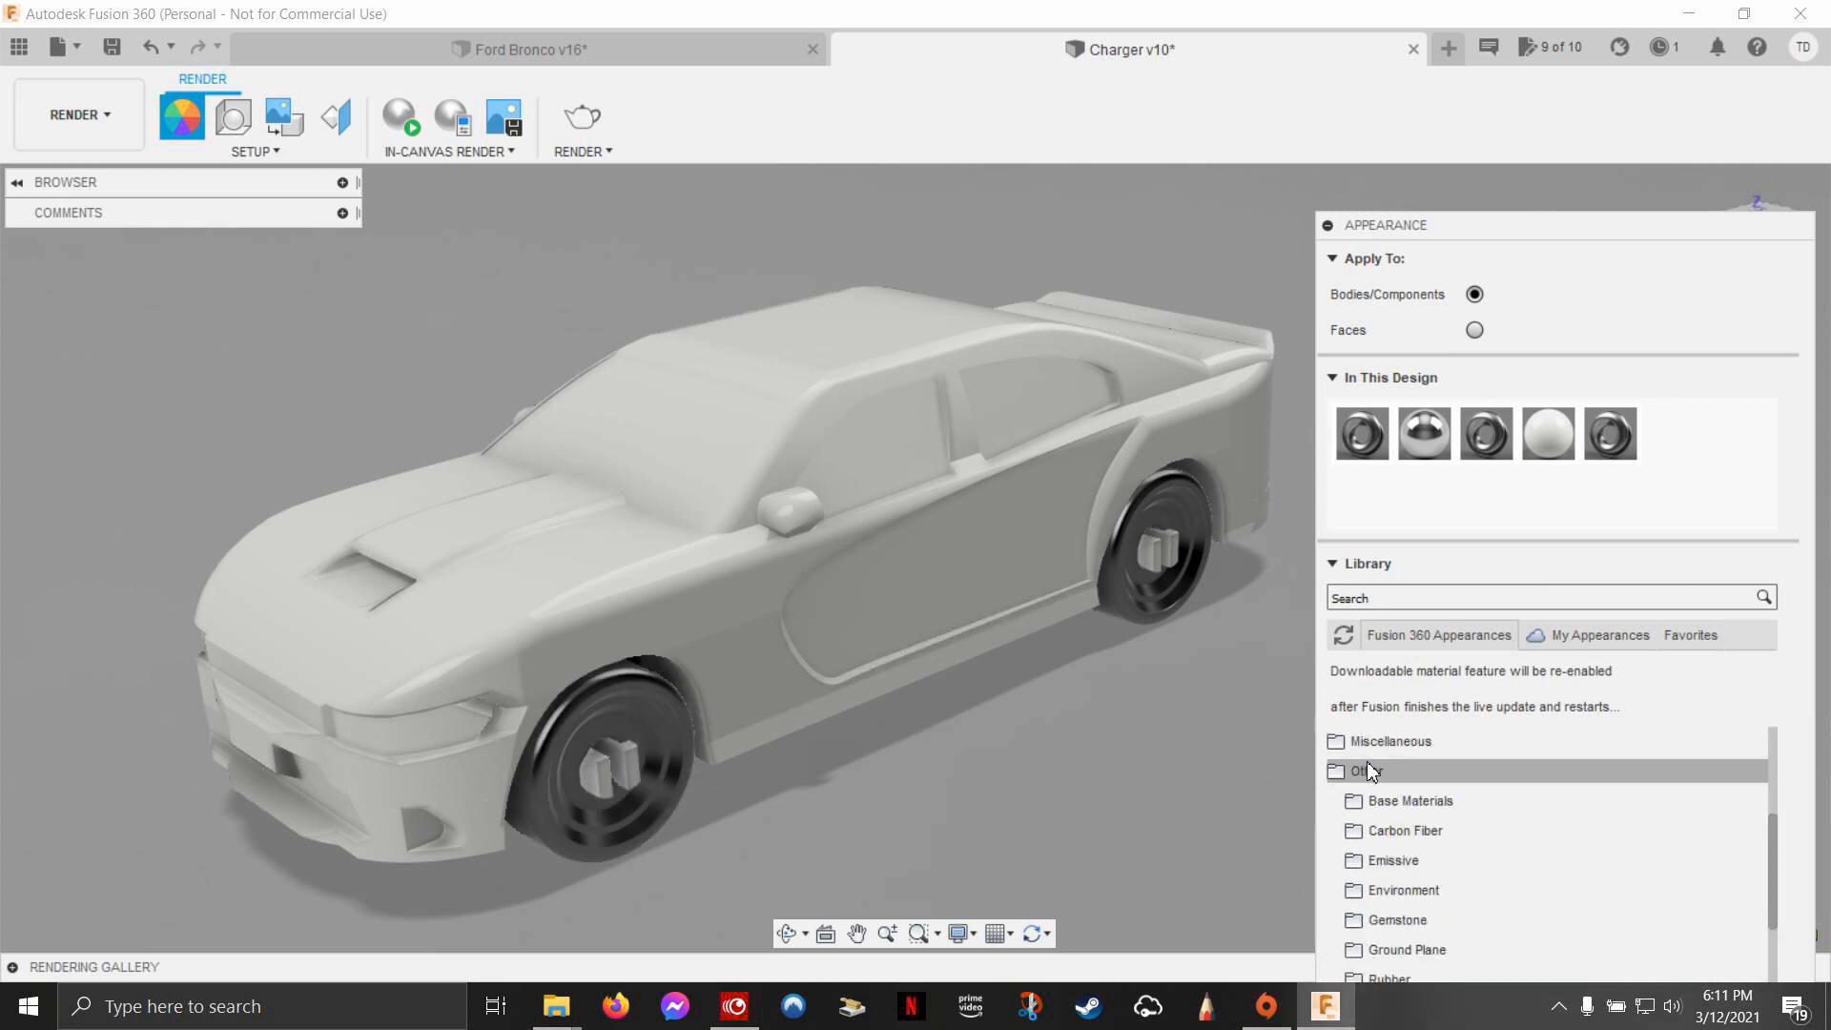
click(1389, 800)
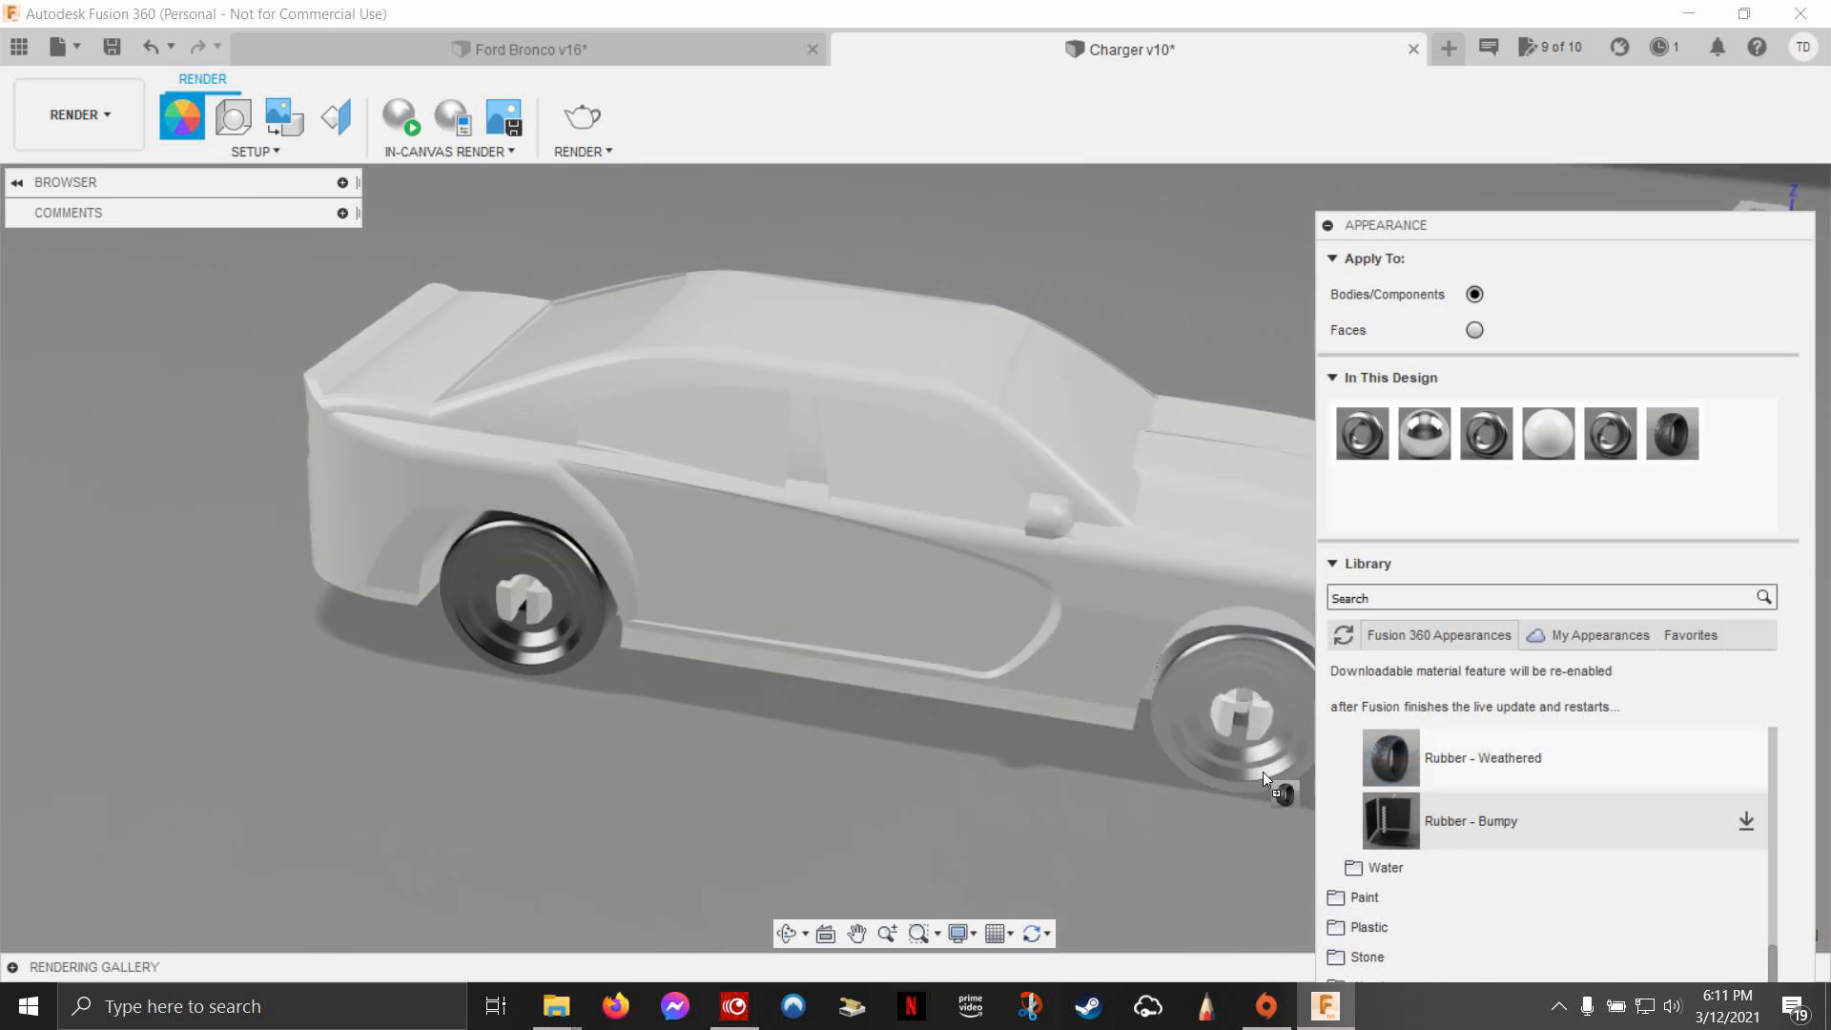
drag(1268, 782, 555, 665)
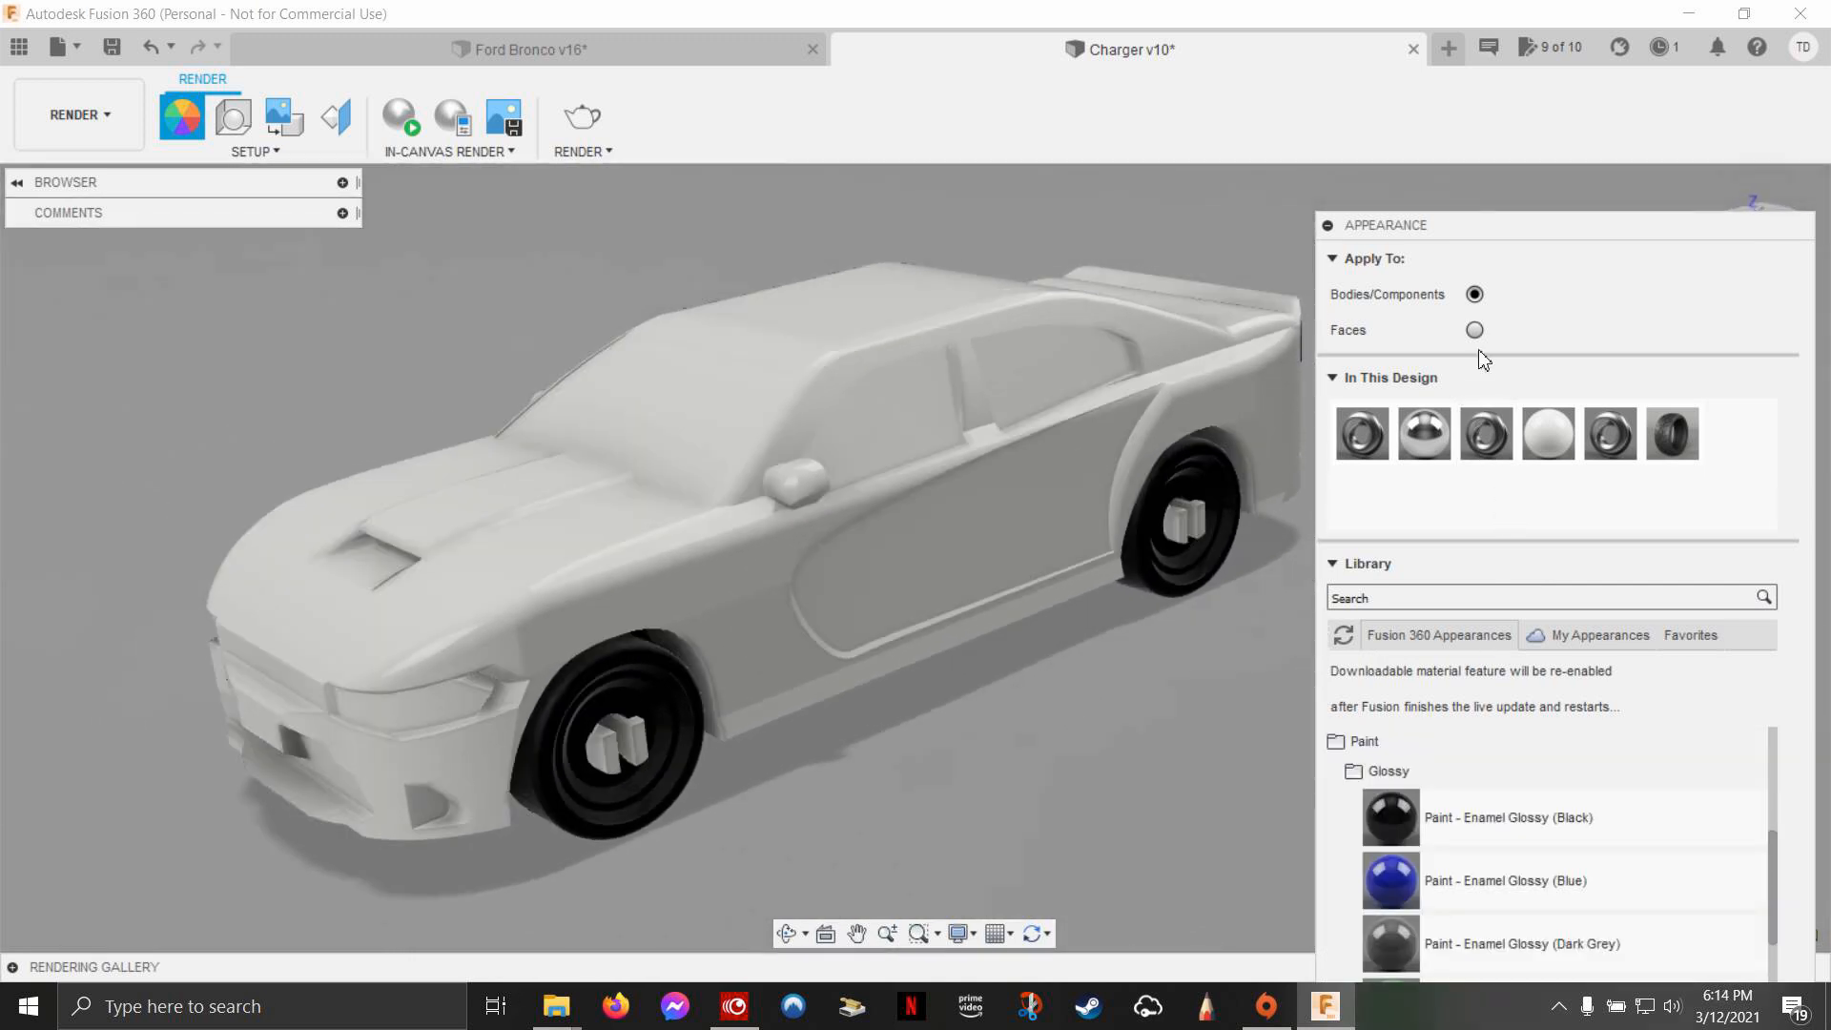
Step: Set Apply To to Faces and paint the windows Paint - Enamel Glossy (Black)
click(1474, 330)
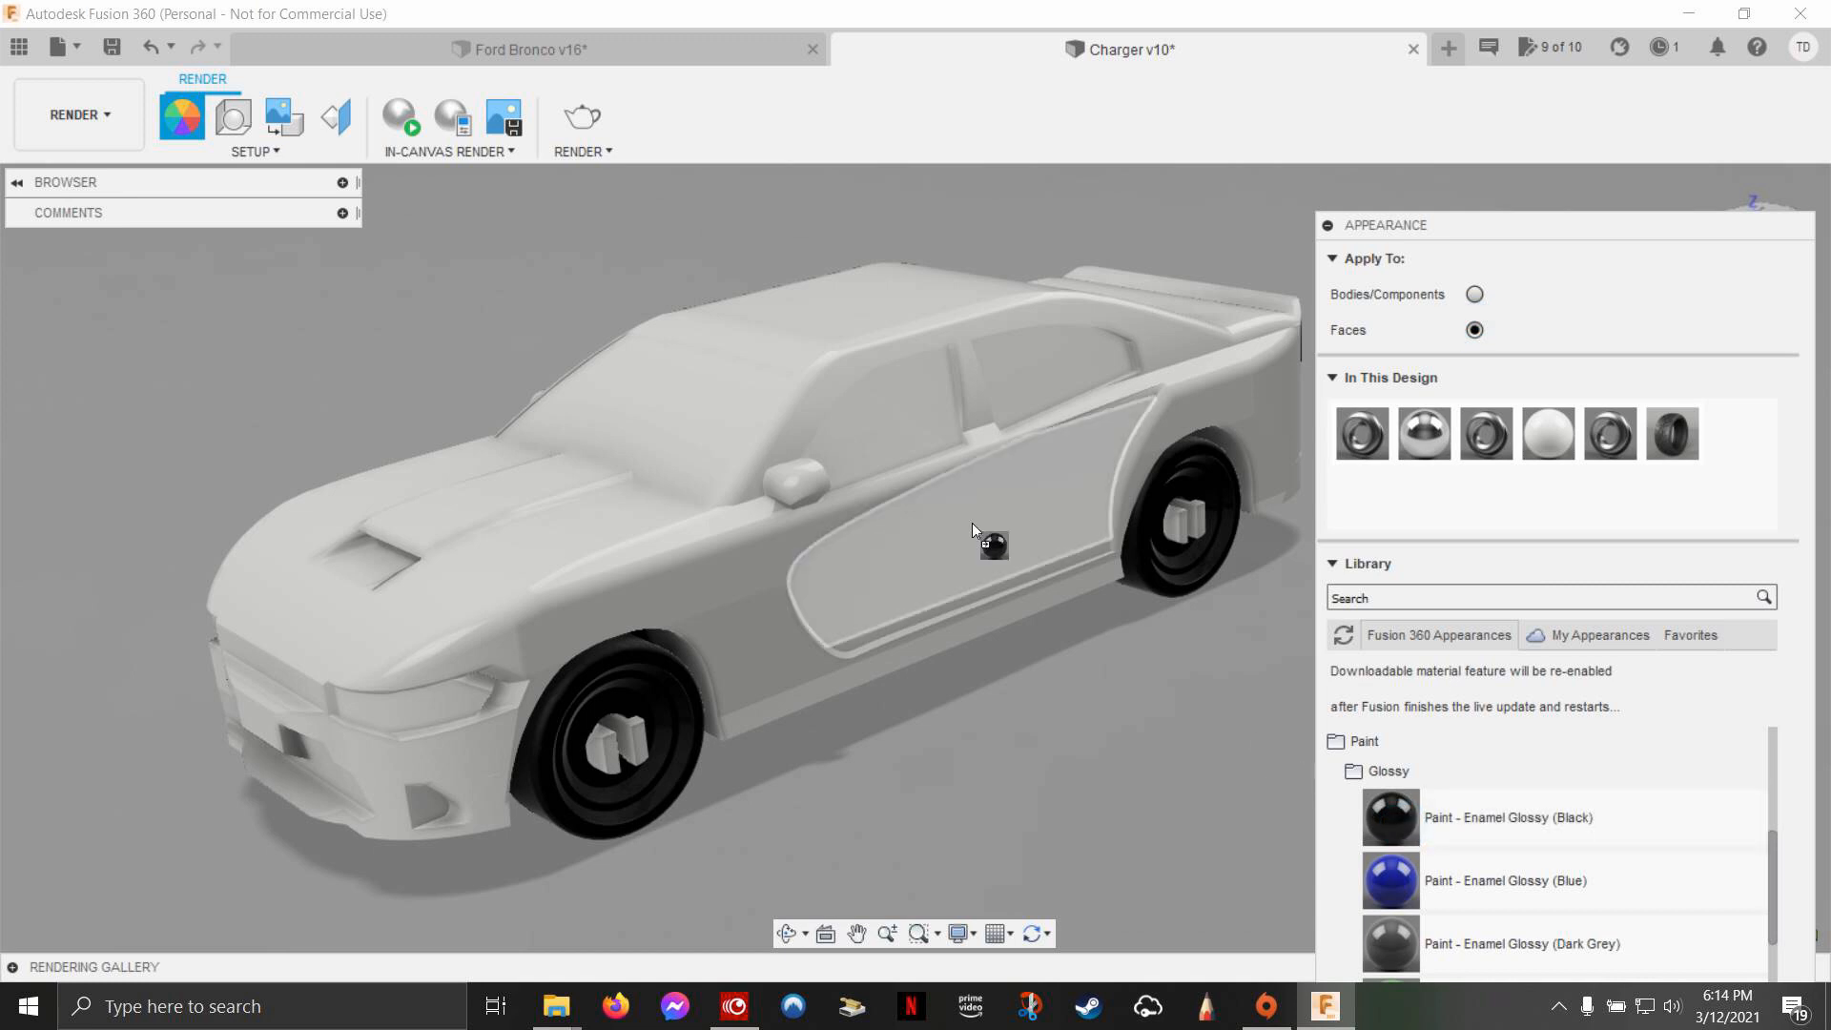
click(969, 531)
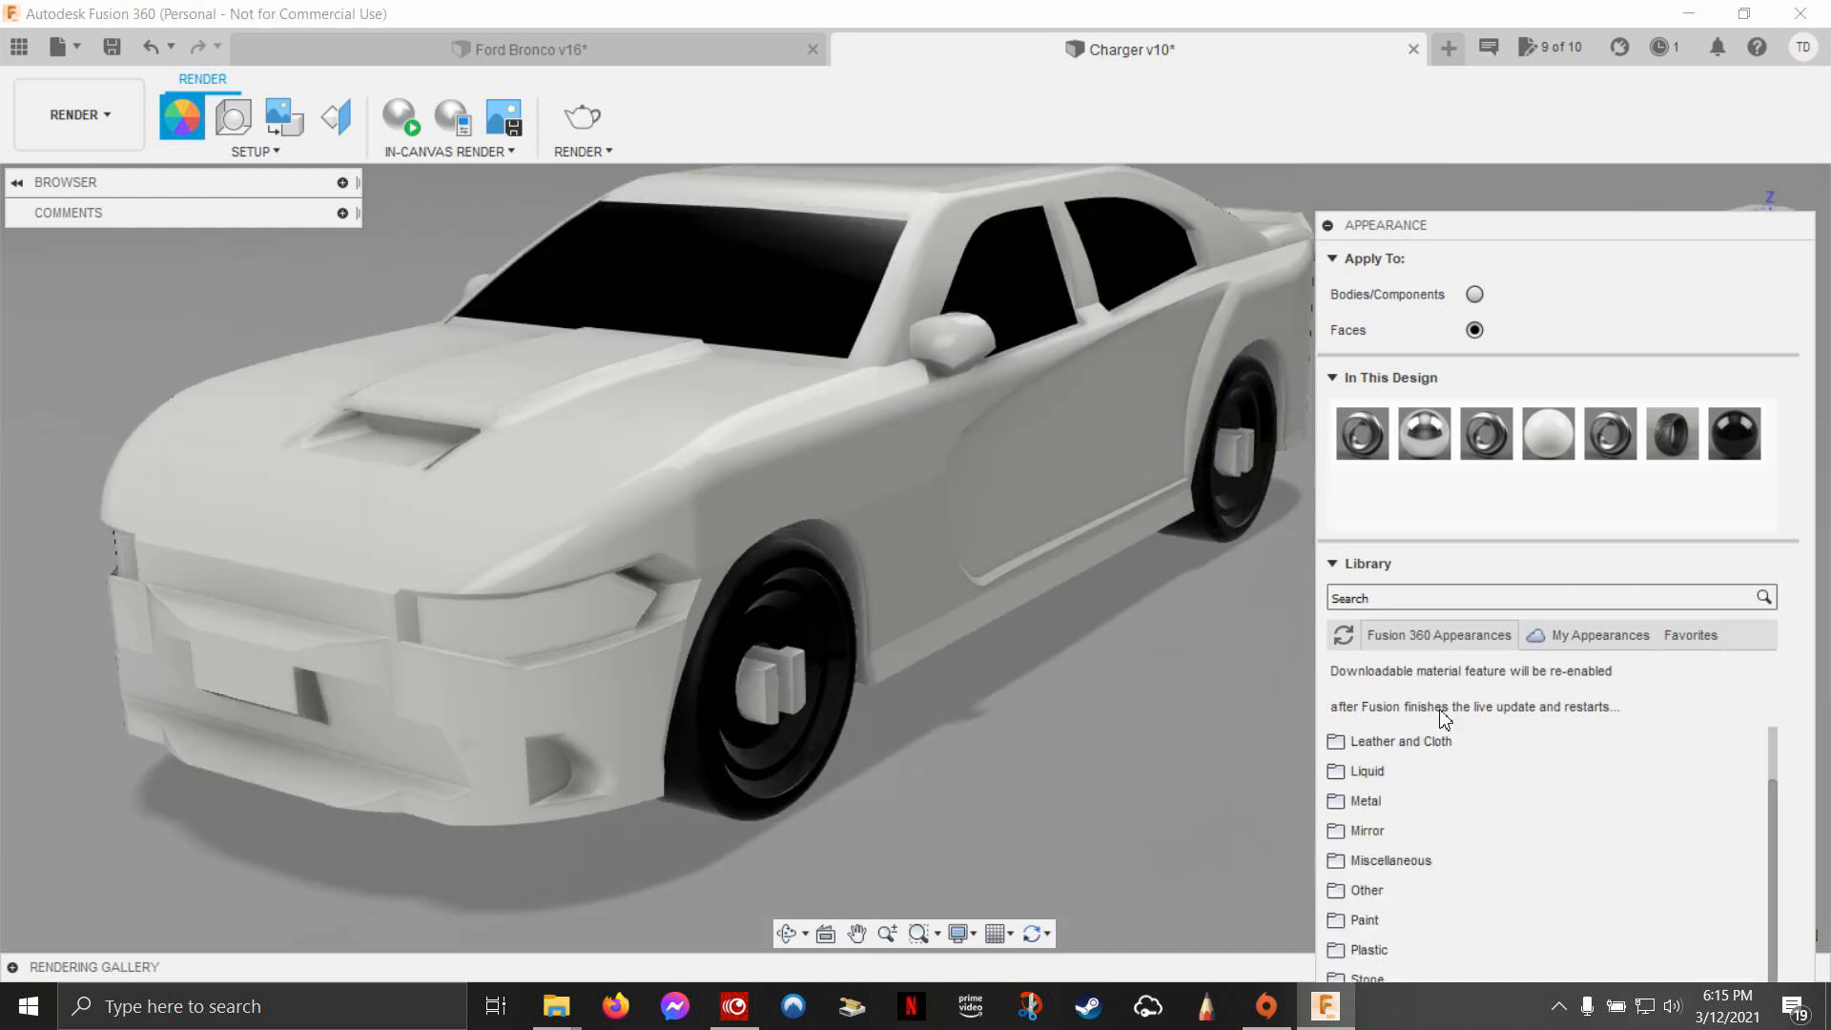
mouse_move(1457, 680)
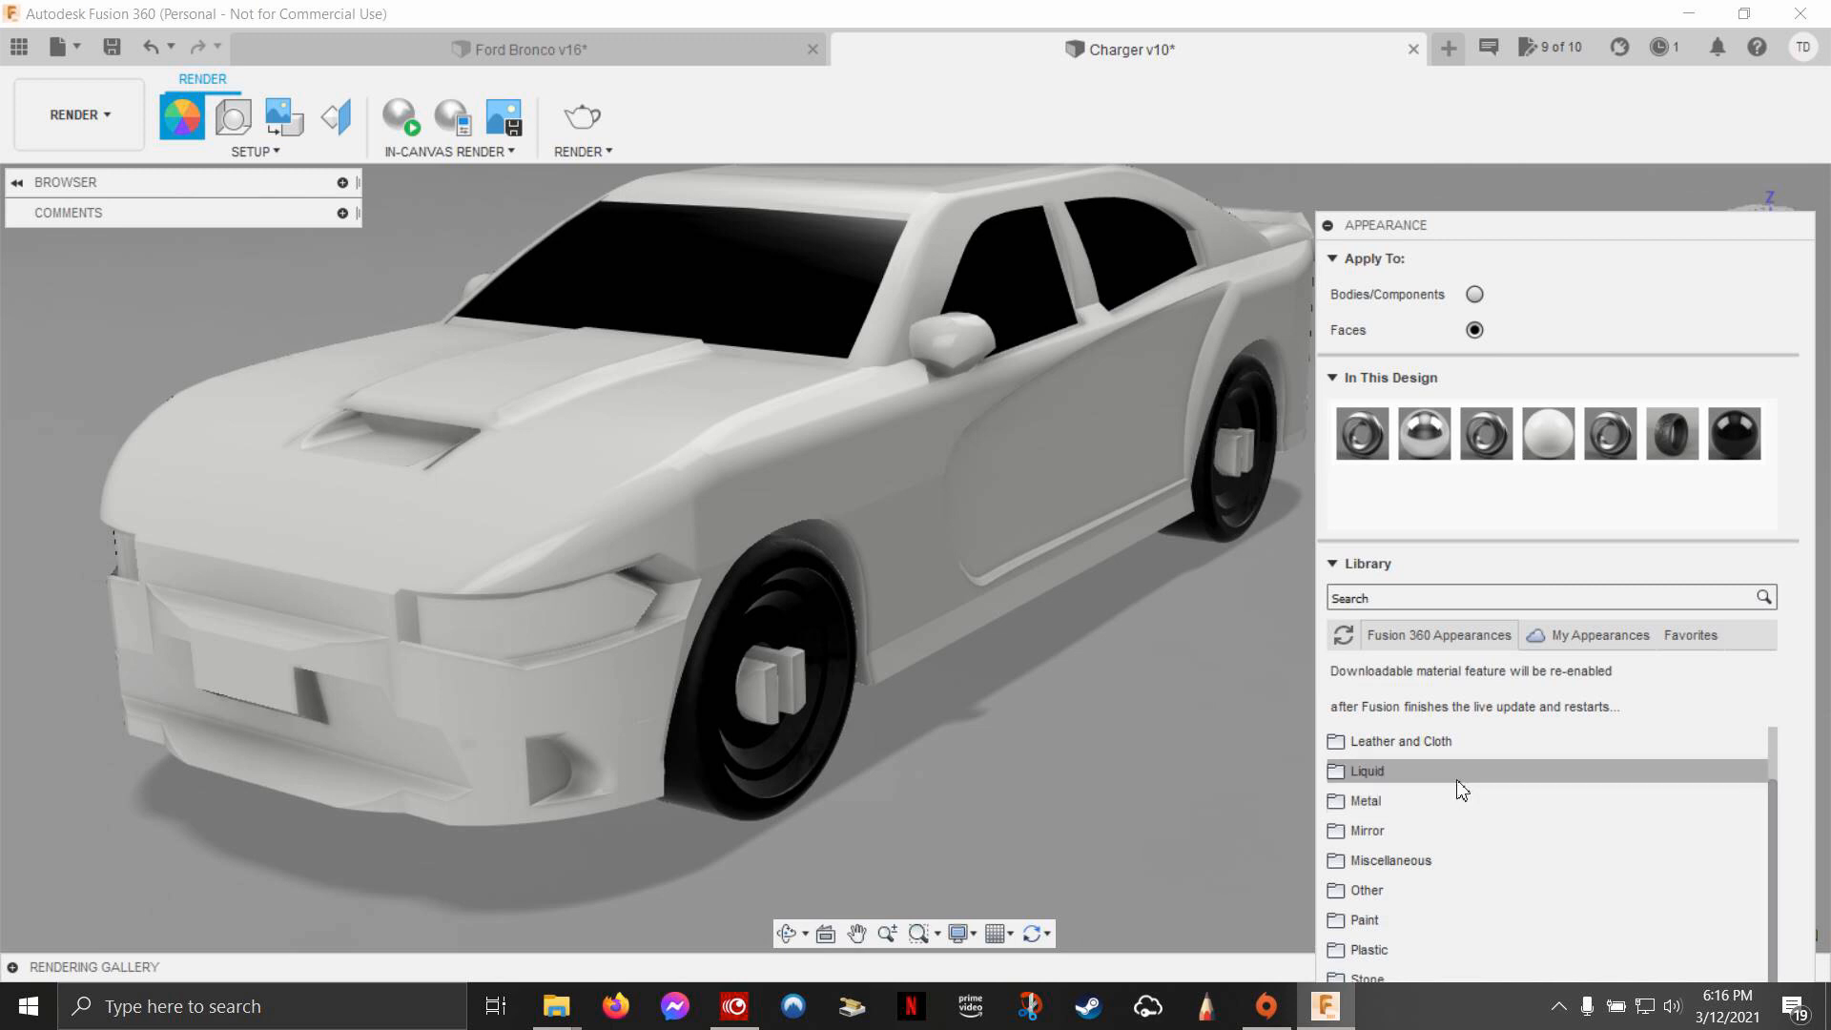
mouse_move(1408, 860)
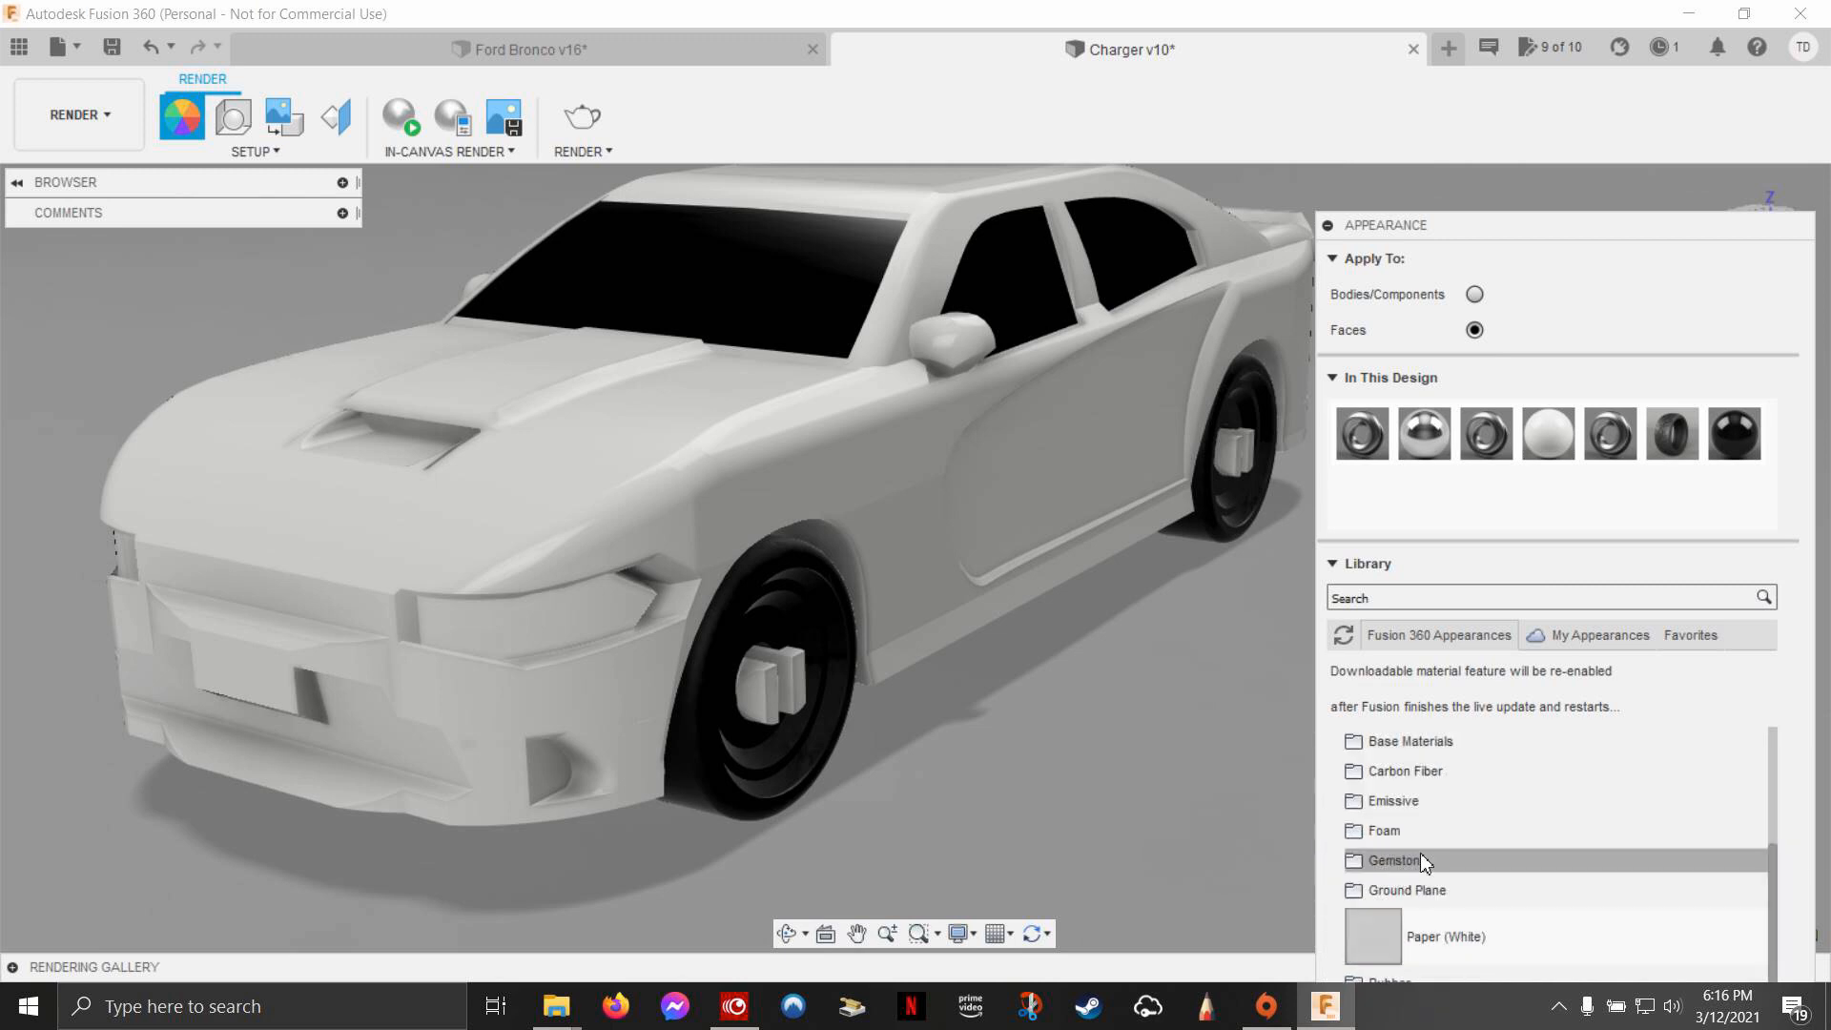
Step: Open the Emissive appearance category and scroll through its LED light appearances
click(1393, 801)
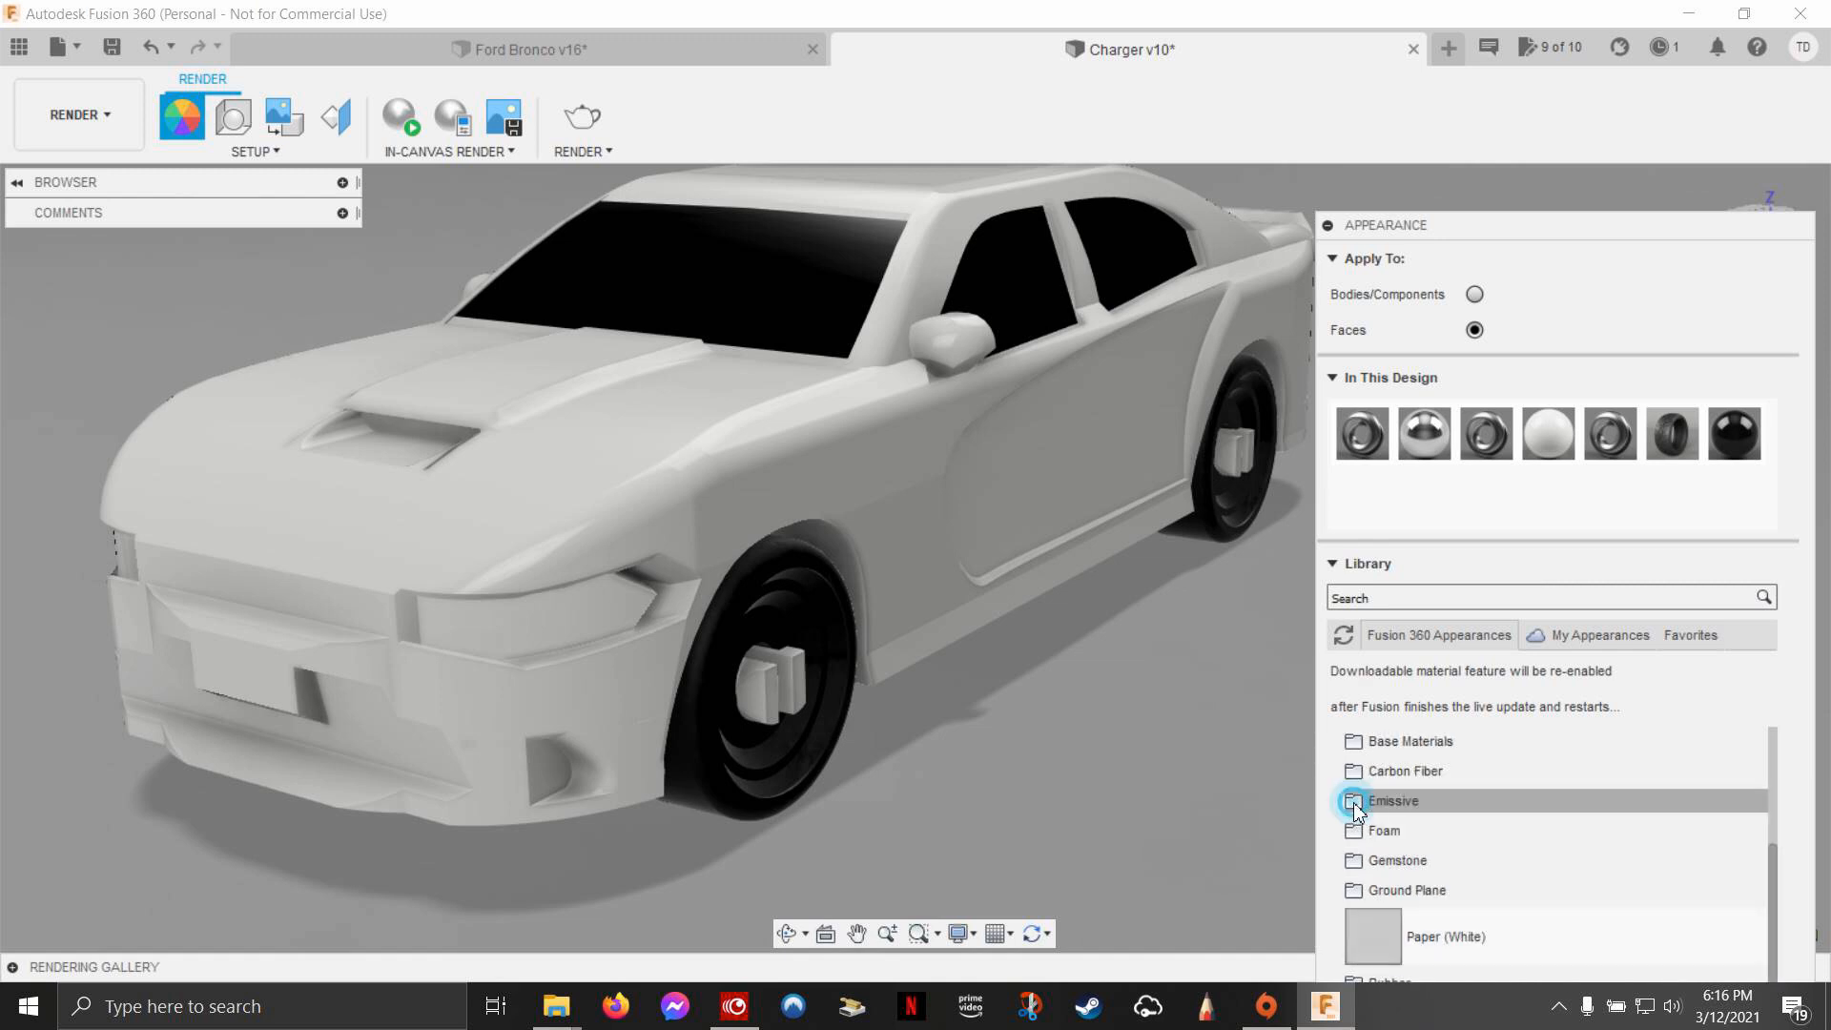
click(1392, 801)
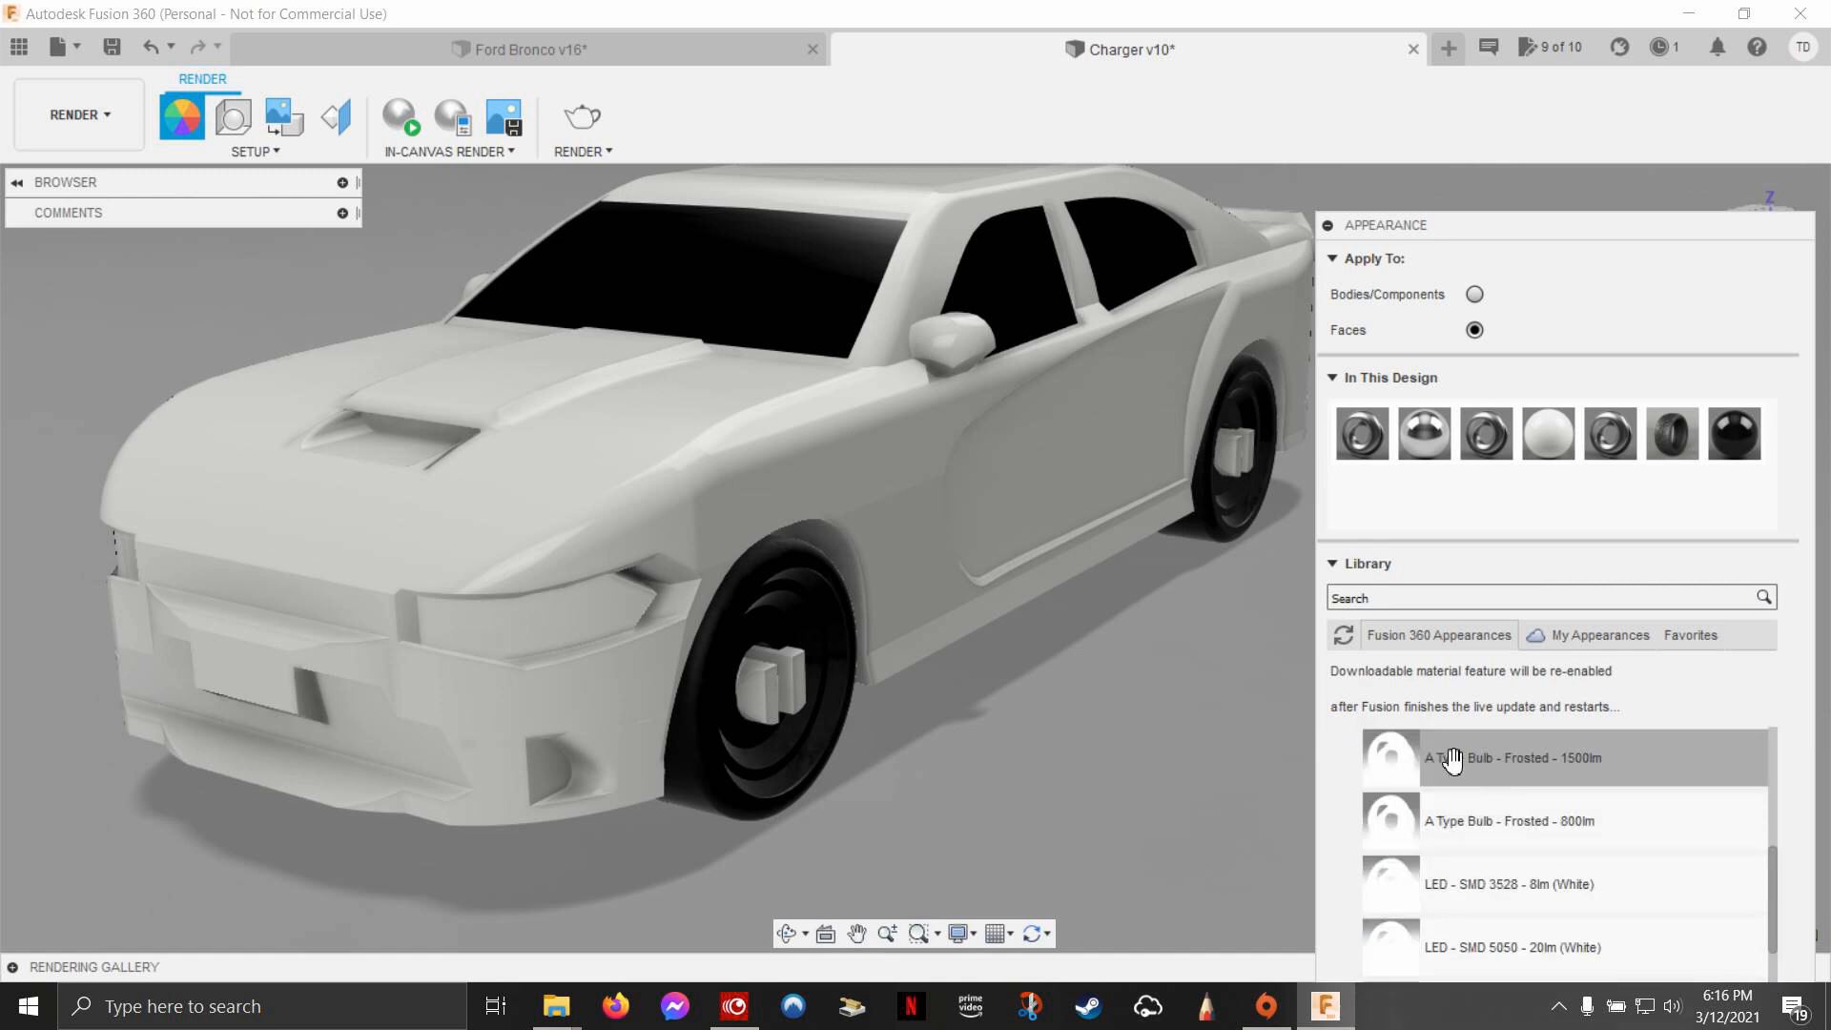
mouse_move(1483, 771)
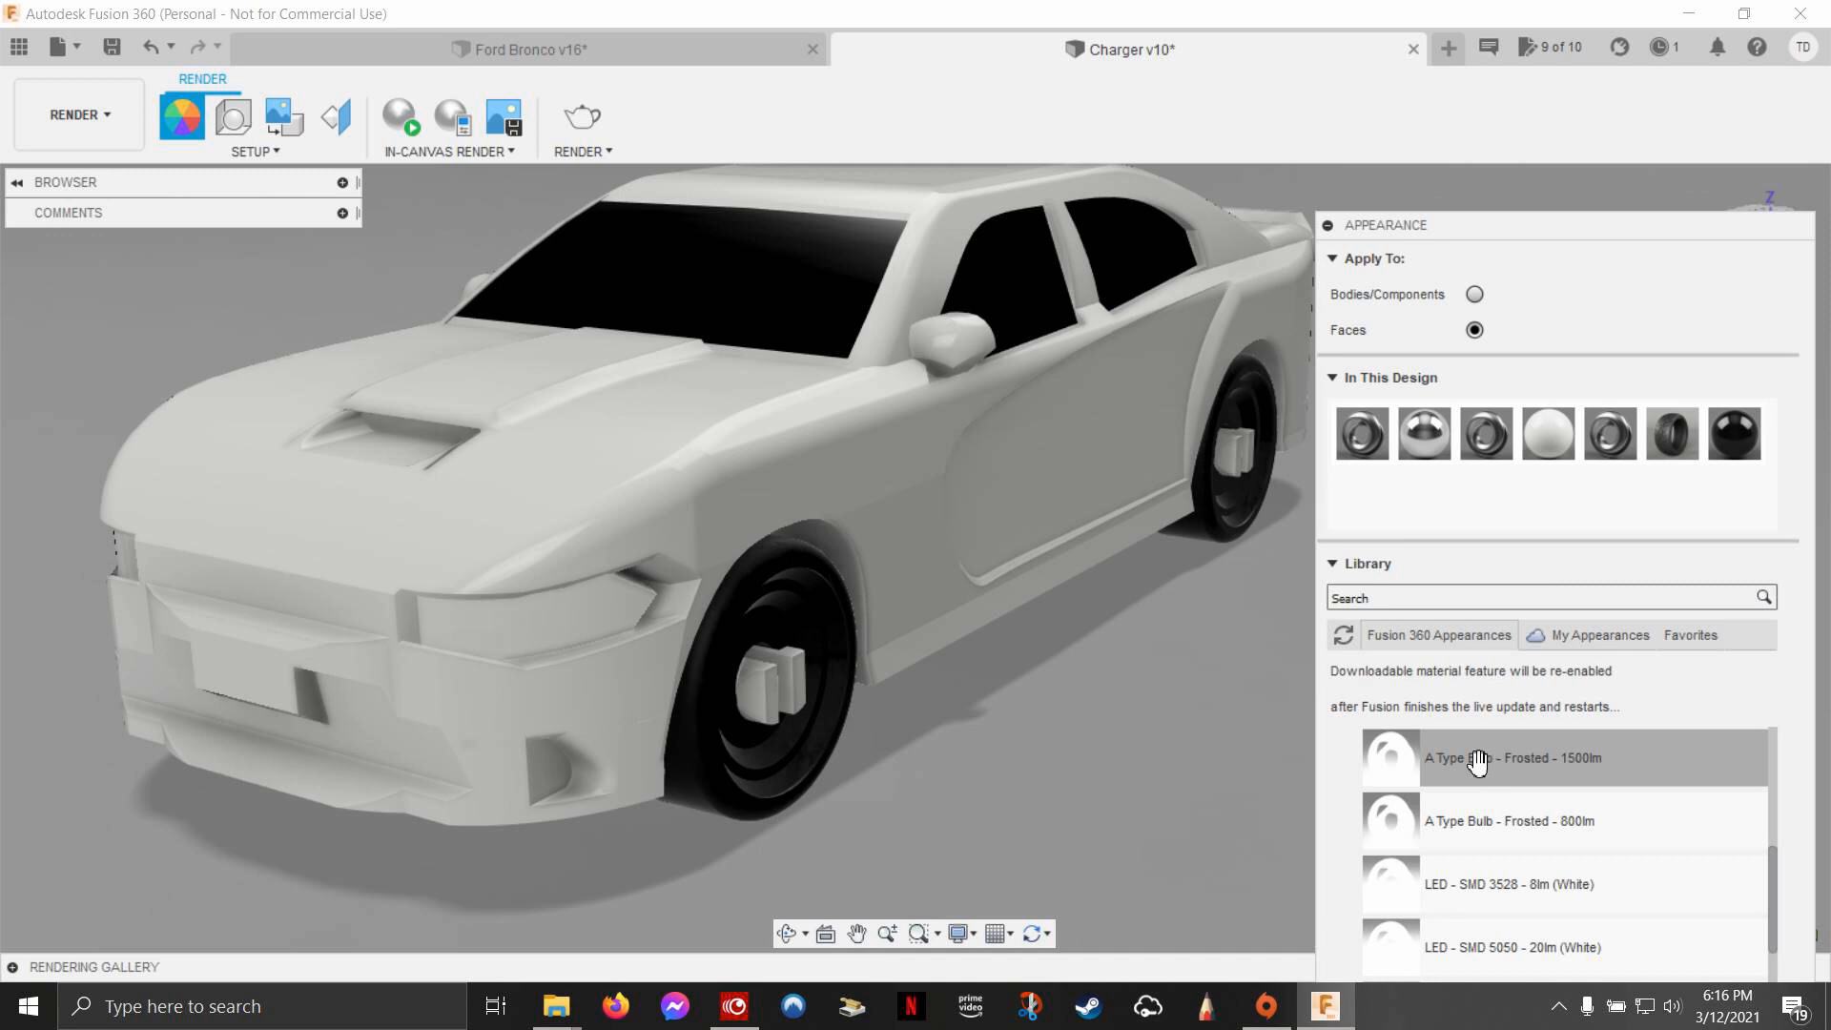
mouse_move(1437, 765)
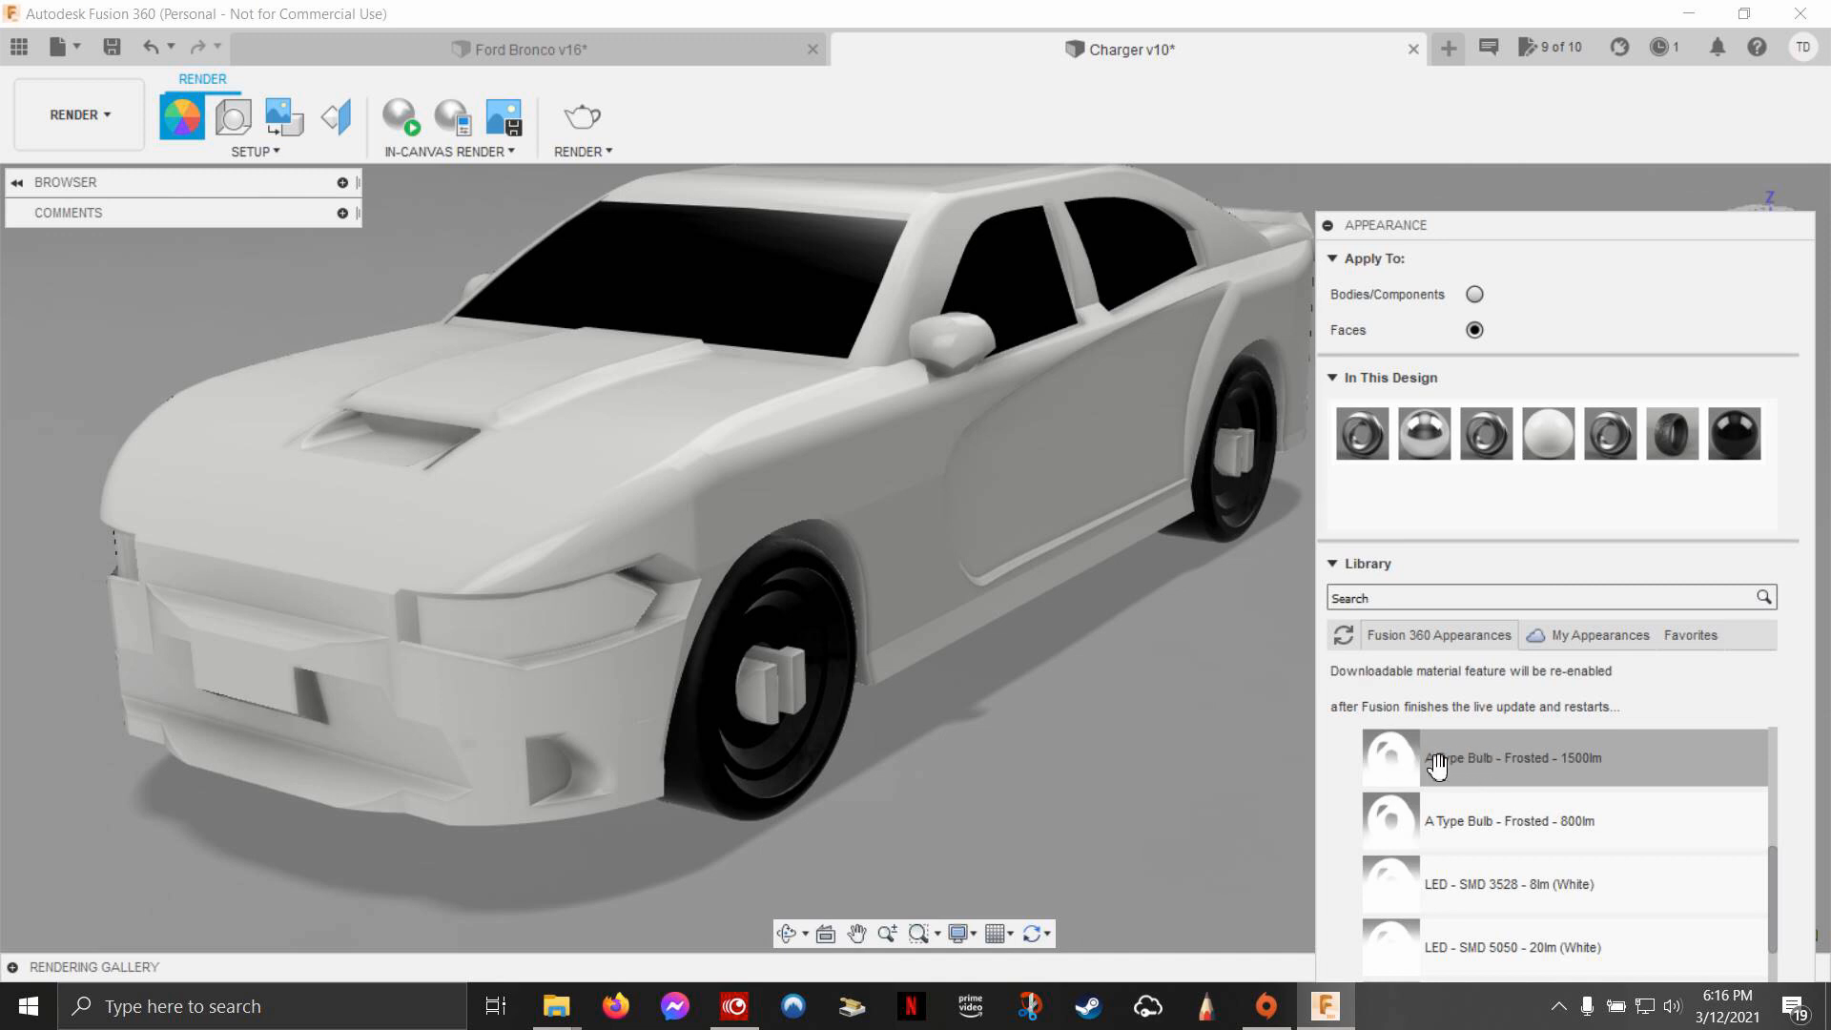
scroll(down, 3)
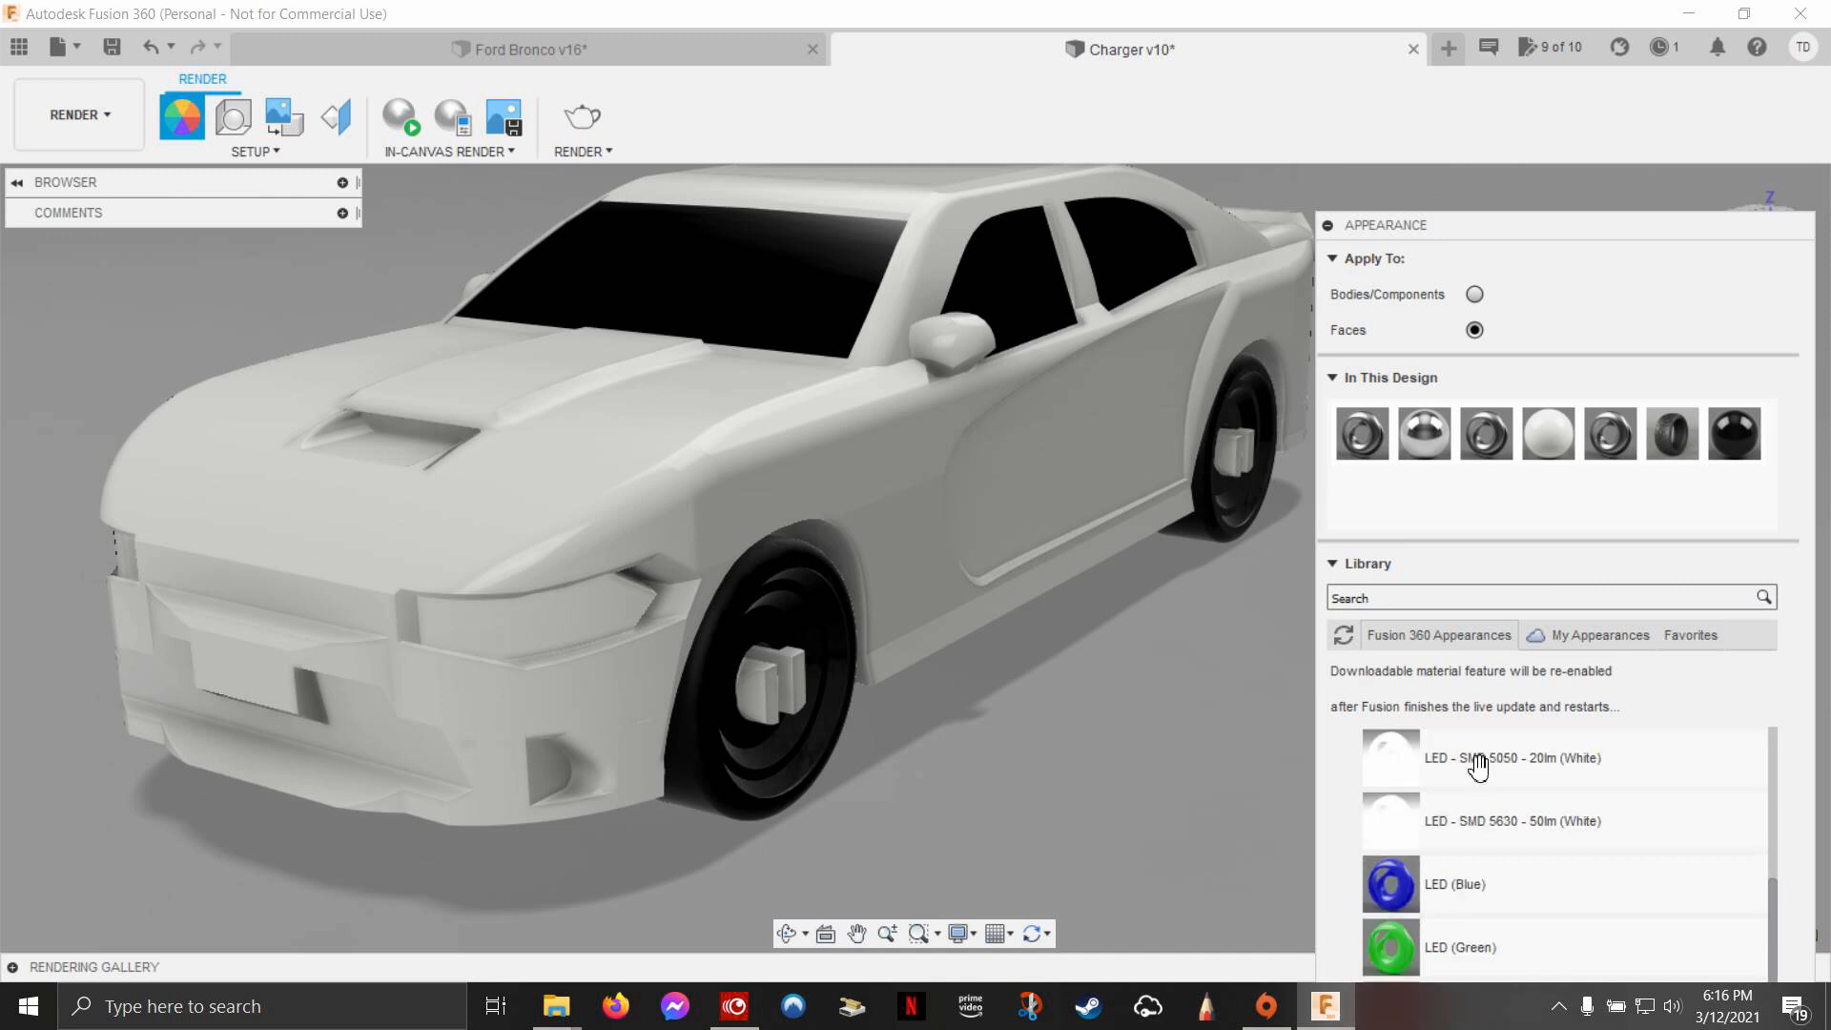
mouse_move(1407, 884)
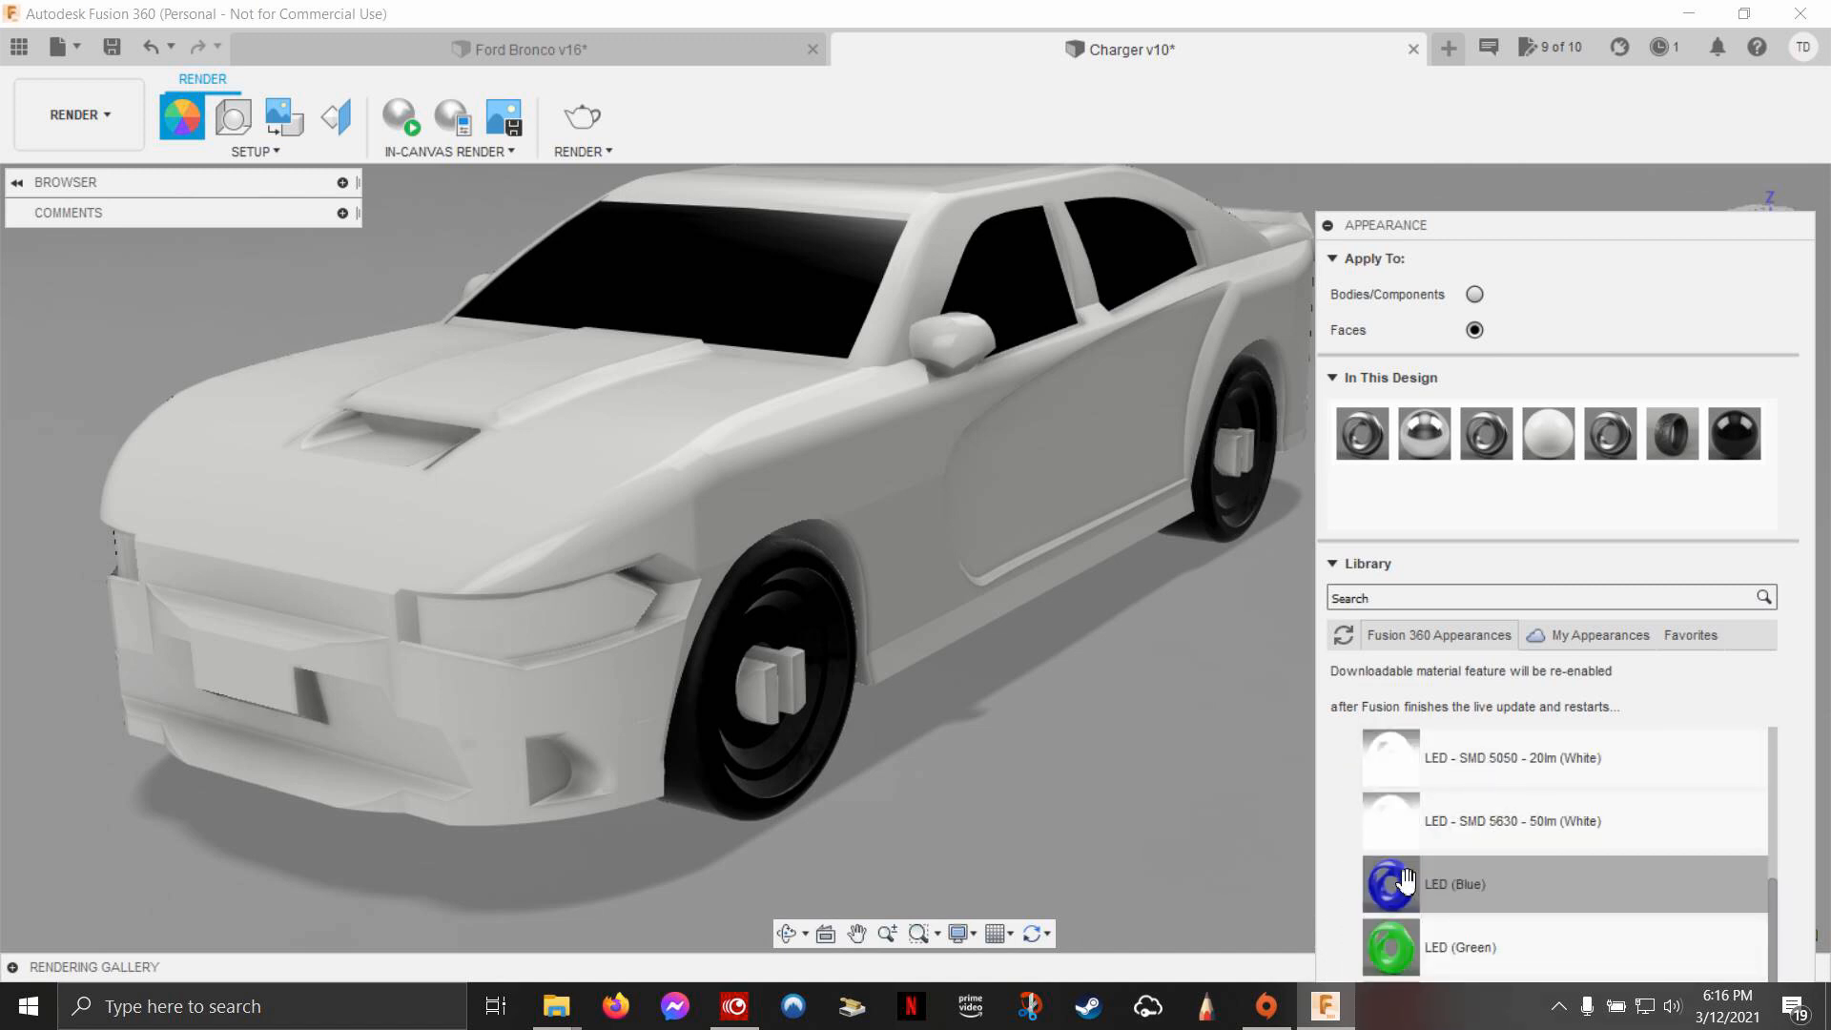
mouse_move(1453, 829)
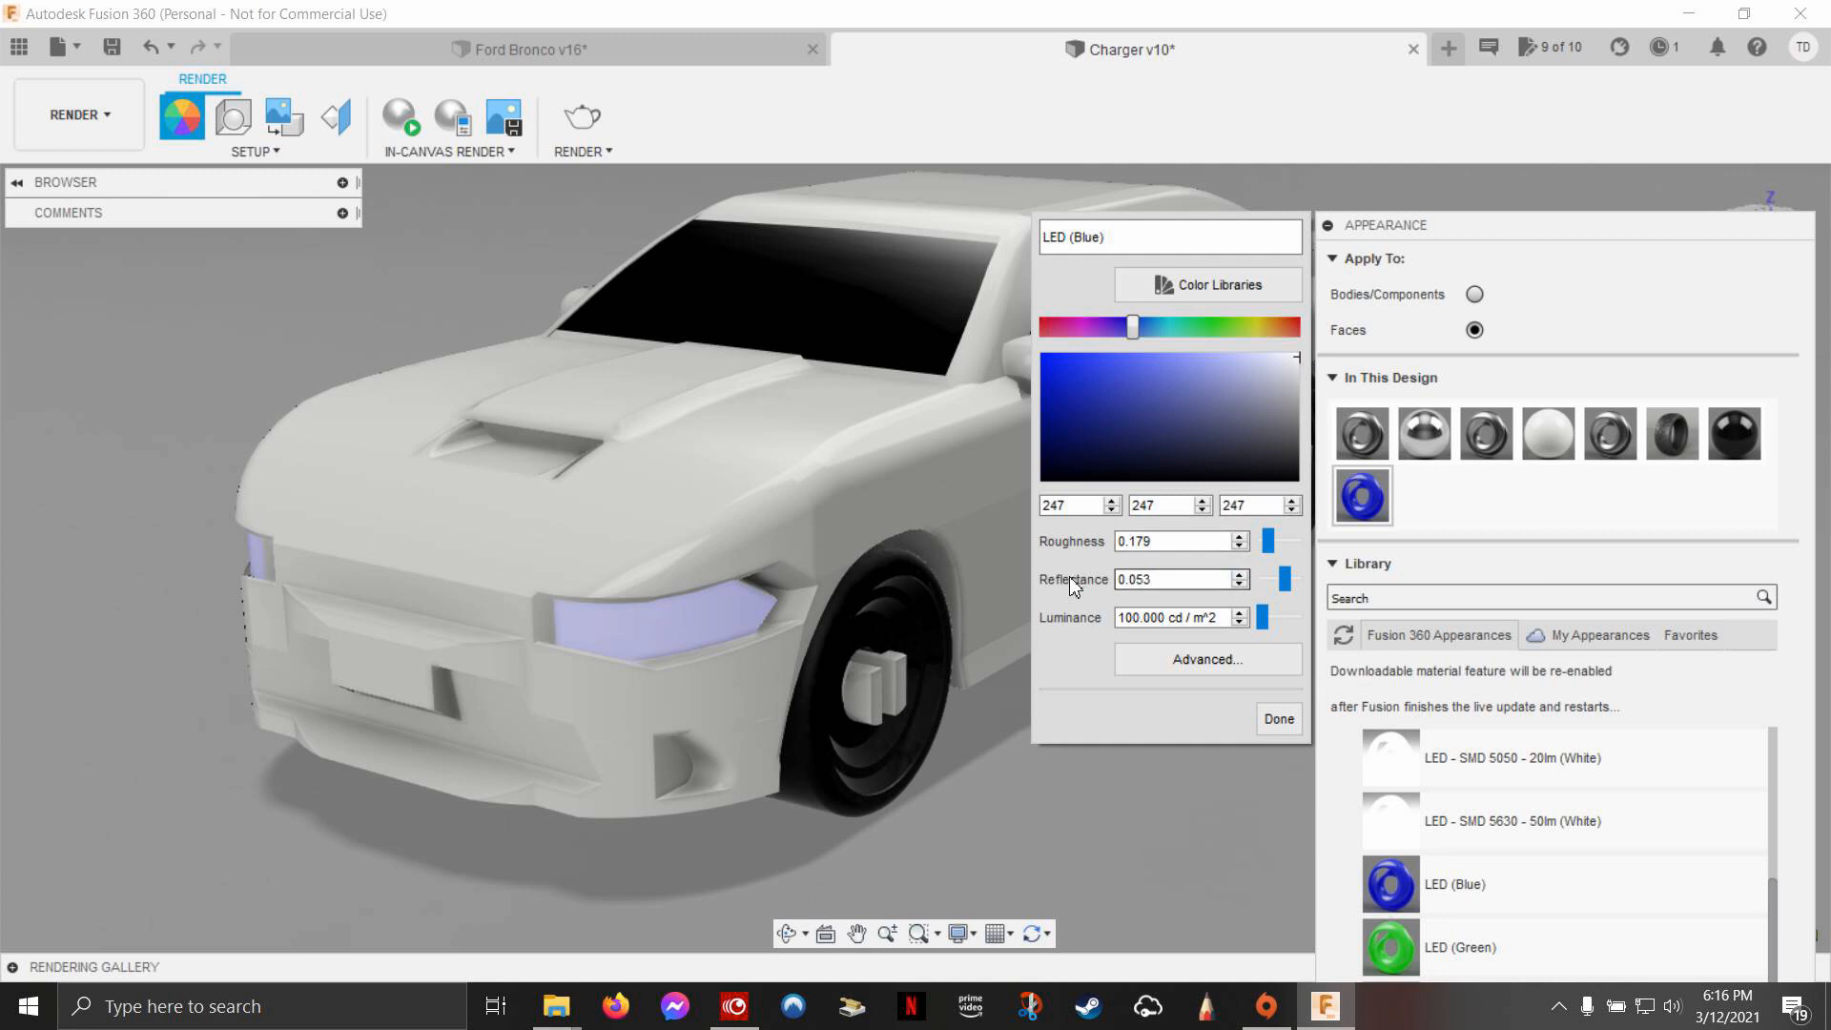
Step: Set the LED (Blue) luminance to 2000 cd/m² and finish editing the appearance
drag(1276, 618, 1273, 618)
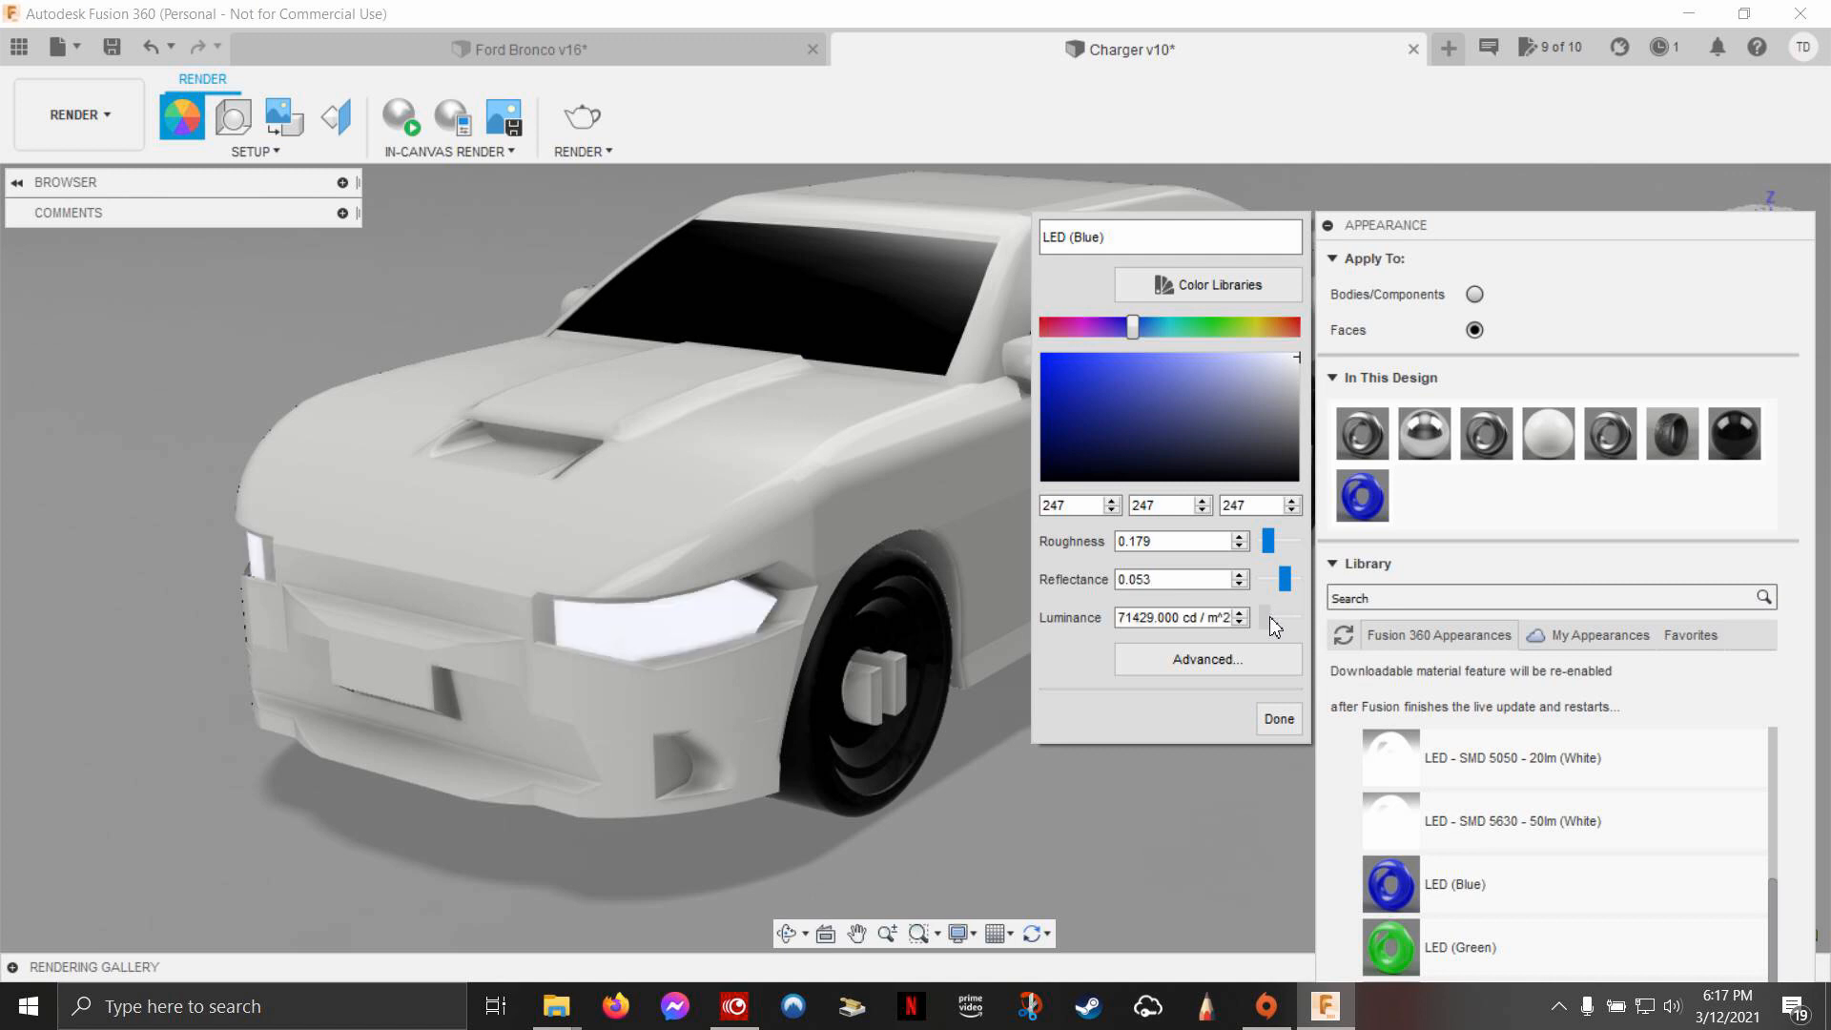
click(1238, 623)
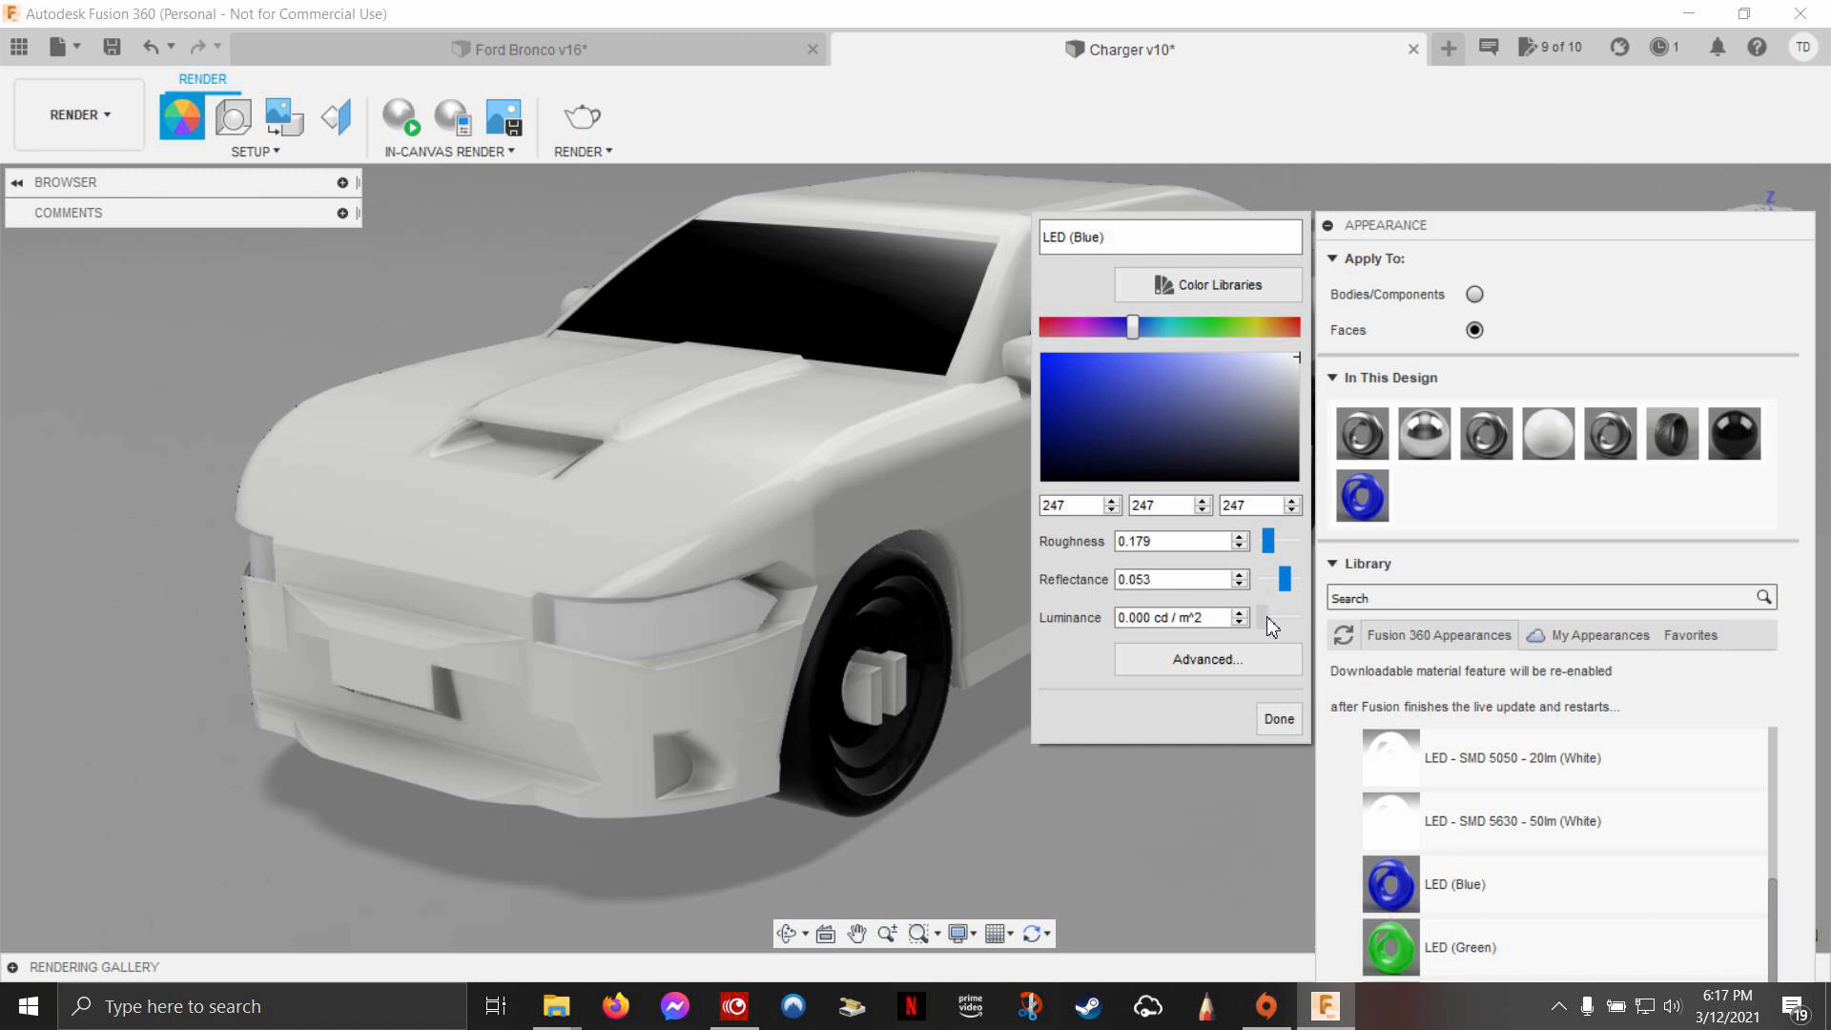
click(1274, 613)
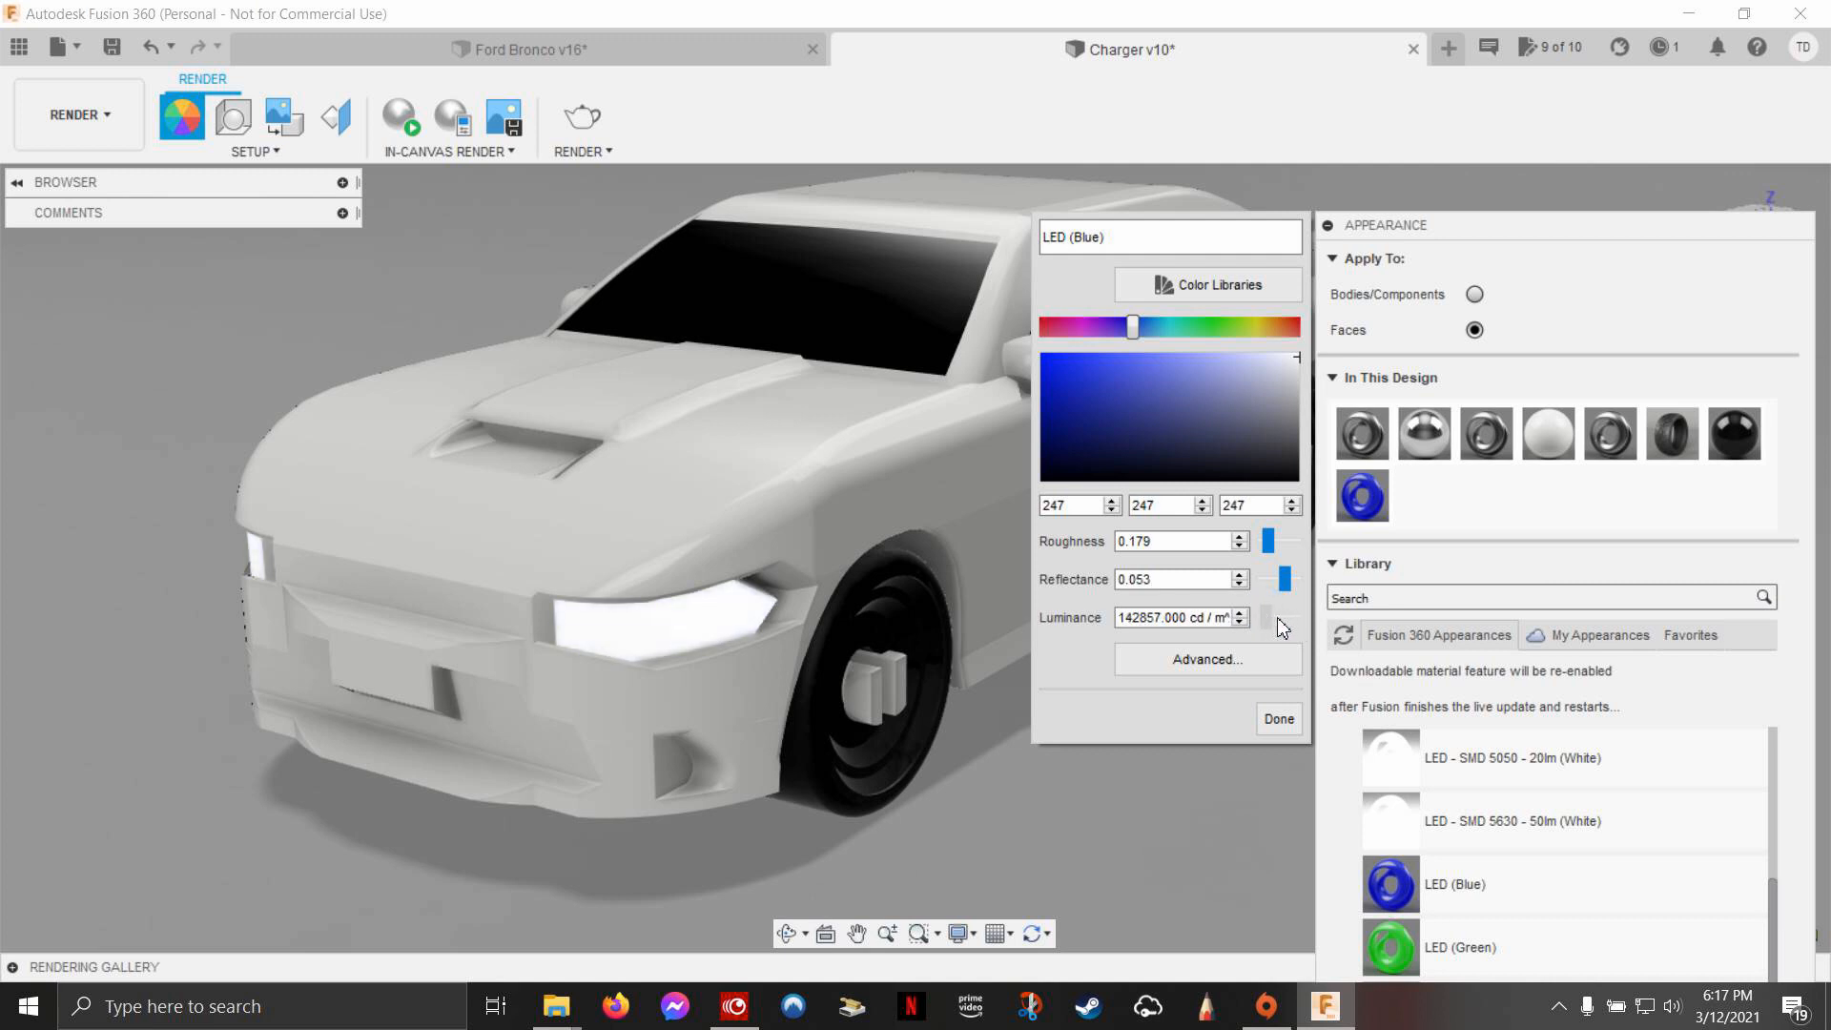
click(1270, 624)
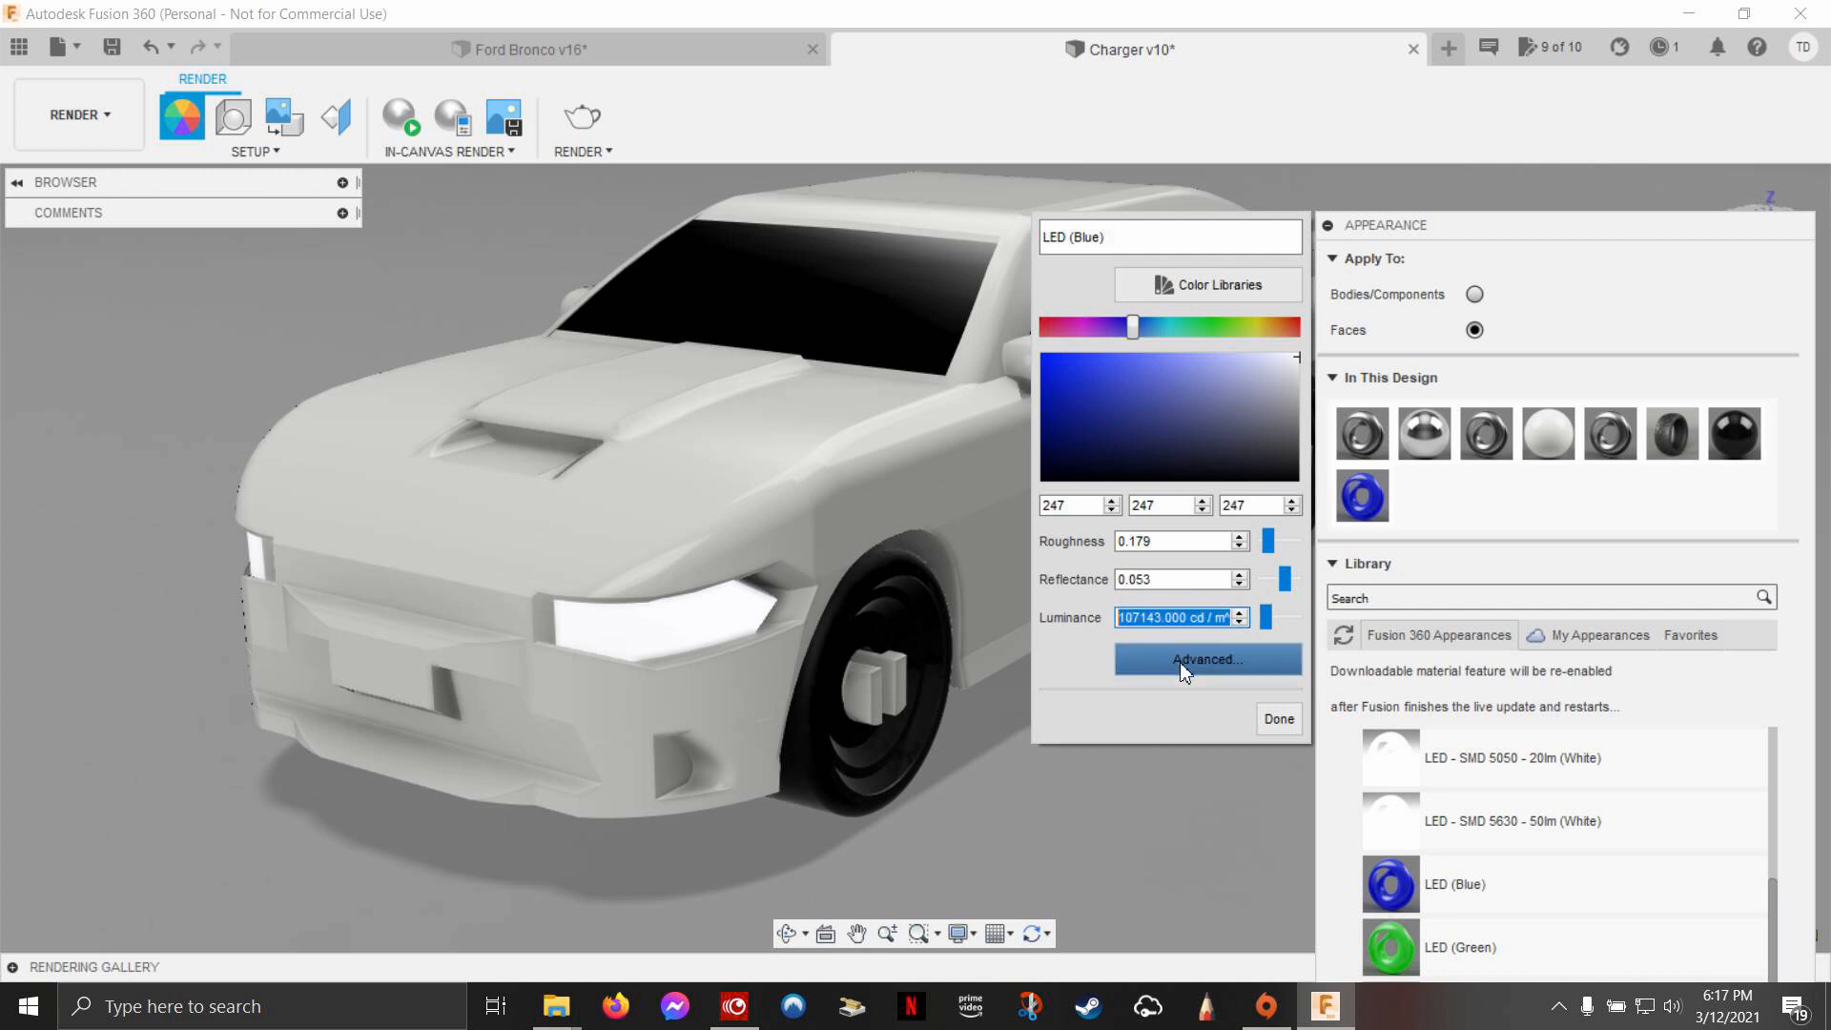
text(1)
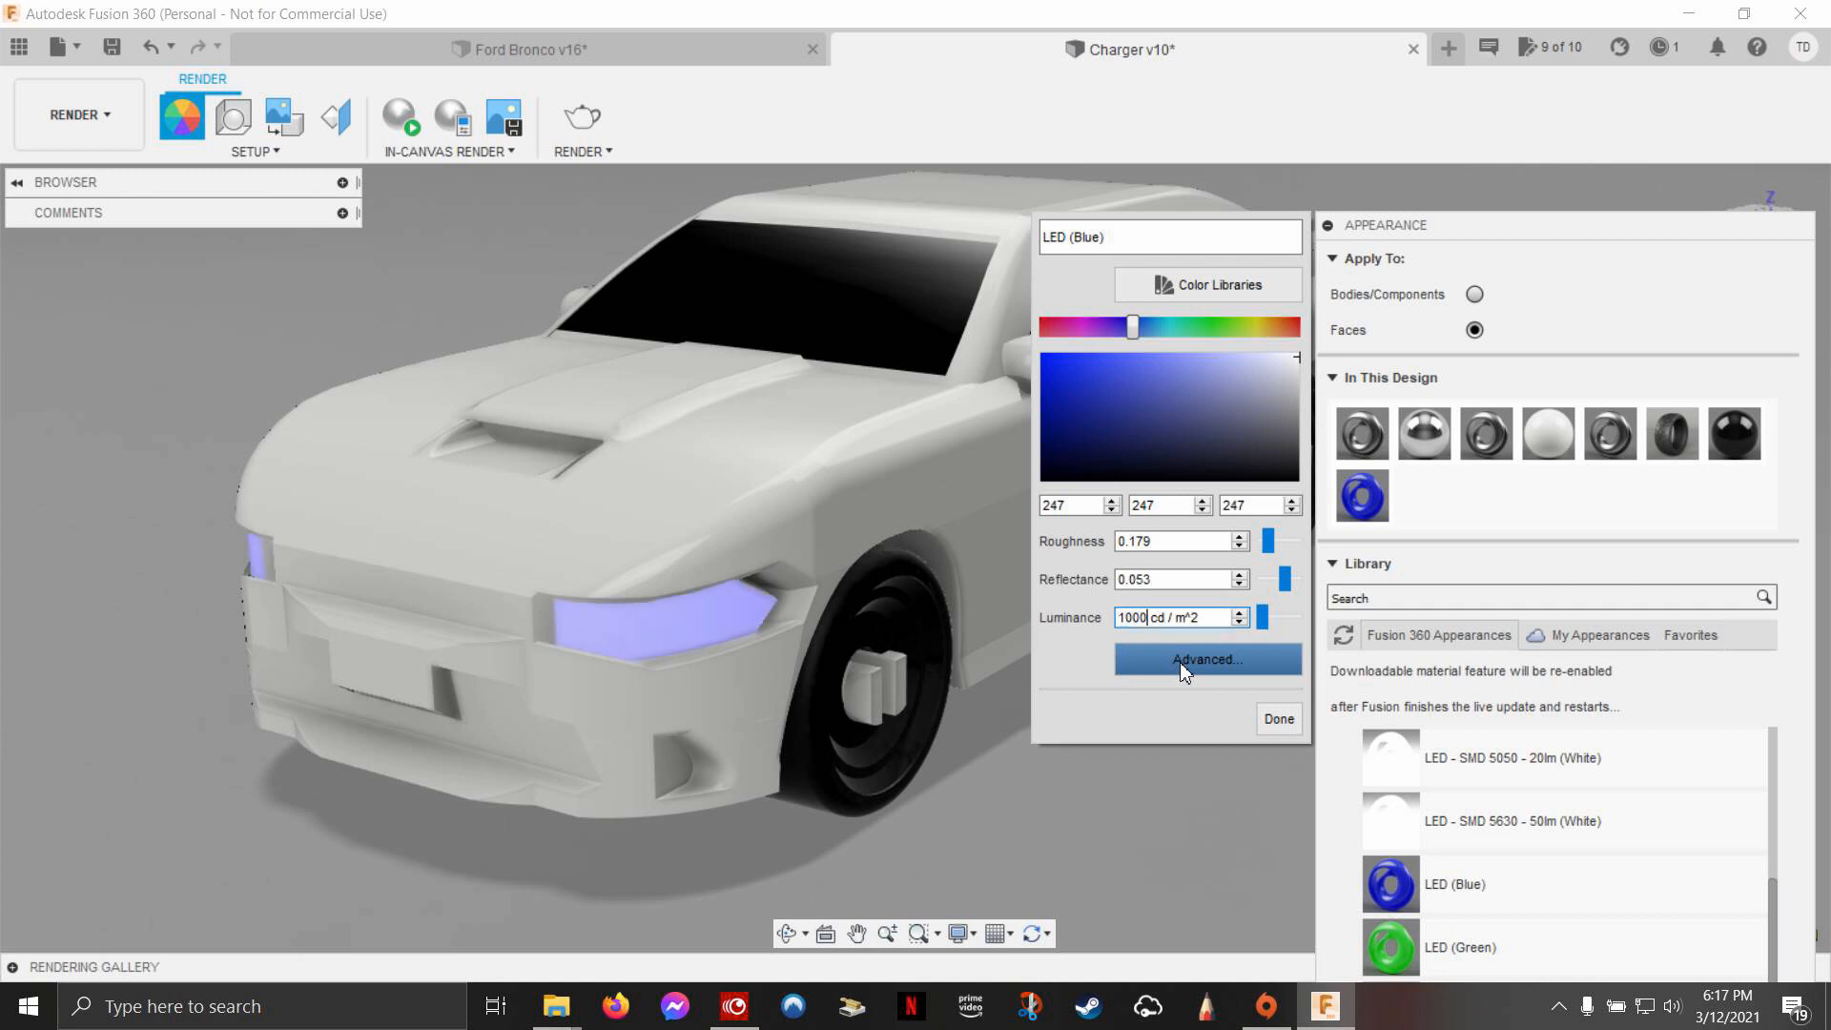
click(1174, 617)
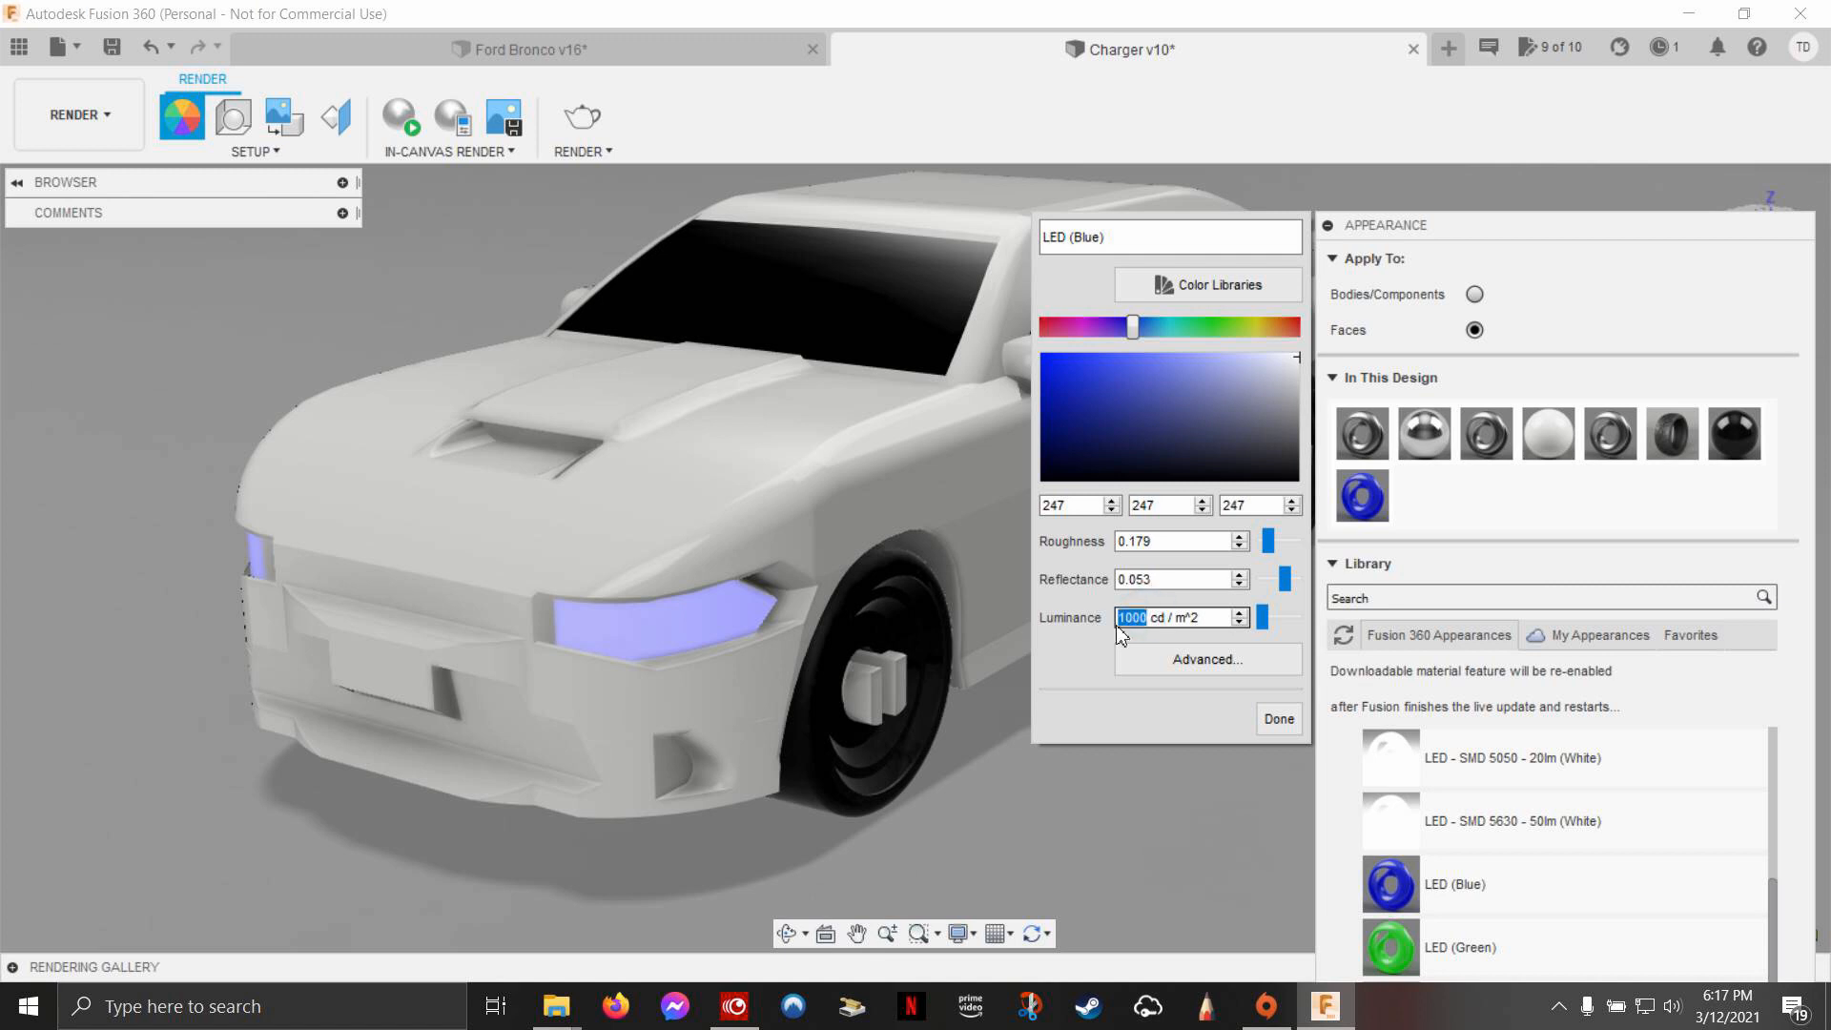
text(200)
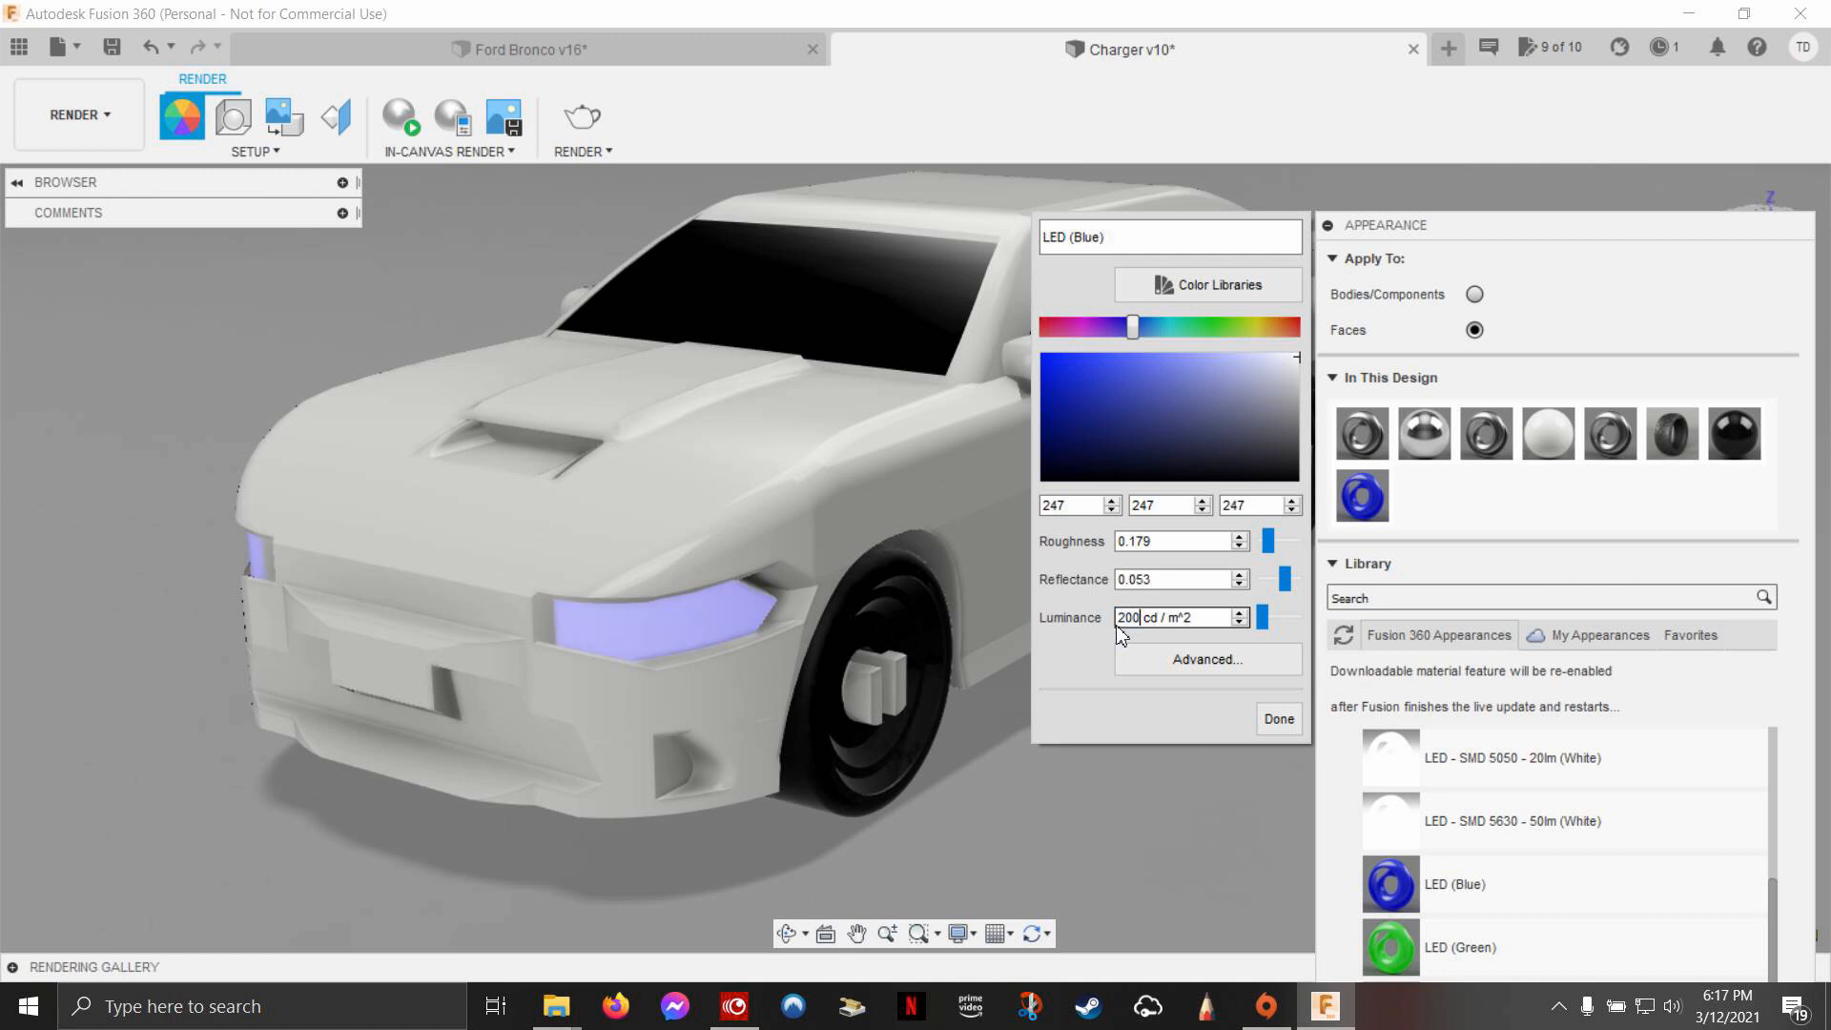
text(2000)
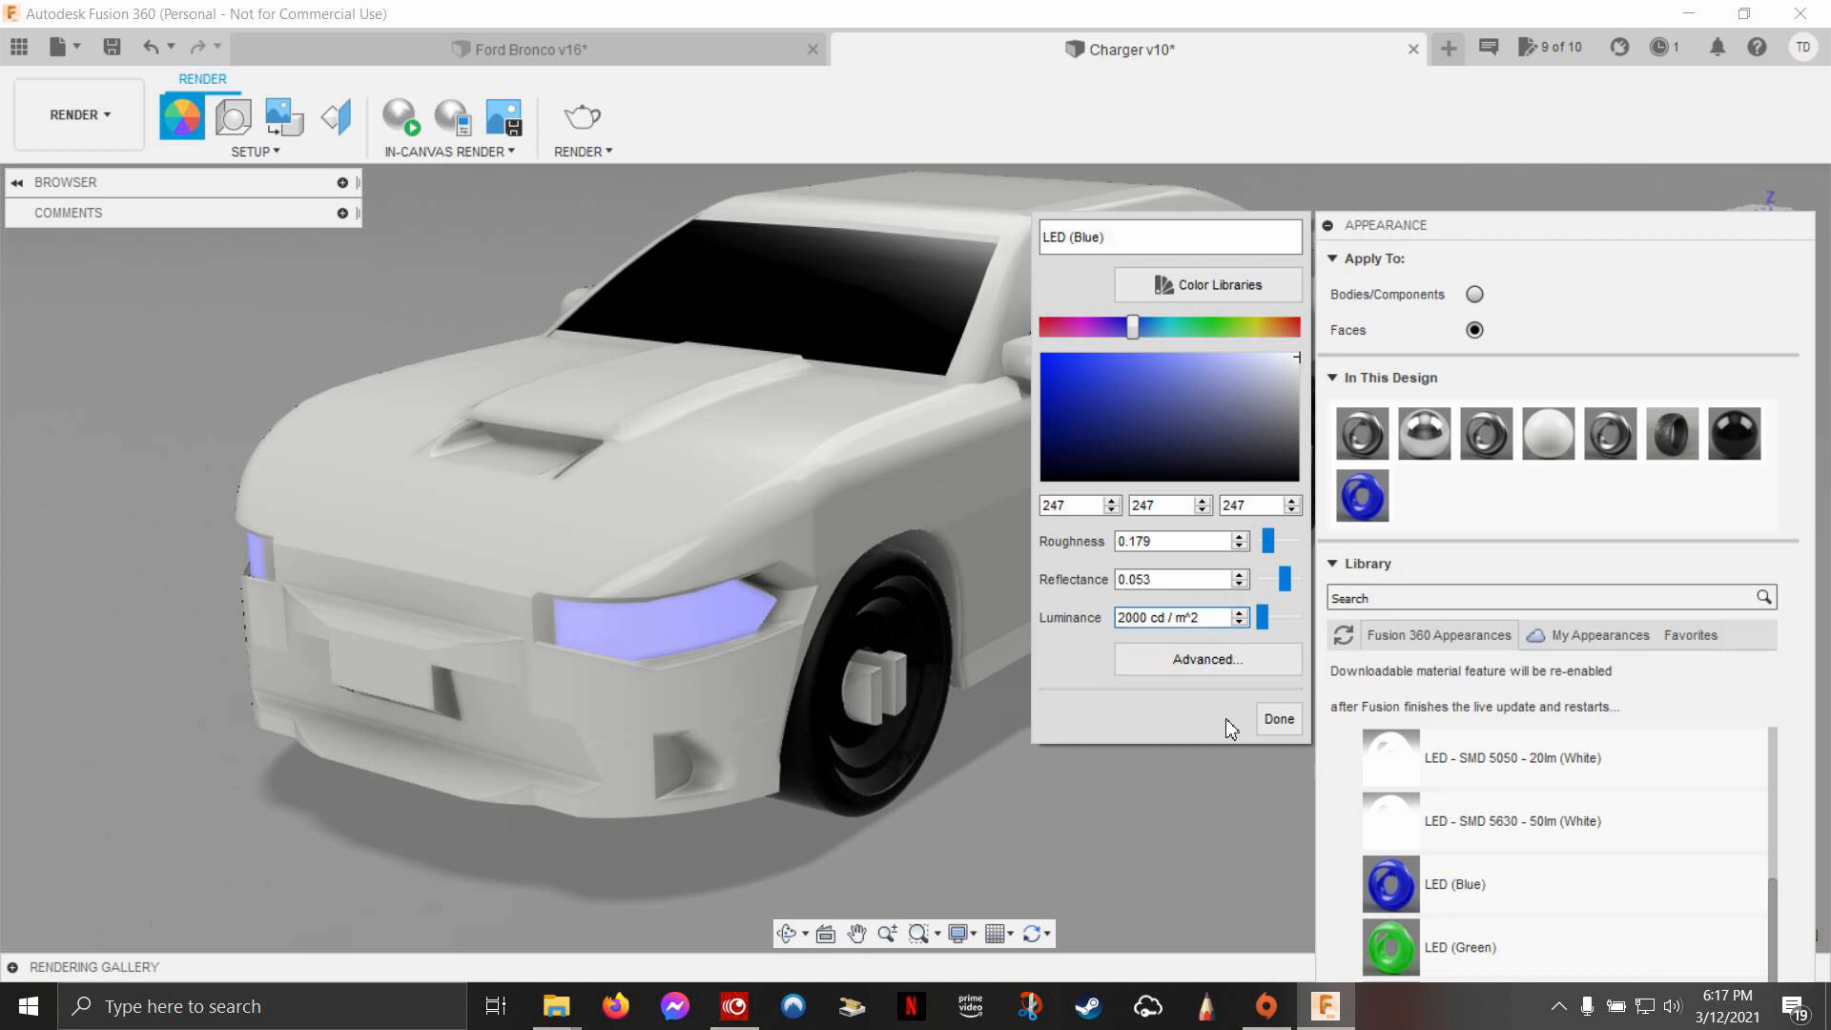
click(1276, 718)
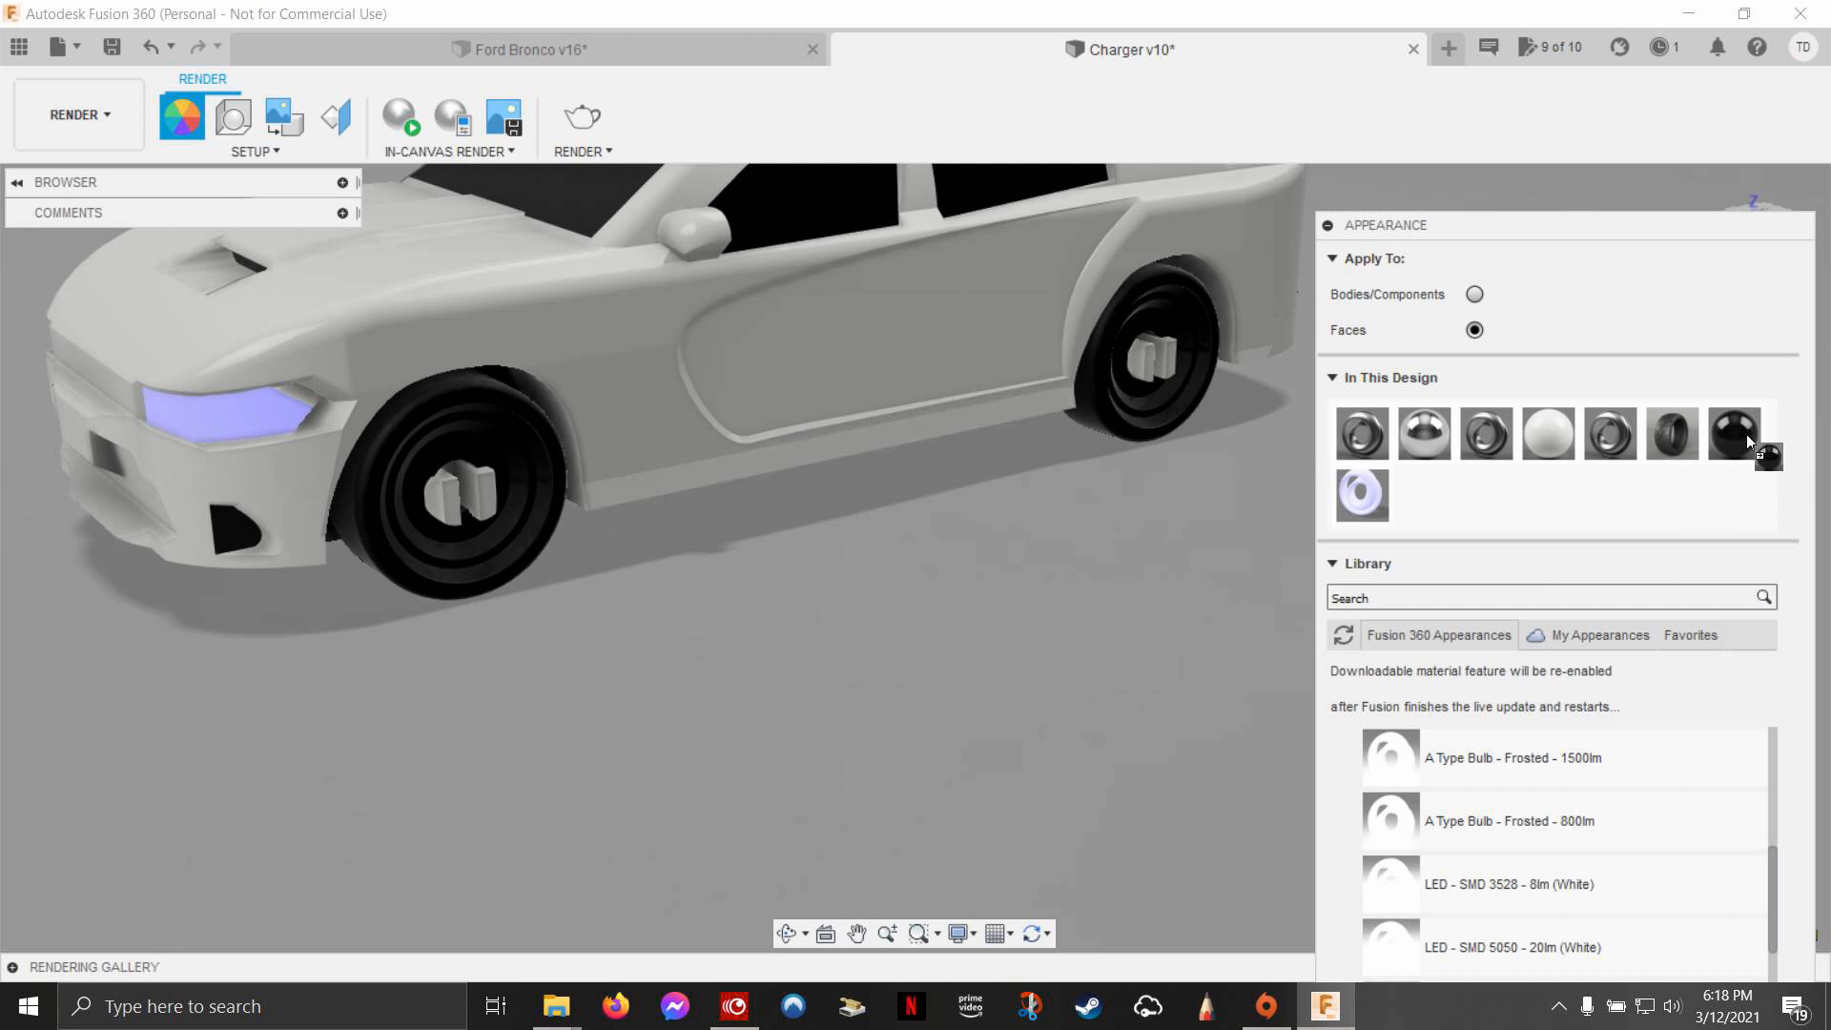
Step: Switch Apply To to Bodies/Components, confirm the warning, and open Scene Settings
click(1474, 293)
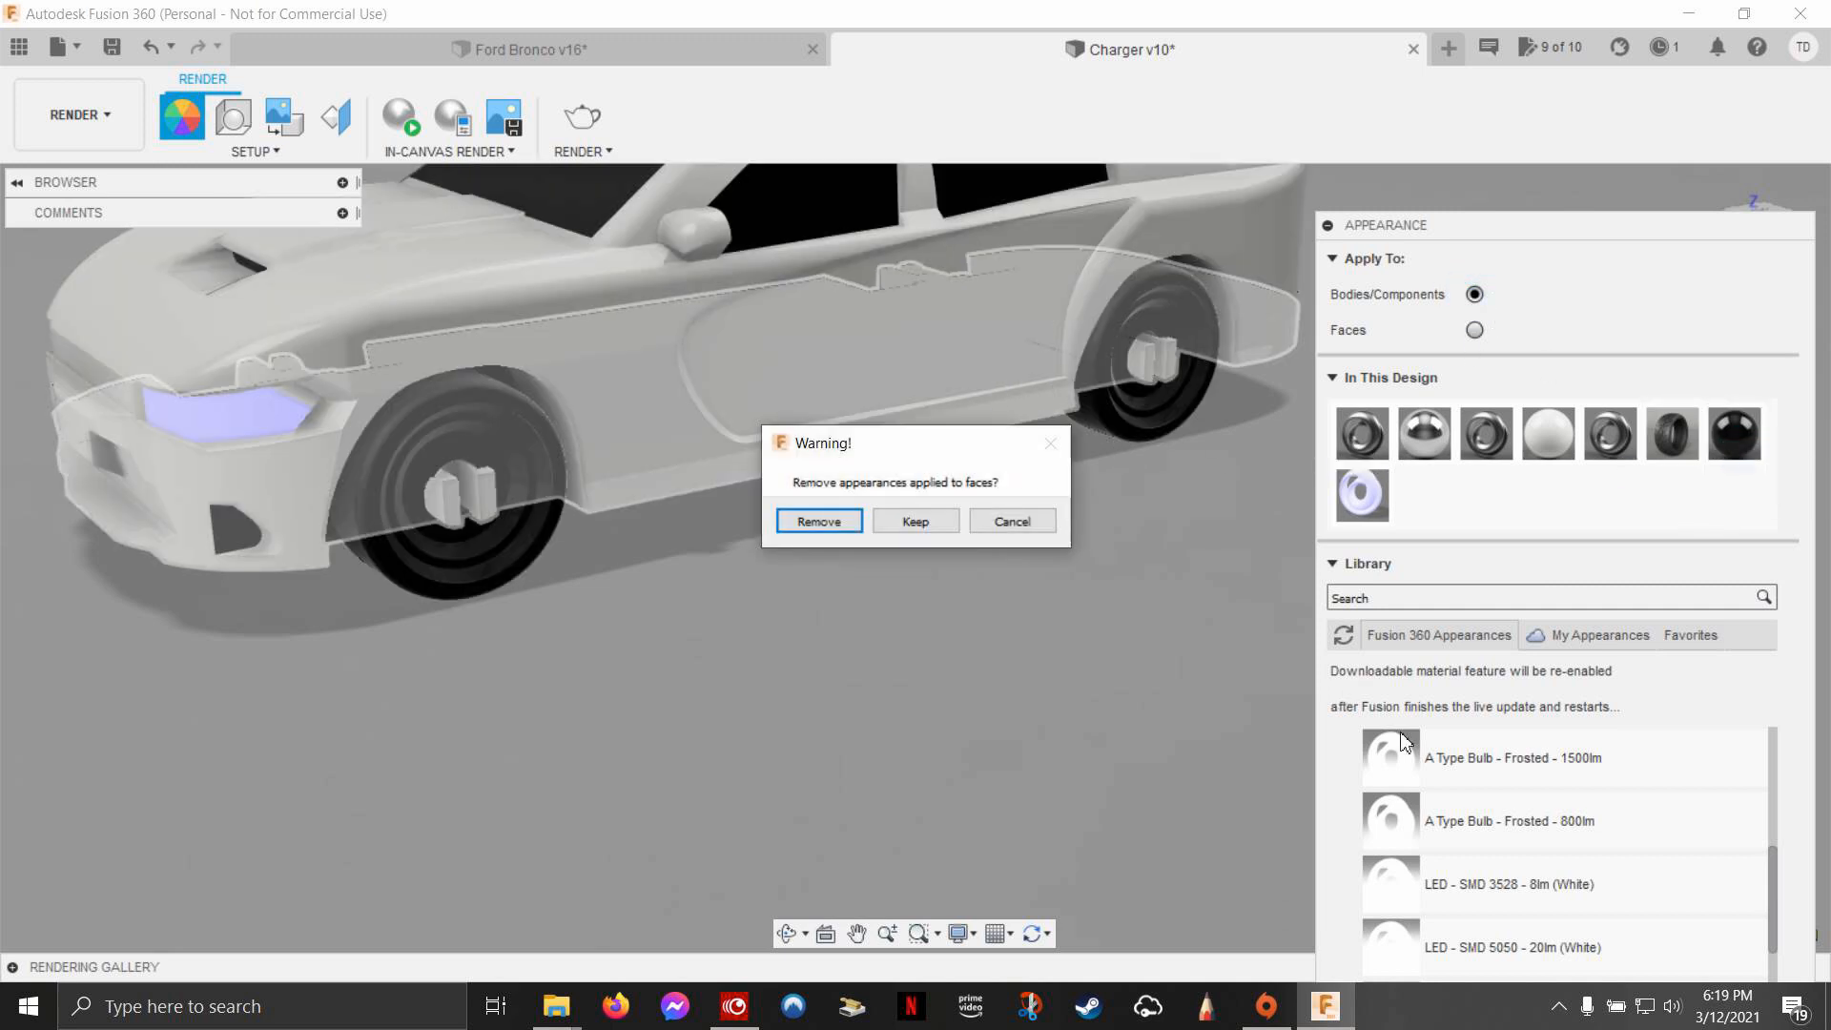
click(818, 520)
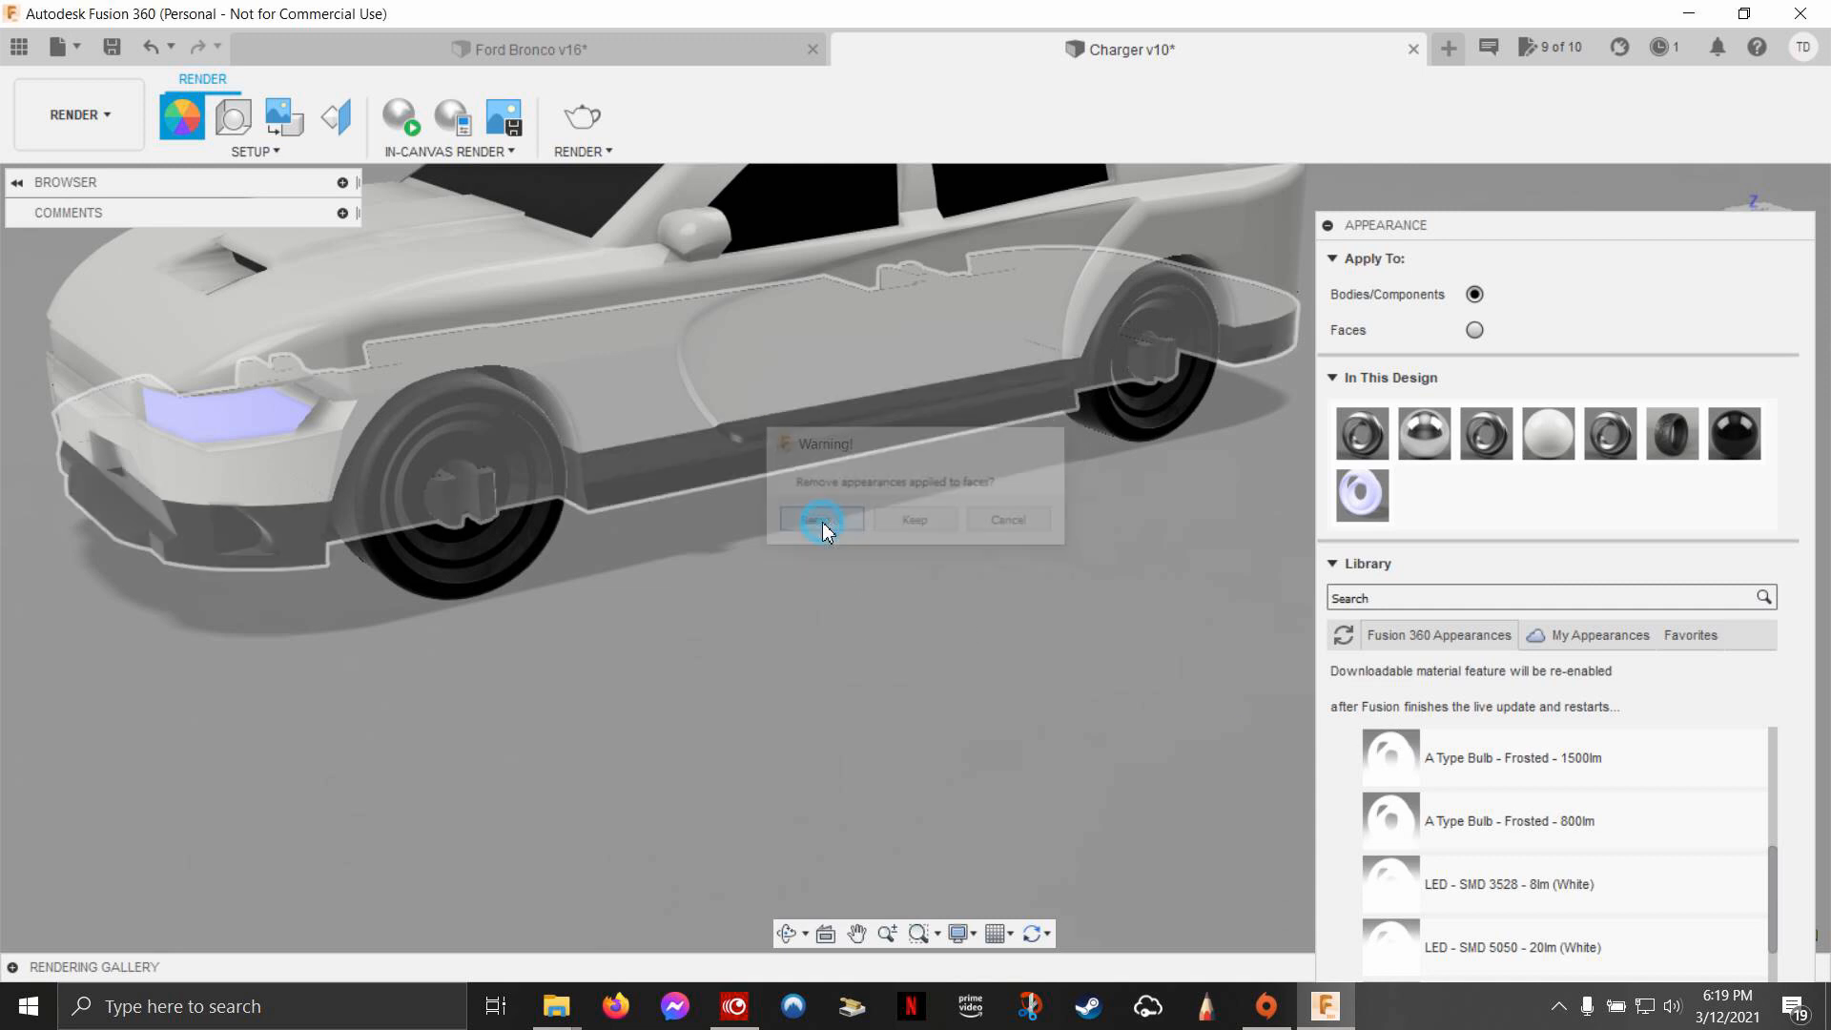
click(820, 519)
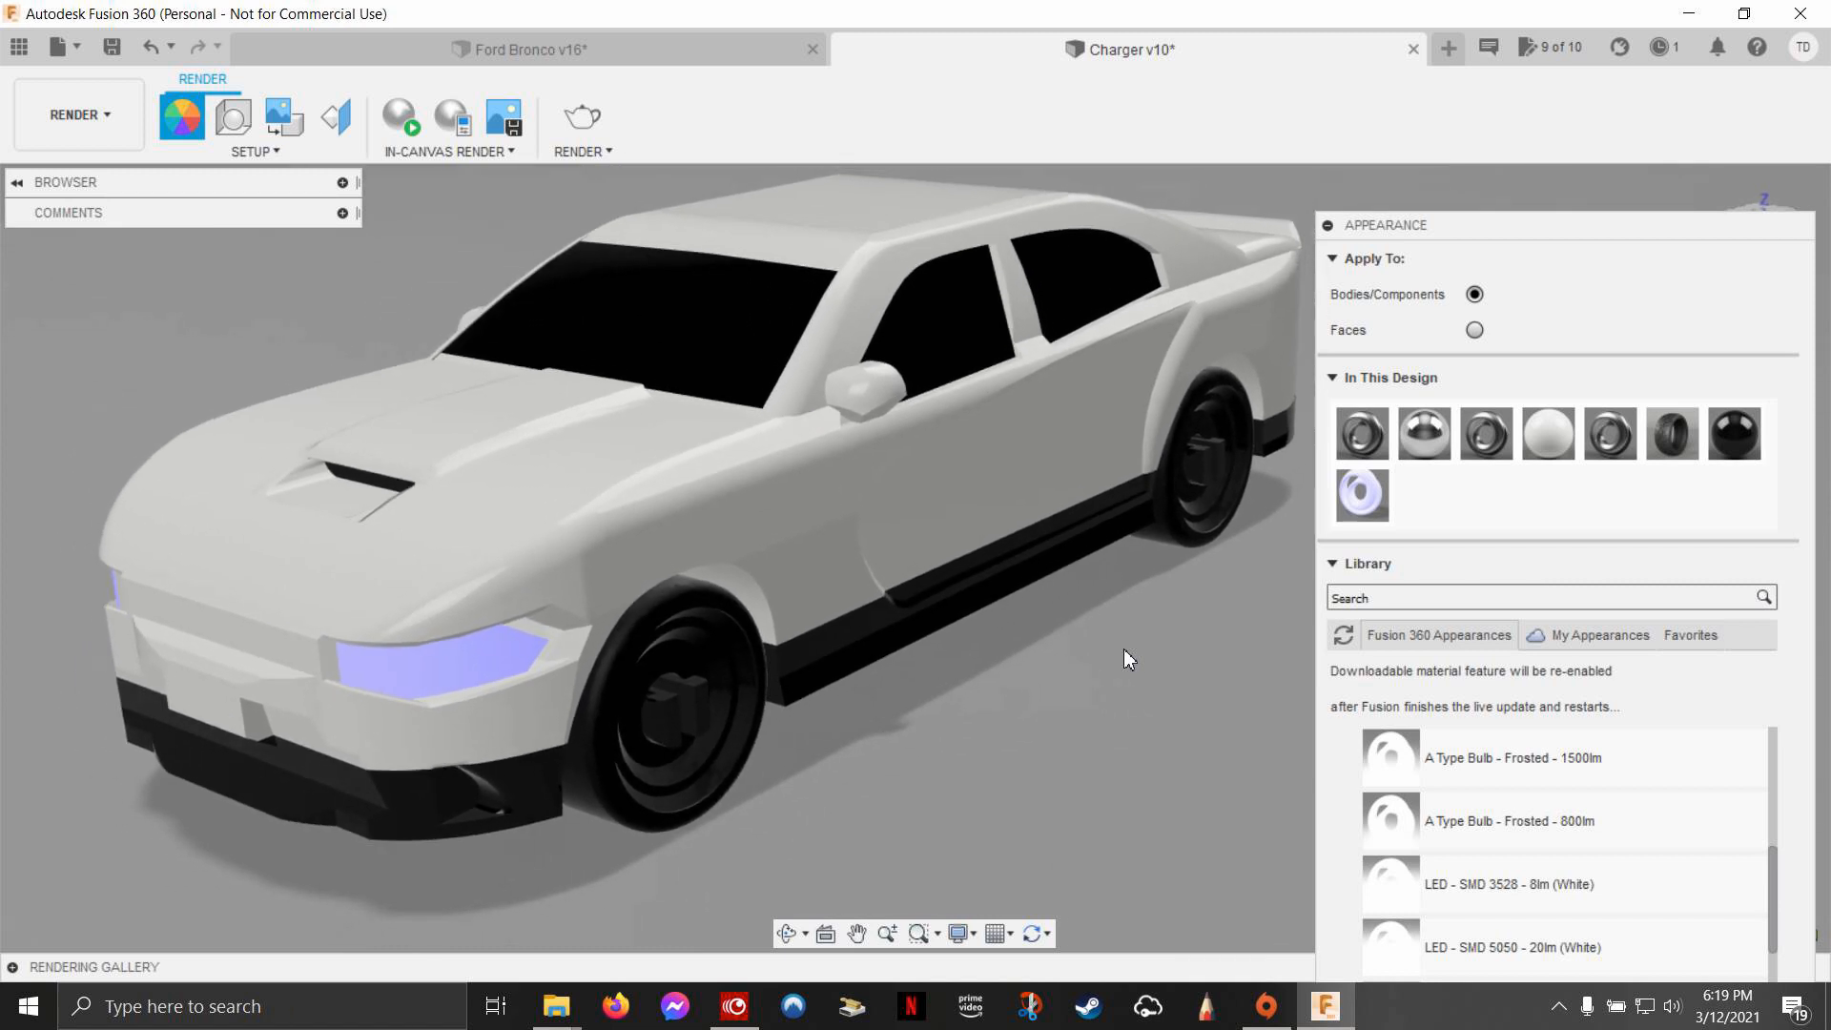
click(233, 116)
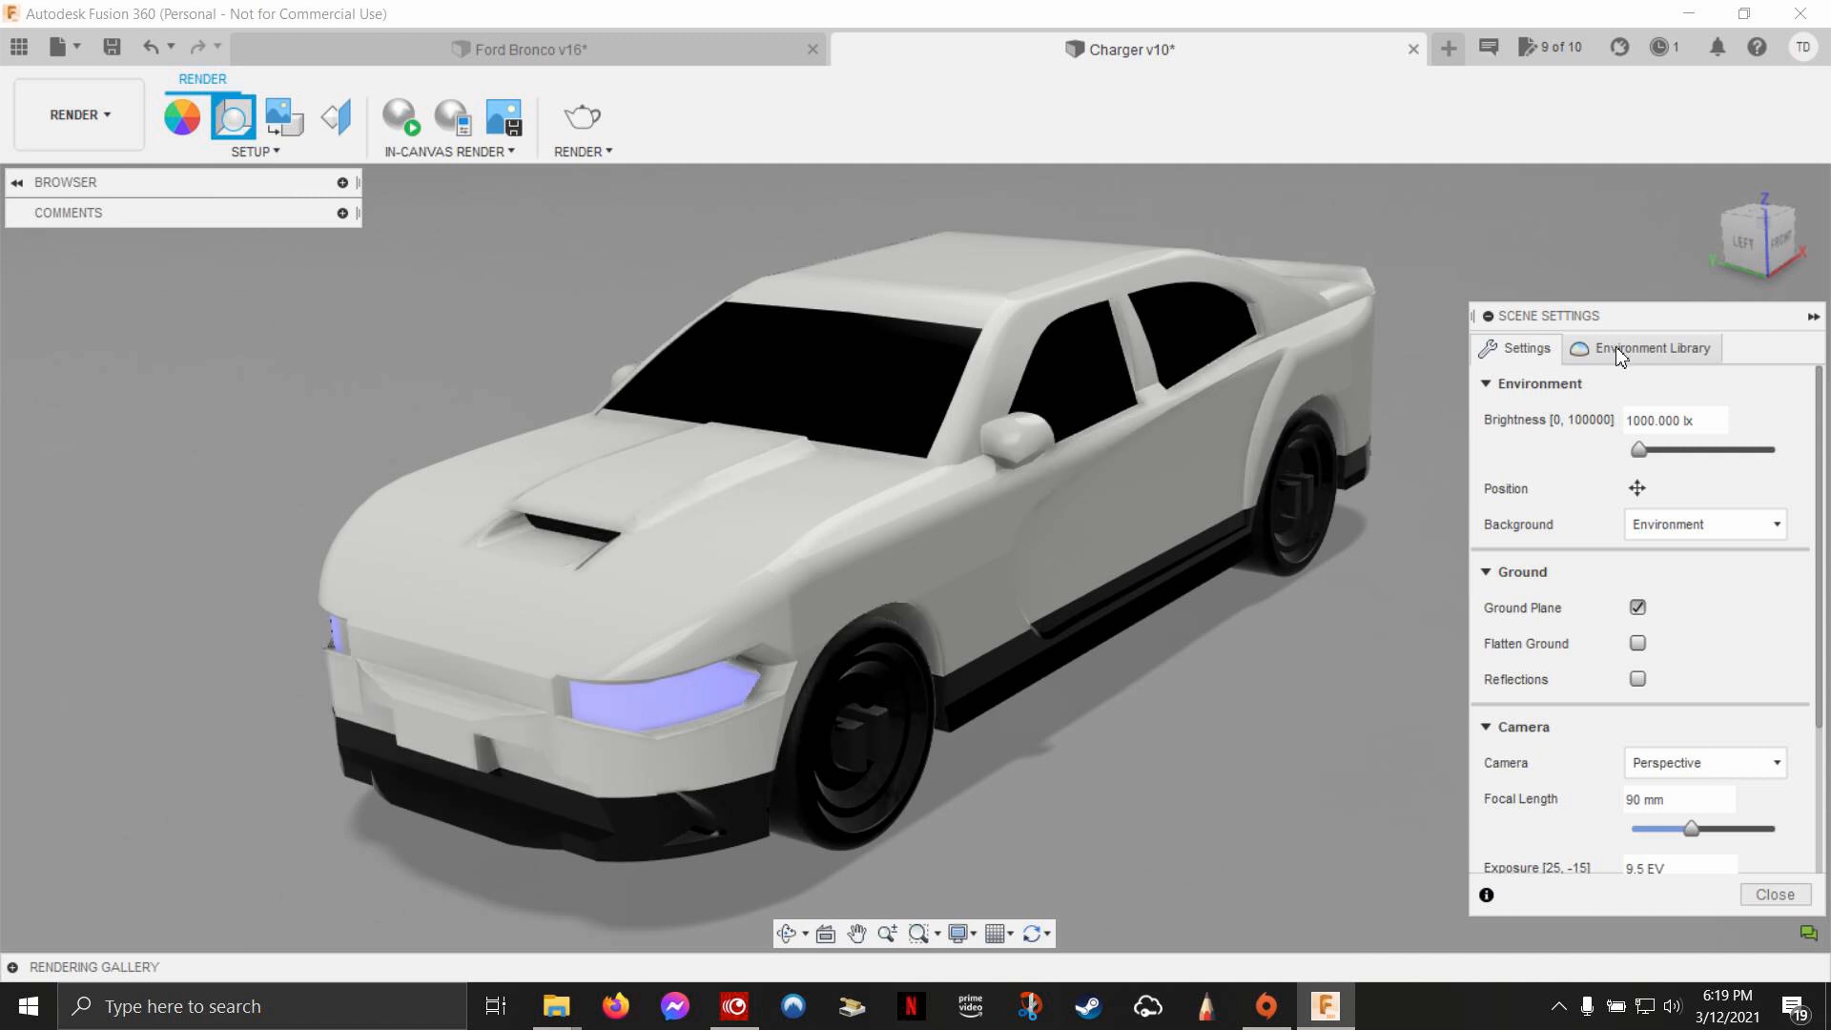
Step: Try a Solid Color background, revert to Environment, and browse the environment library presets
click(1653, 348)
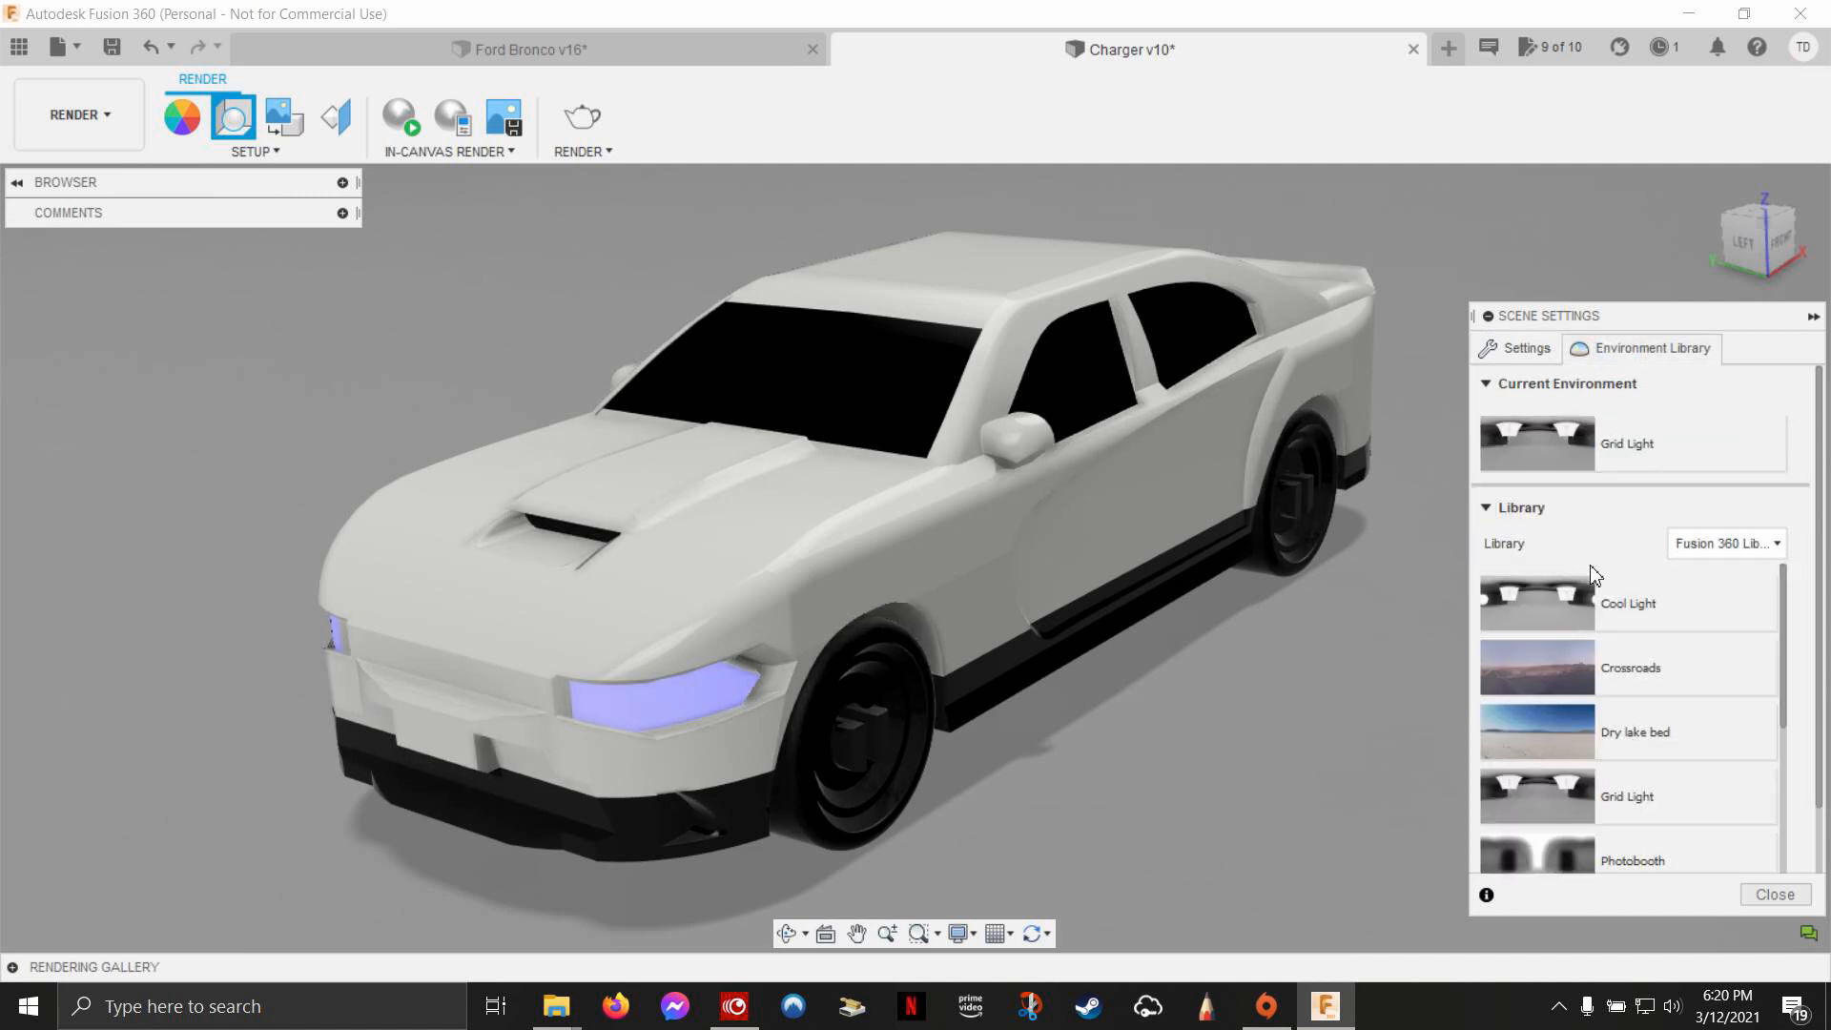
mouse_move(1571, 473)
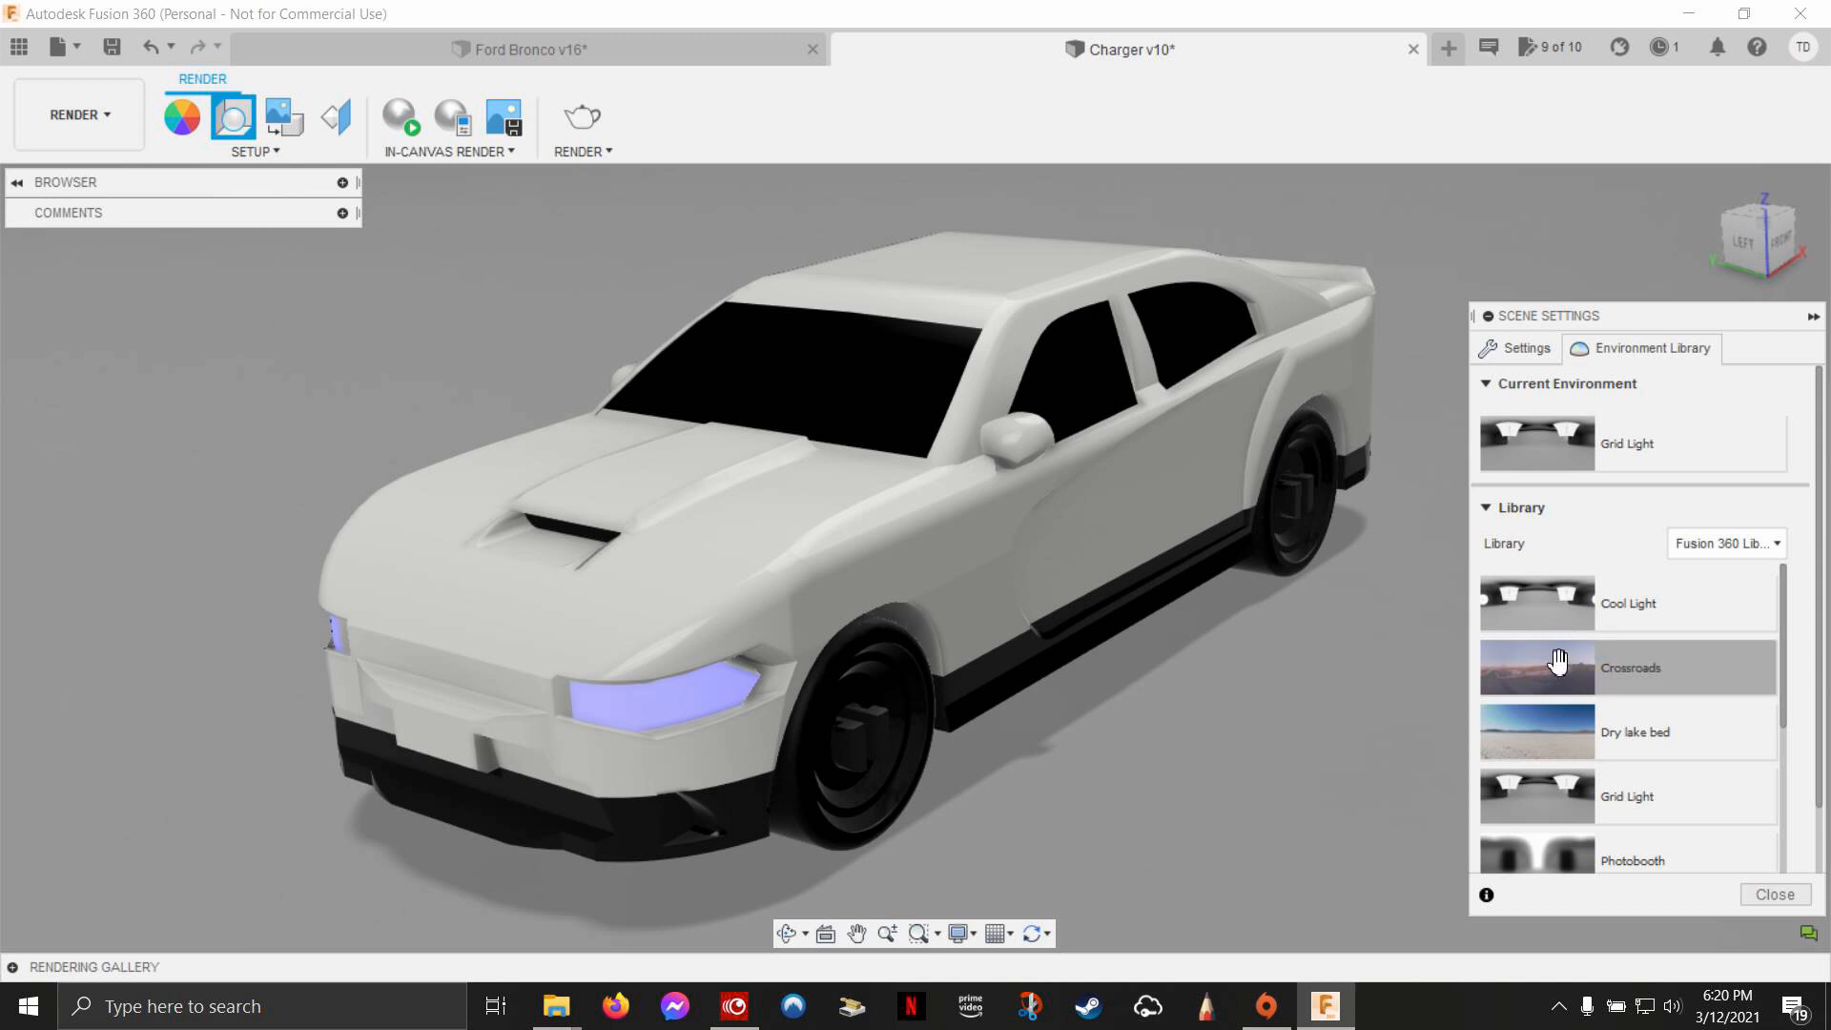
mouse_move(1483, 672)
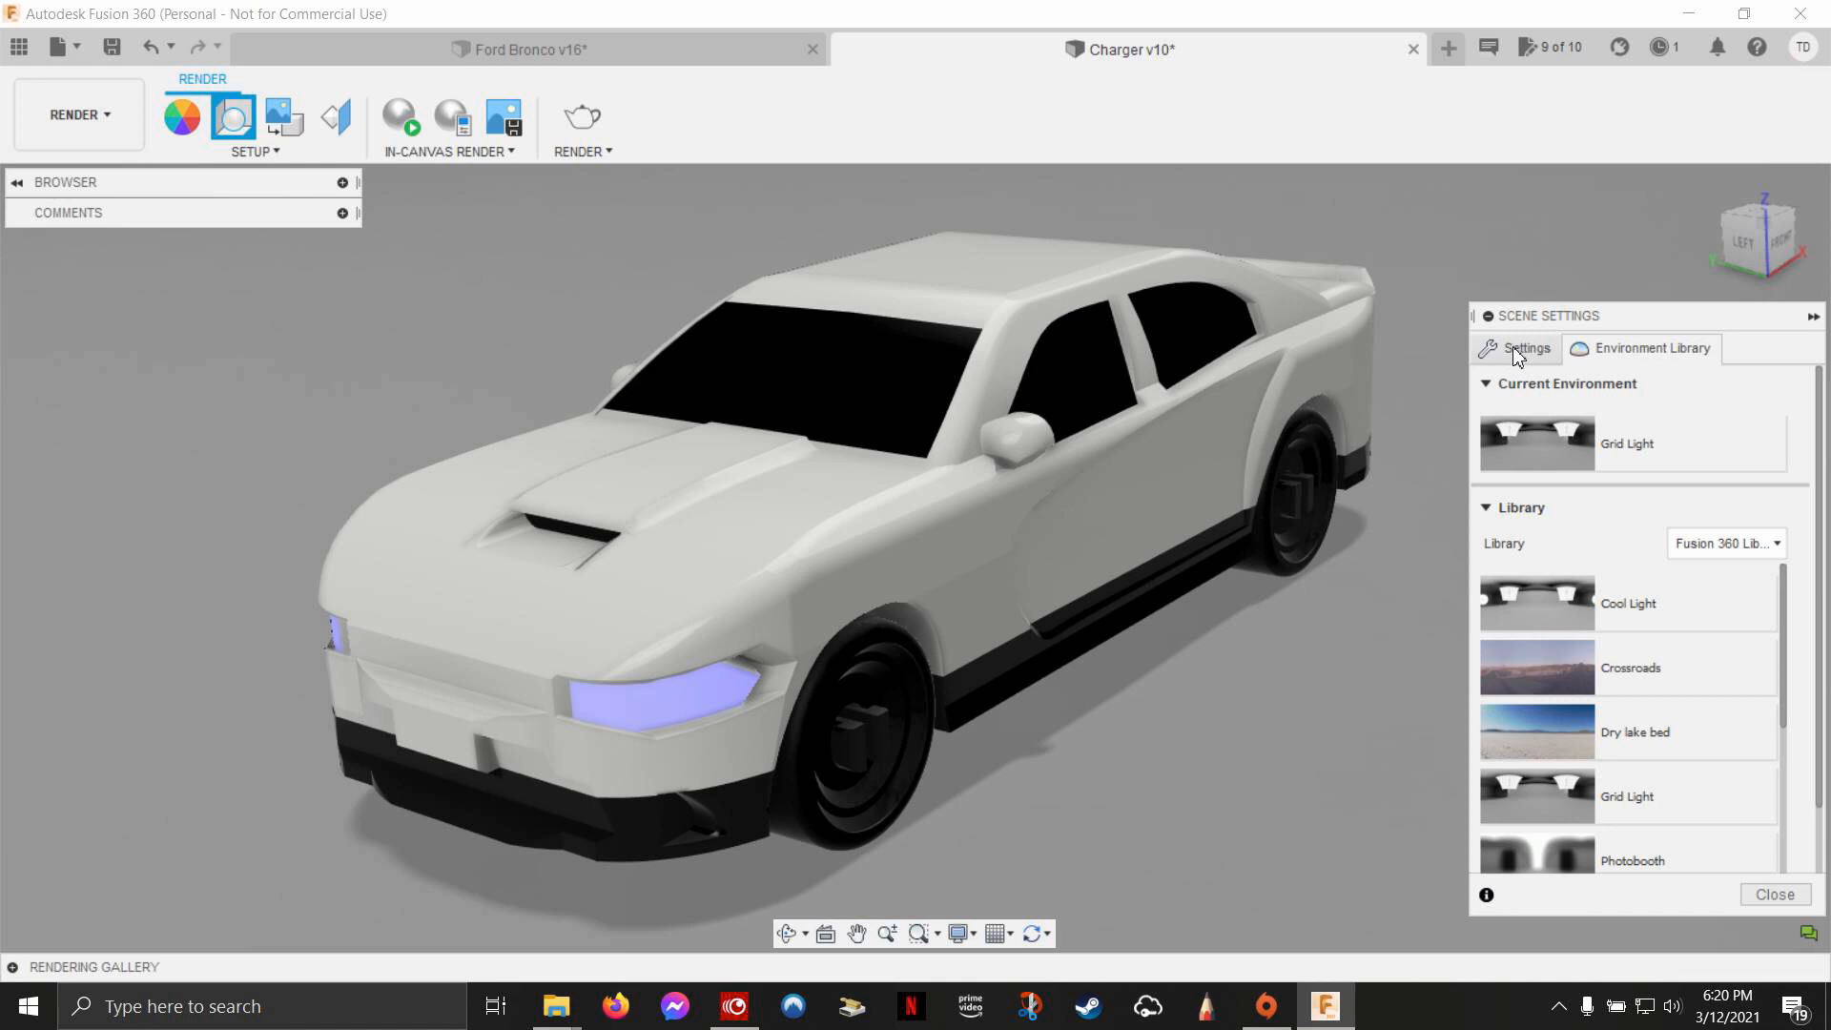
click(1524, 349)
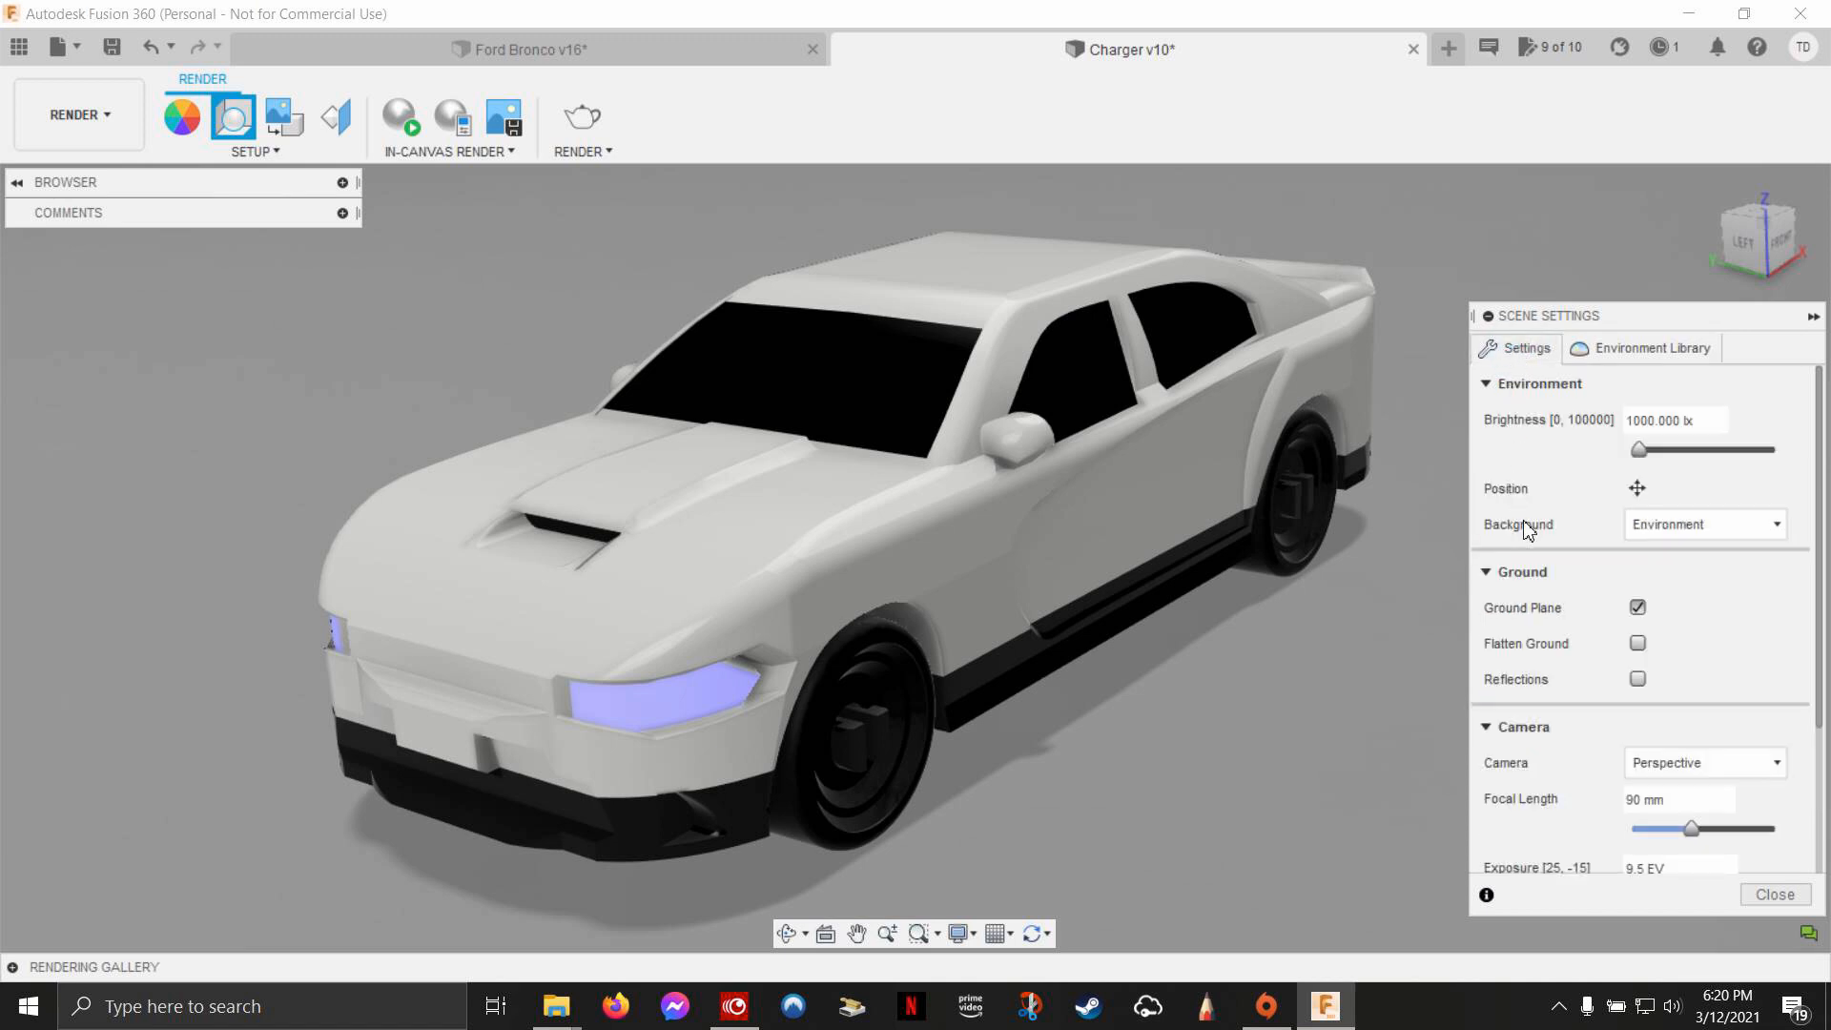
click(1776, 524)
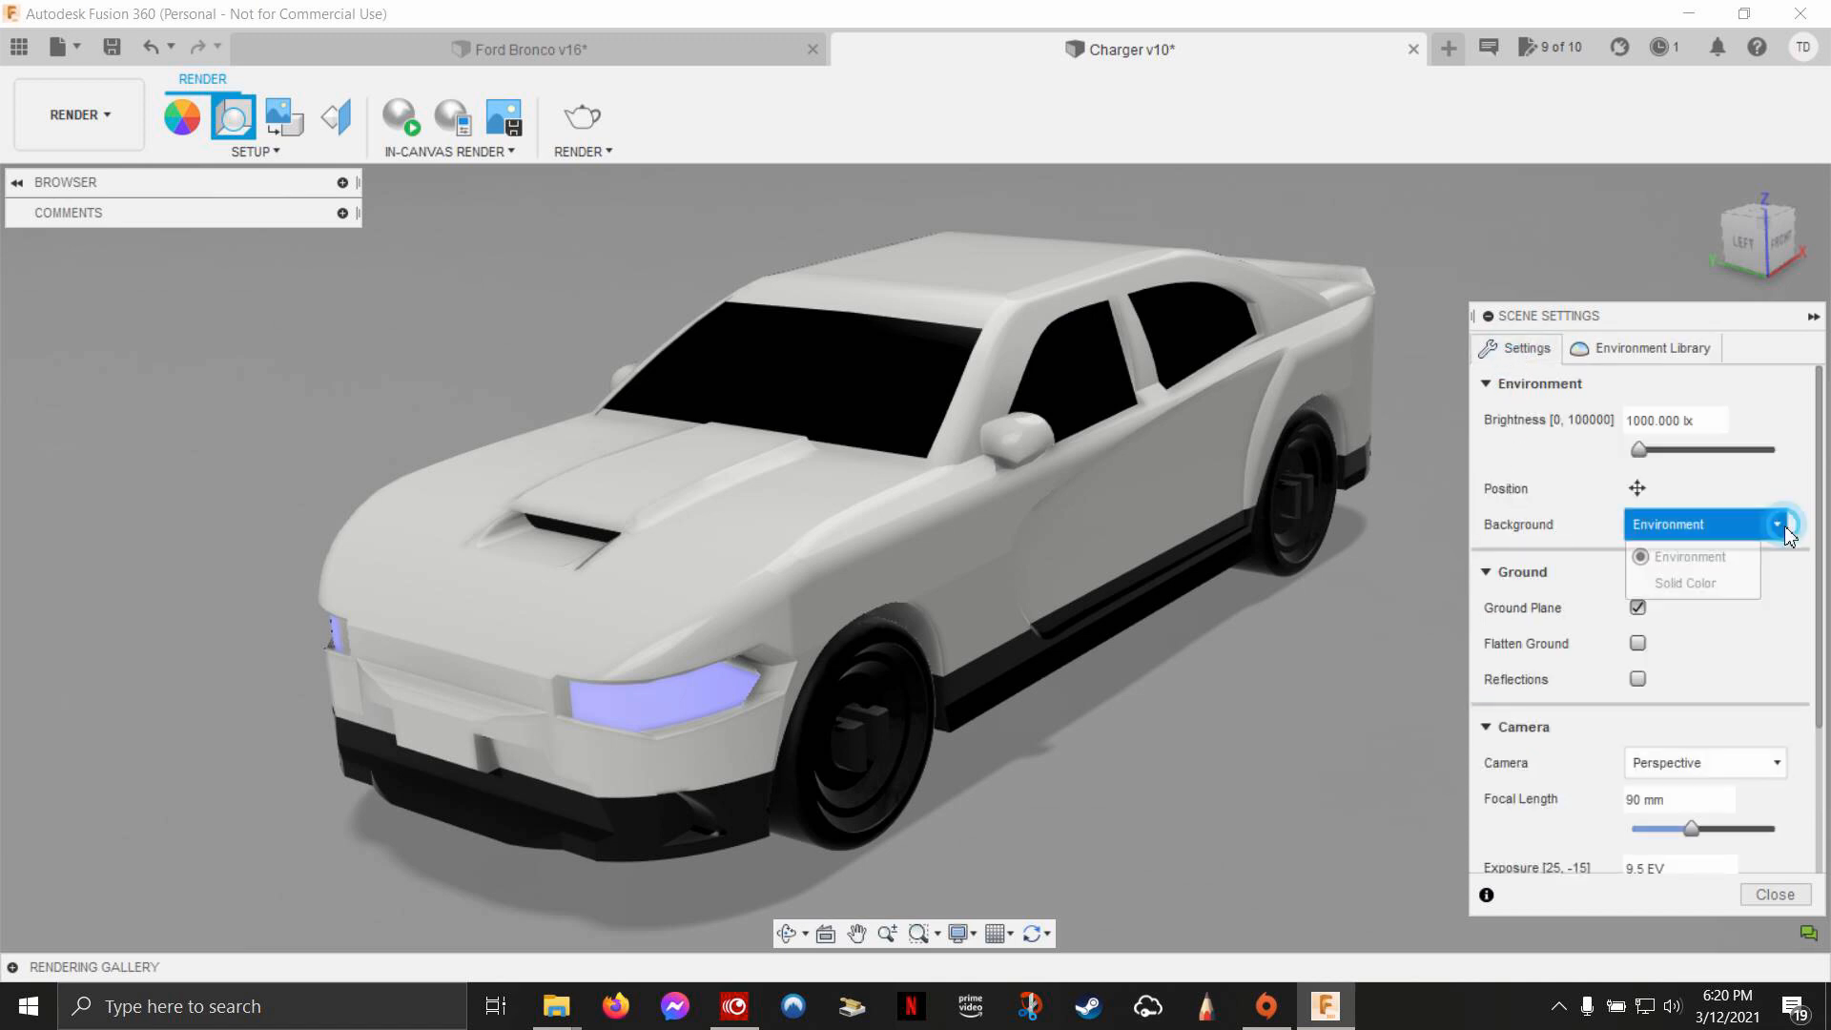
click(1685, 583)
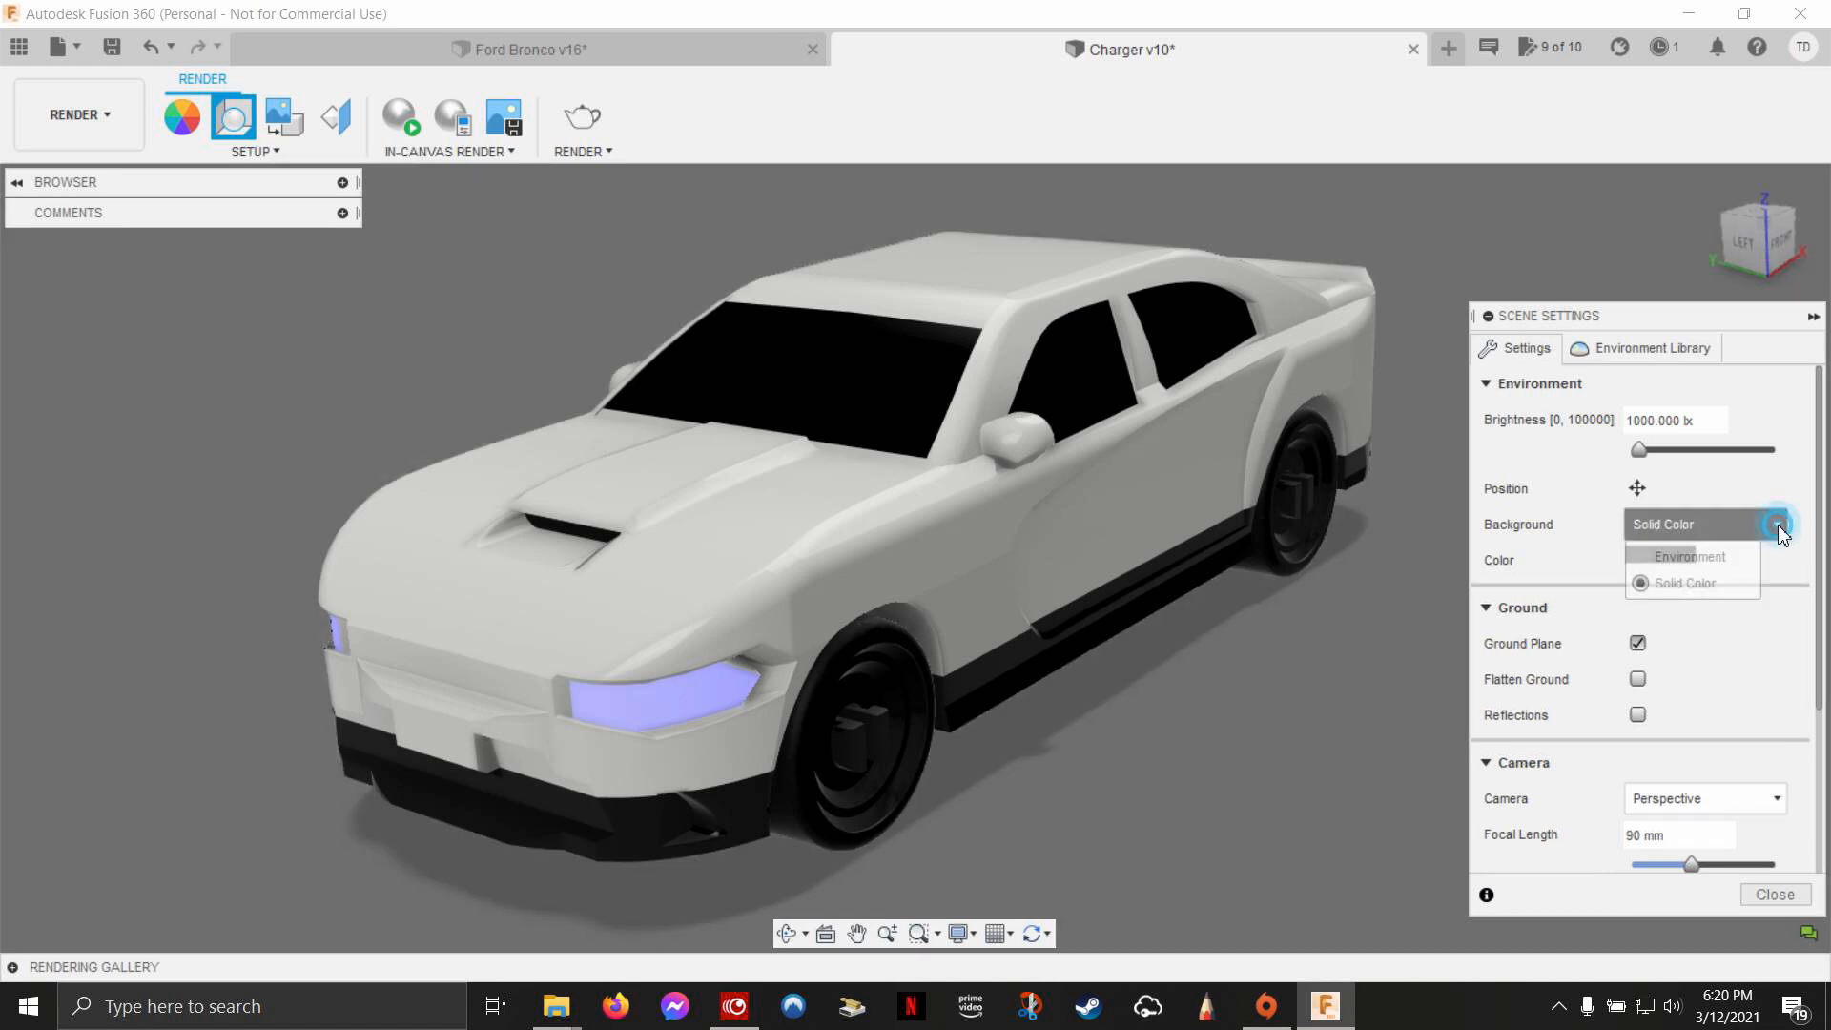
click(1689, 557)
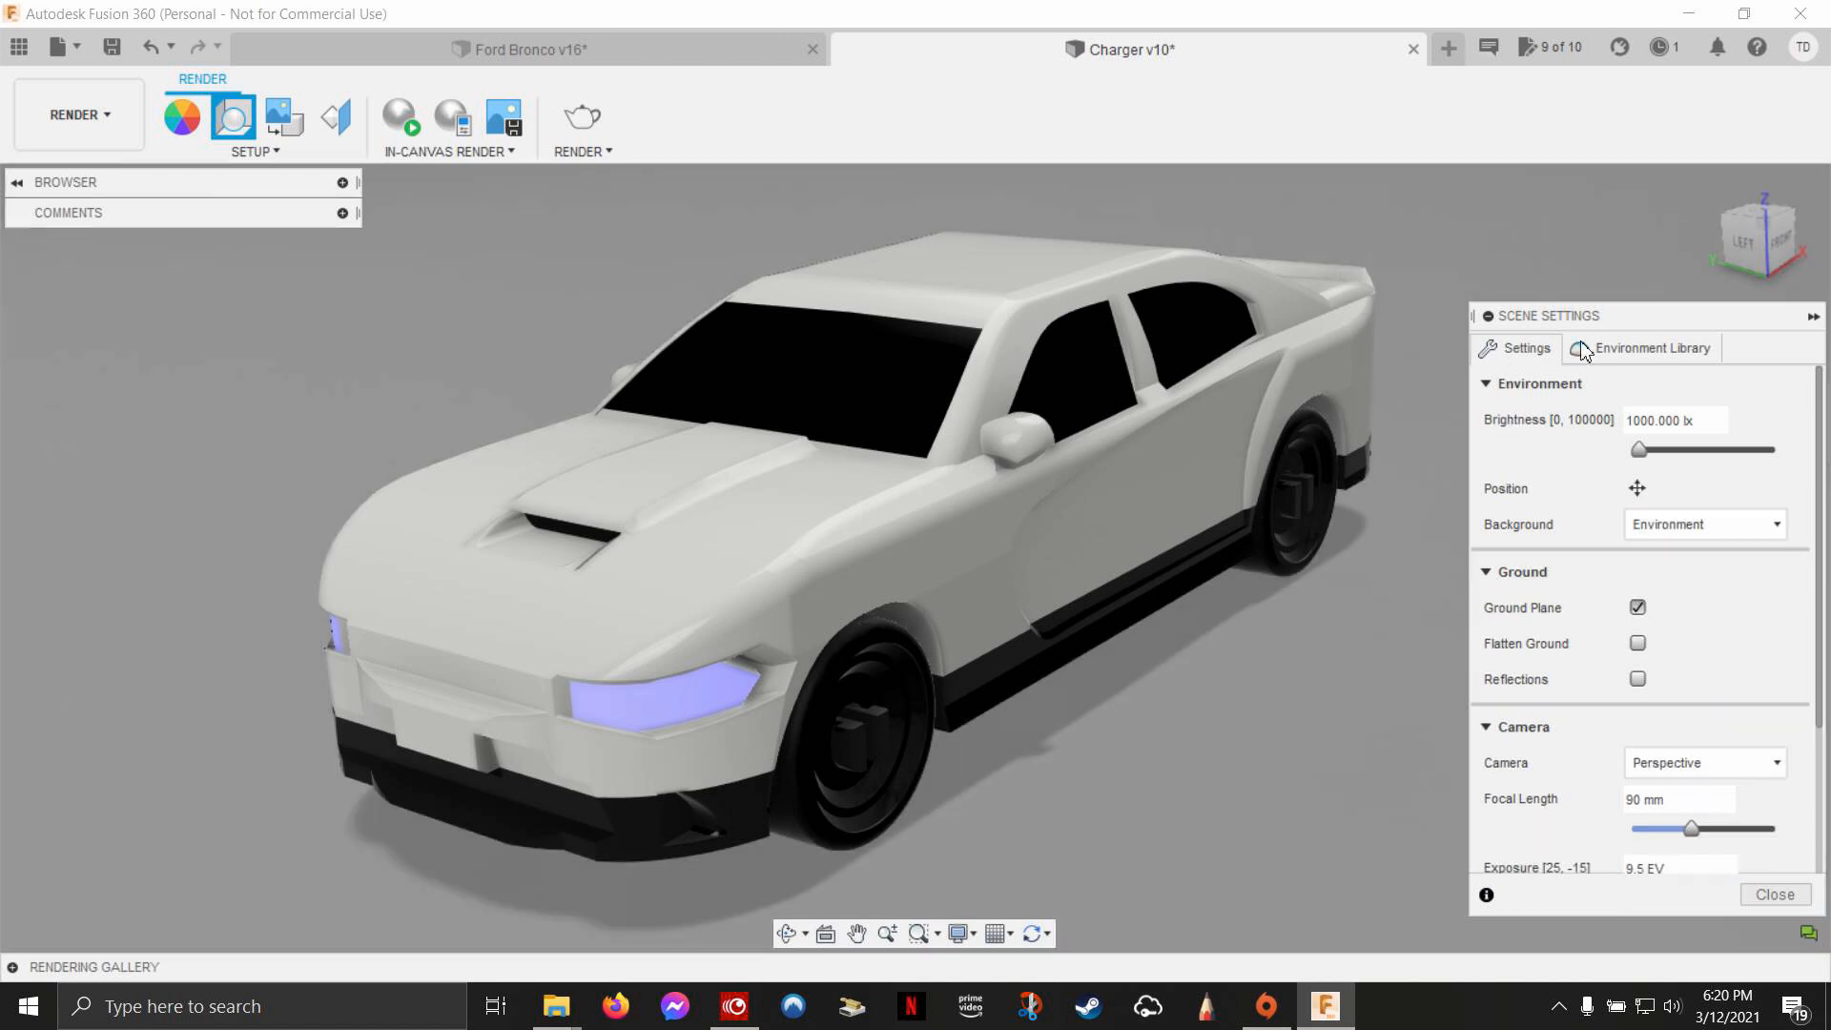
click(1651, 348)
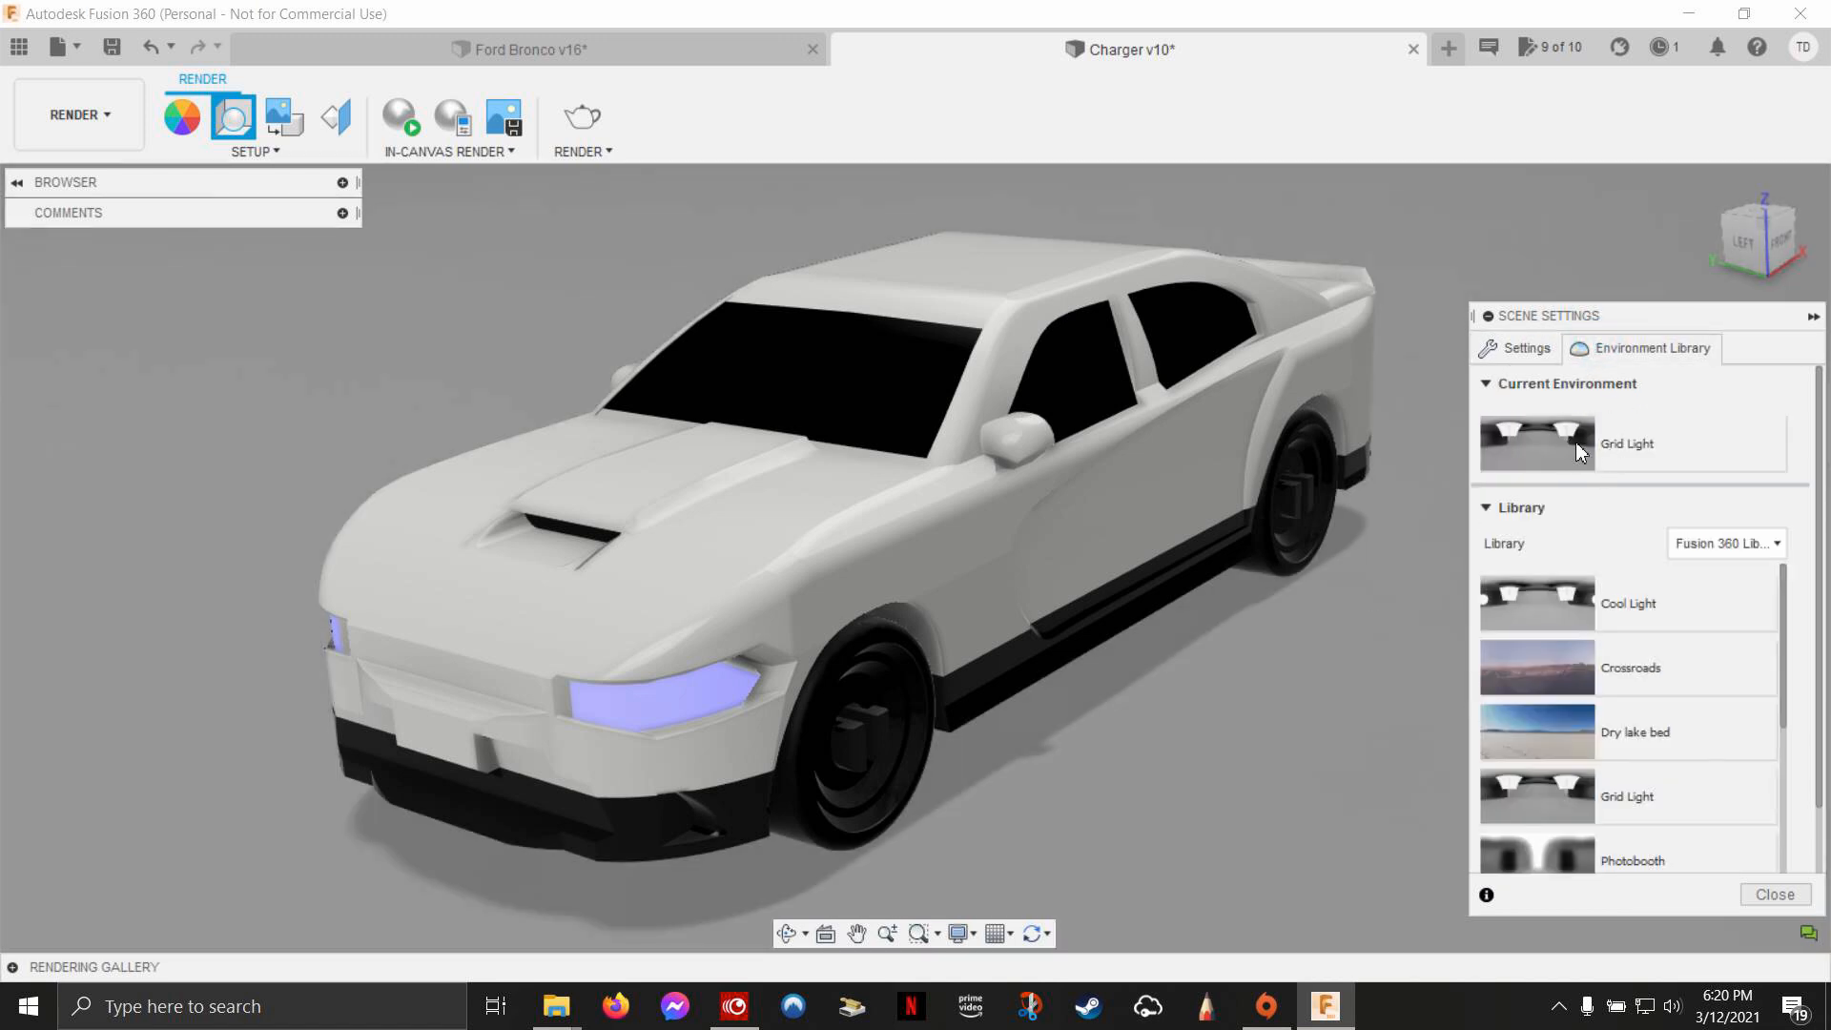
scroll(down, 3)
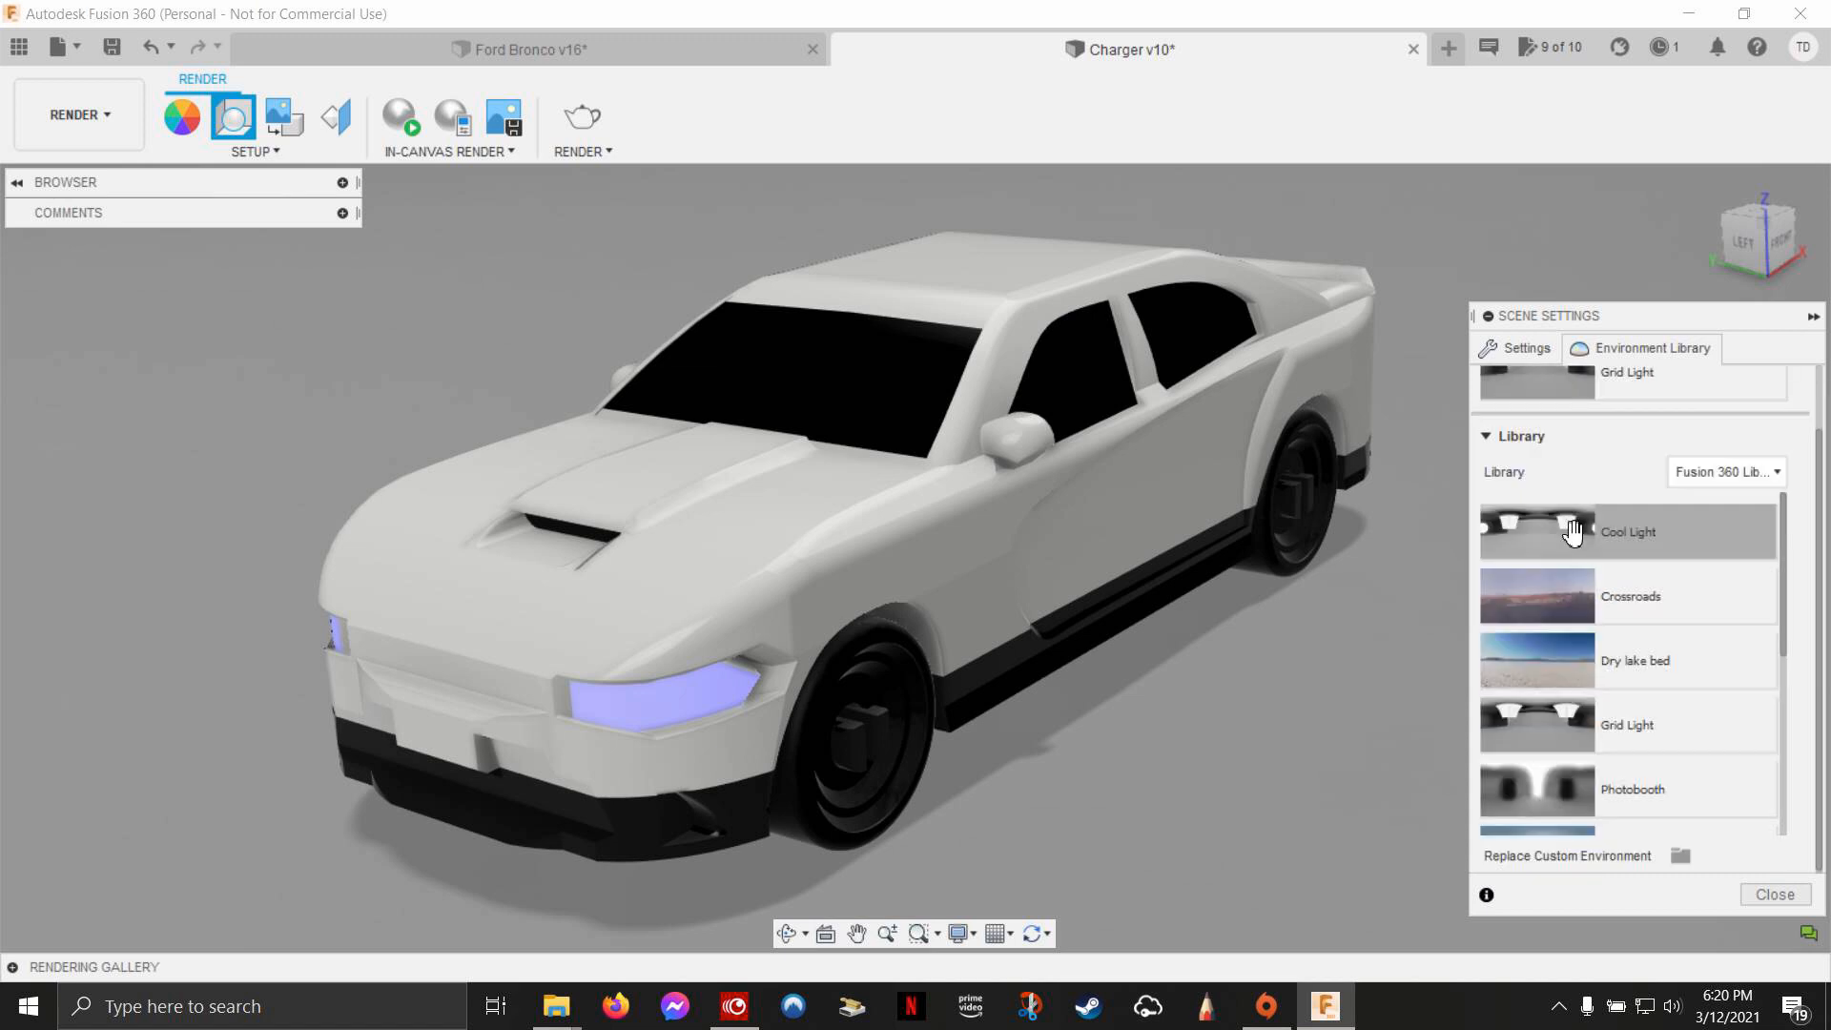
mouse_move(1391, 384)
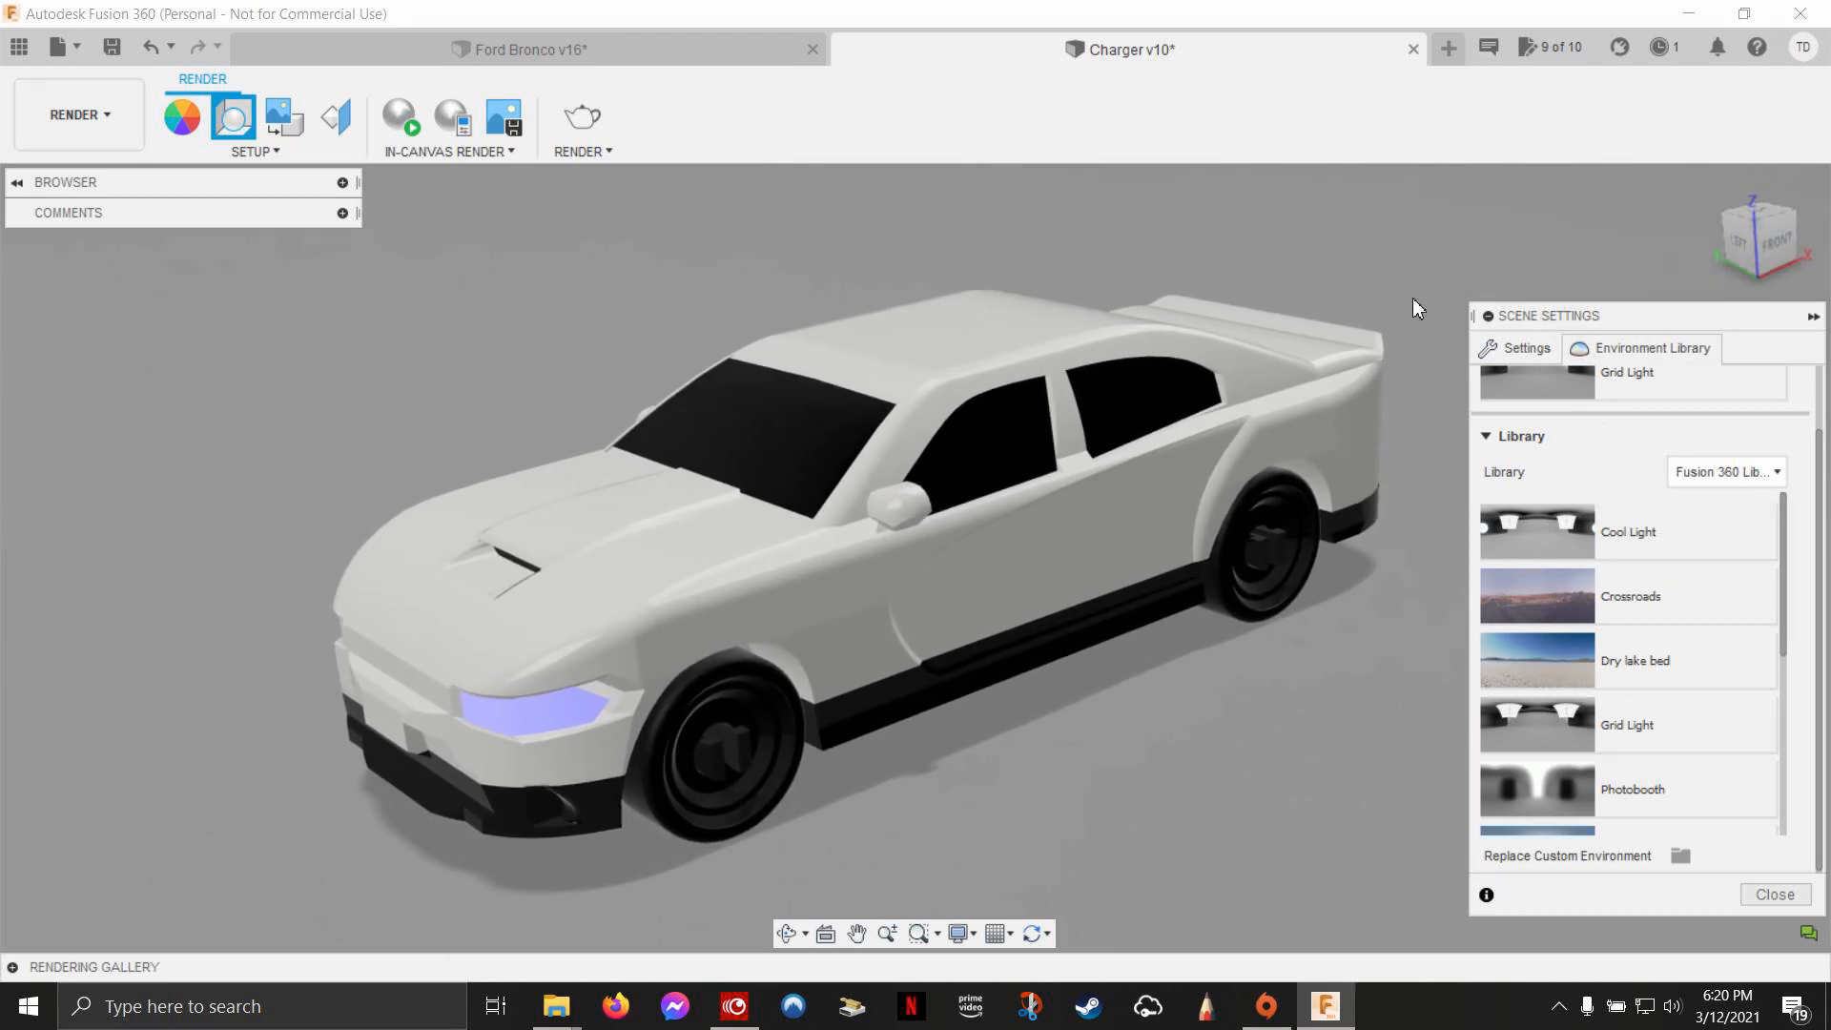
Step: Start the in-canvas render, toggle ground reflections, and adjust camera exposure
click(411, 115)
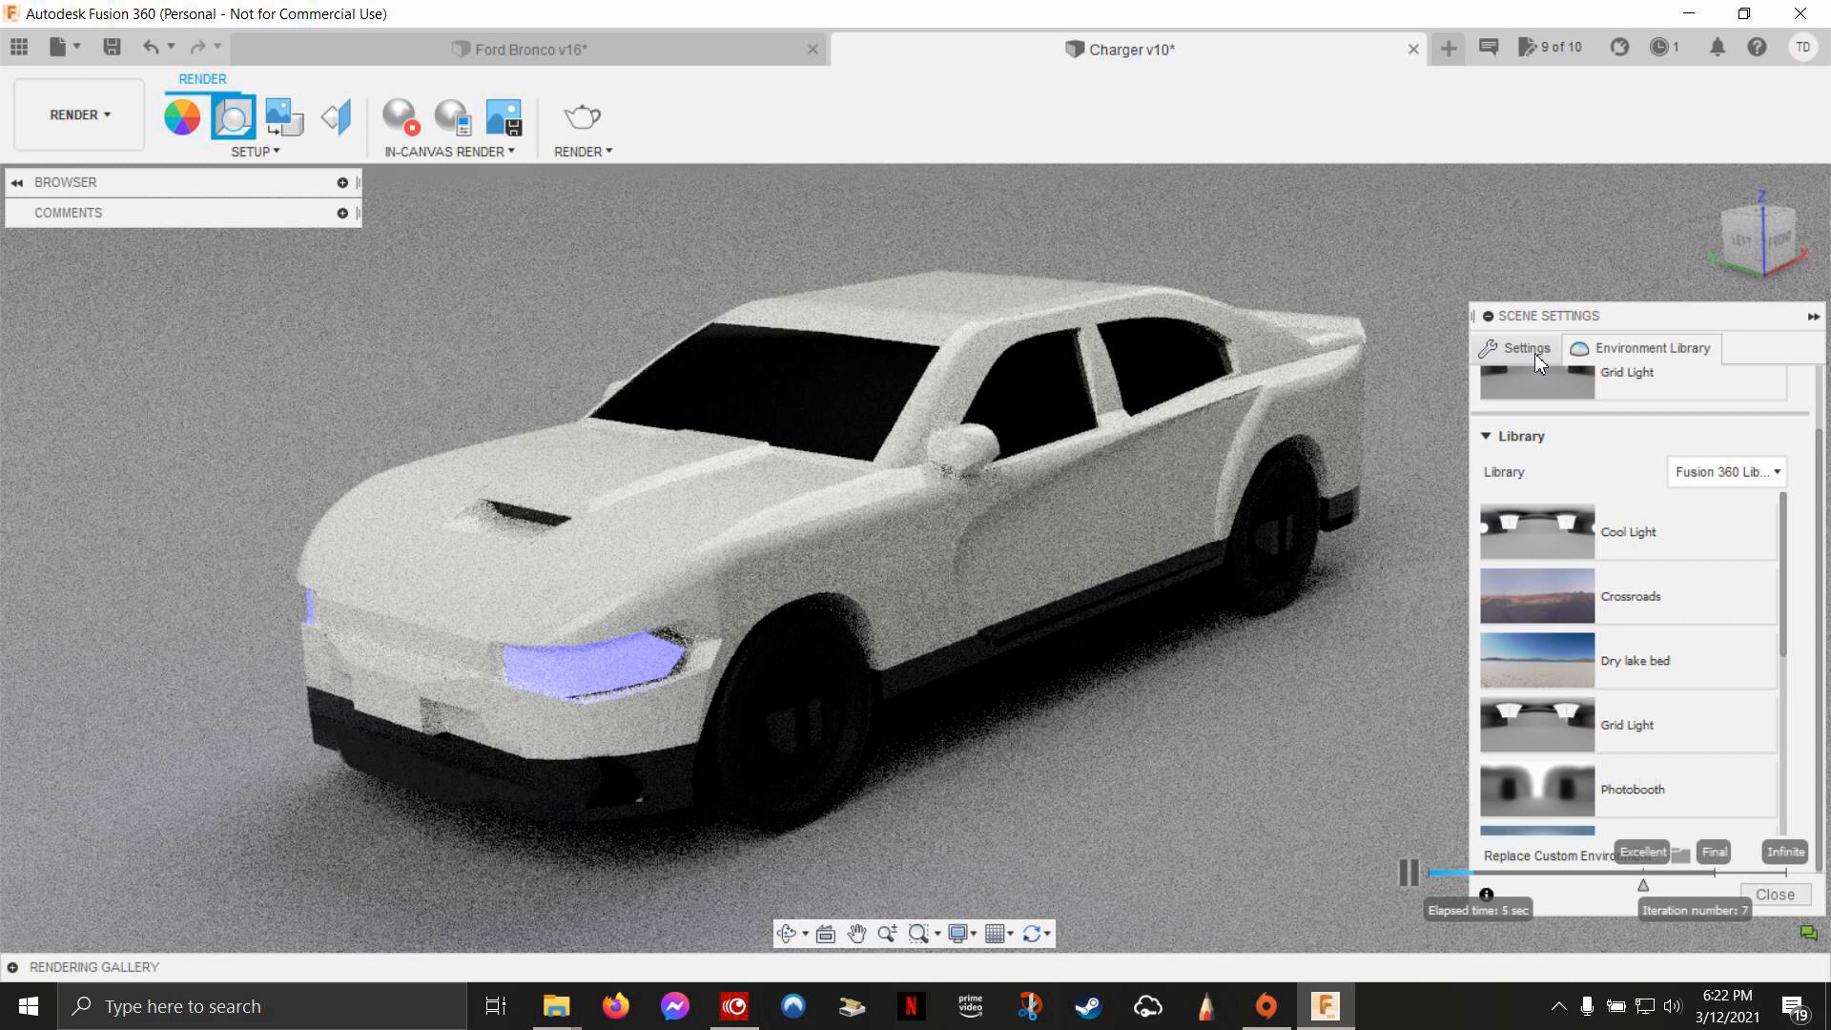
click(1524, 348)
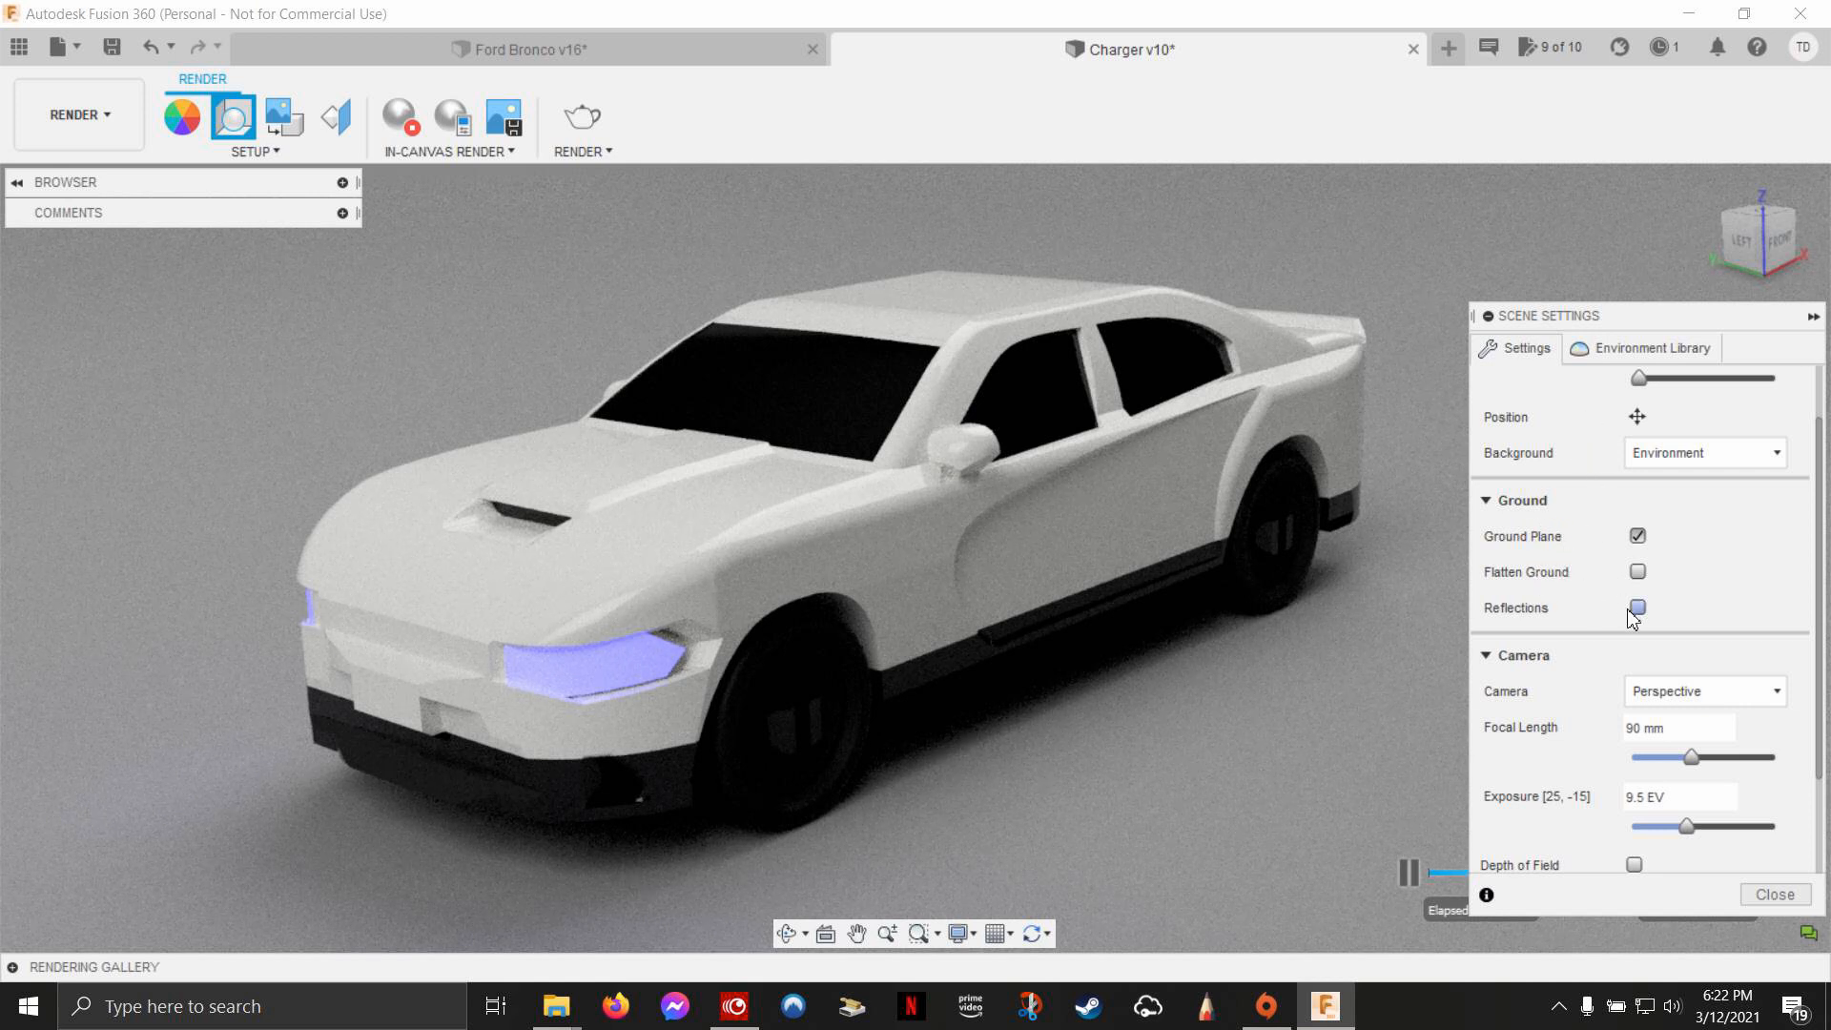
click(1637, 608)
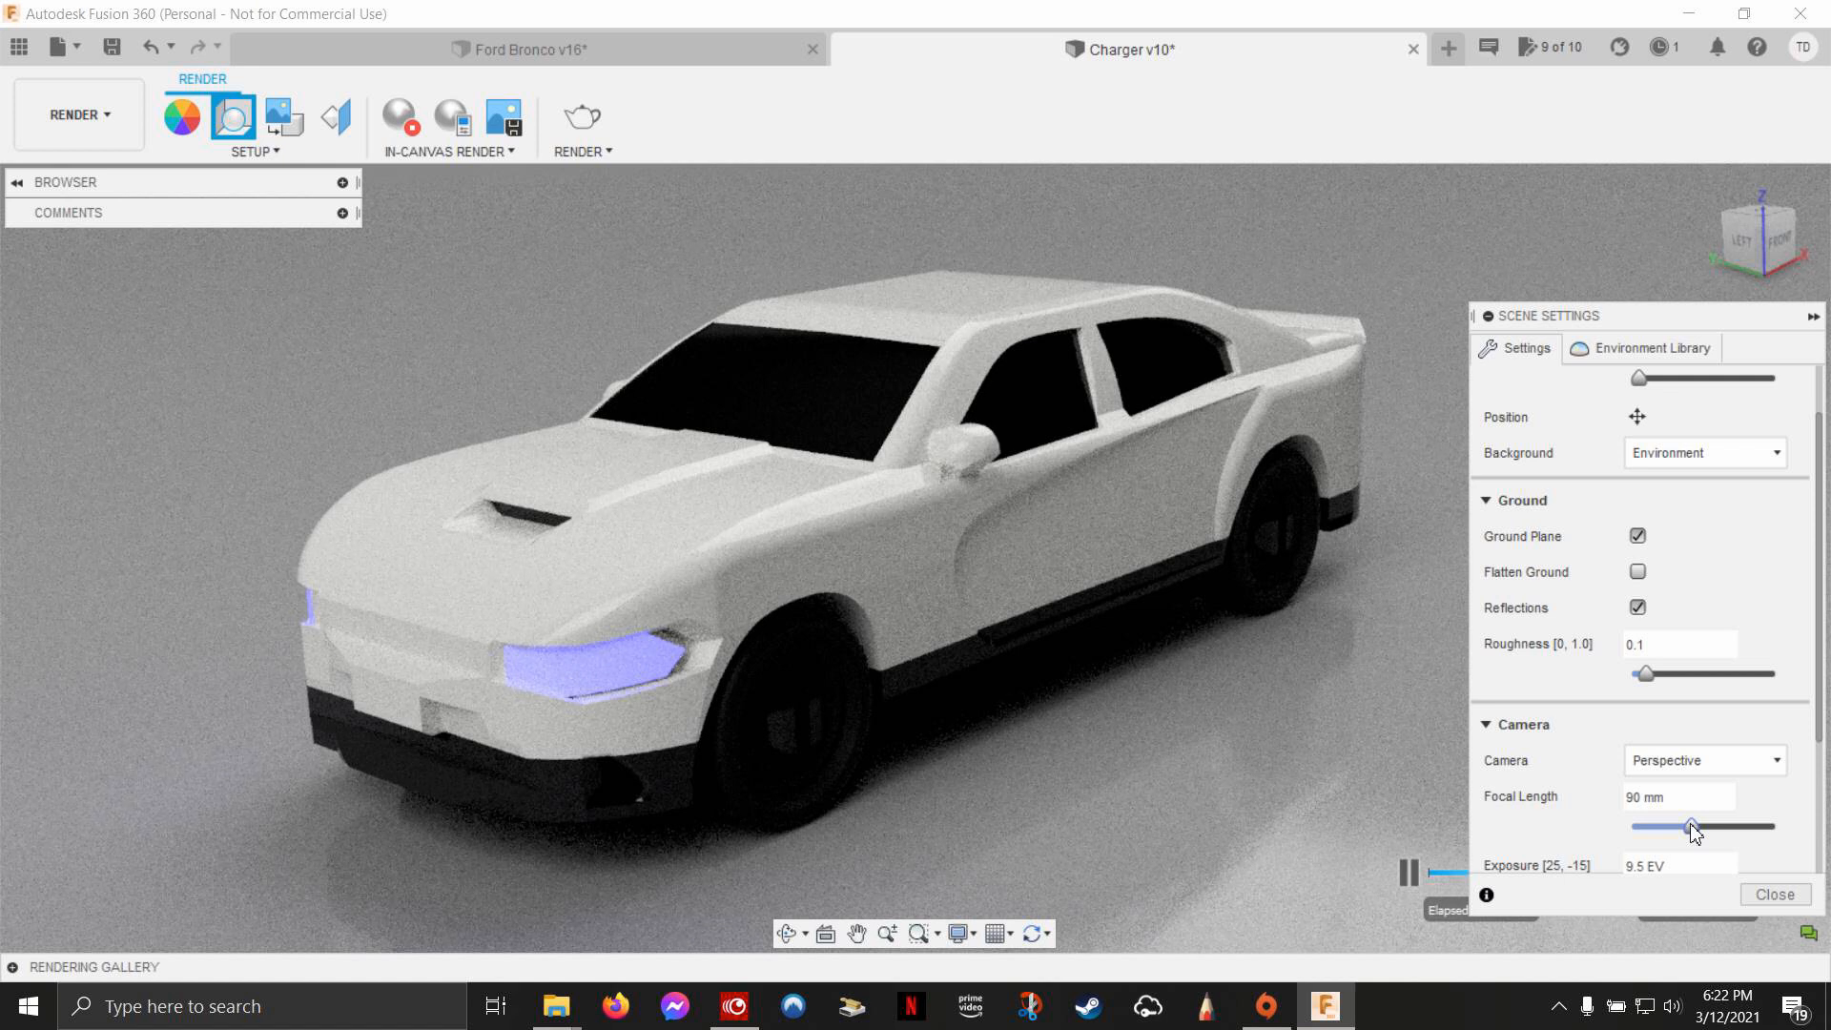
scroll(down, 3)
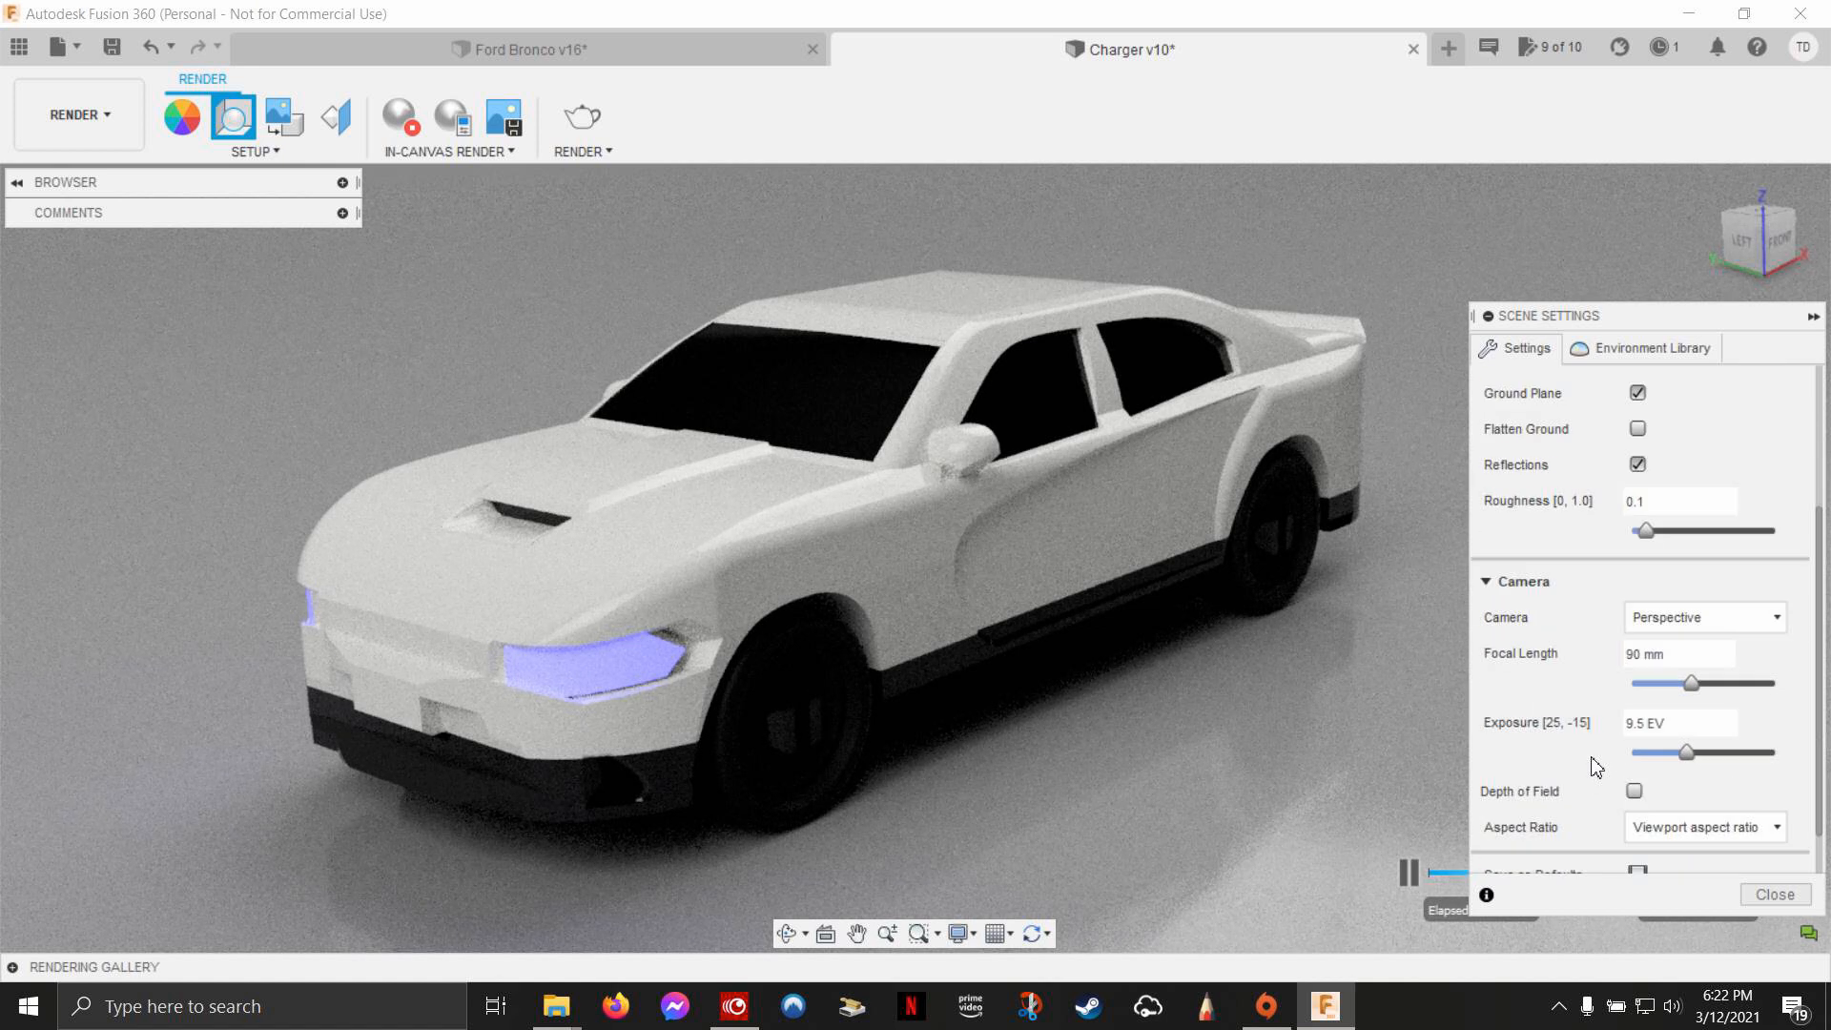
scroll(down, 3)
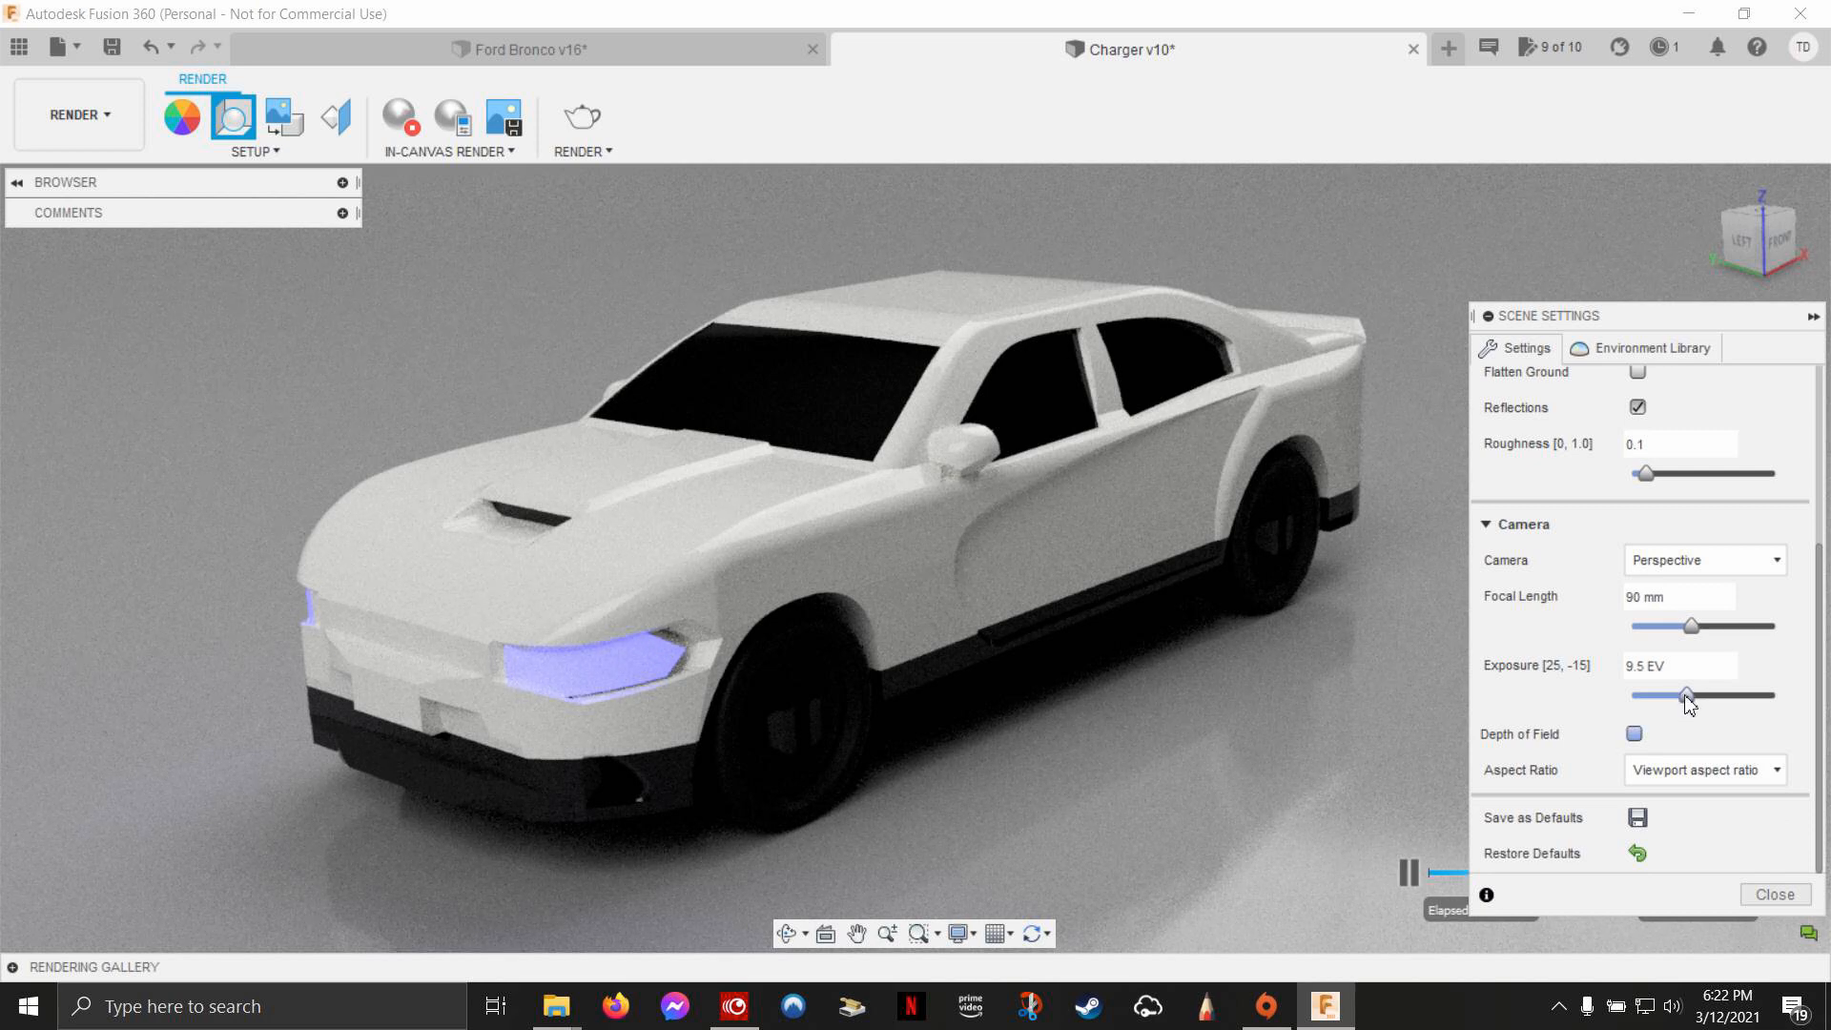
drag(1692, 696, 1697, 695)
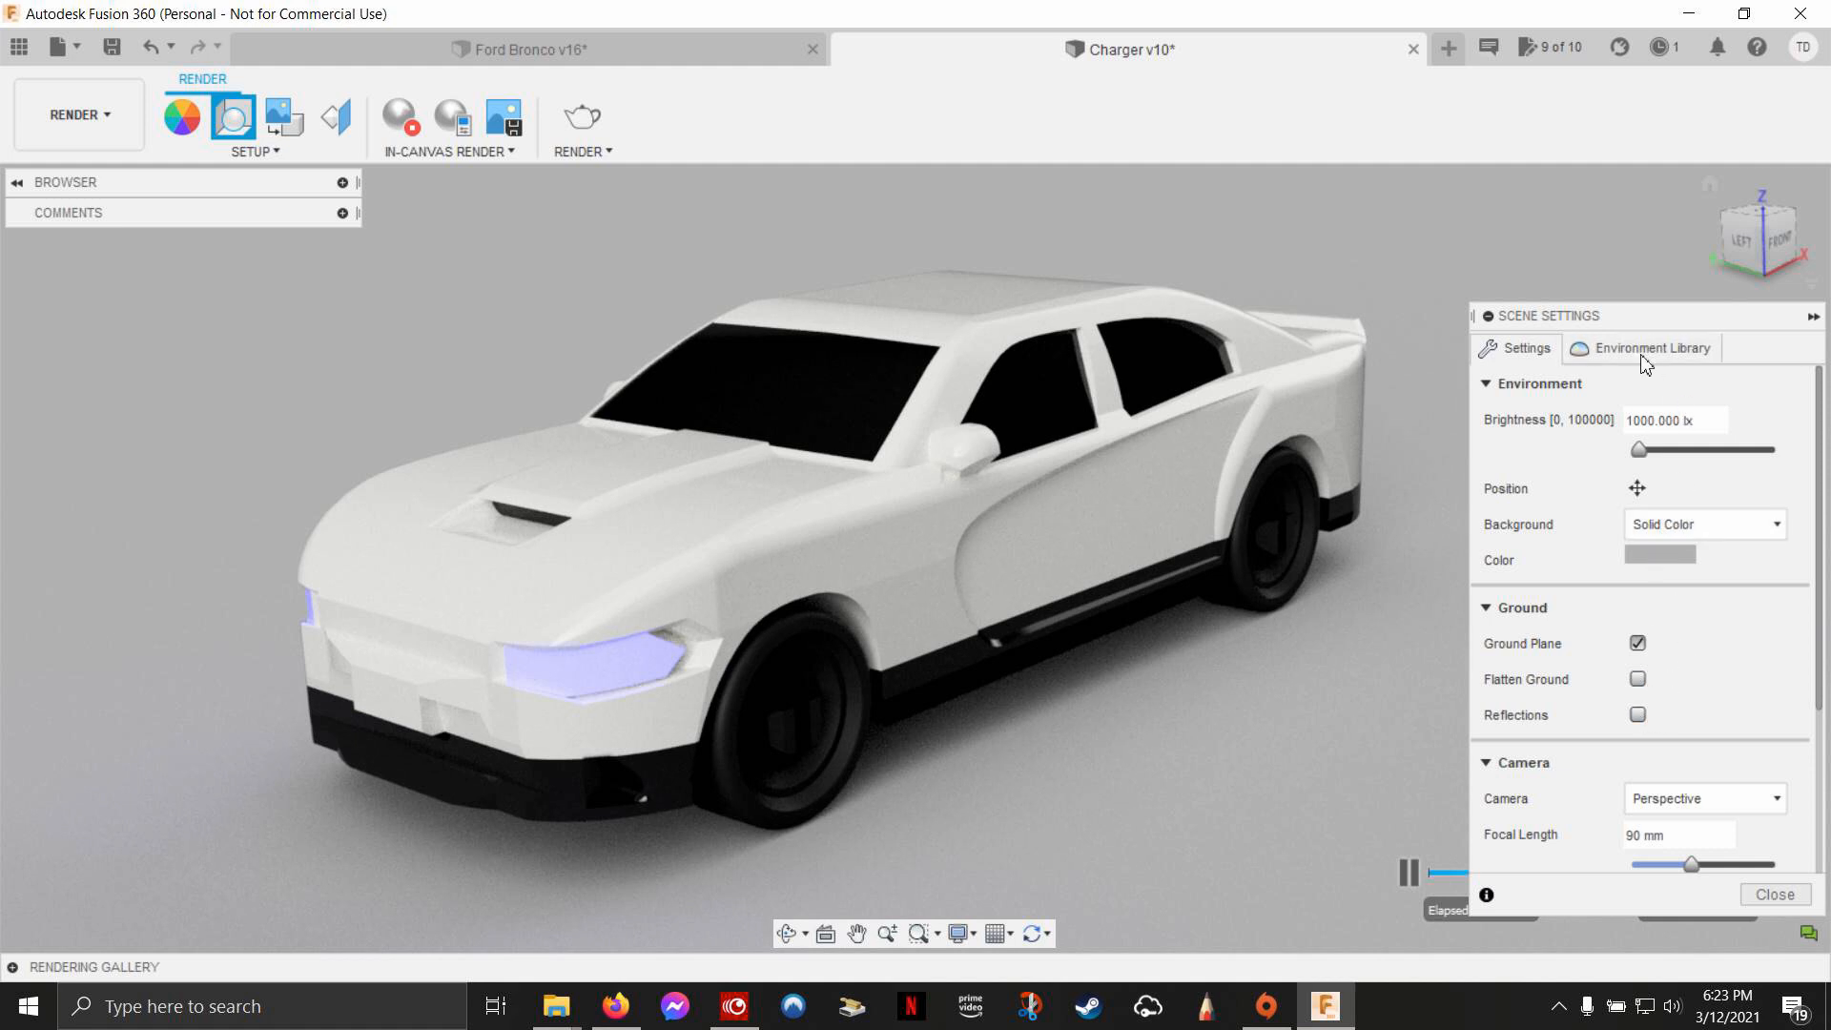
Step: Apply the Crossroads environment and set Background to Environment
click(1651, 348)
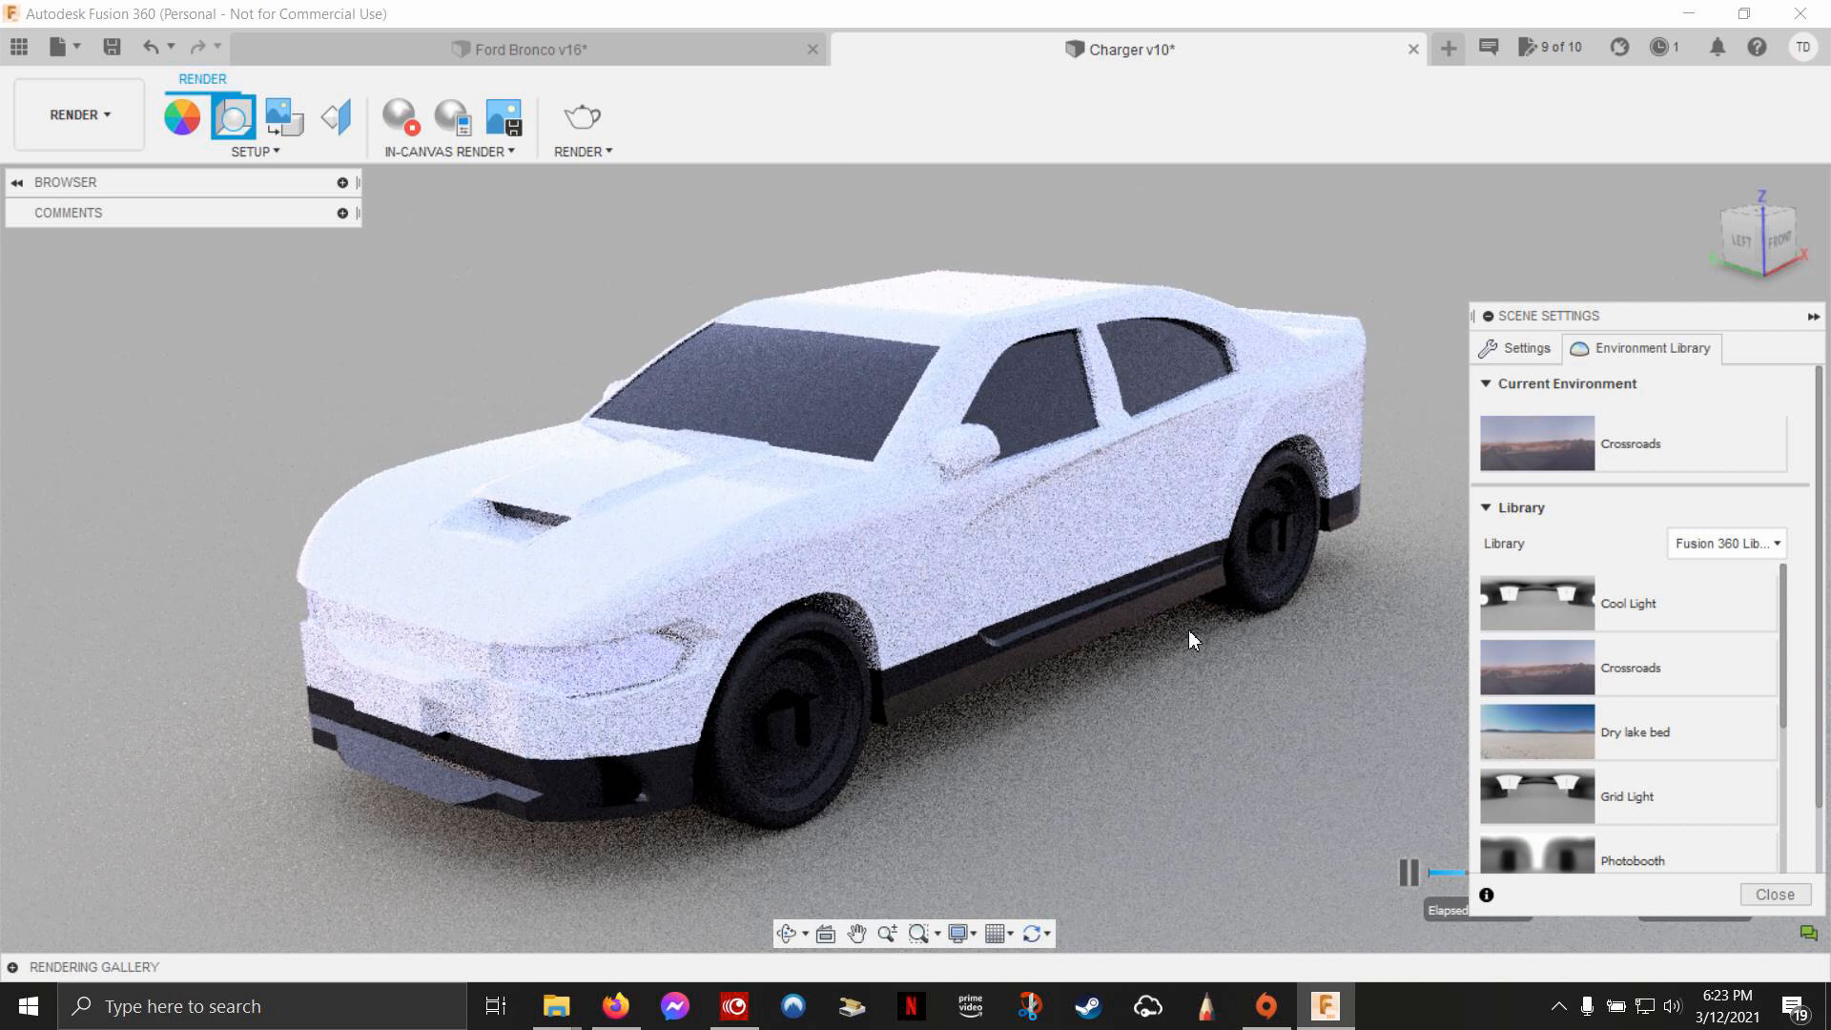
click(1524, 348)
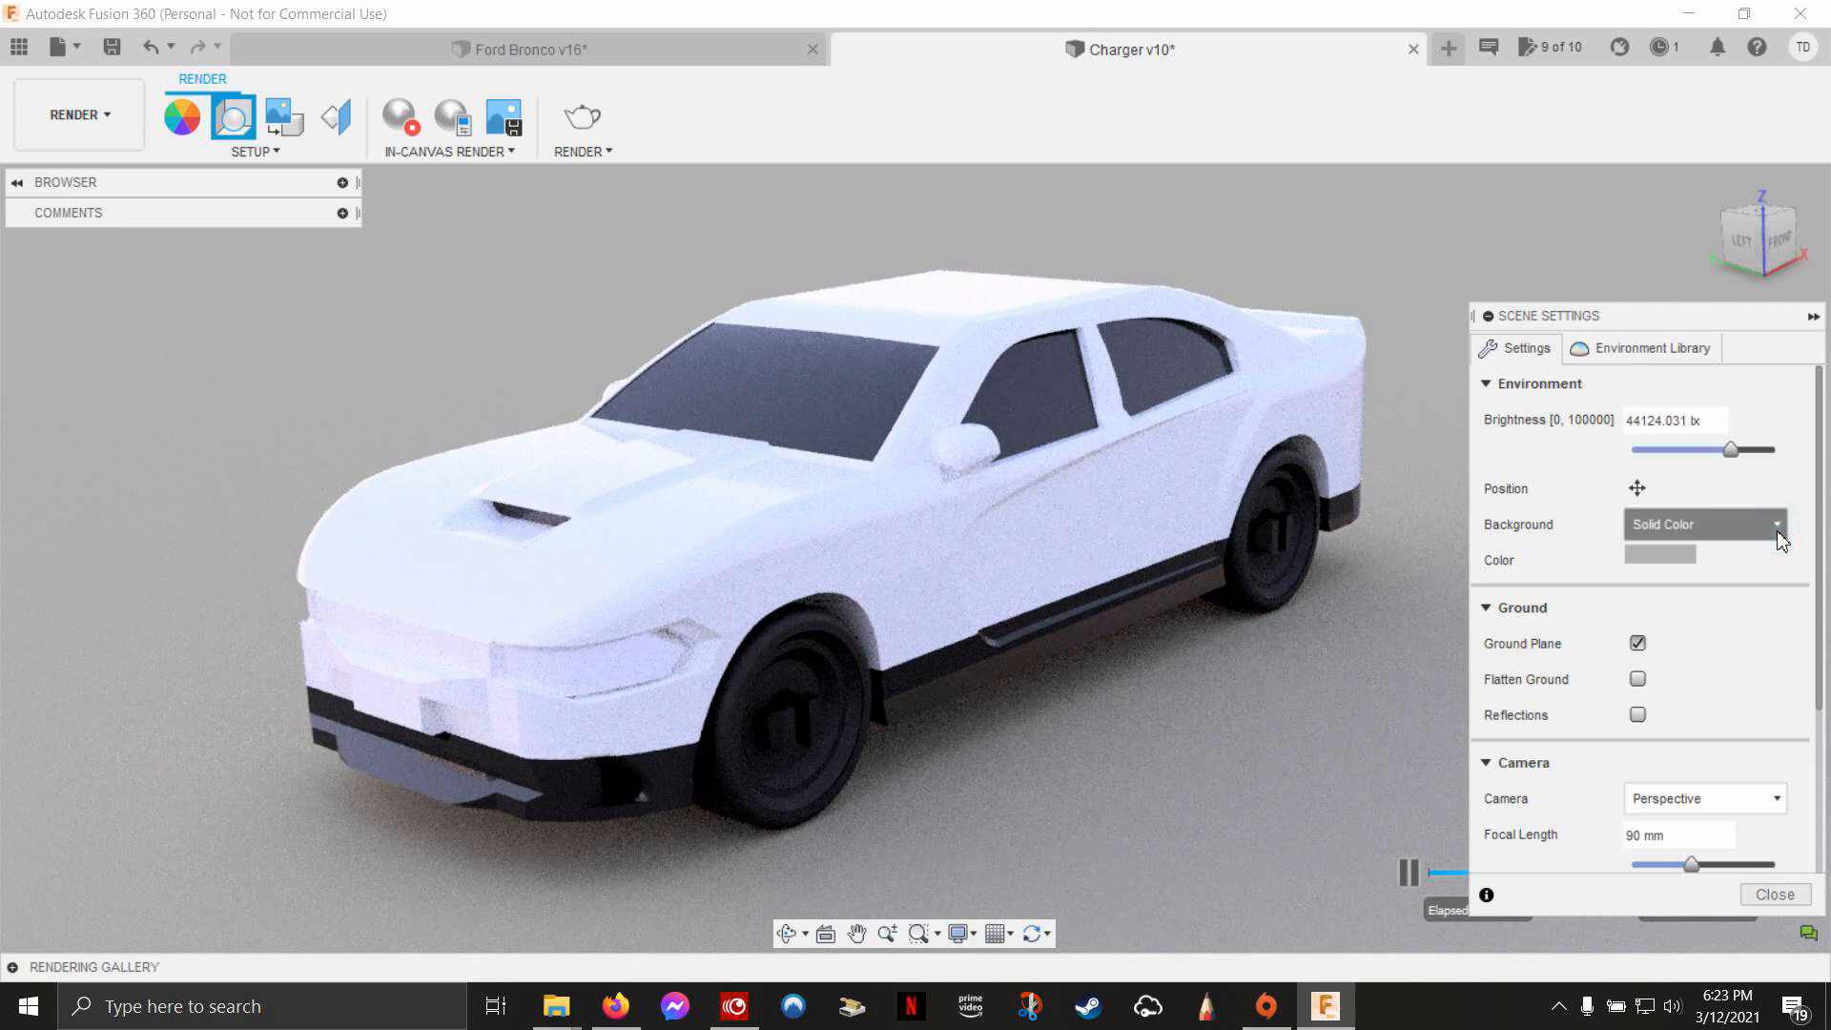
click(1701, 523)
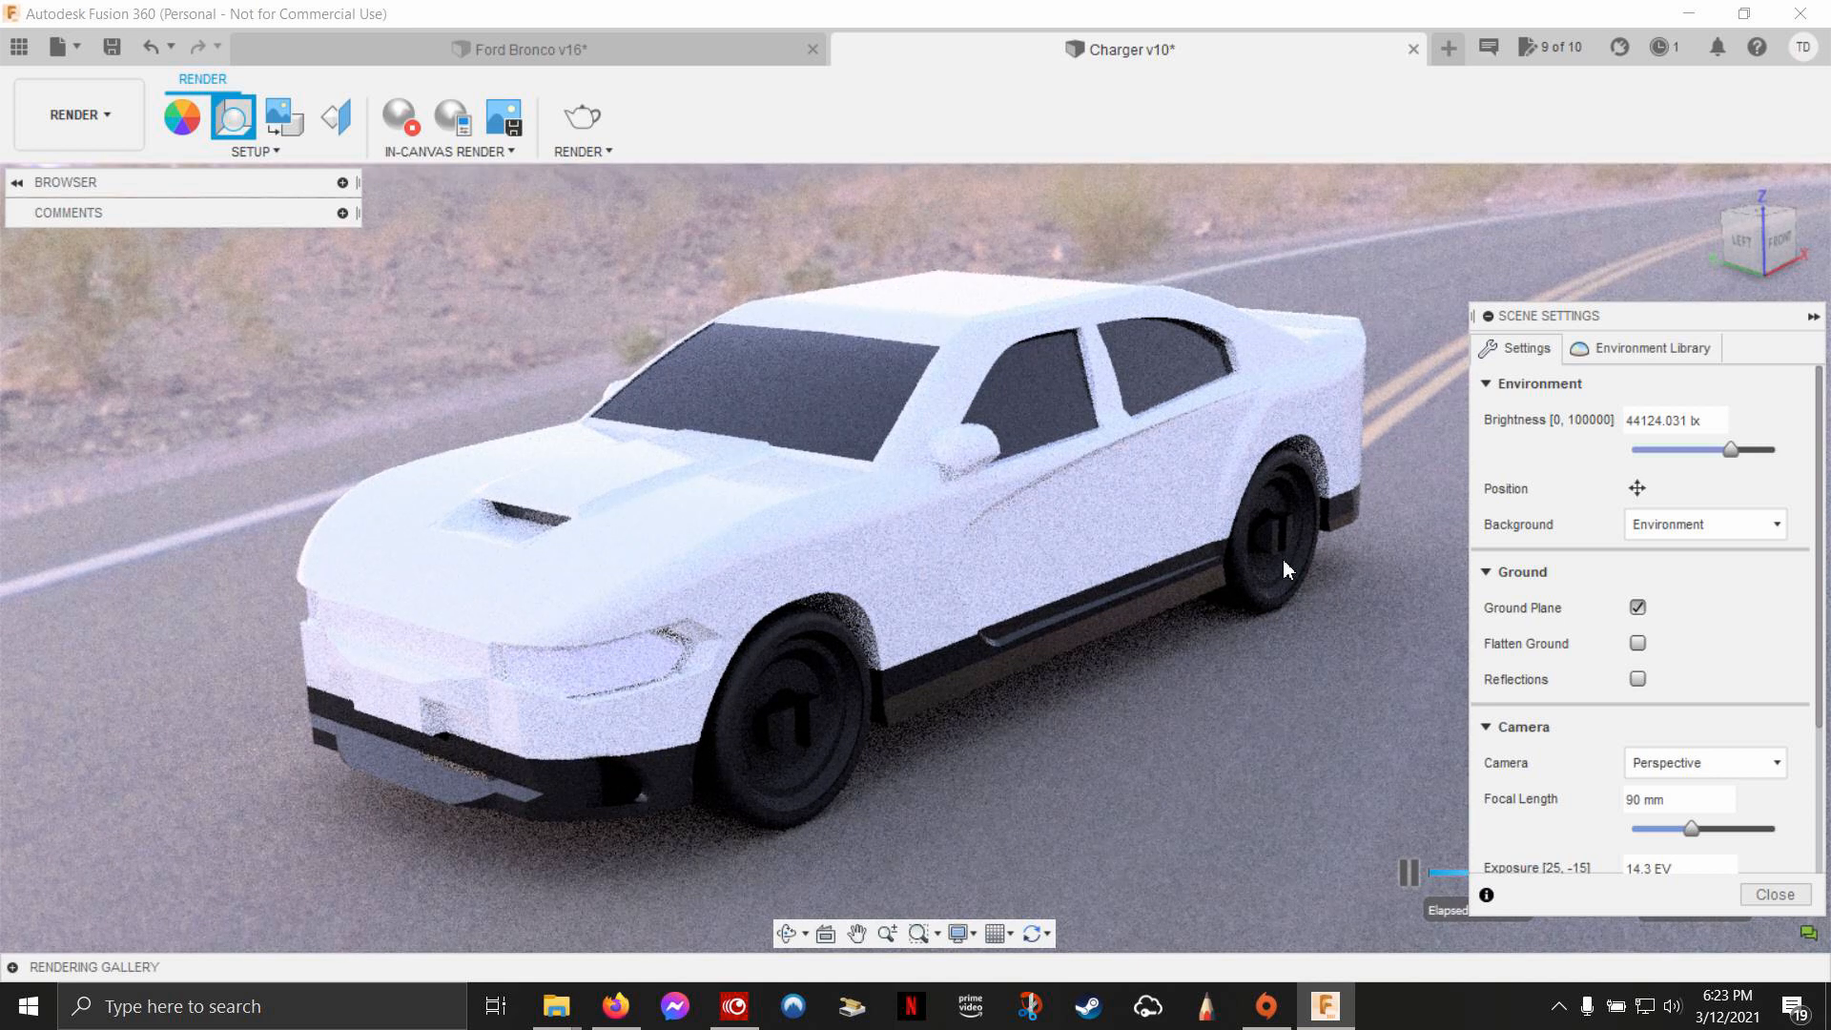
mouse_move(1314, 567)
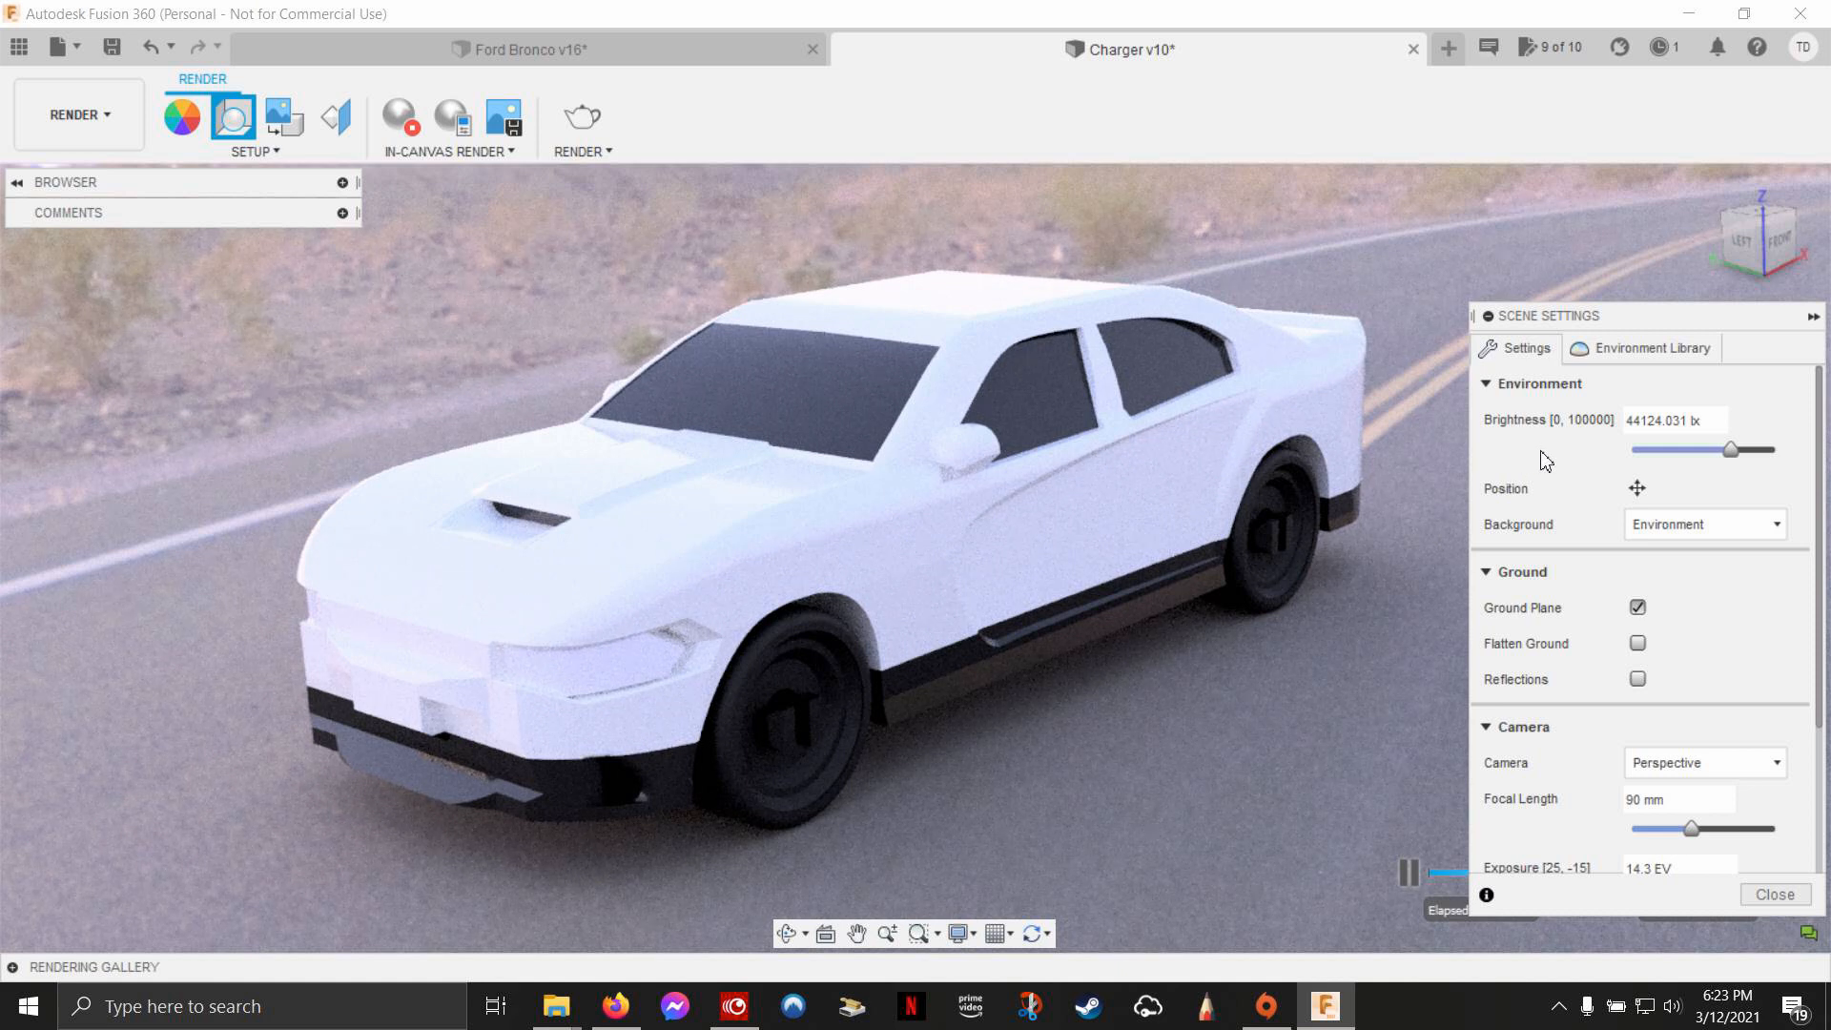
mouse_move(1524, 459)
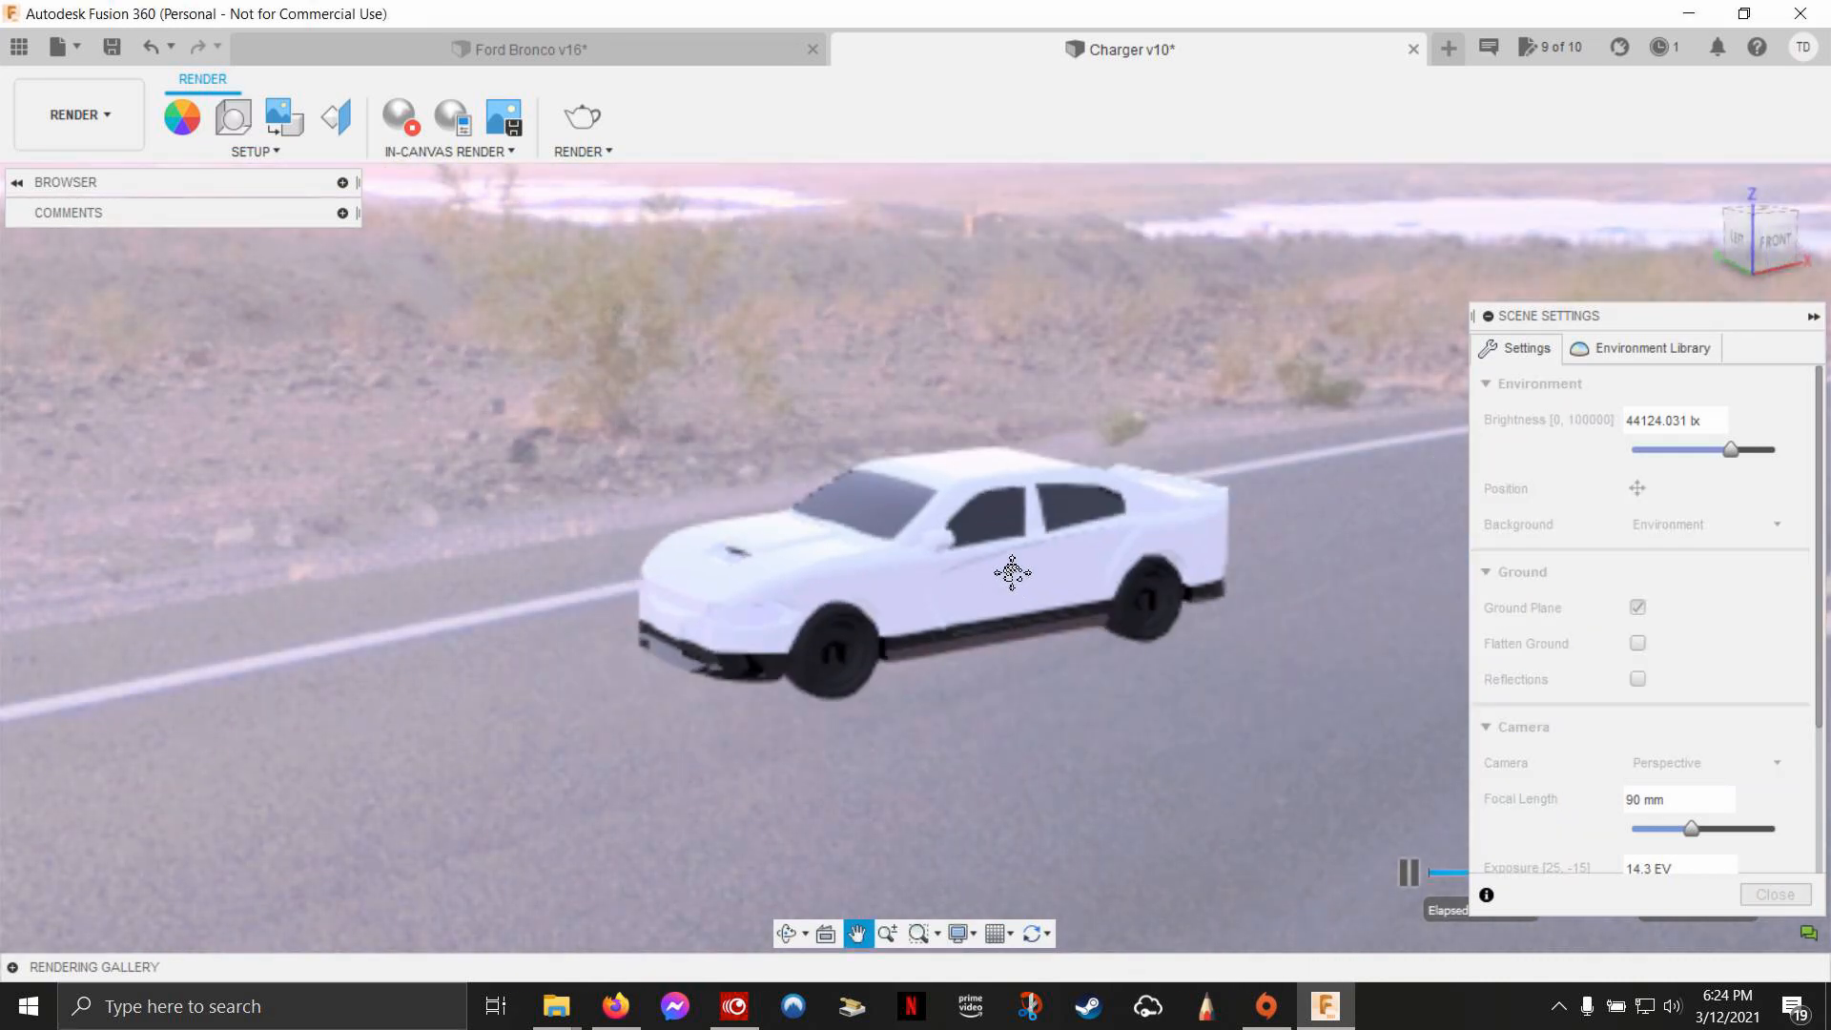
Step: Pan the Charger into the centre and orbit to a front three-quarter view
drag(1010, 573, 923, 604)
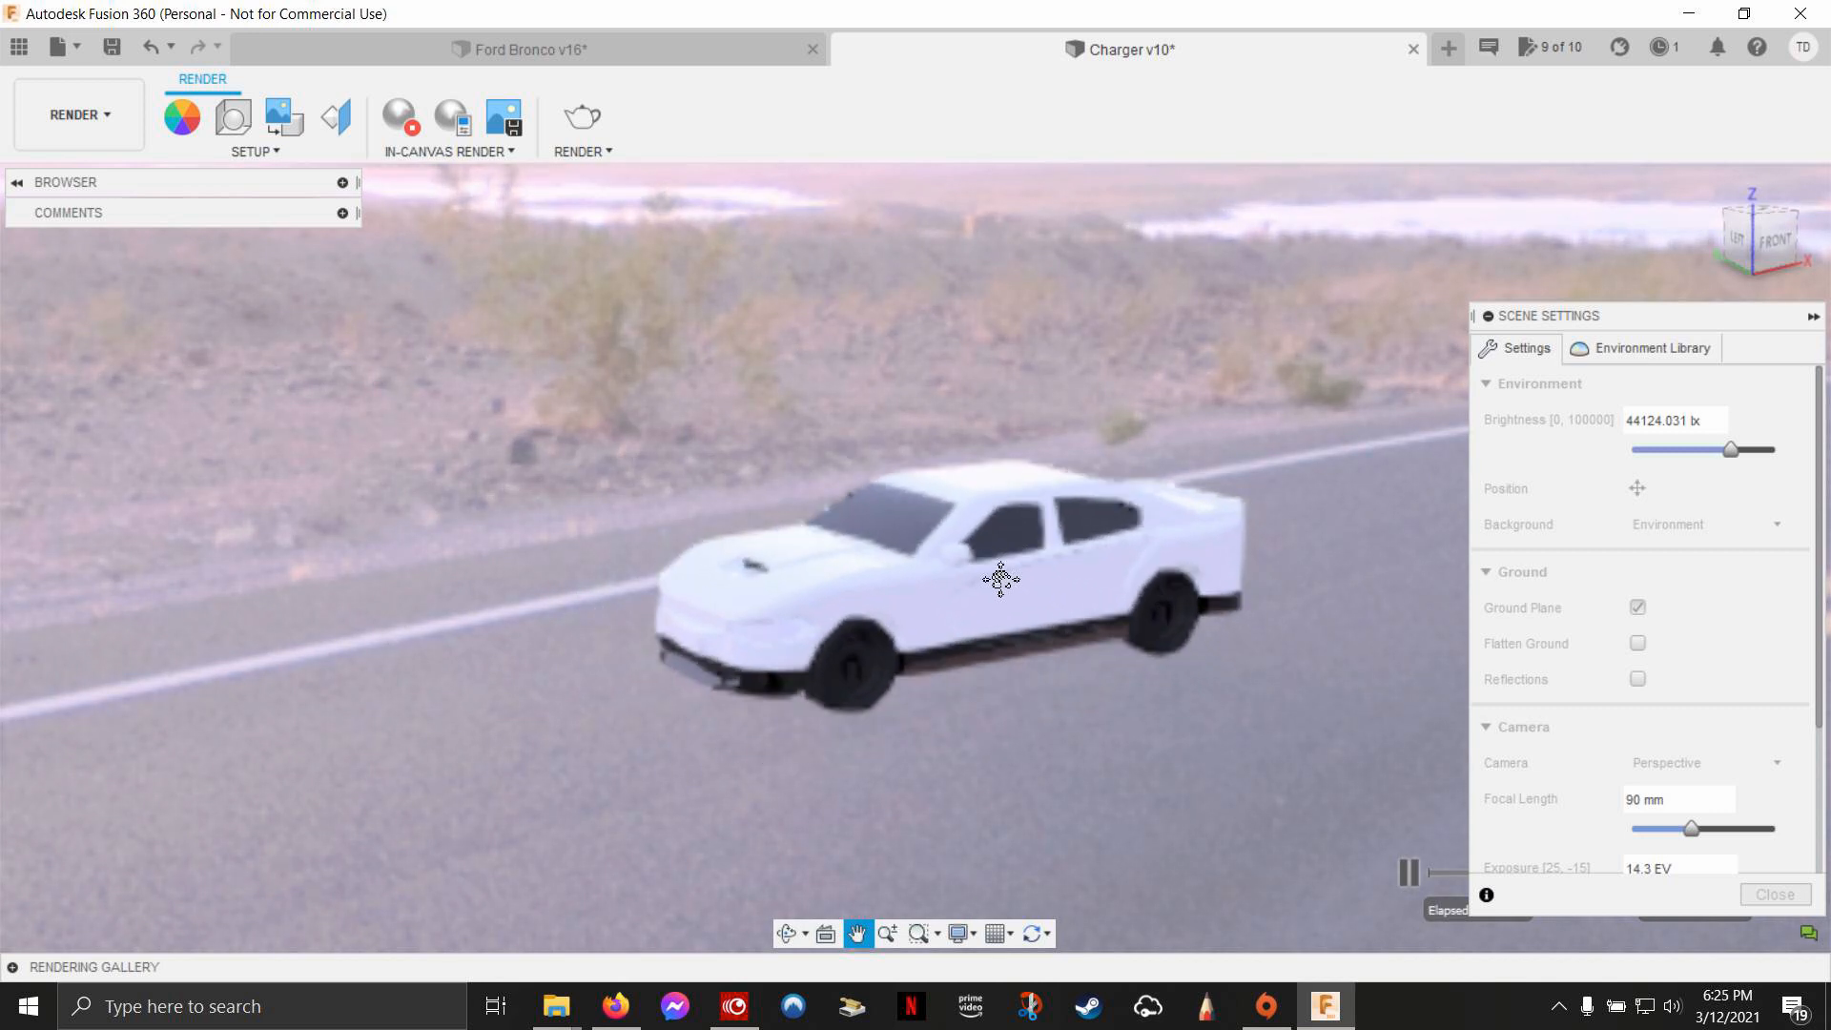
drag(998, 578, 1156, 648)
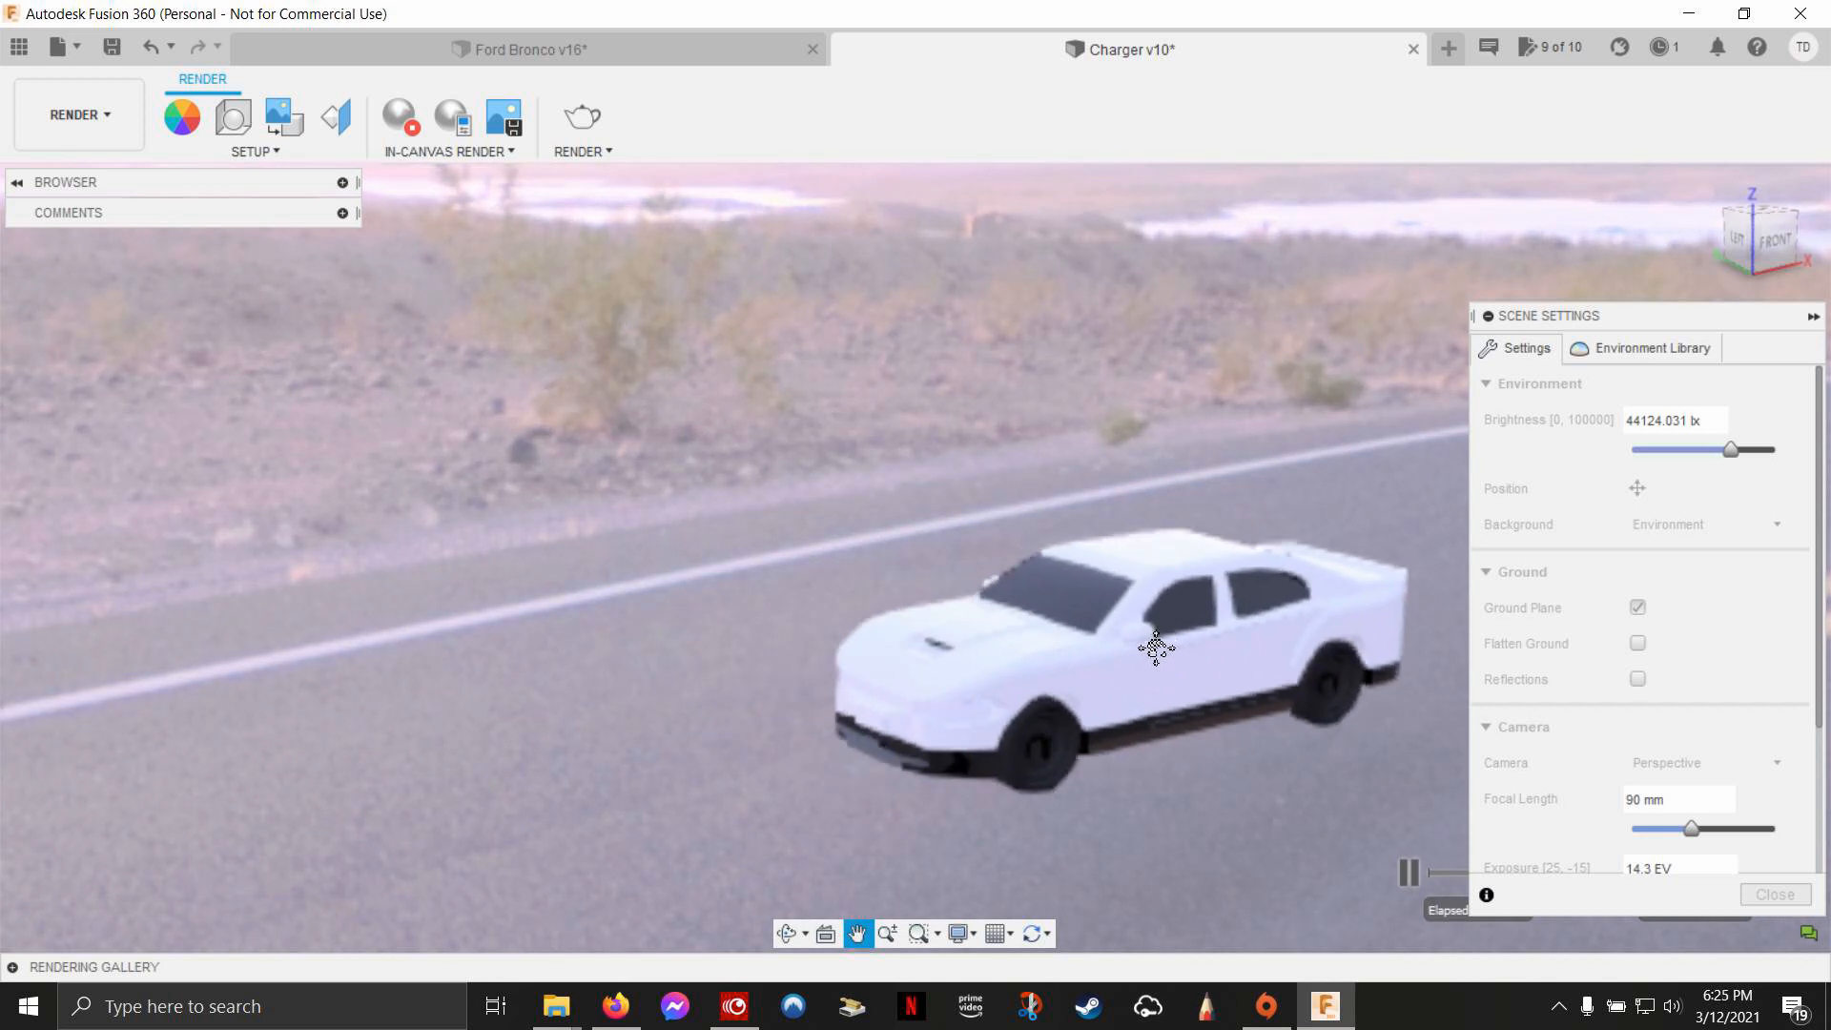
drag(1154, 648, 982, 649)
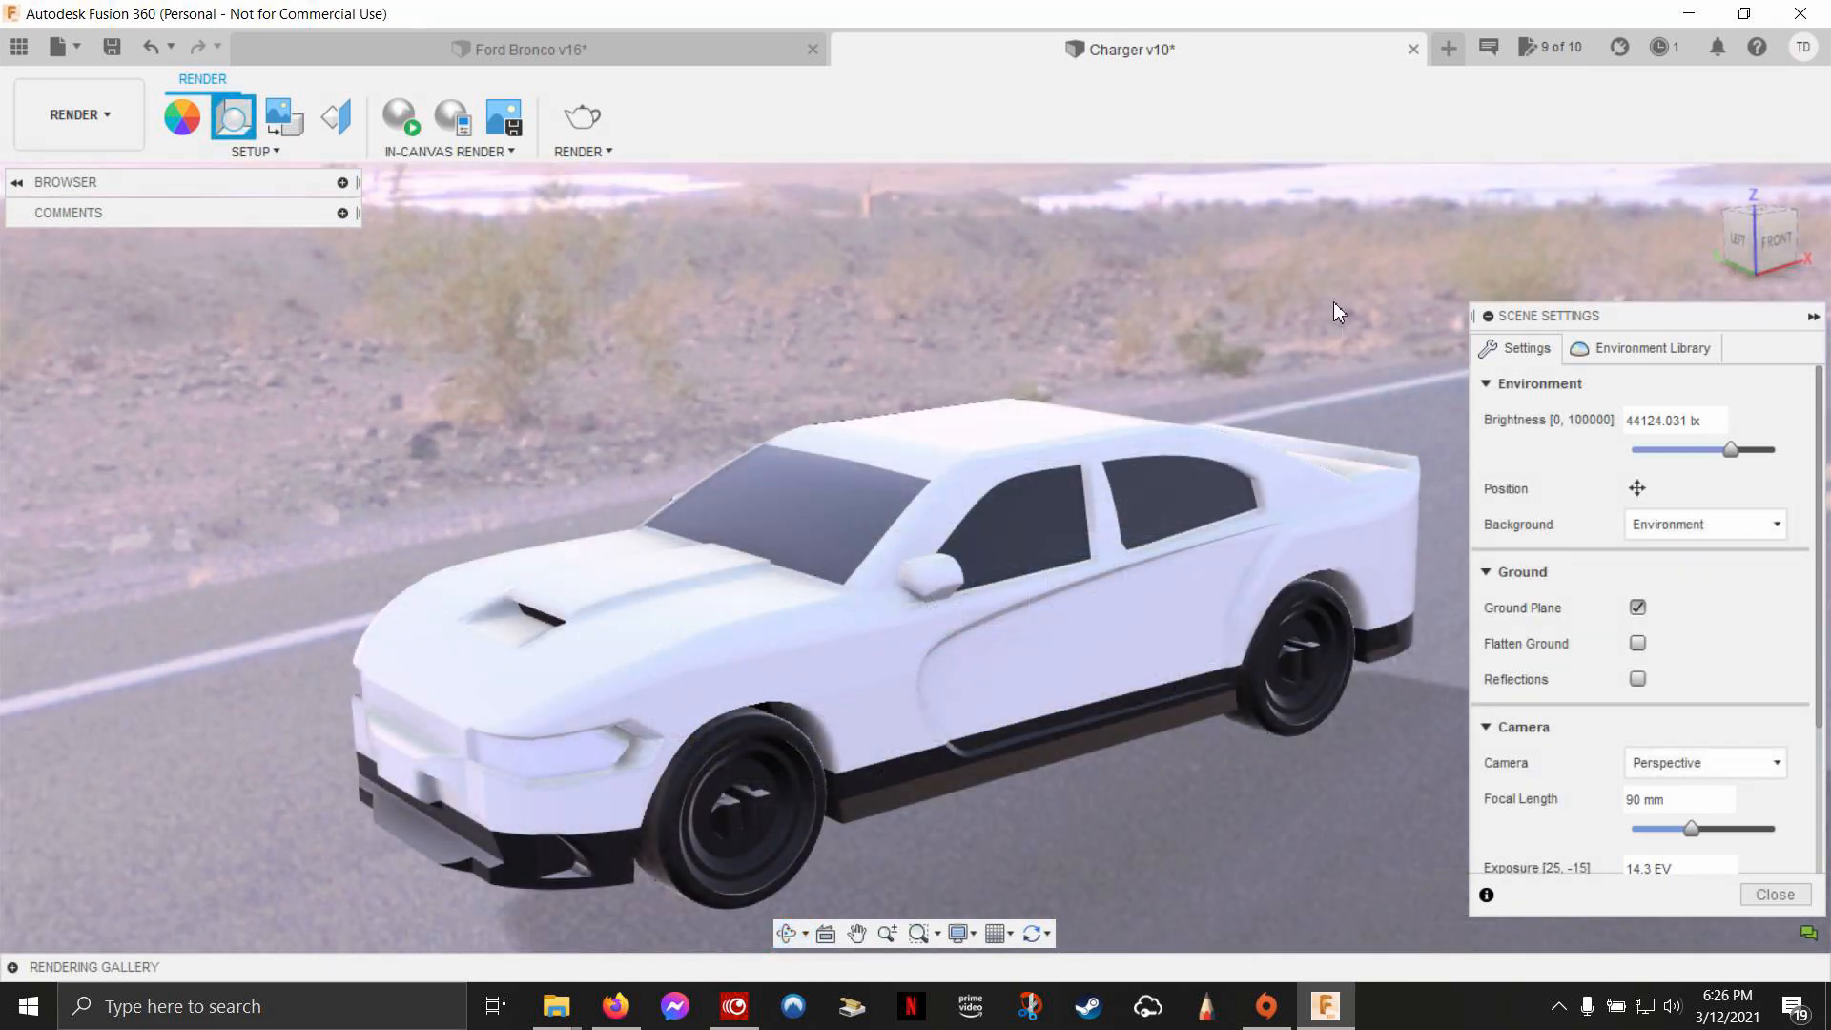
mouse_move(982, 338)
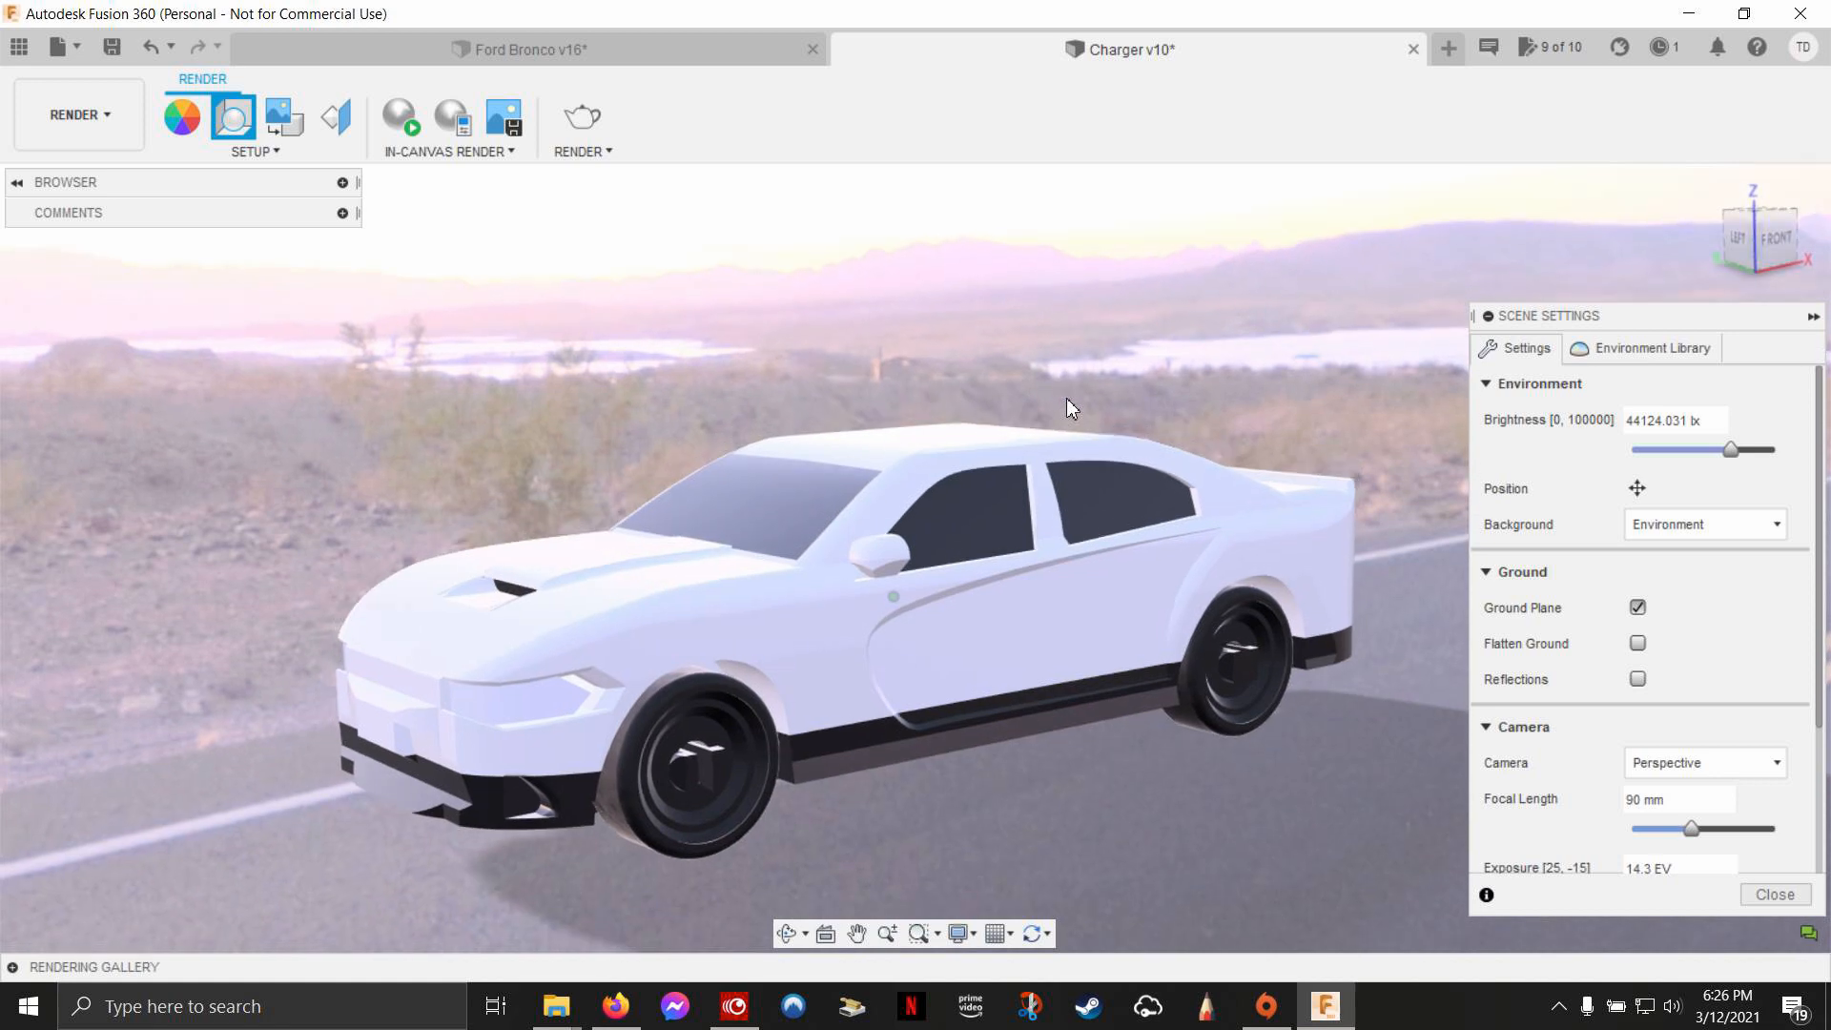
drag(1068, 406, 1121, 399)
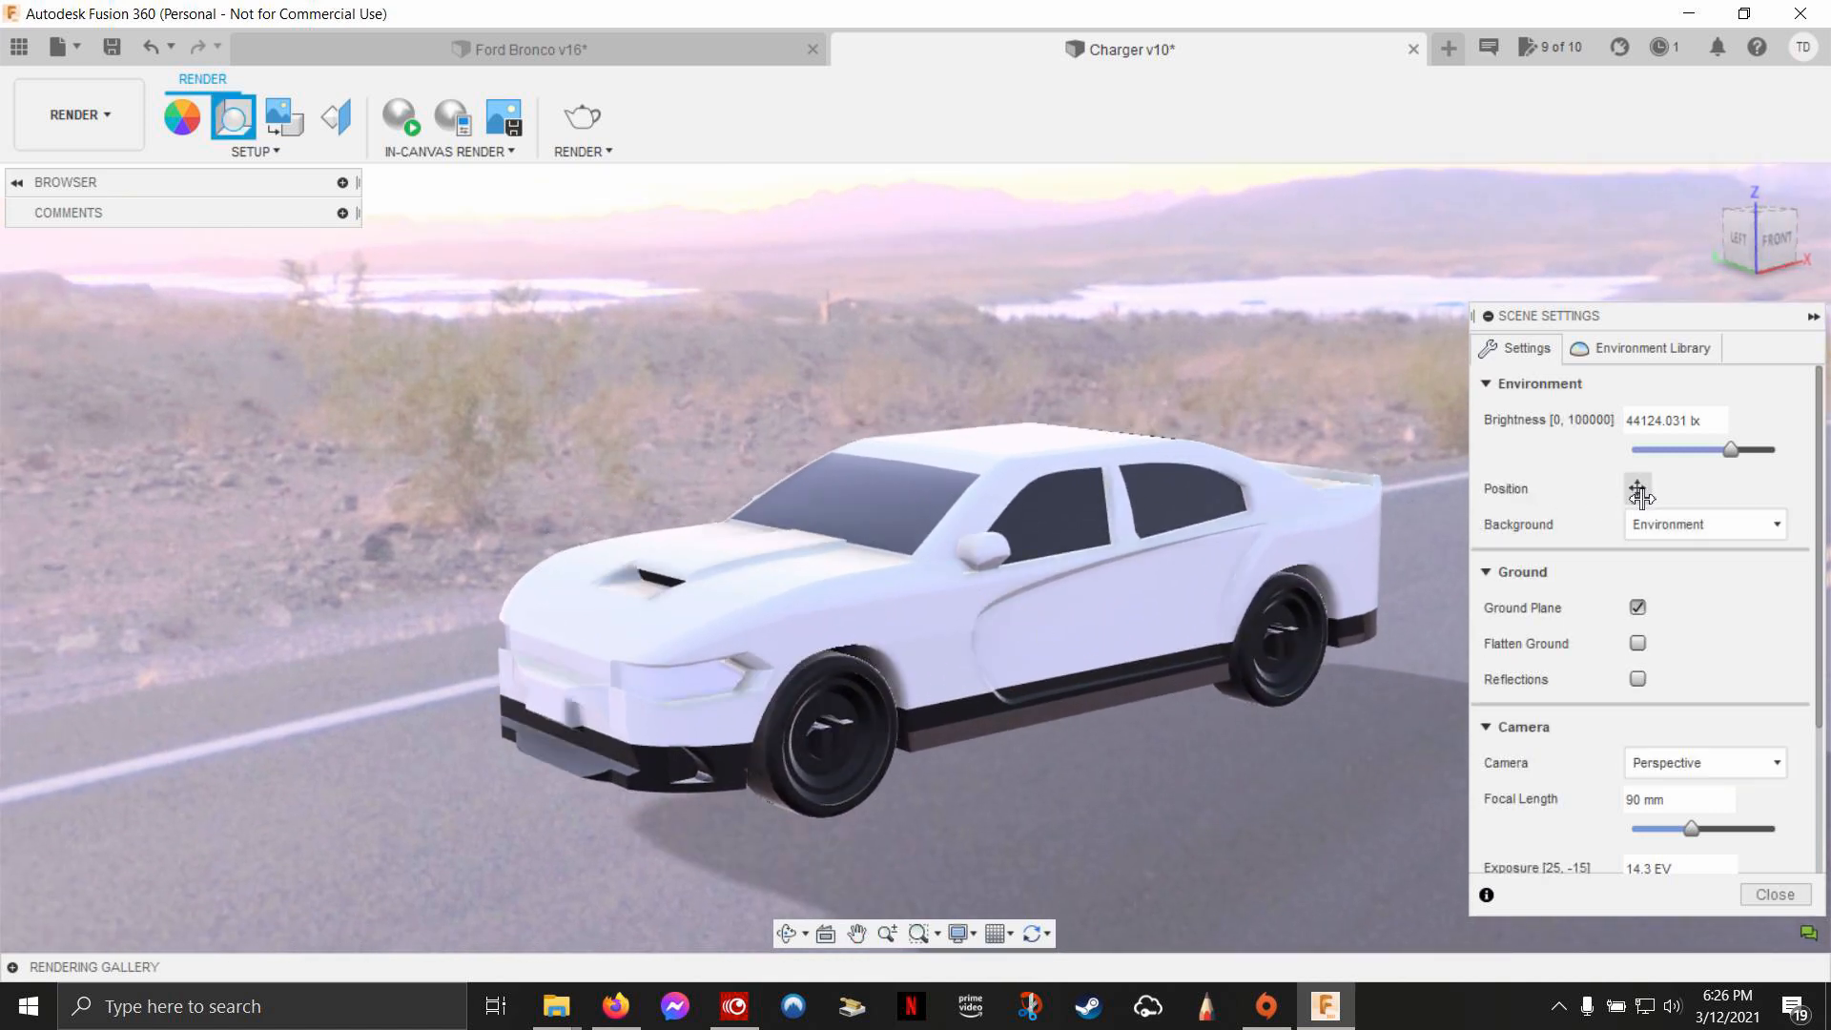
Step: Rotate the Crossroads environment to about -165 degrees so a winding road shows behind
click(1637, 488)
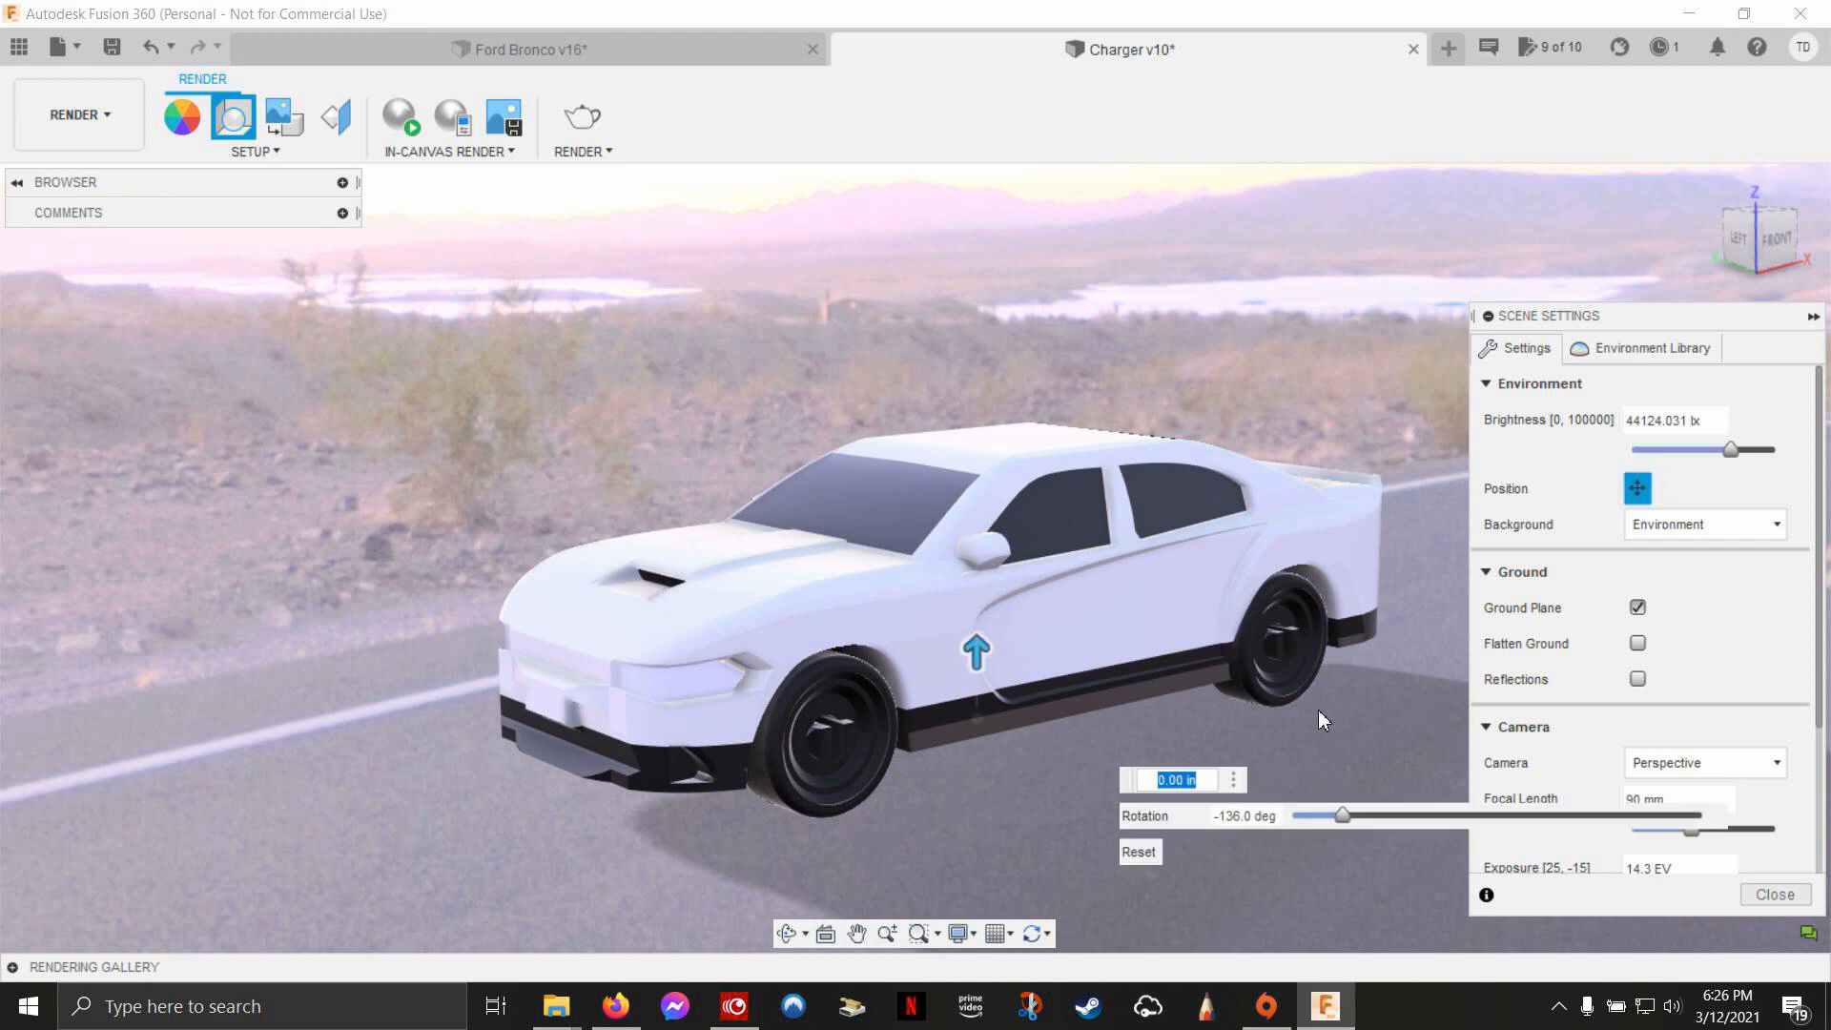
drag(1342, 815, 1425, 815)
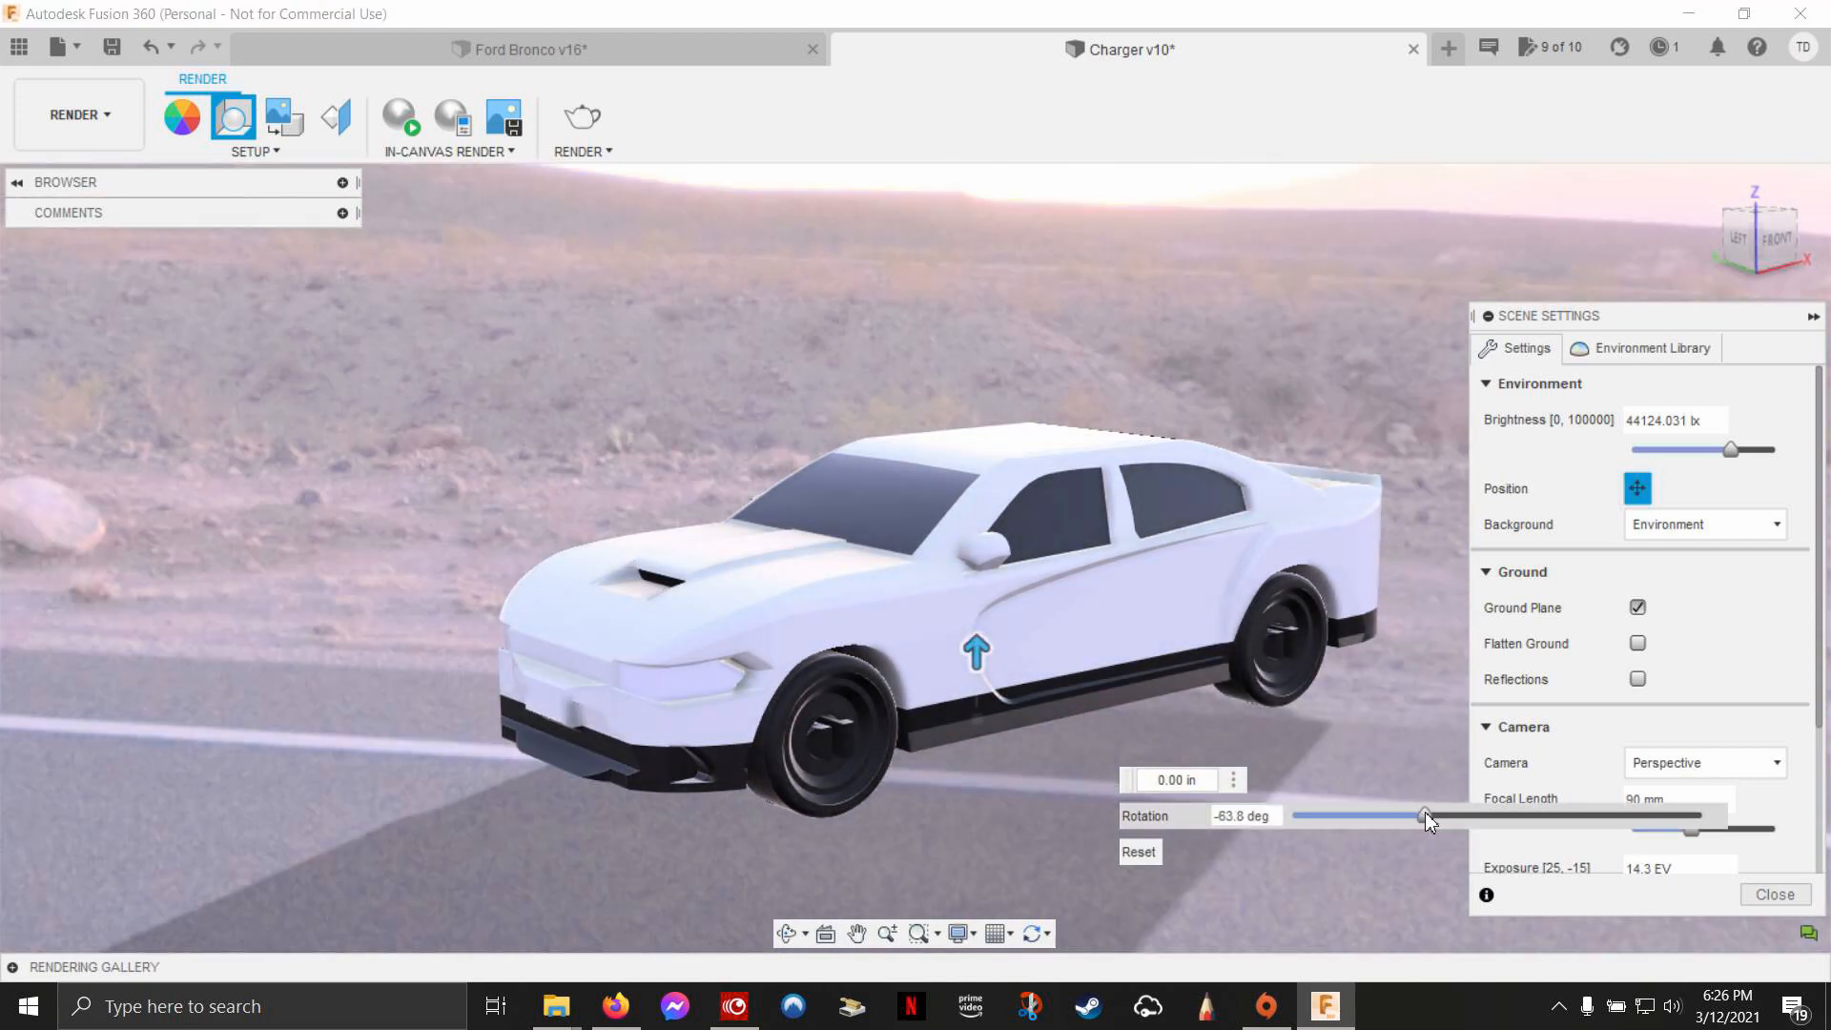
drag(1422, 817, 1326, 817)
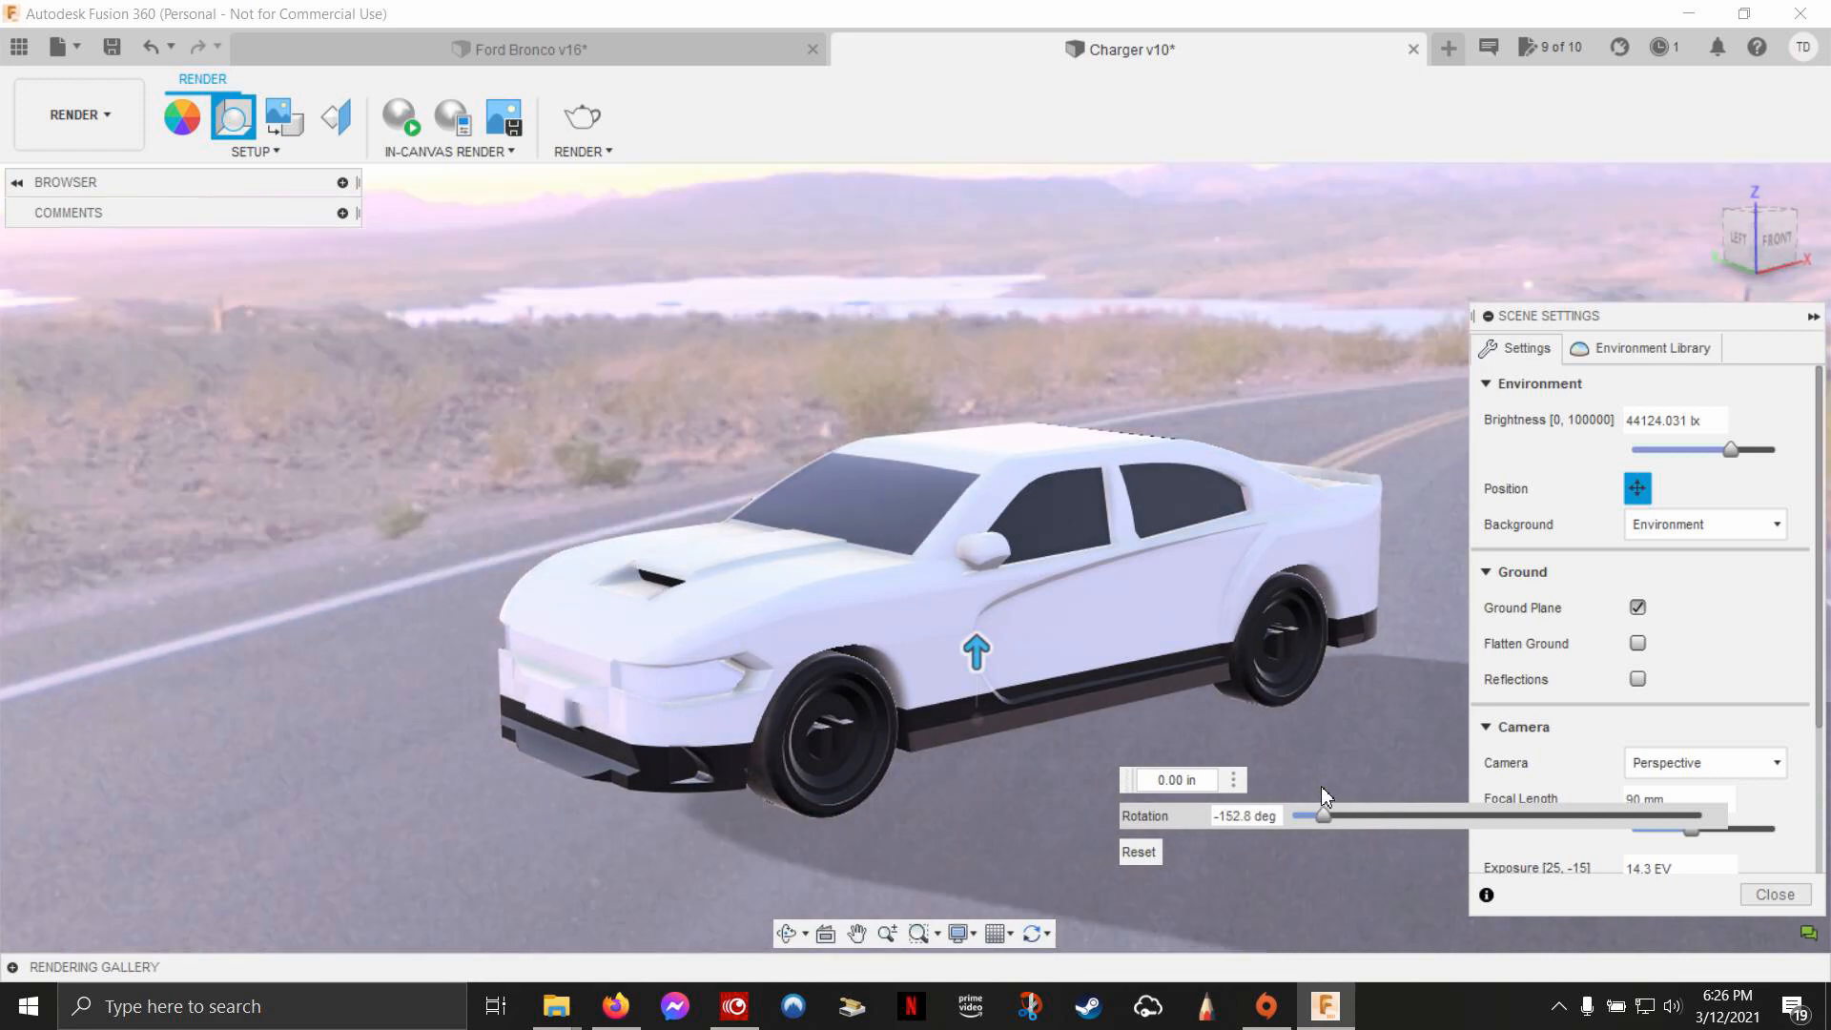
drag(1323, 816, 1311, 815)
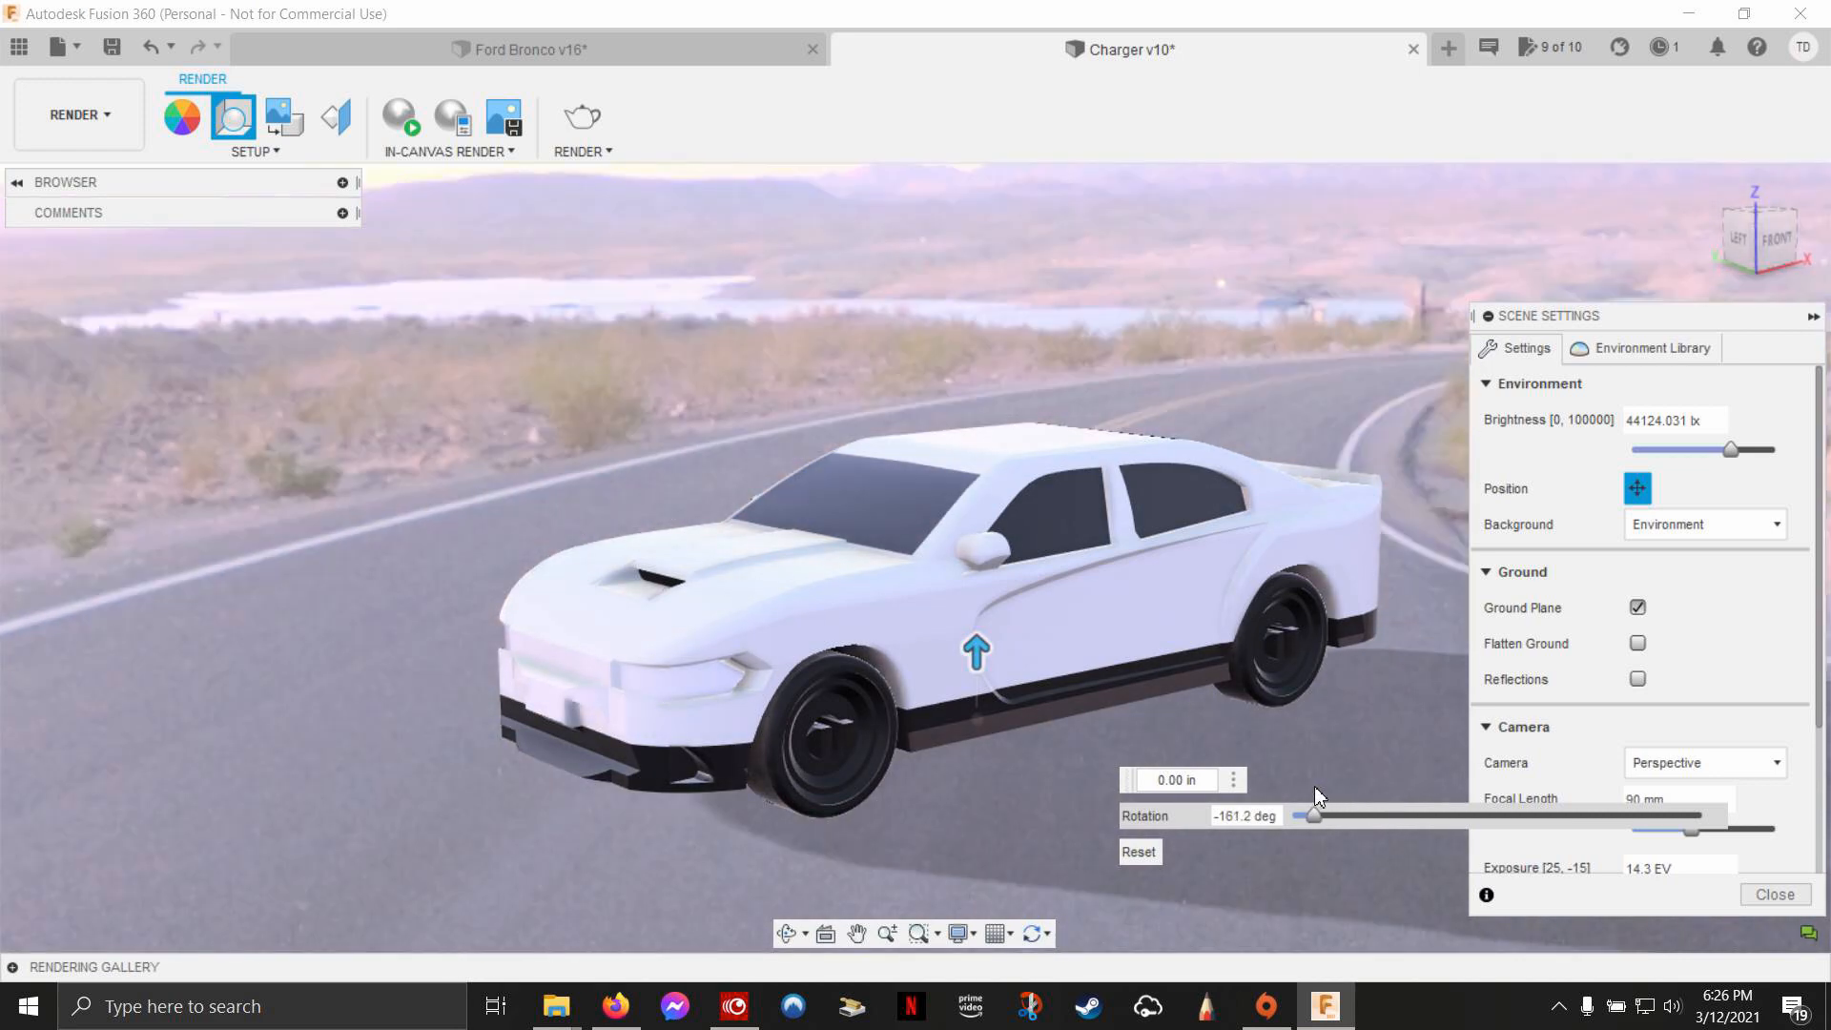
drag(1306, 816, 1314, 815)
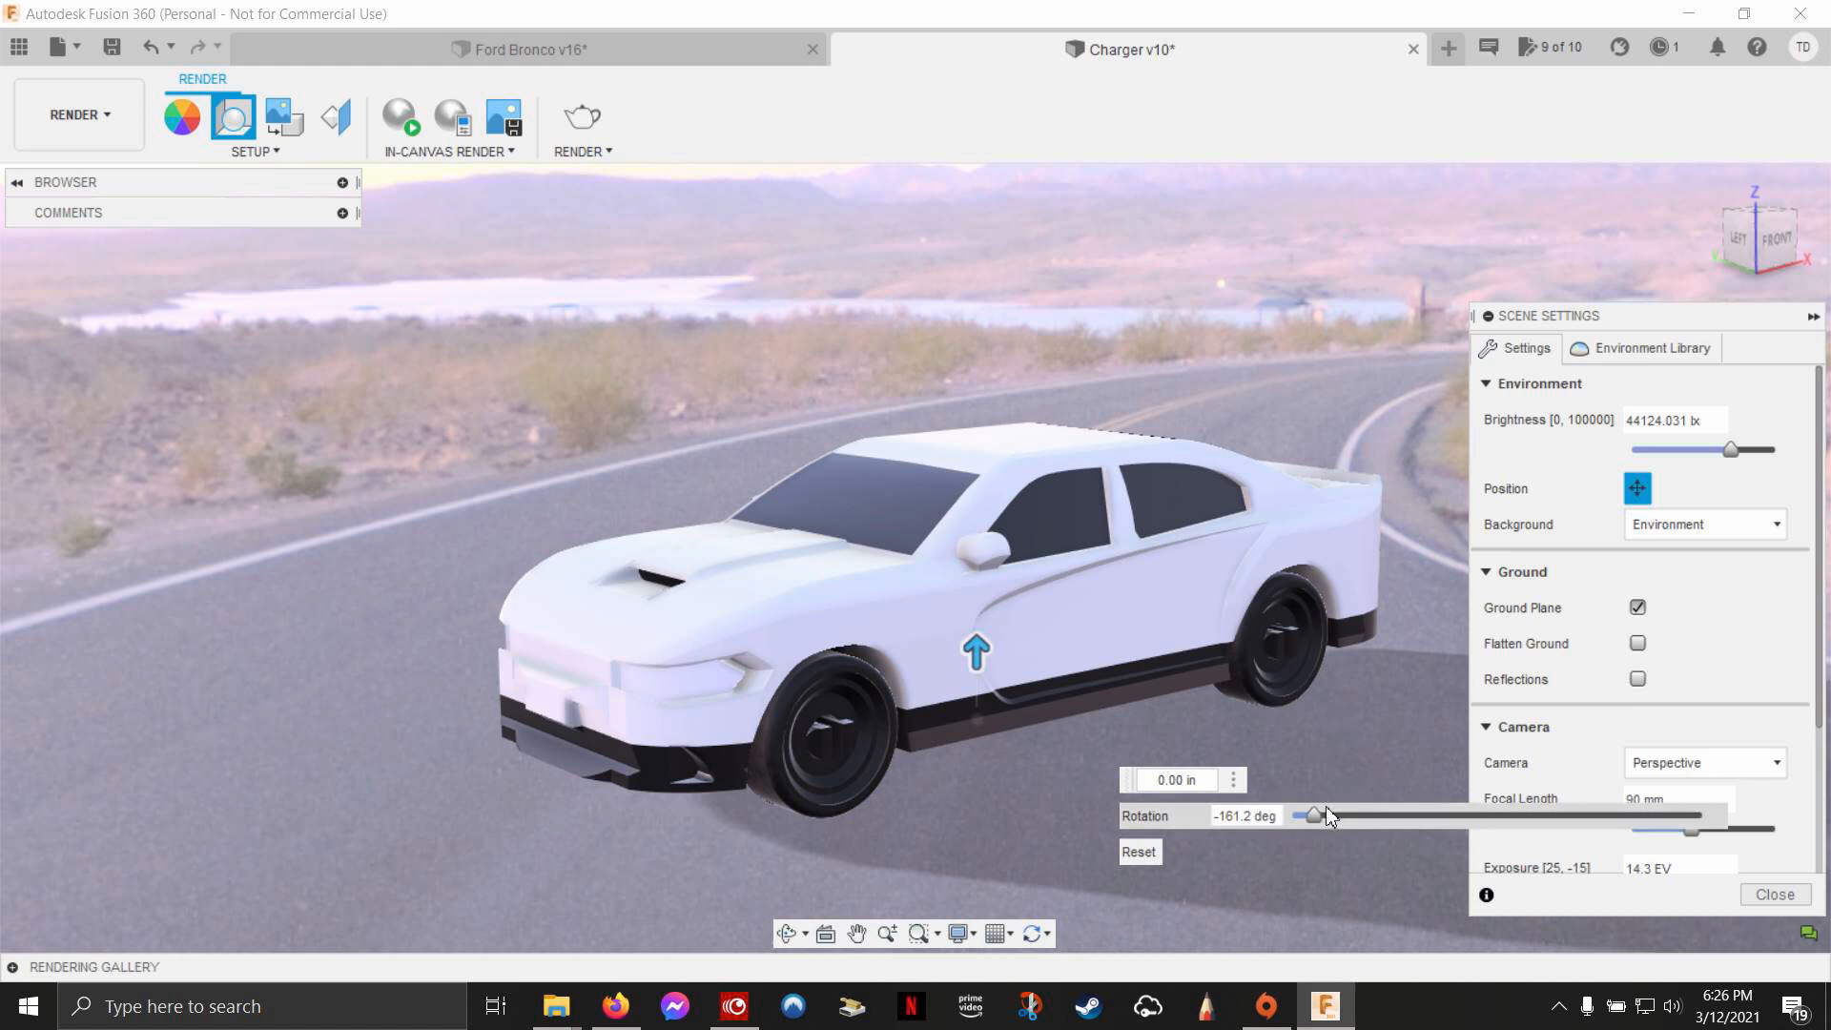
drag(1320, 816, 1305, 815)
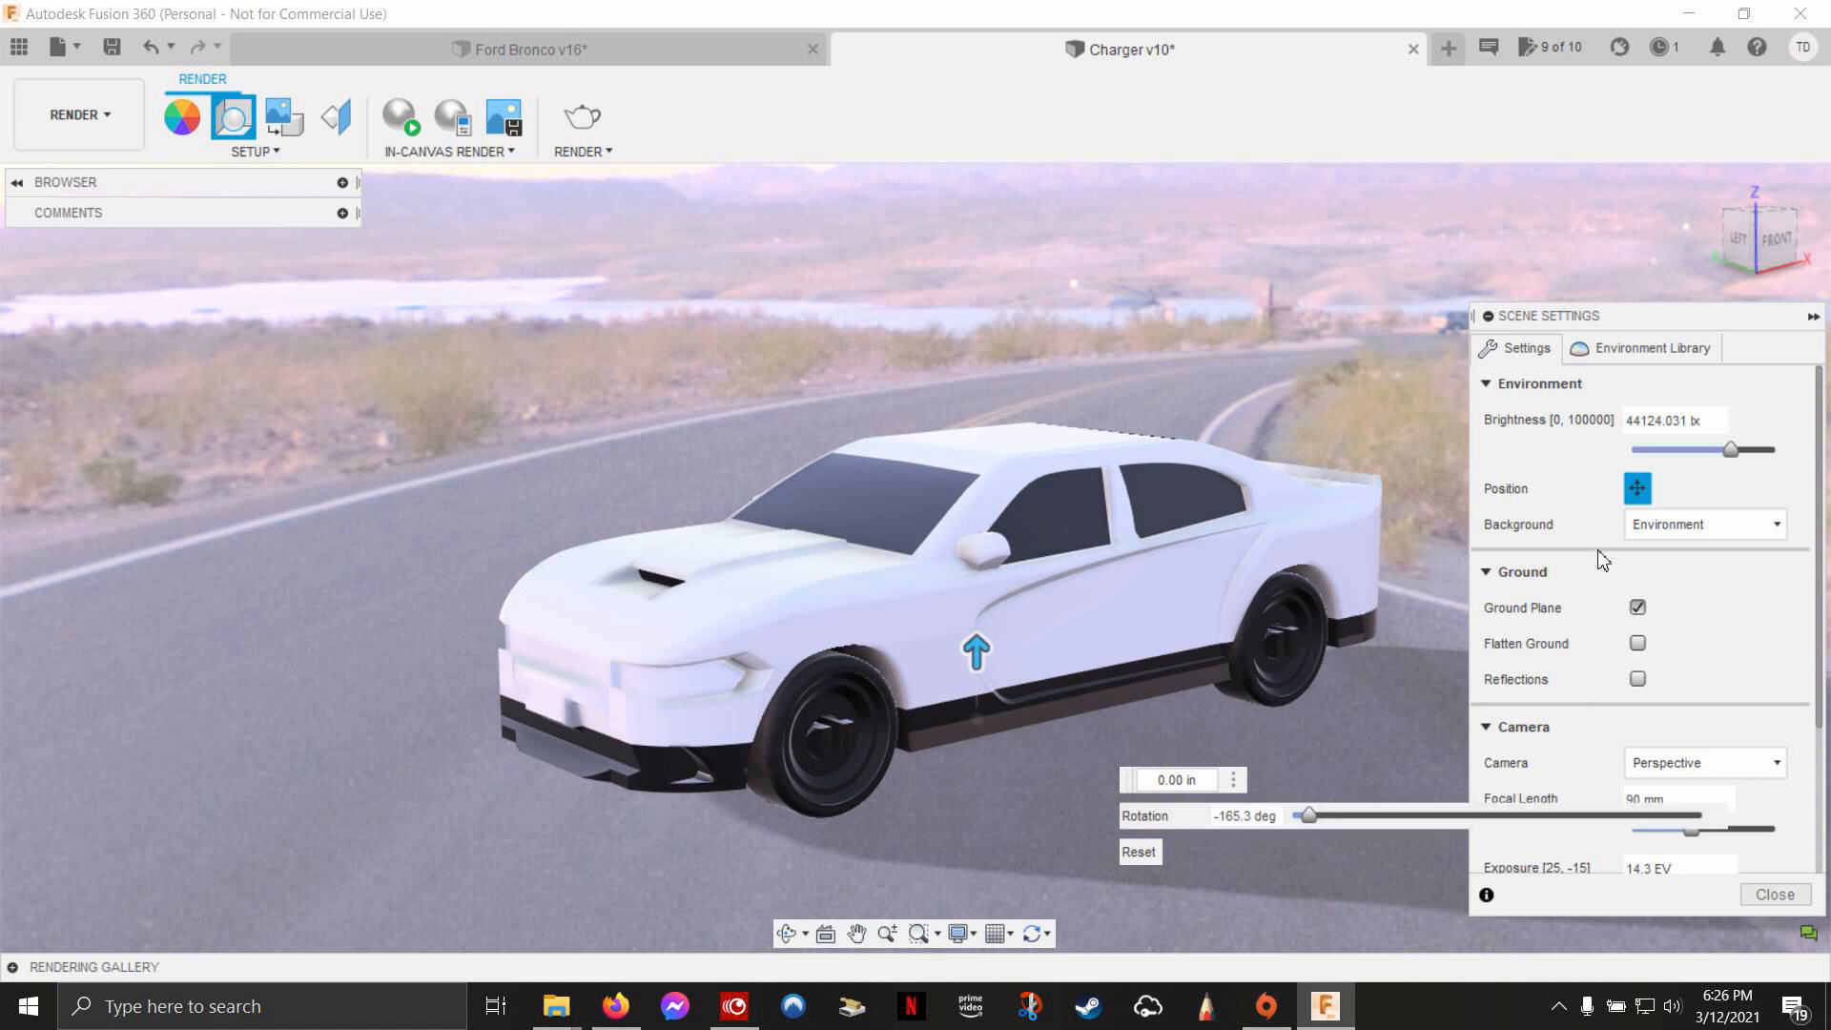
click(1637, 644)
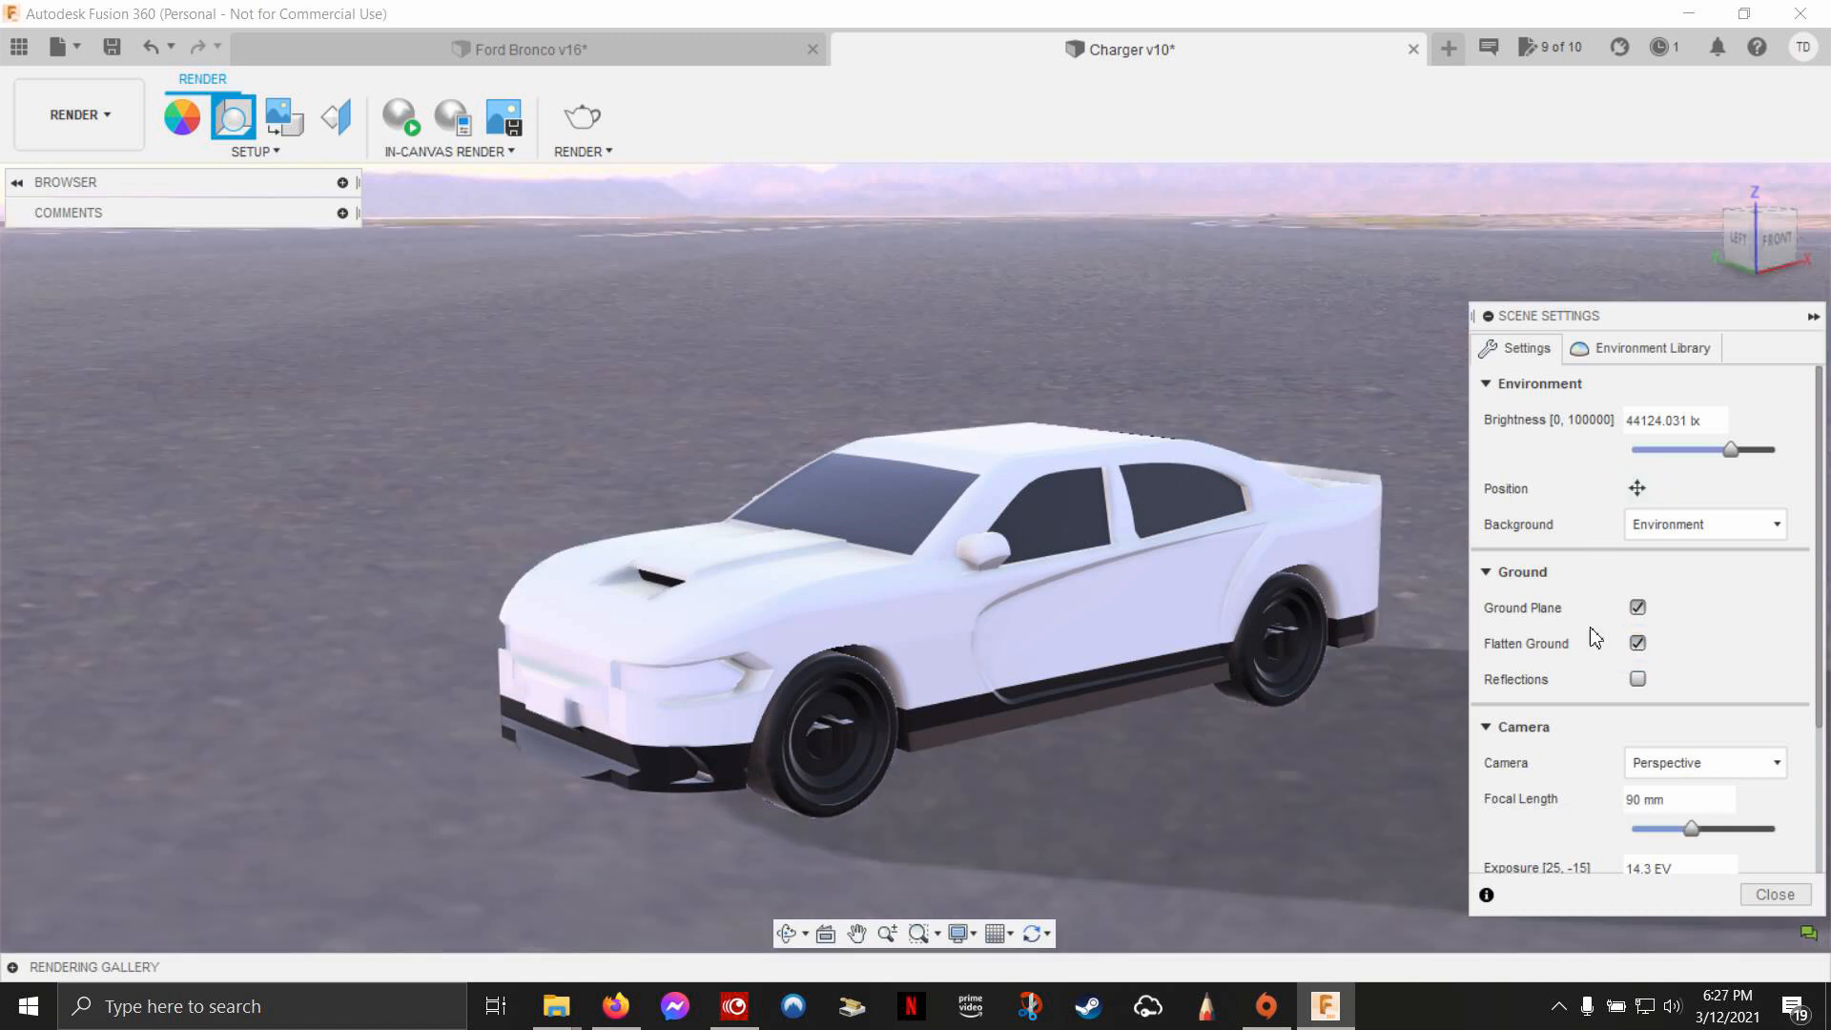
click(1637, 643)
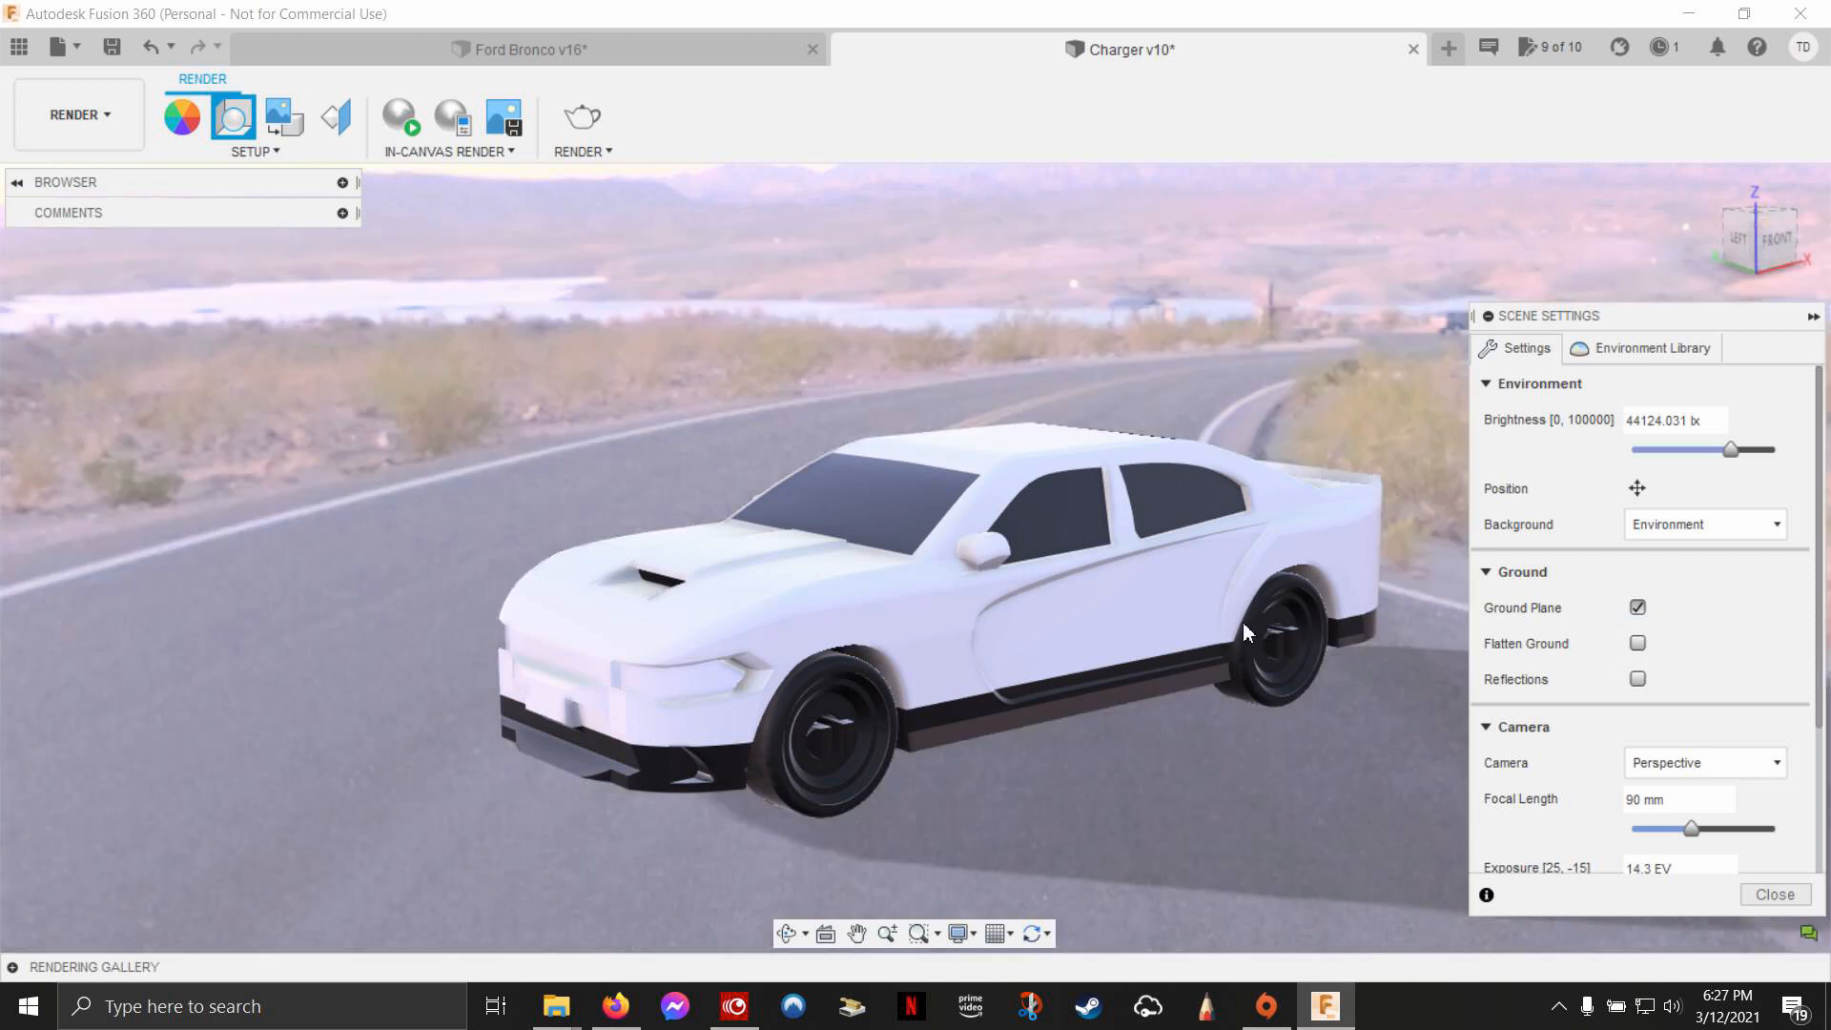
click(1637, 644)
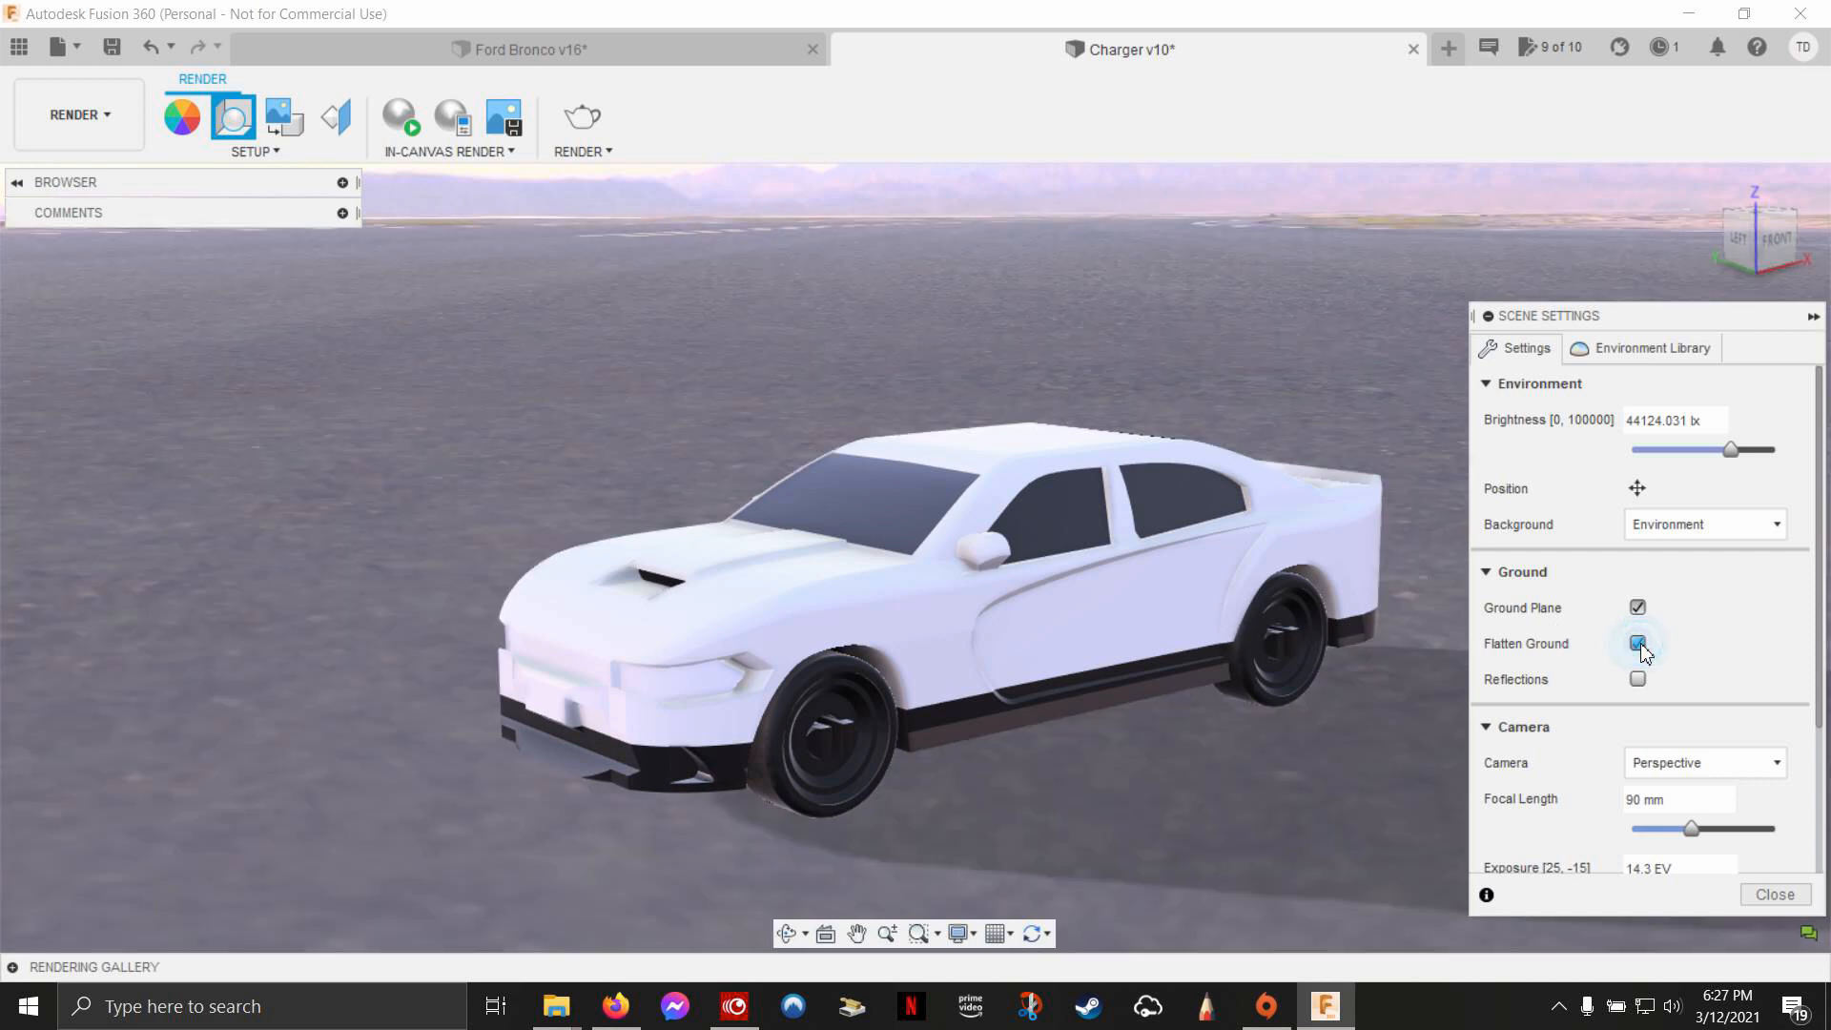
click(1637, 643)
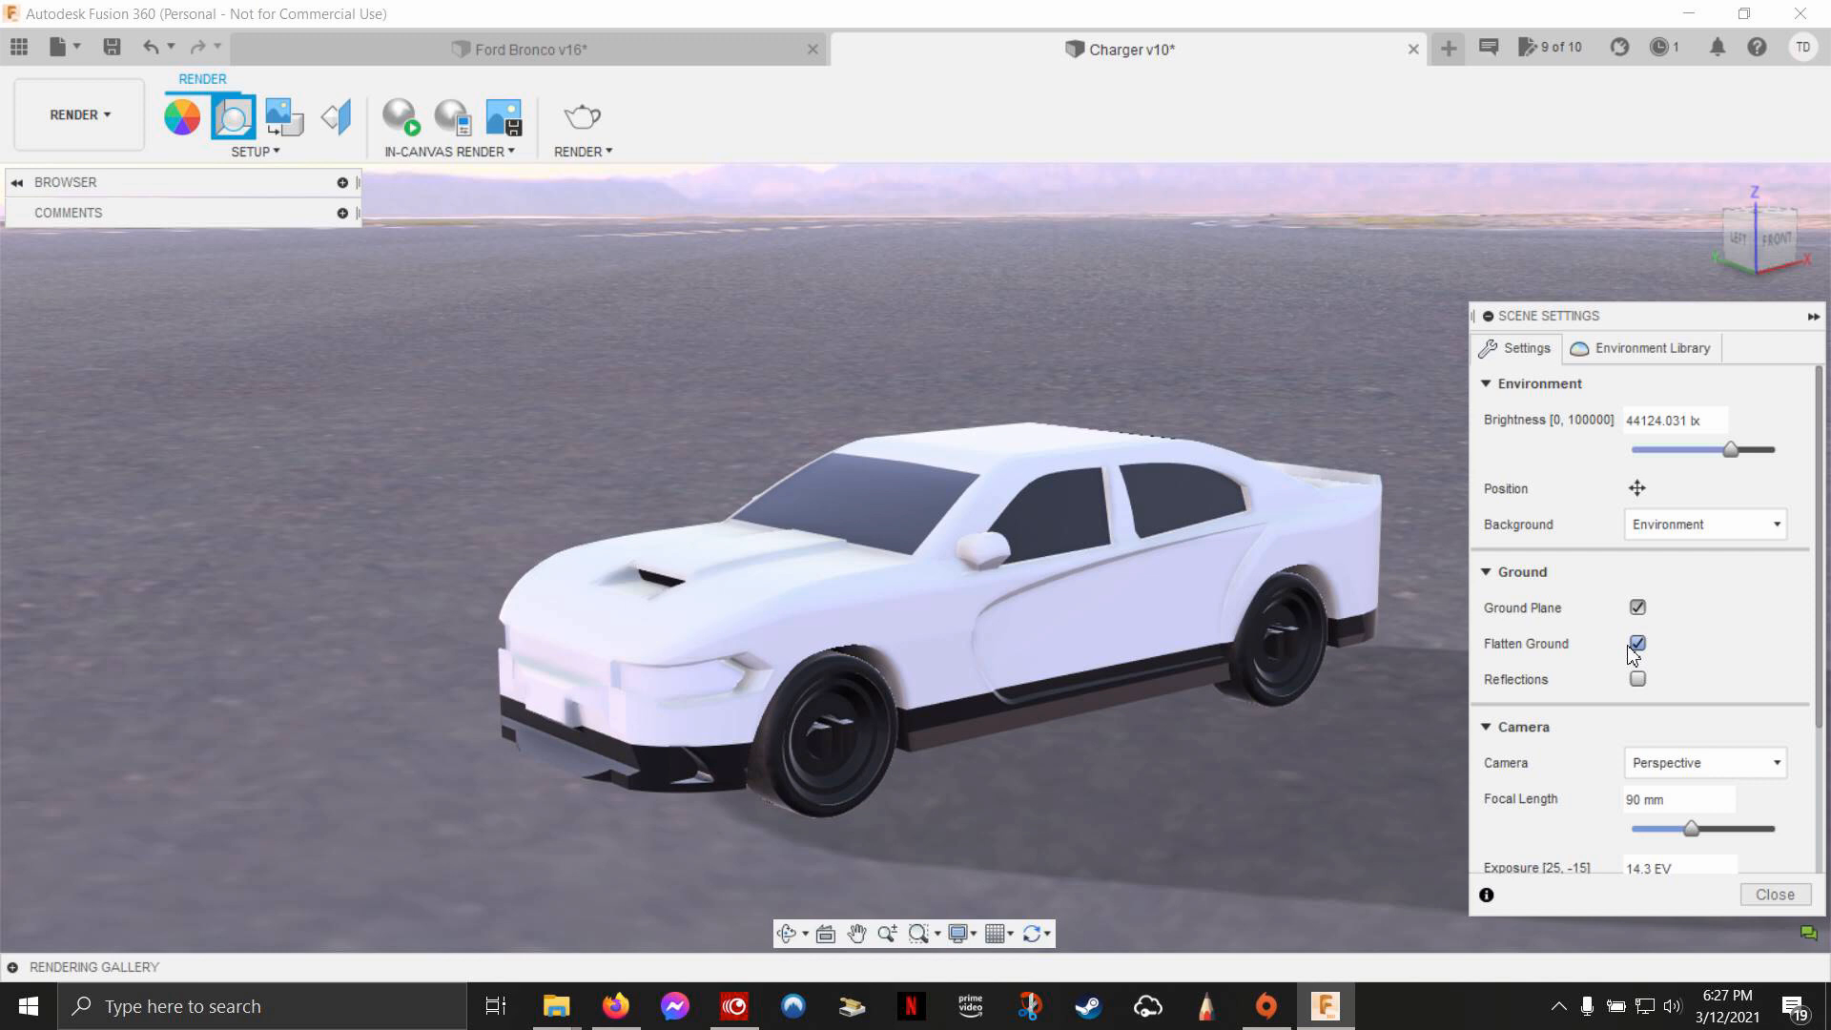
click(1637, 641)
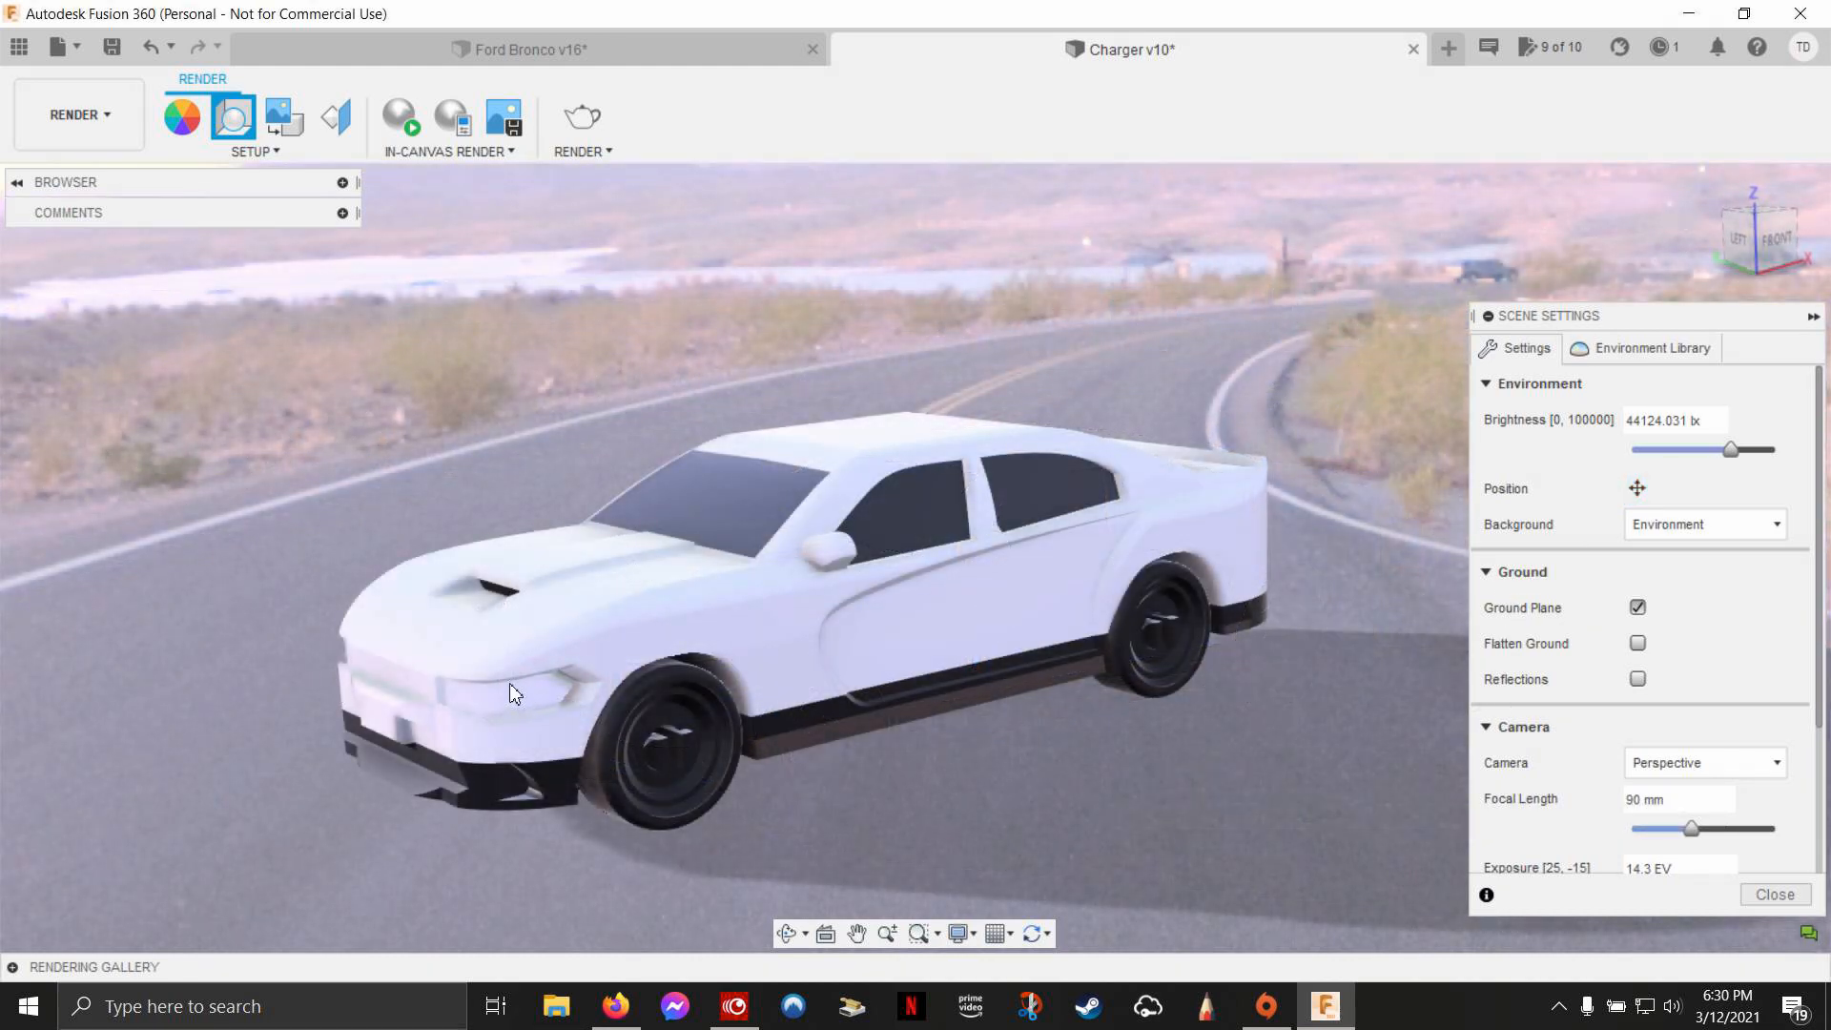
mouse_move(470, 290)
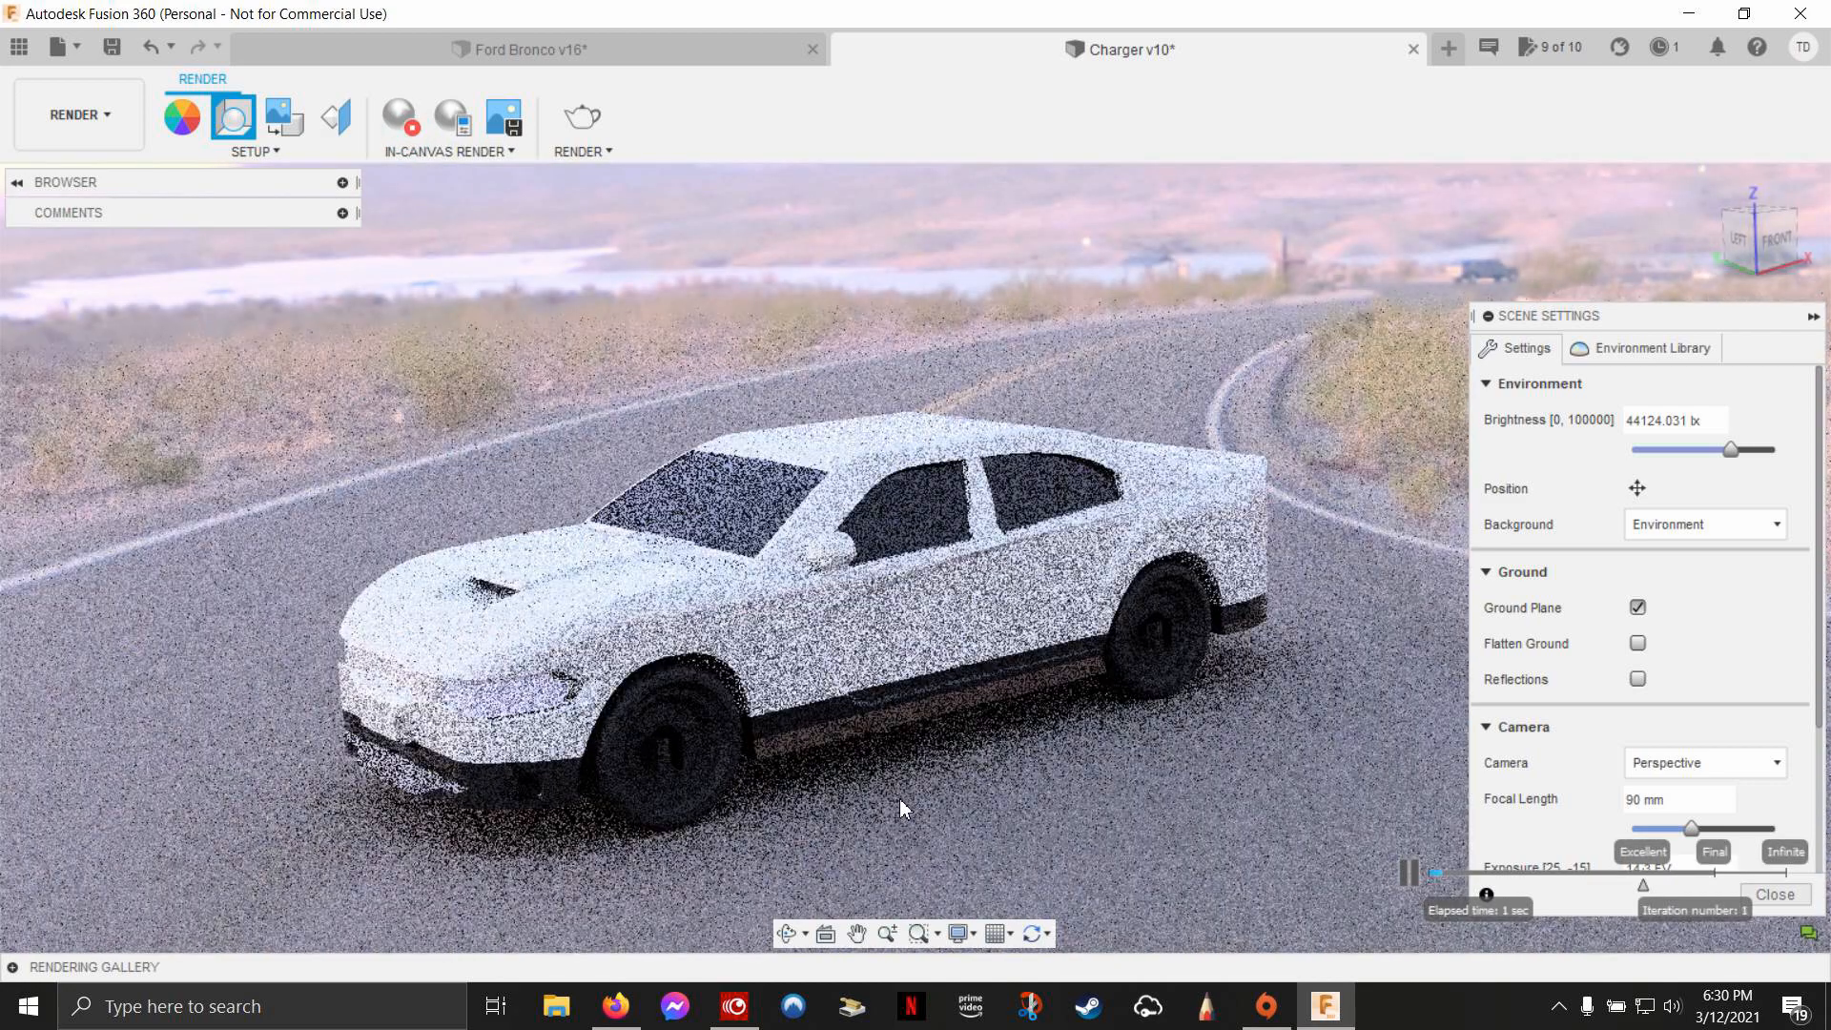
Step: Adjust the Environment Brightness slider, settling at about 36,557 lx
drag(1729, 449, 1737, 449)
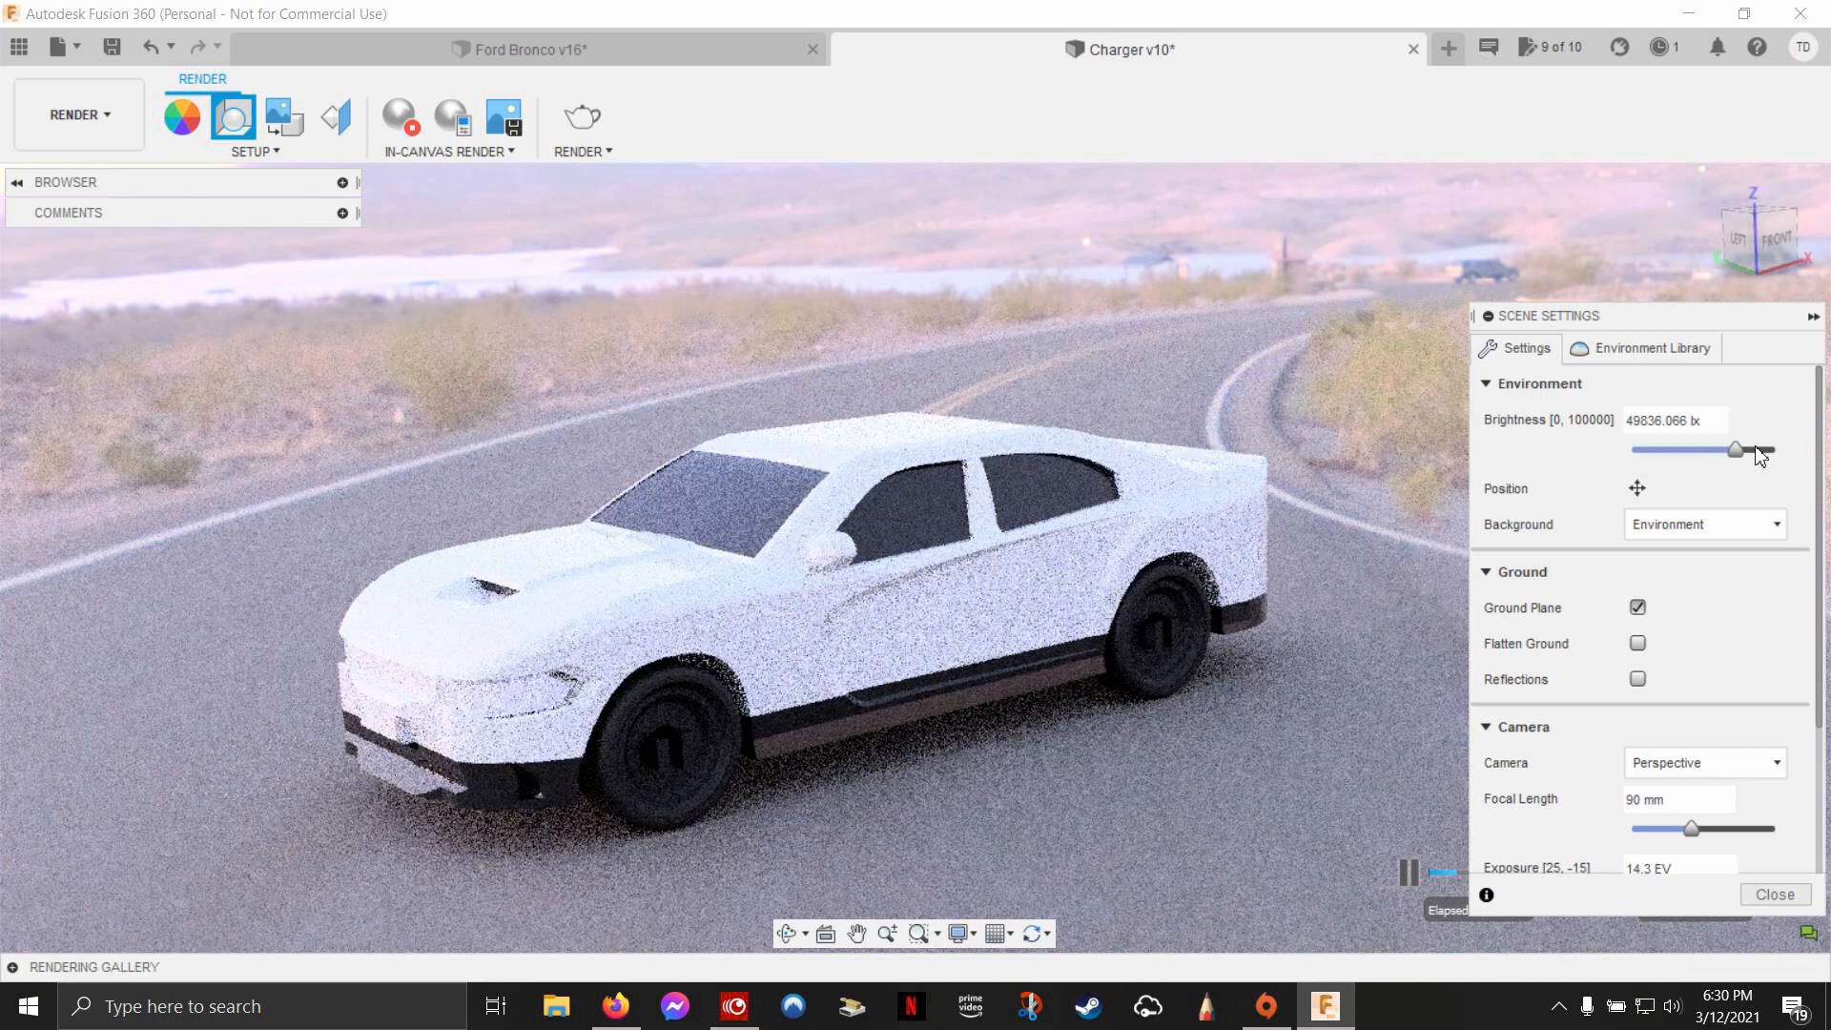
drag(1737, 451, 1669, 451)
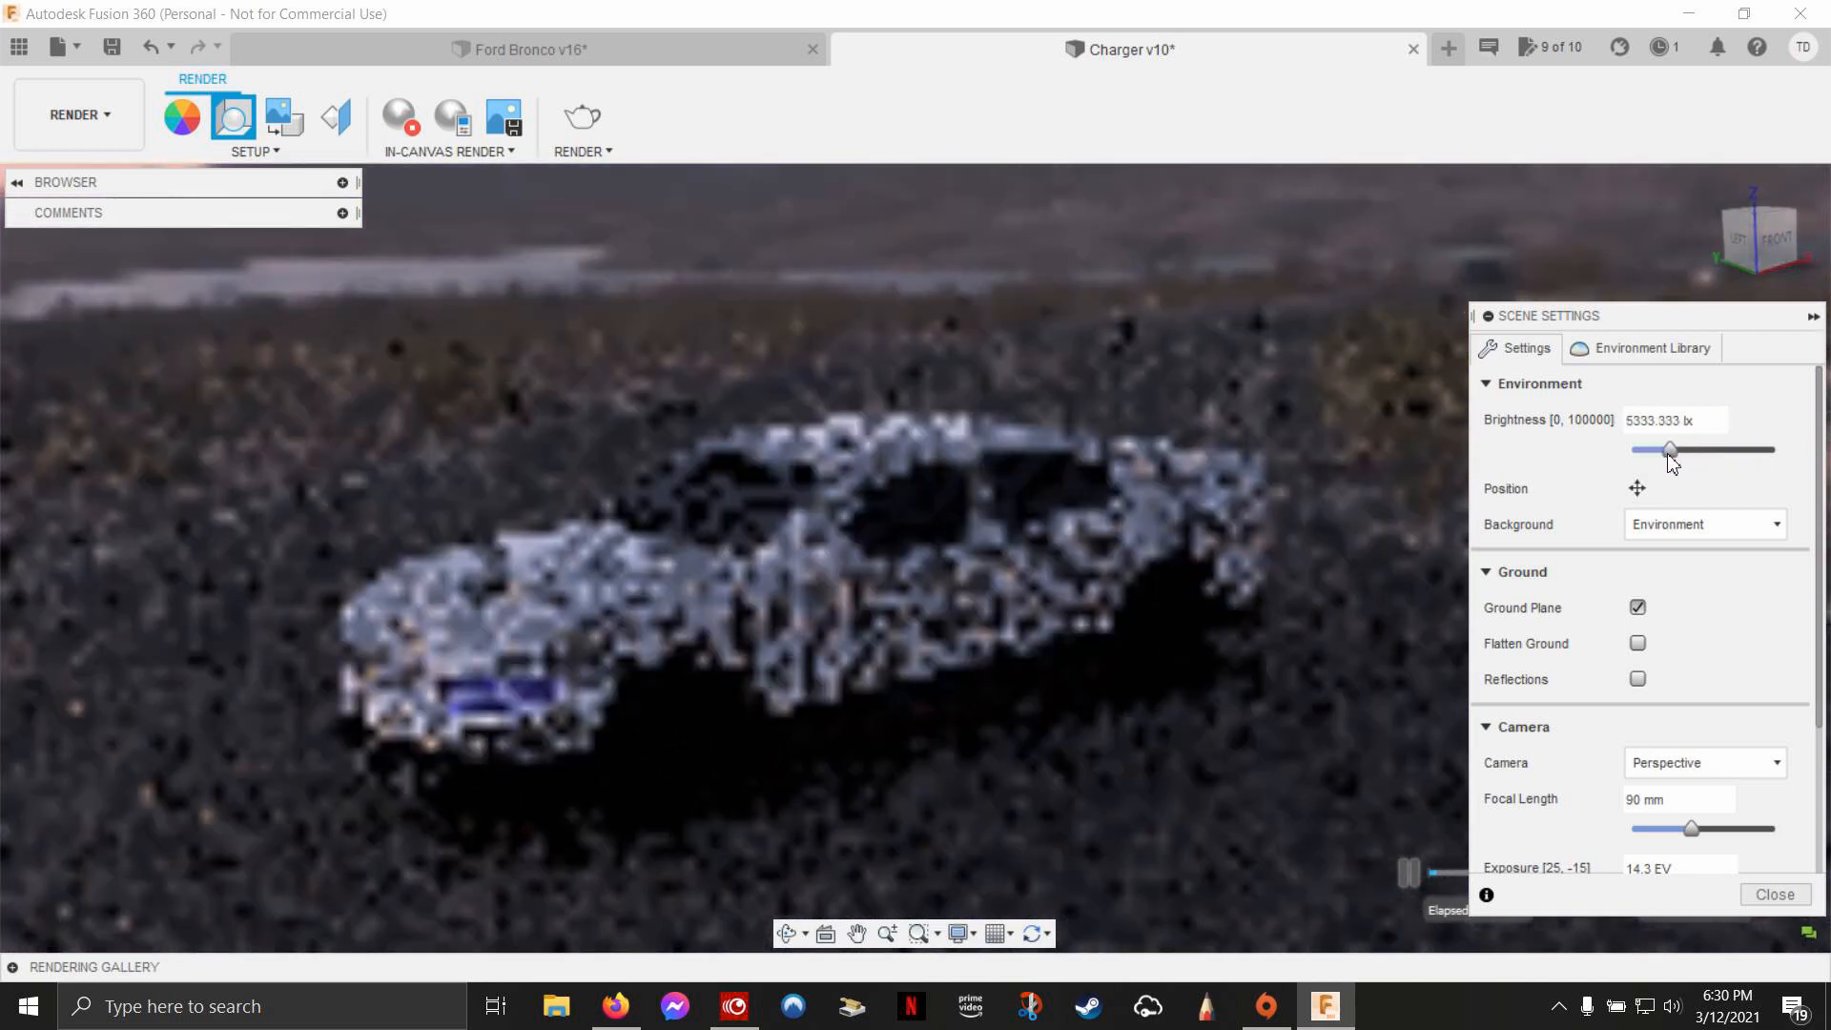
drag(1668, 451, 1647, 451)
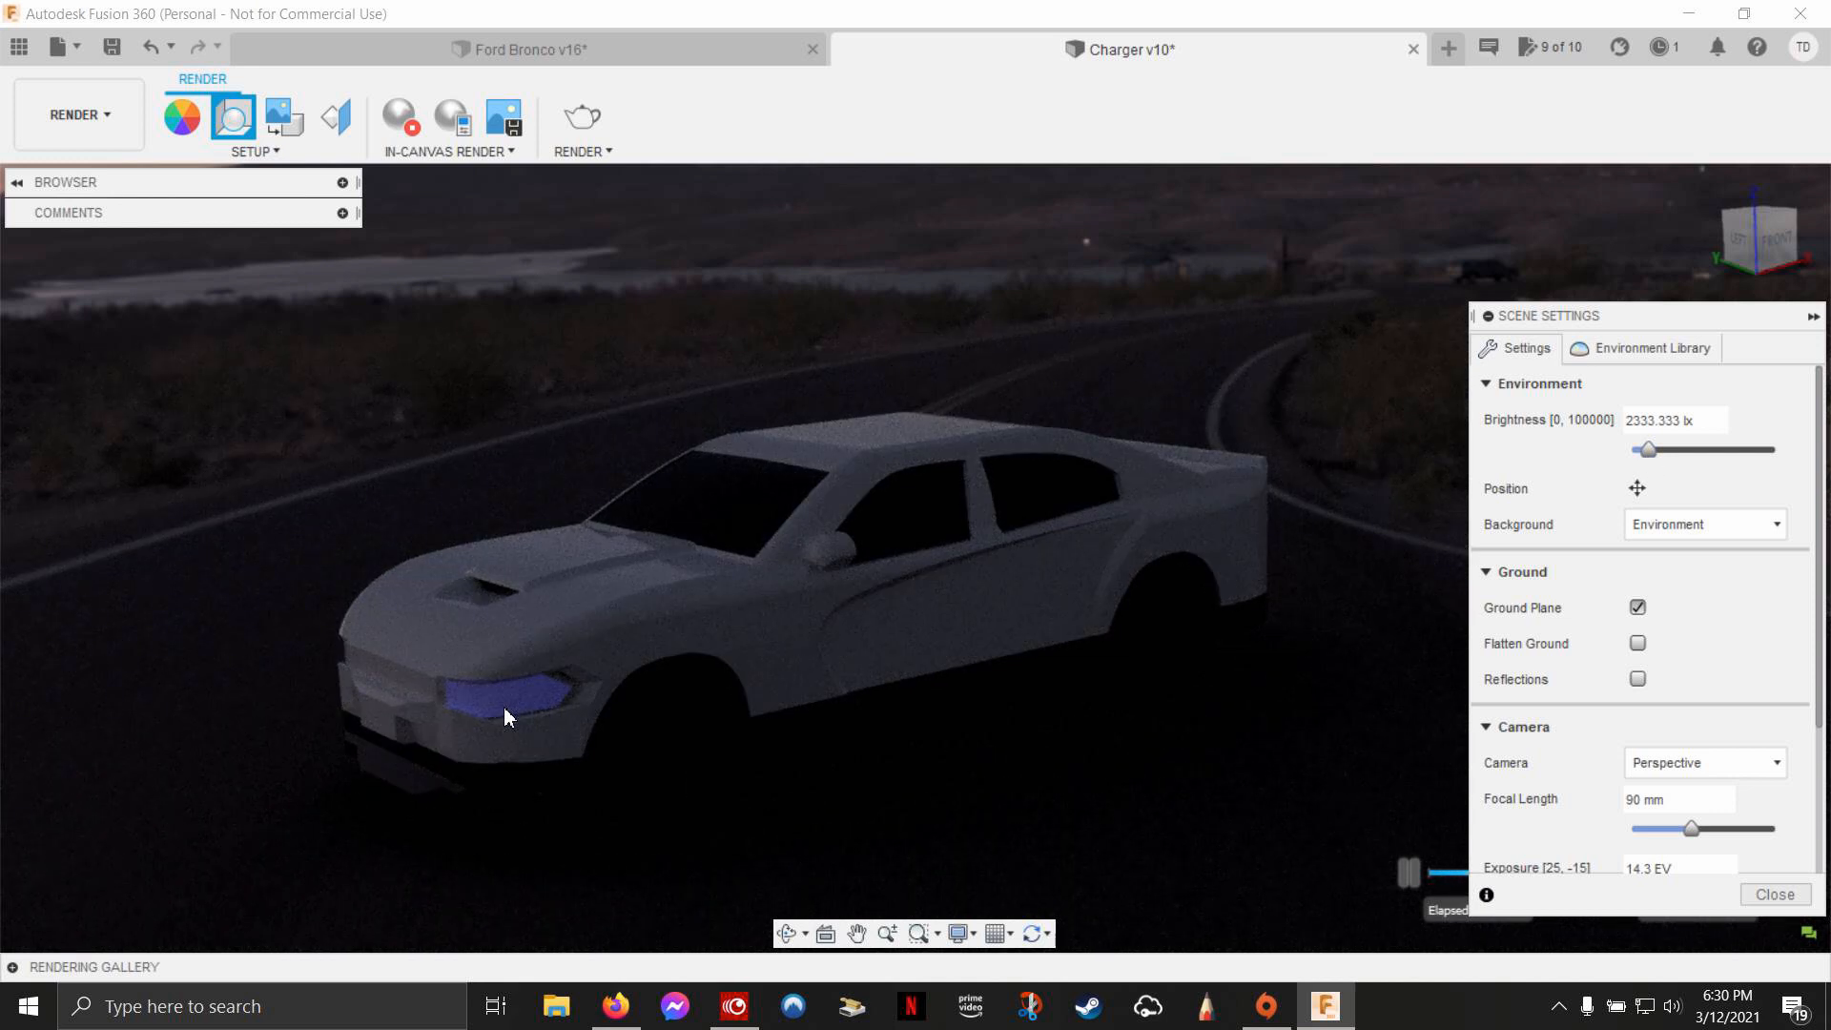
mouse_move(1466, 541)
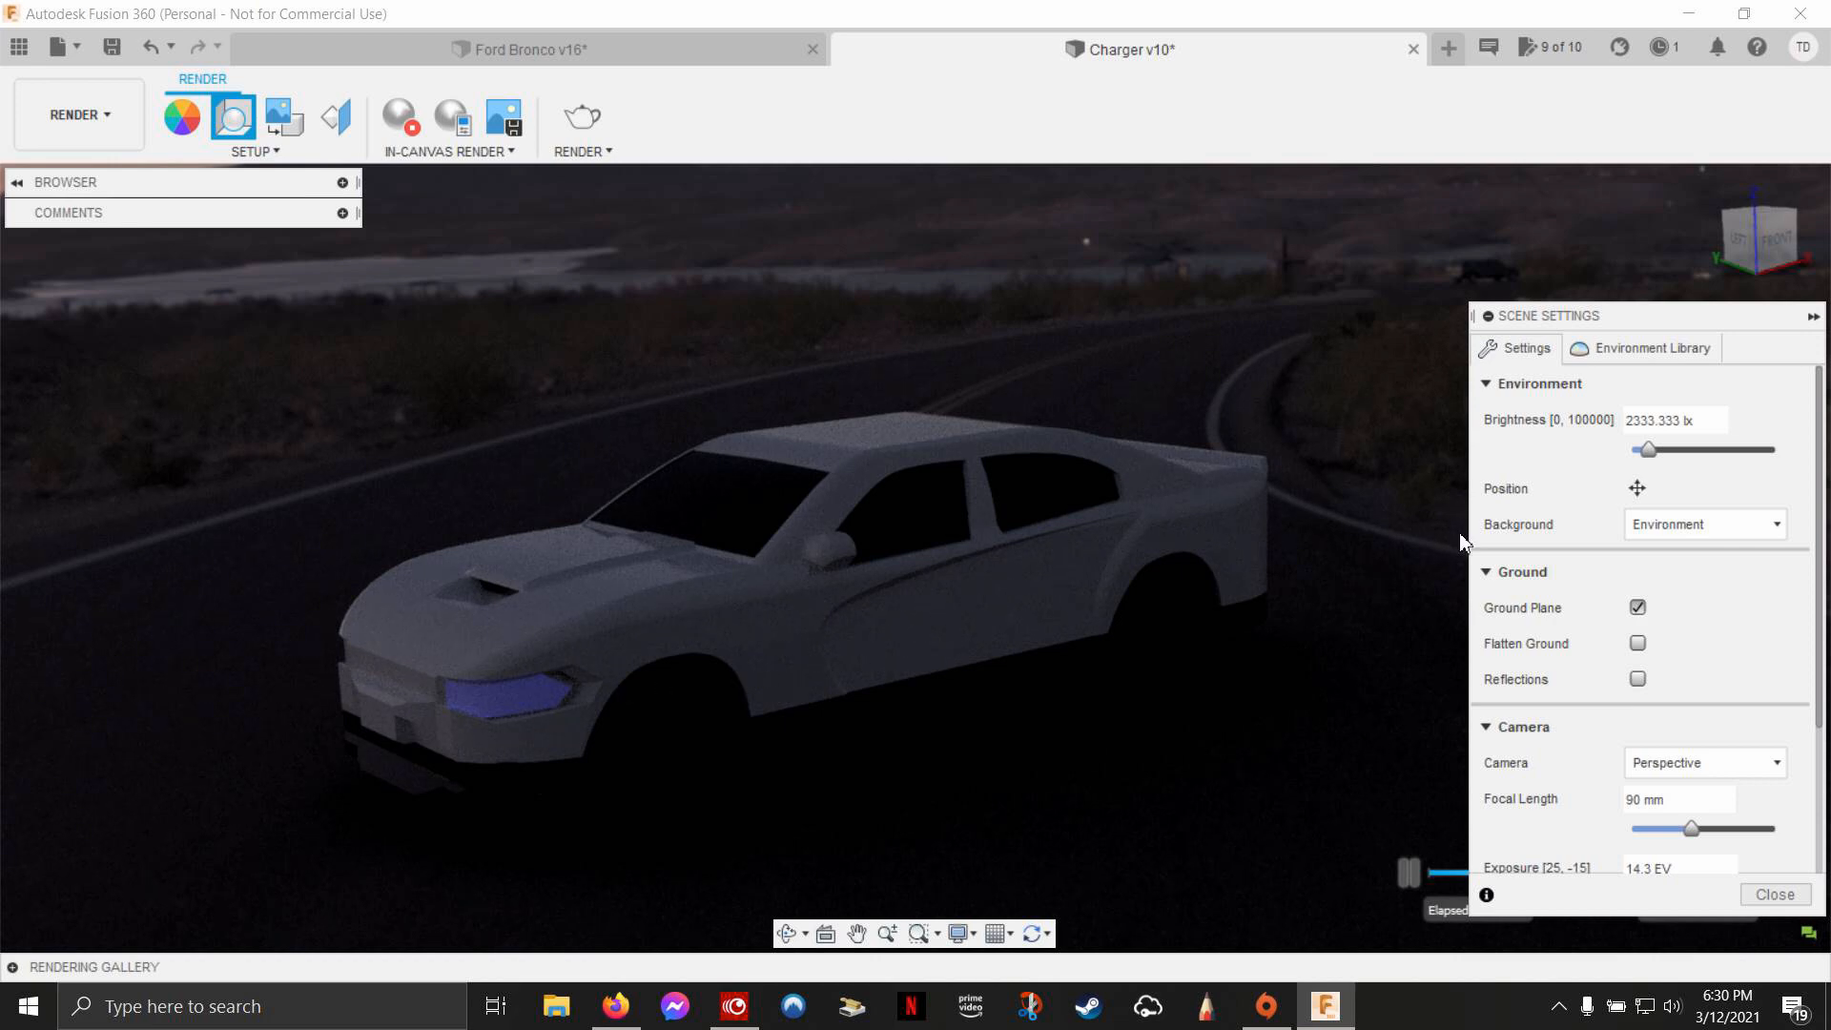
drag(1645, 449, 1658, 449)
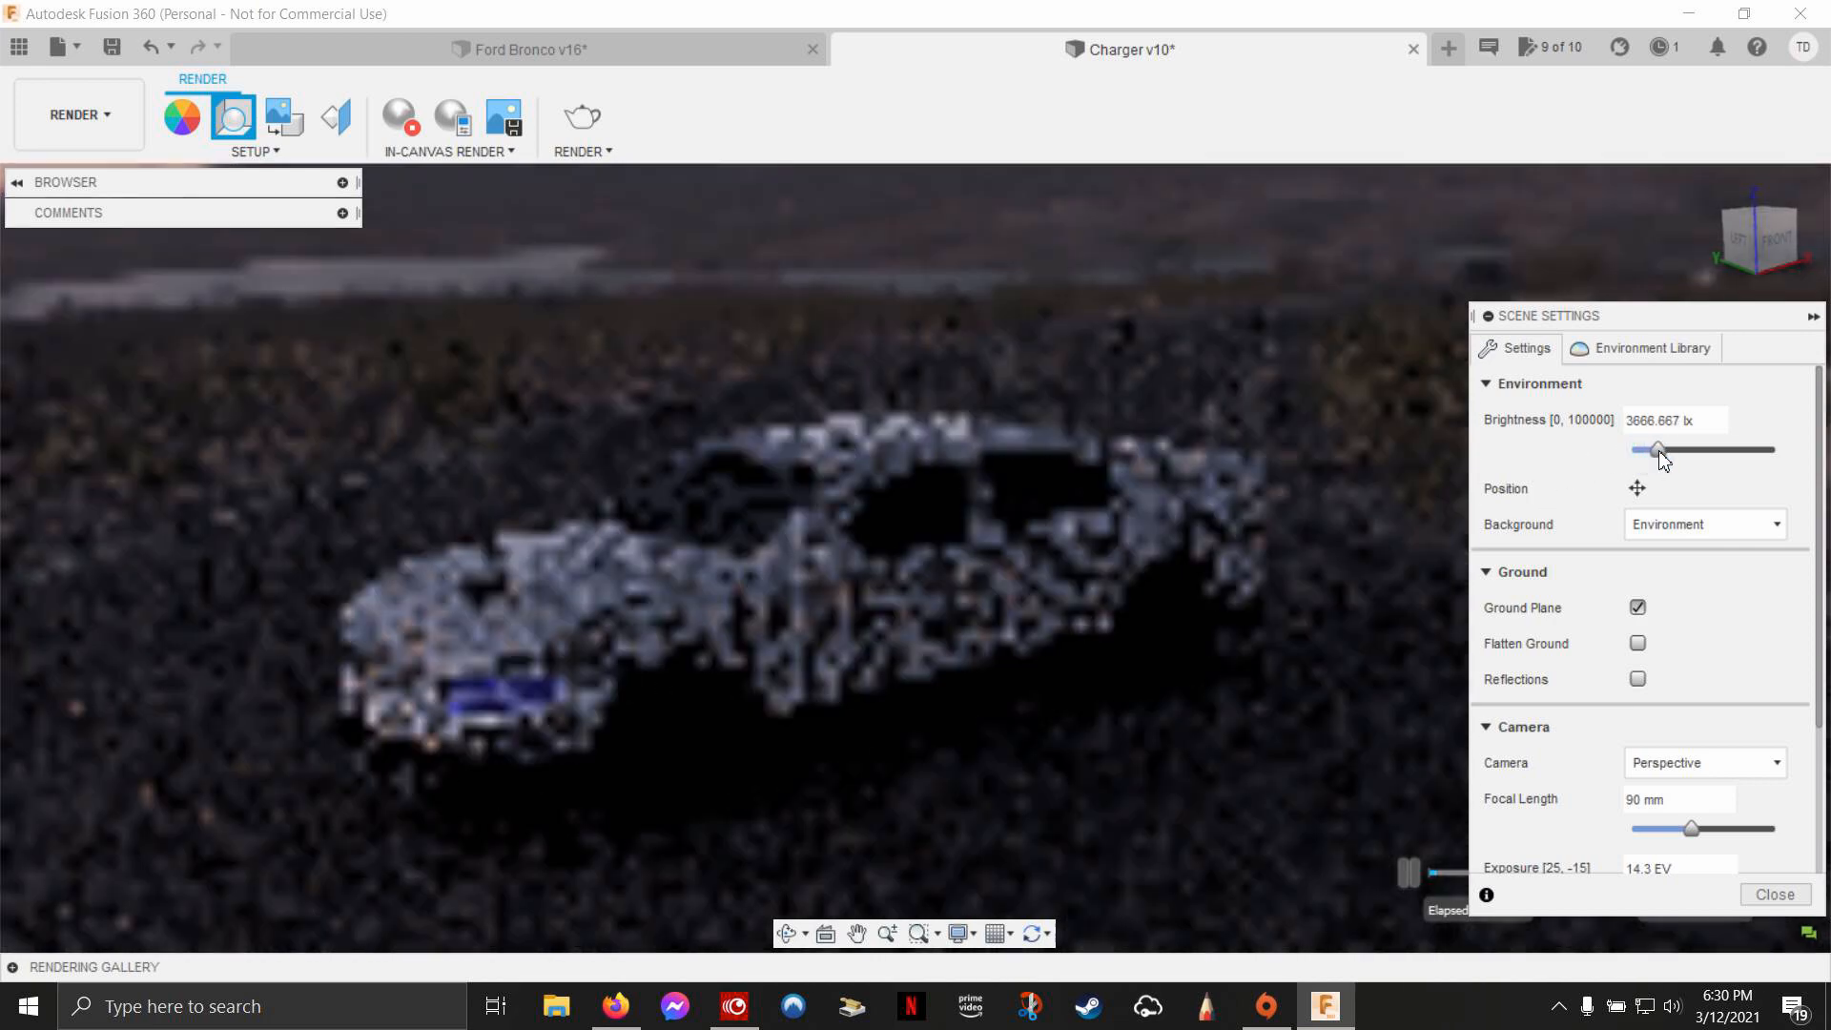
drag(1655, 449, 1670, 449)
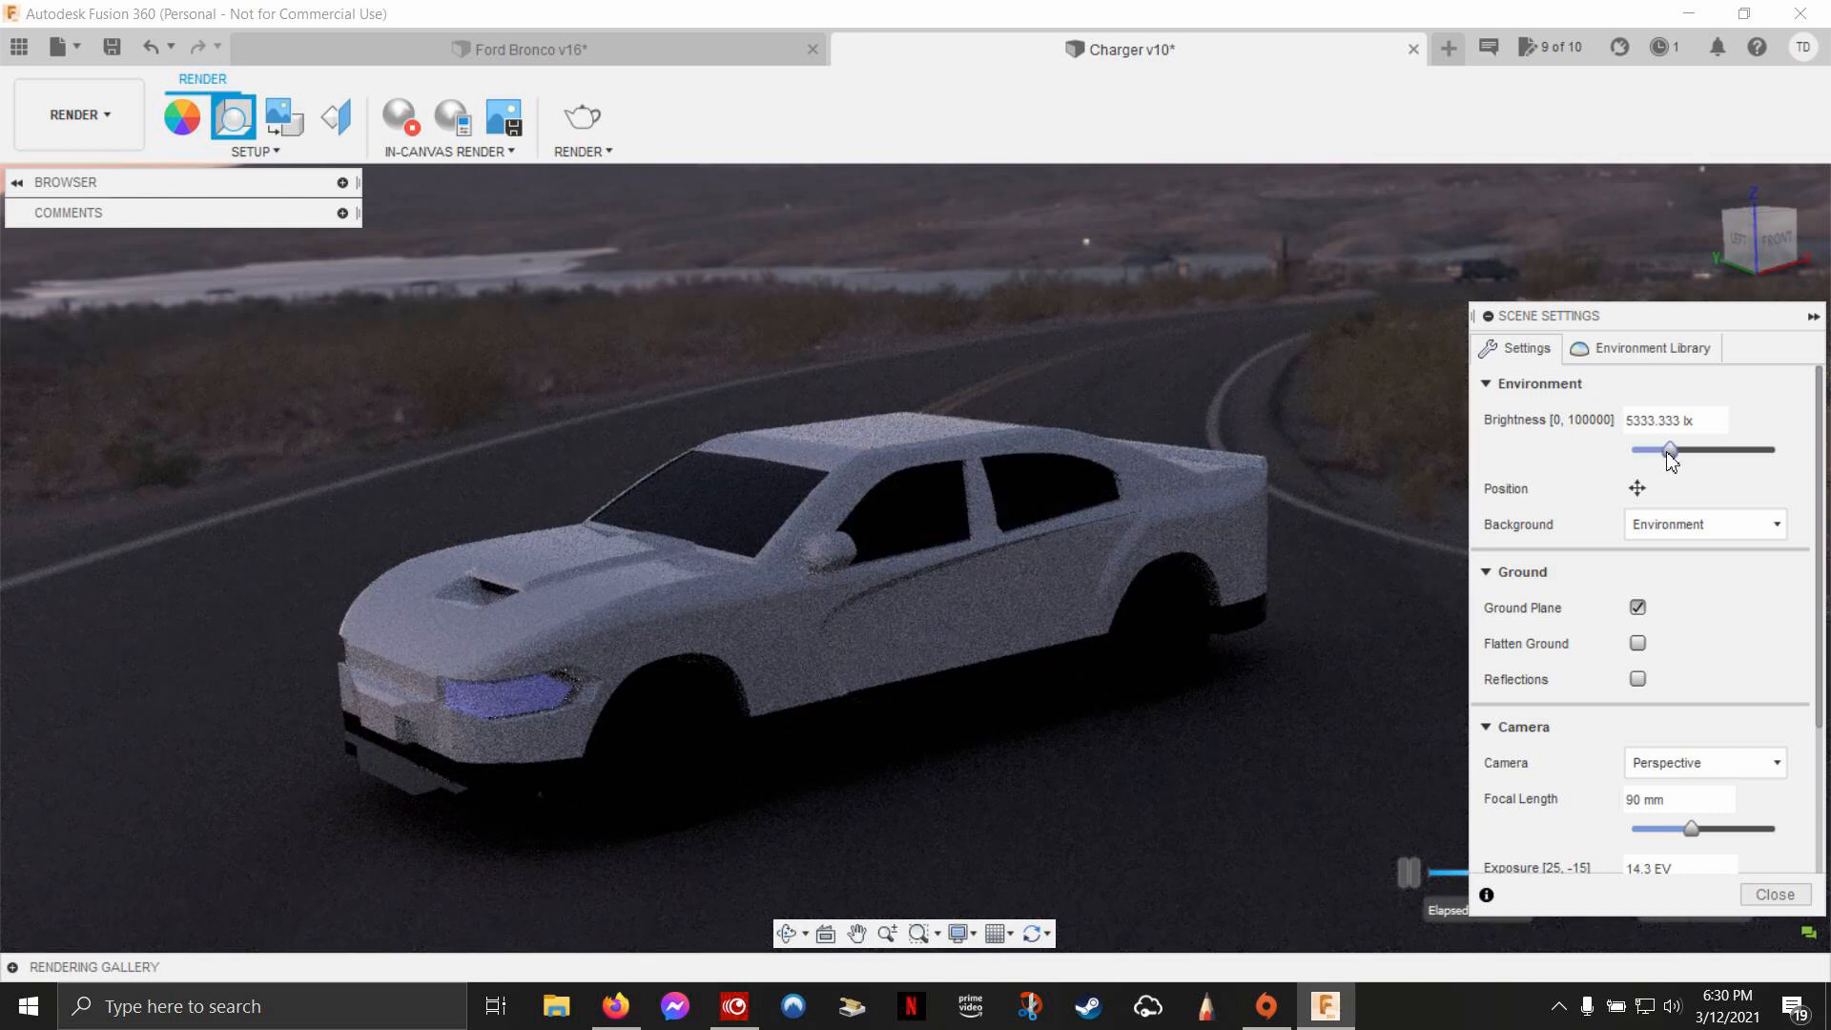
drag(1669, 451, 1697, 451)
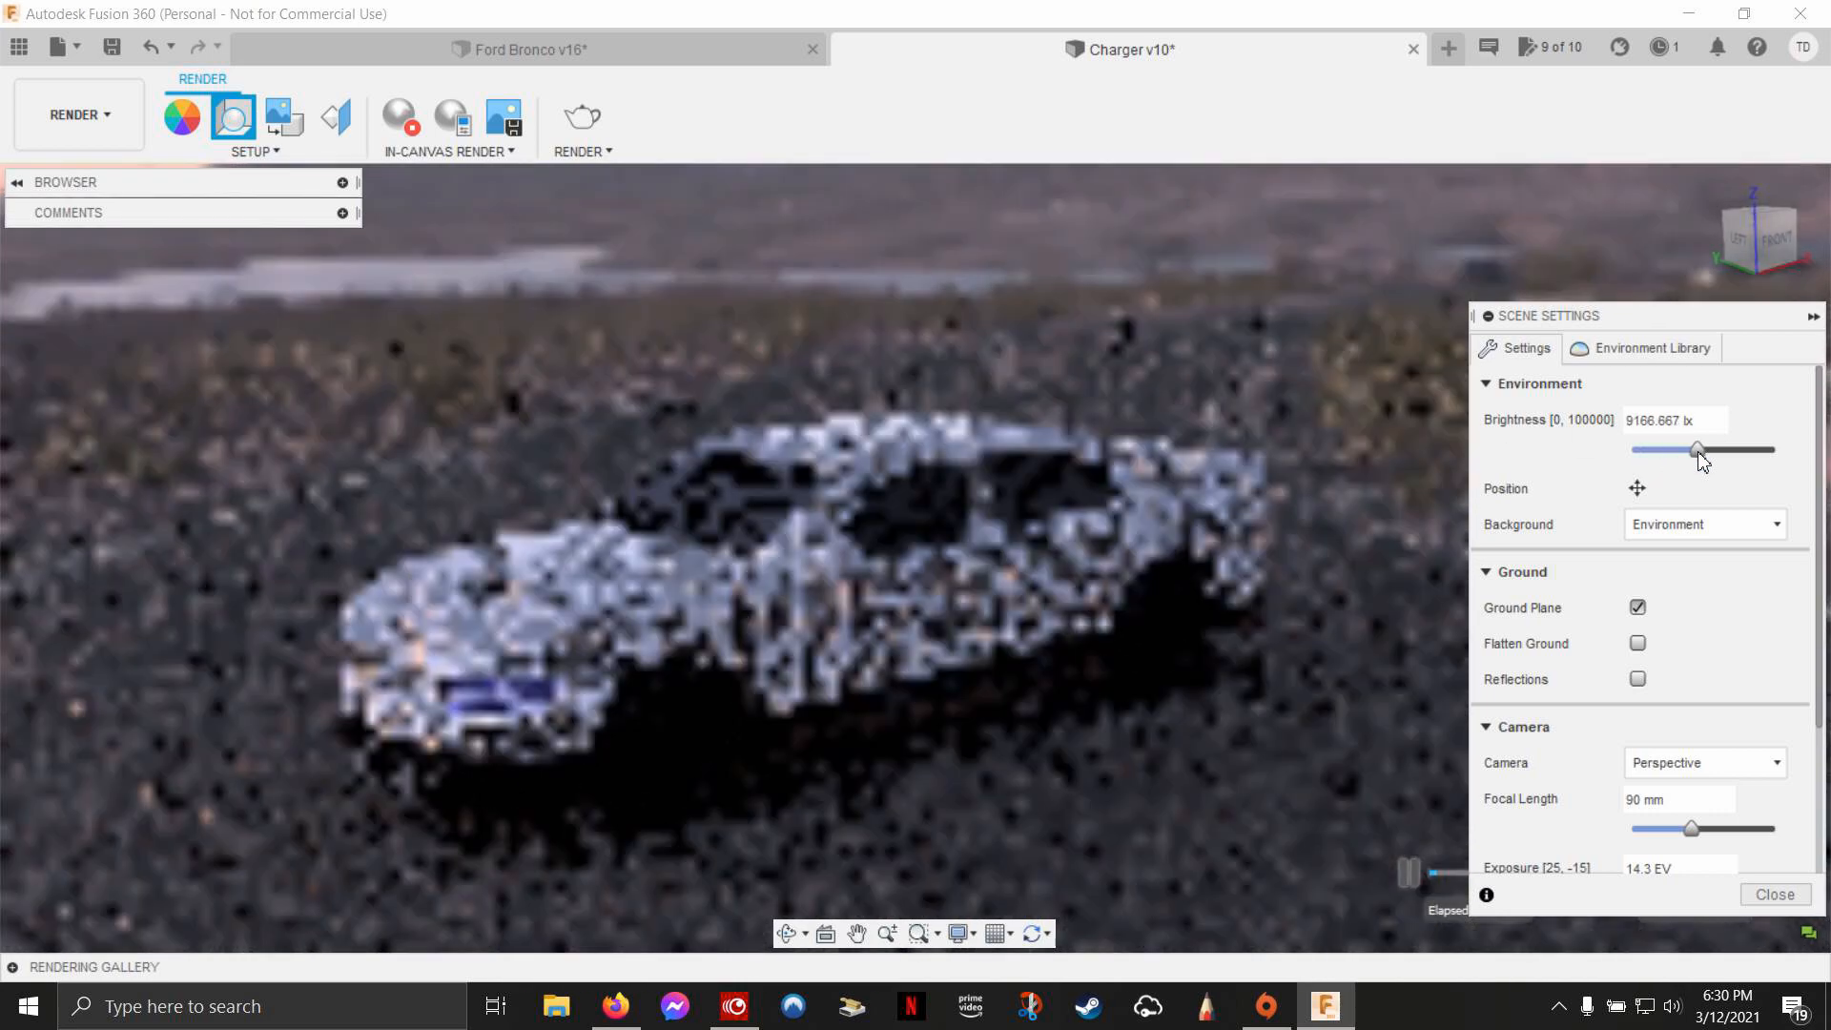
drag(1697, 449, 1712, 449)
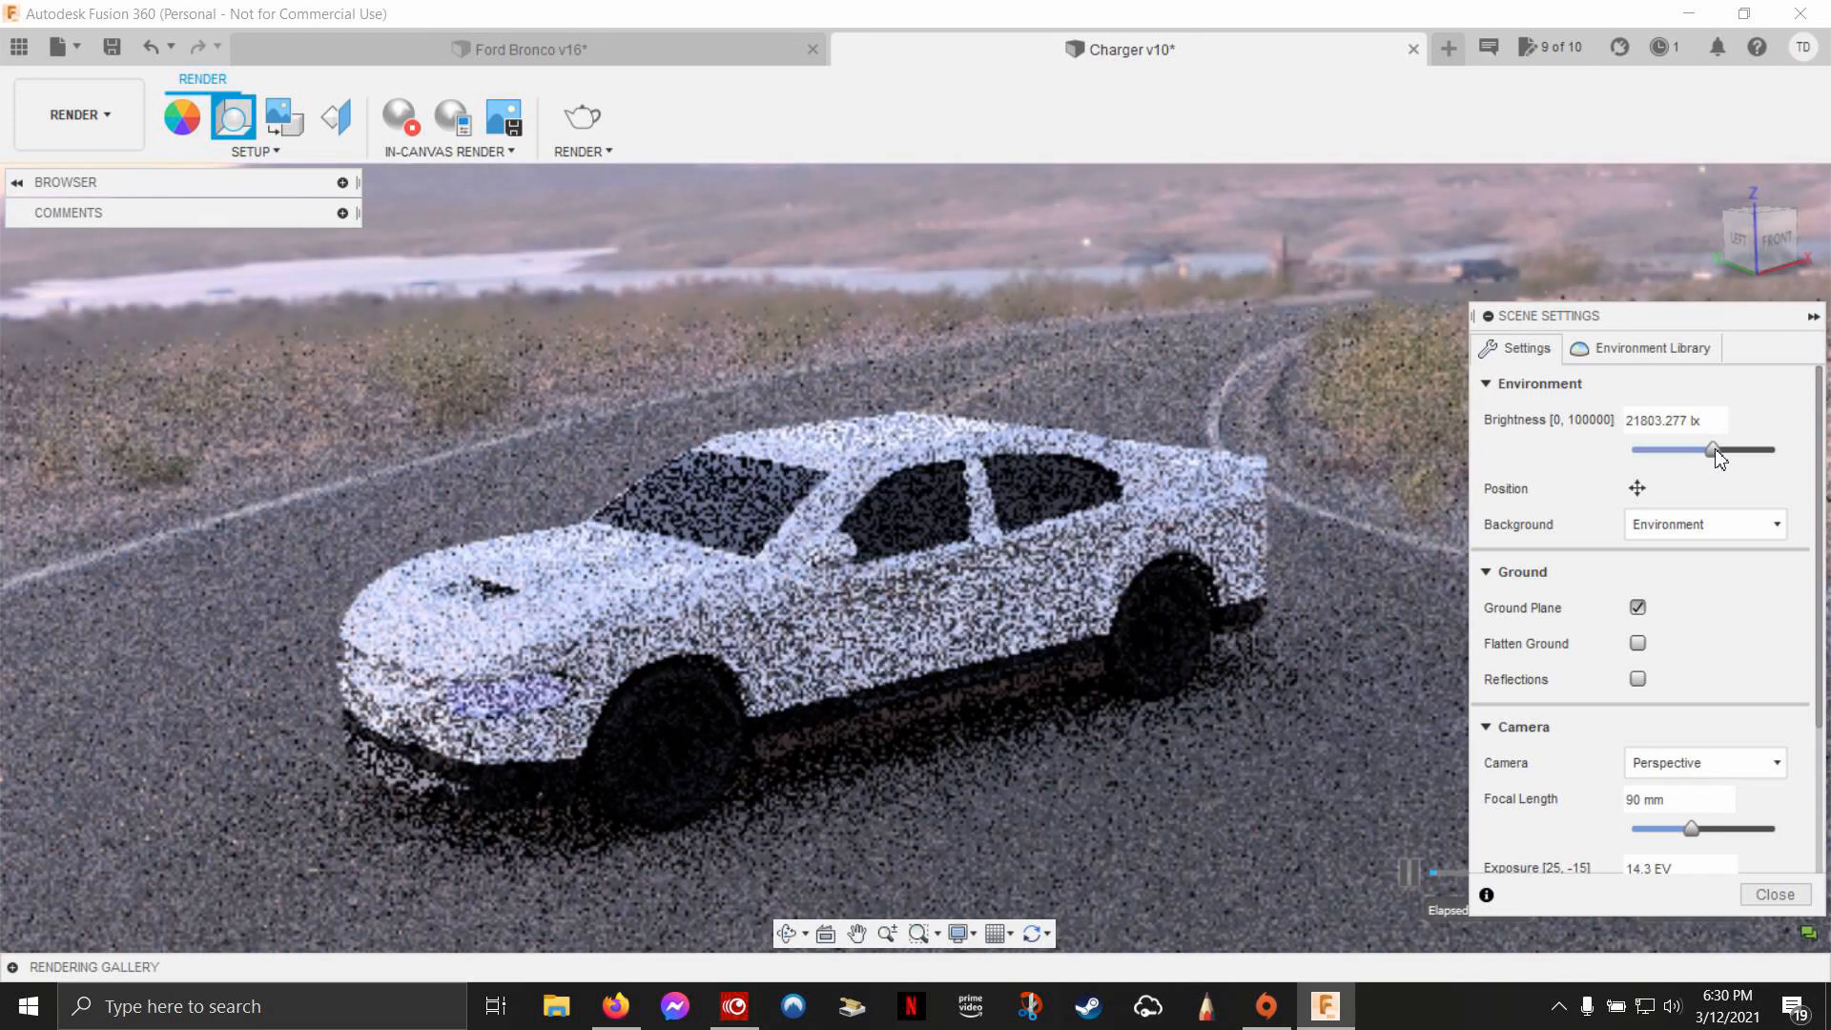
drag(1711, 449, 1727, 449)
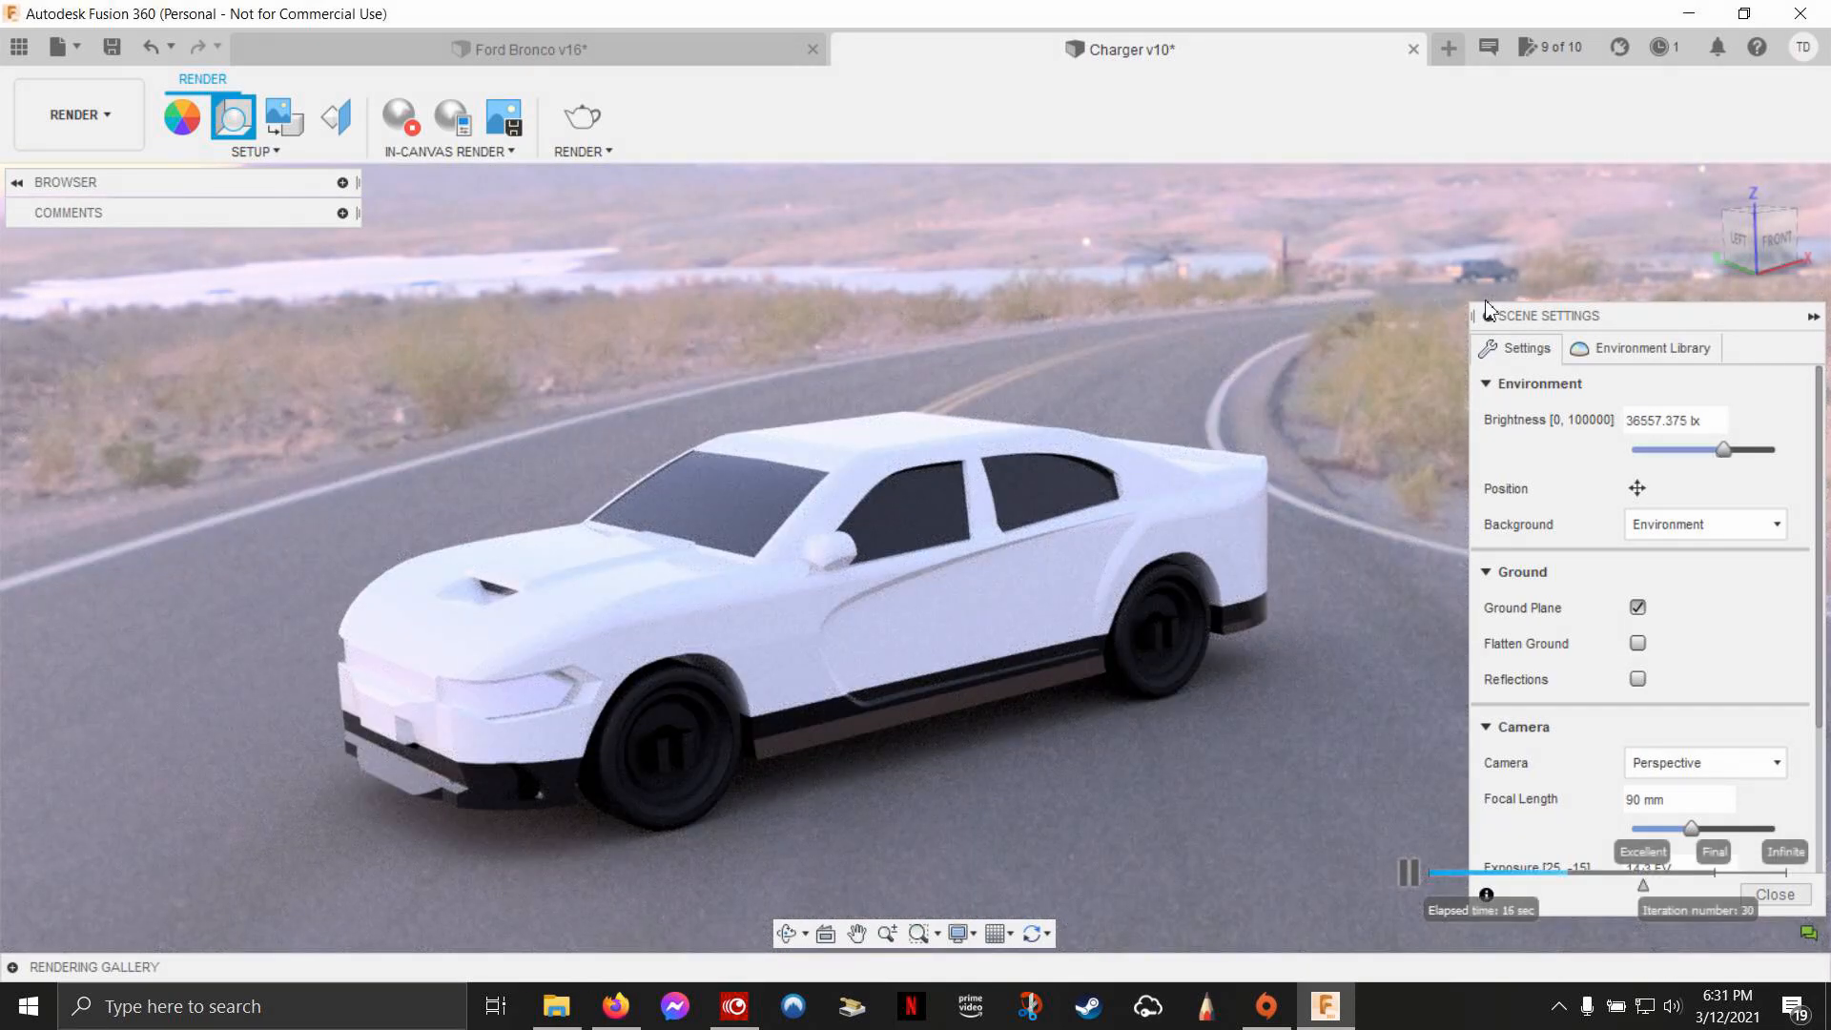
Step: Close Scene Settings and load 2021 Logo.png from Desktop > Commando Designs as a decal
click(1487, 316)
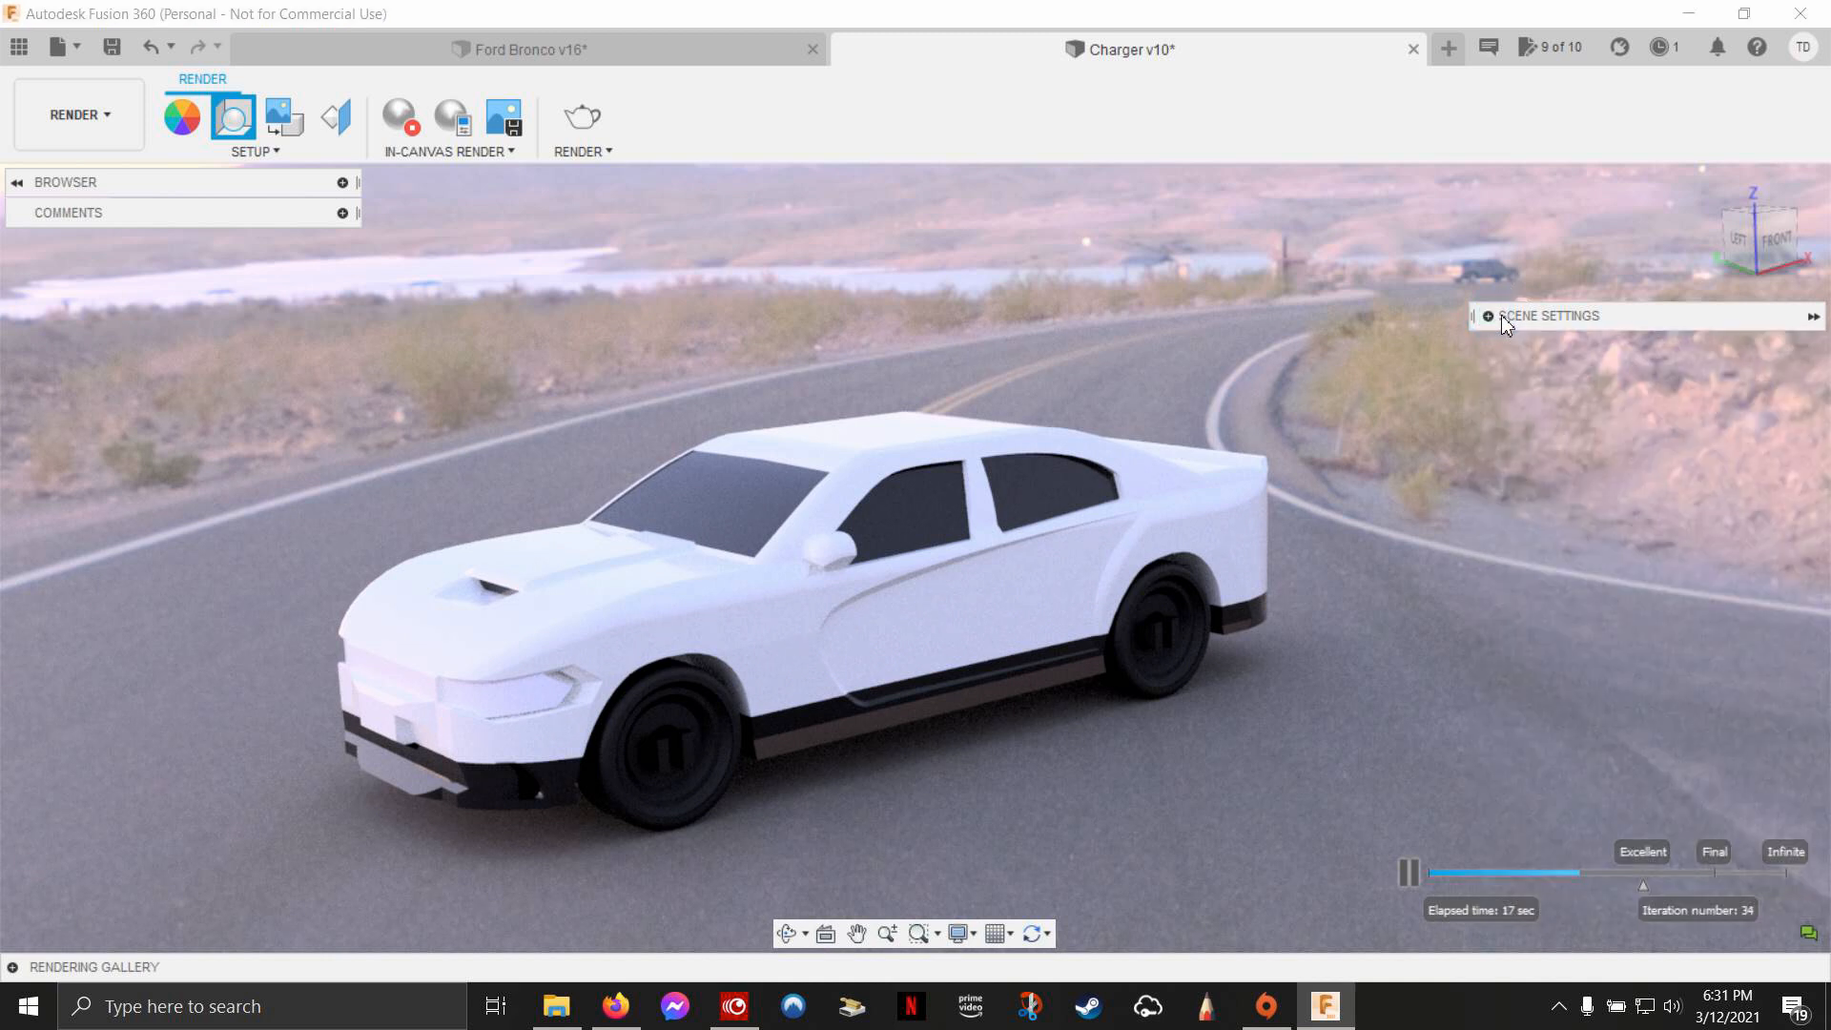
mouse_move(490, 397)
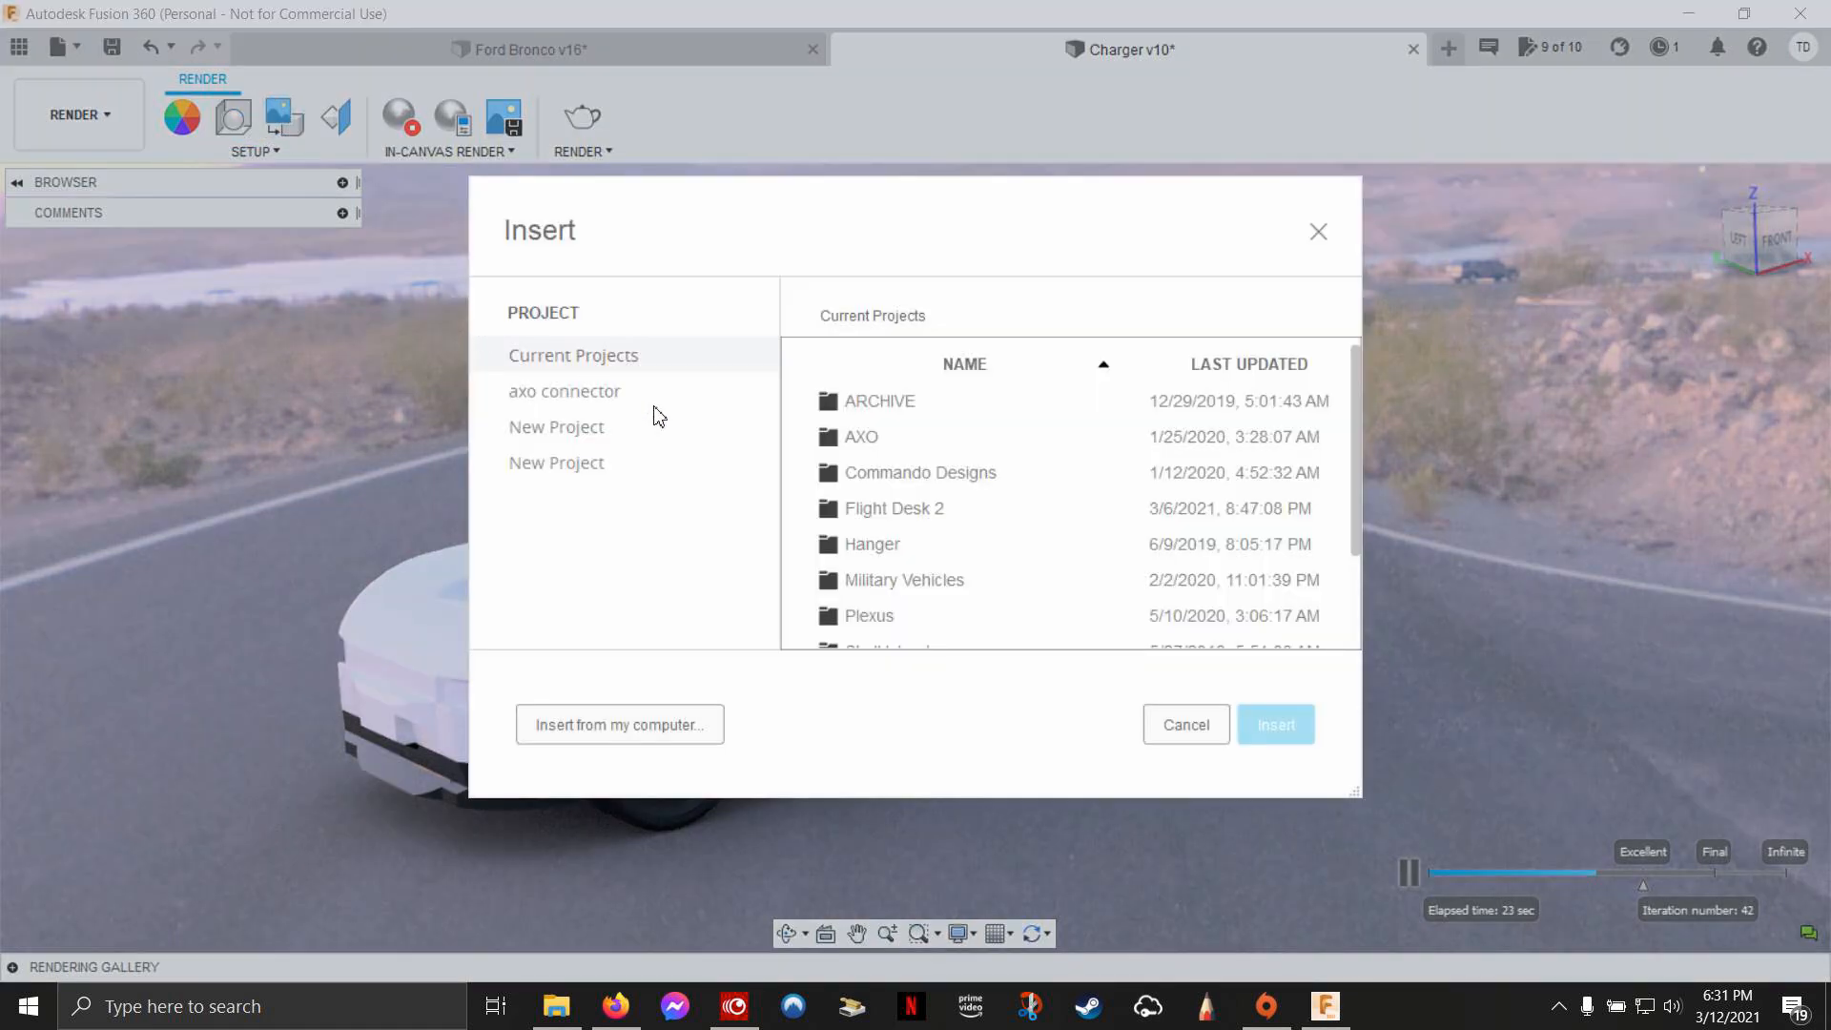
click(619, 723)
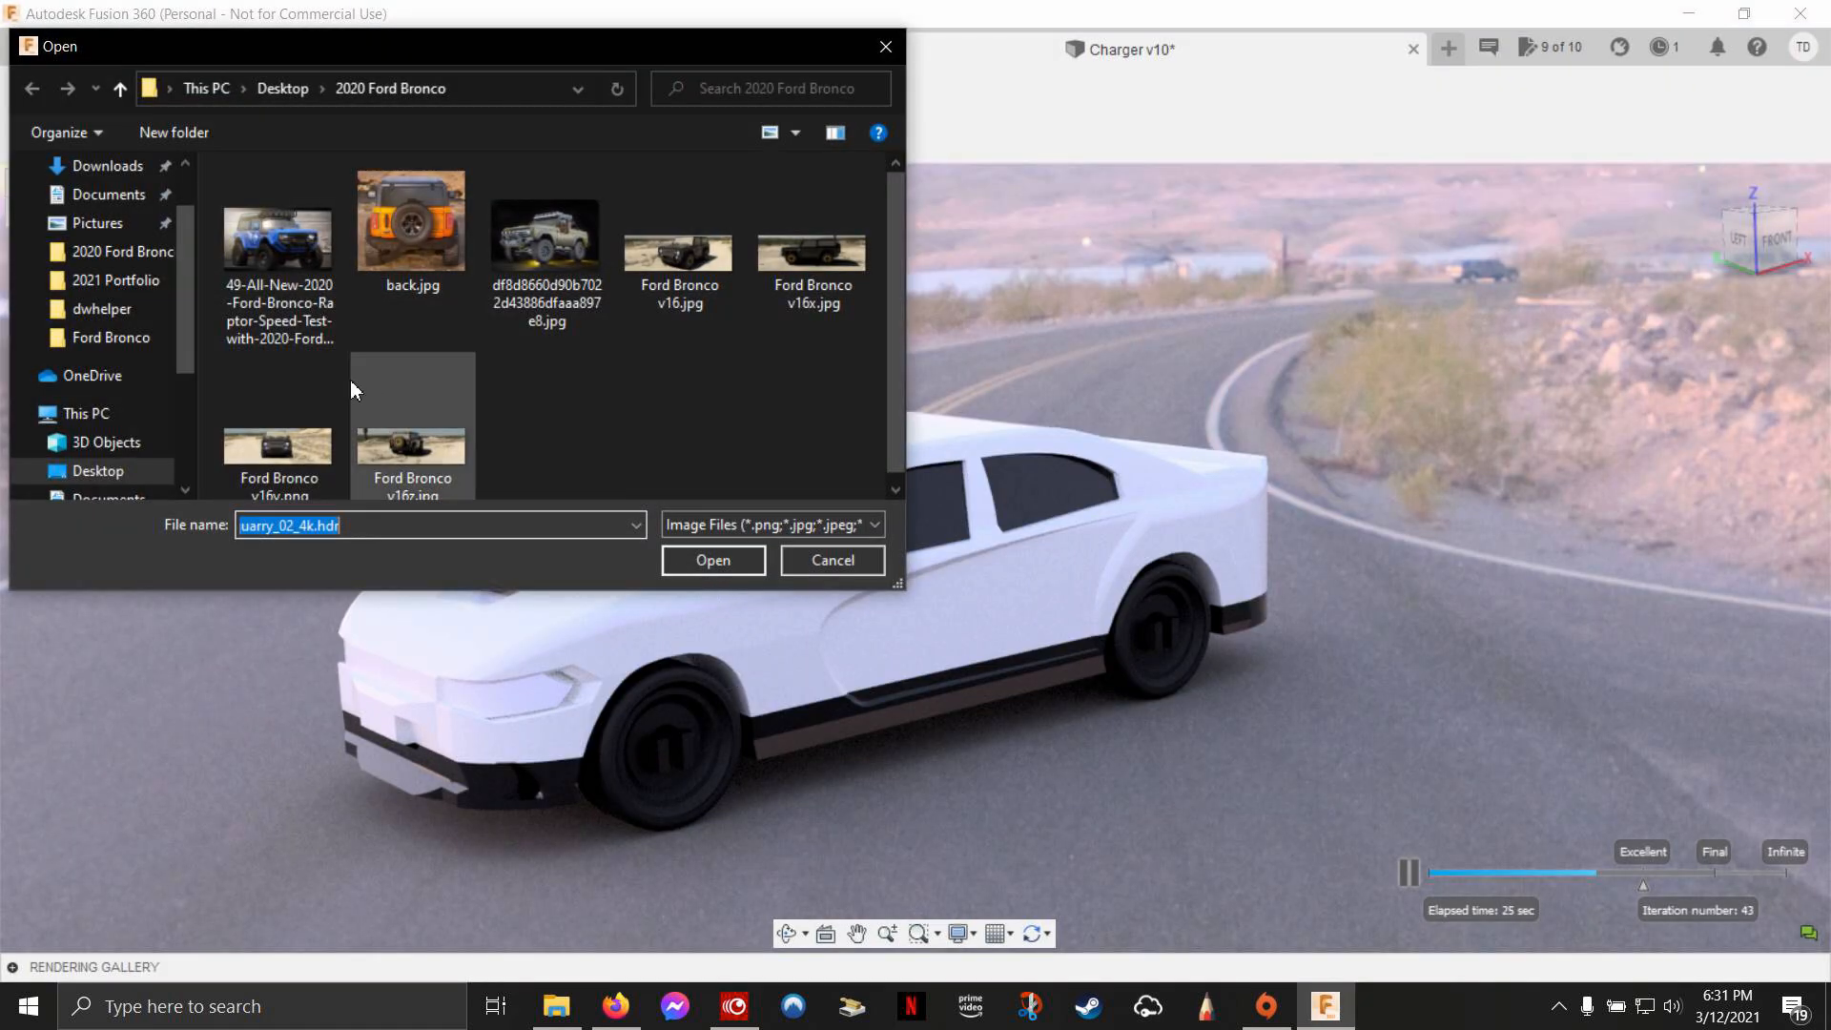
click(282, 89)
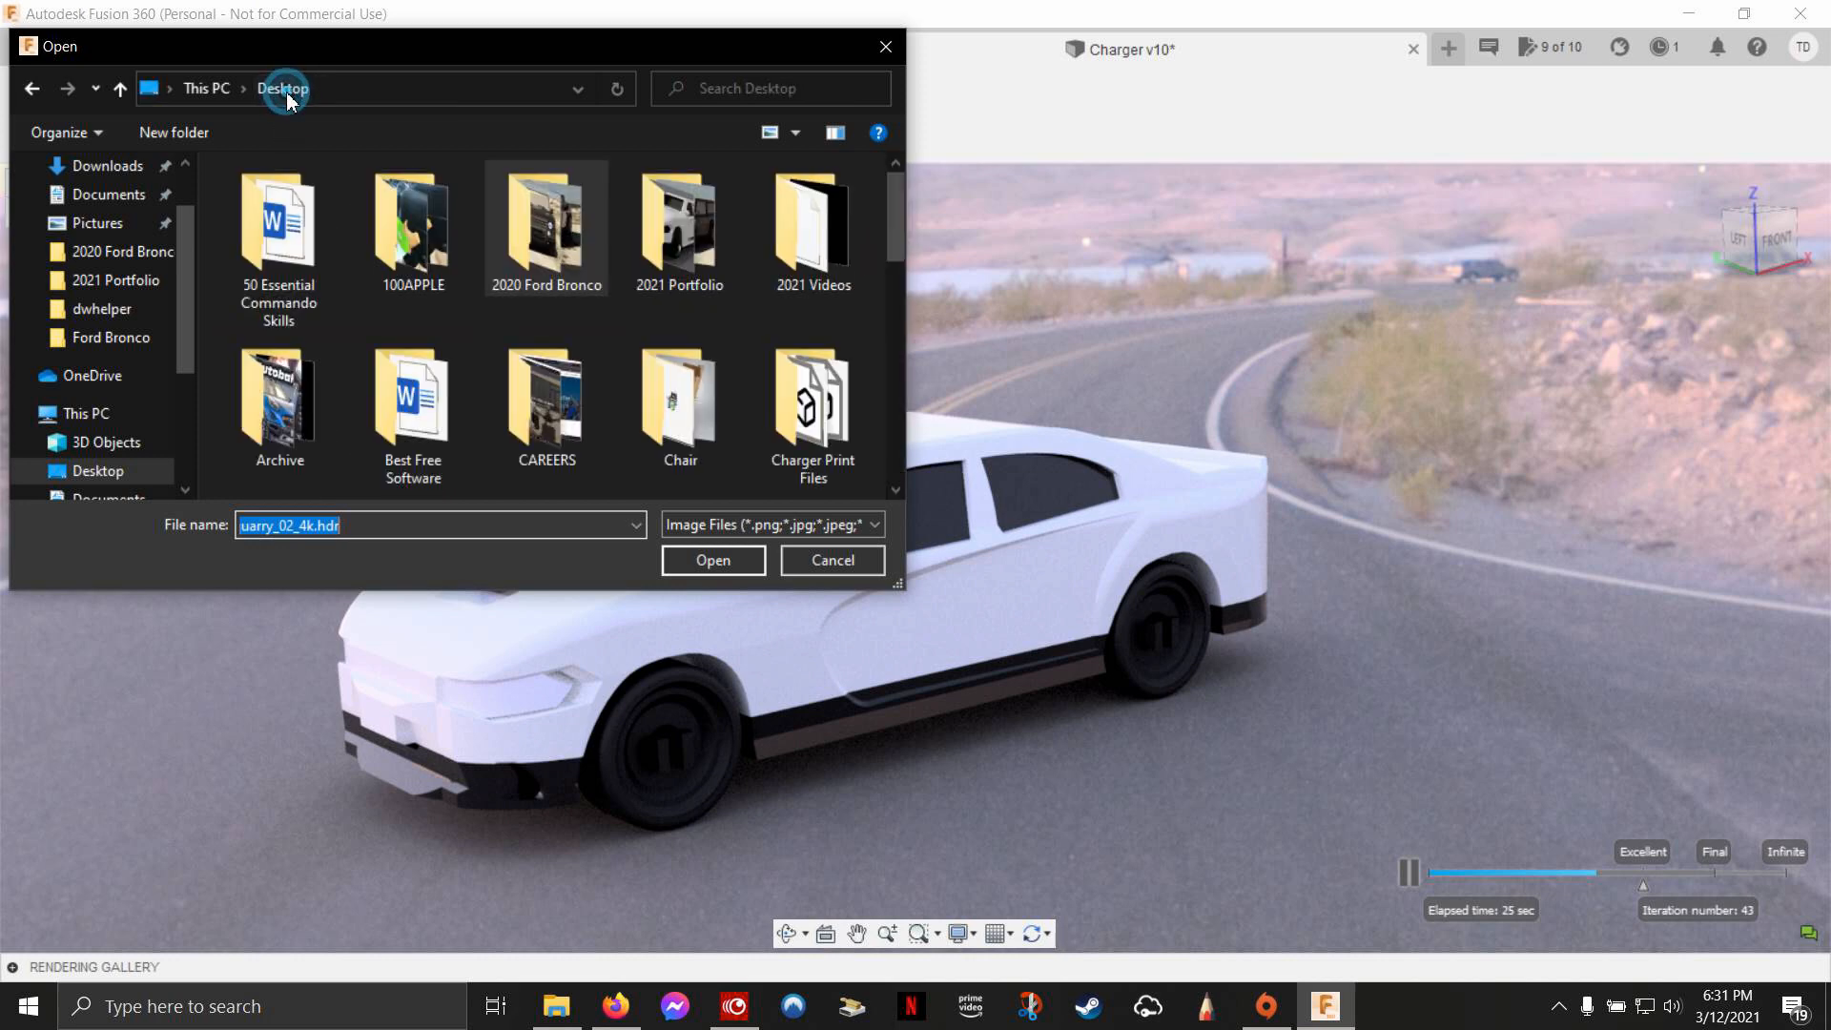
scroll(down, 3)
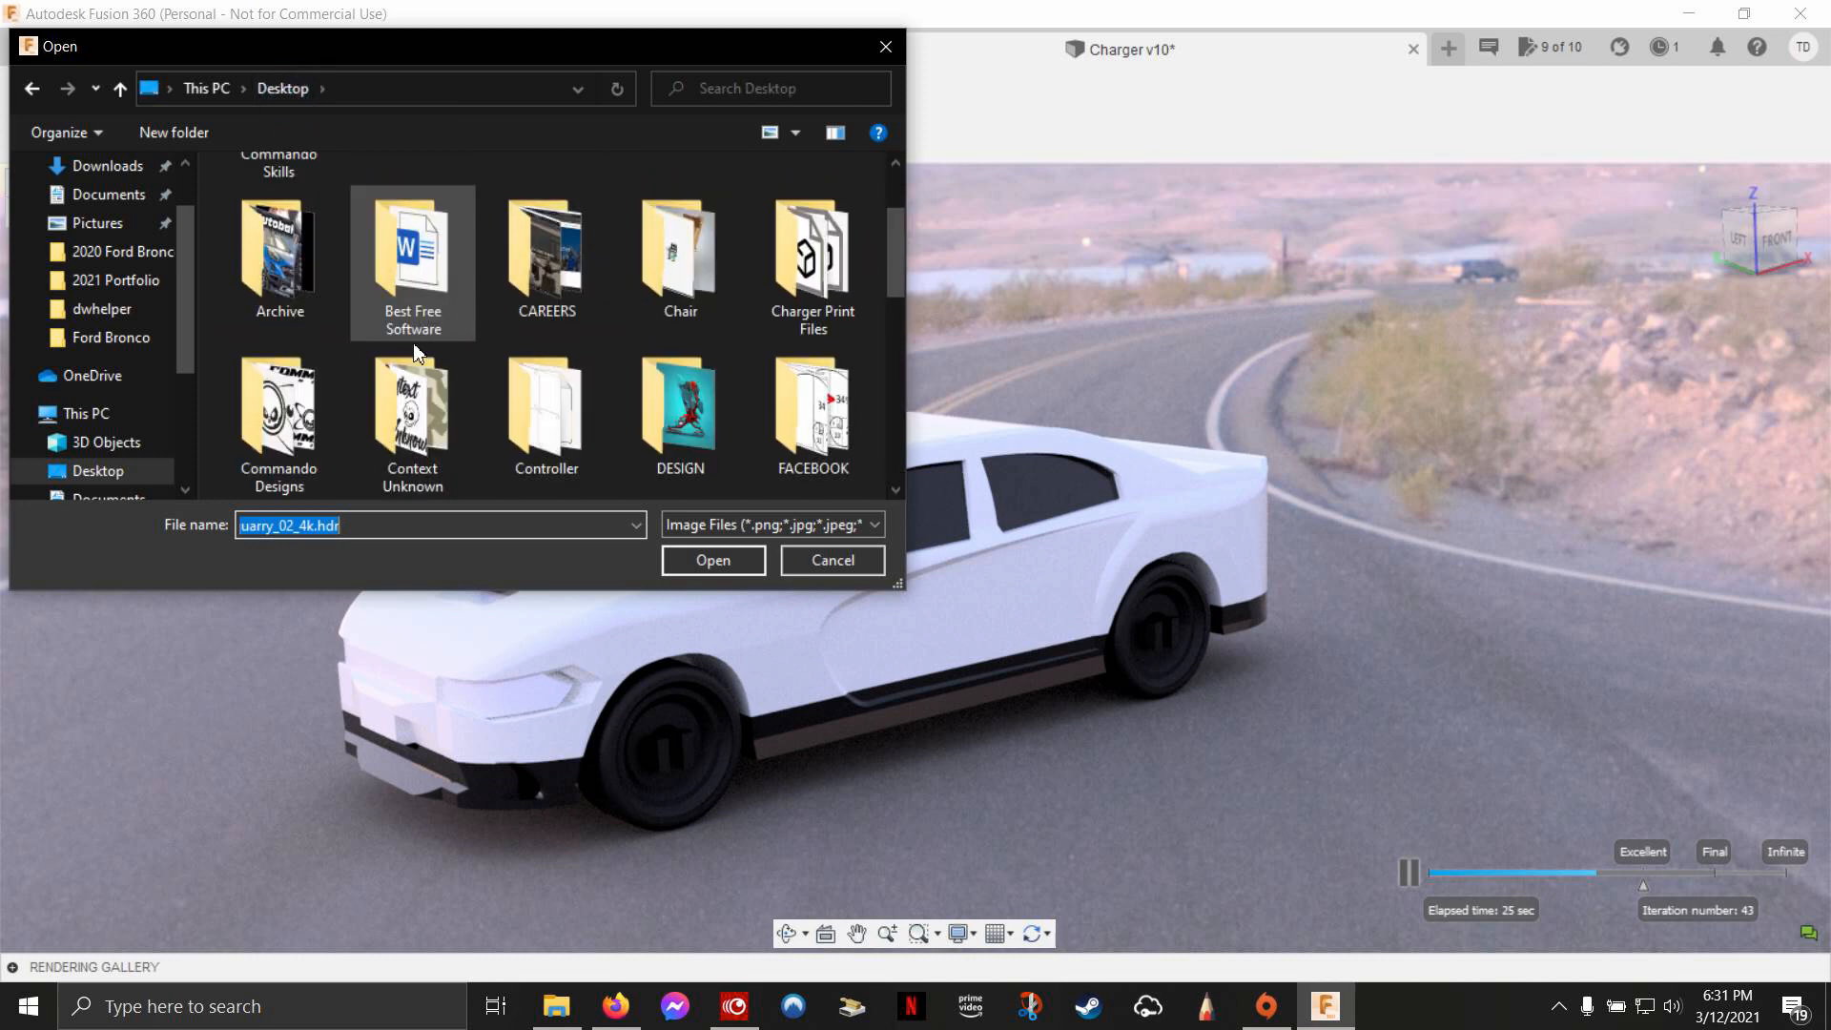
double_click(278, 420)
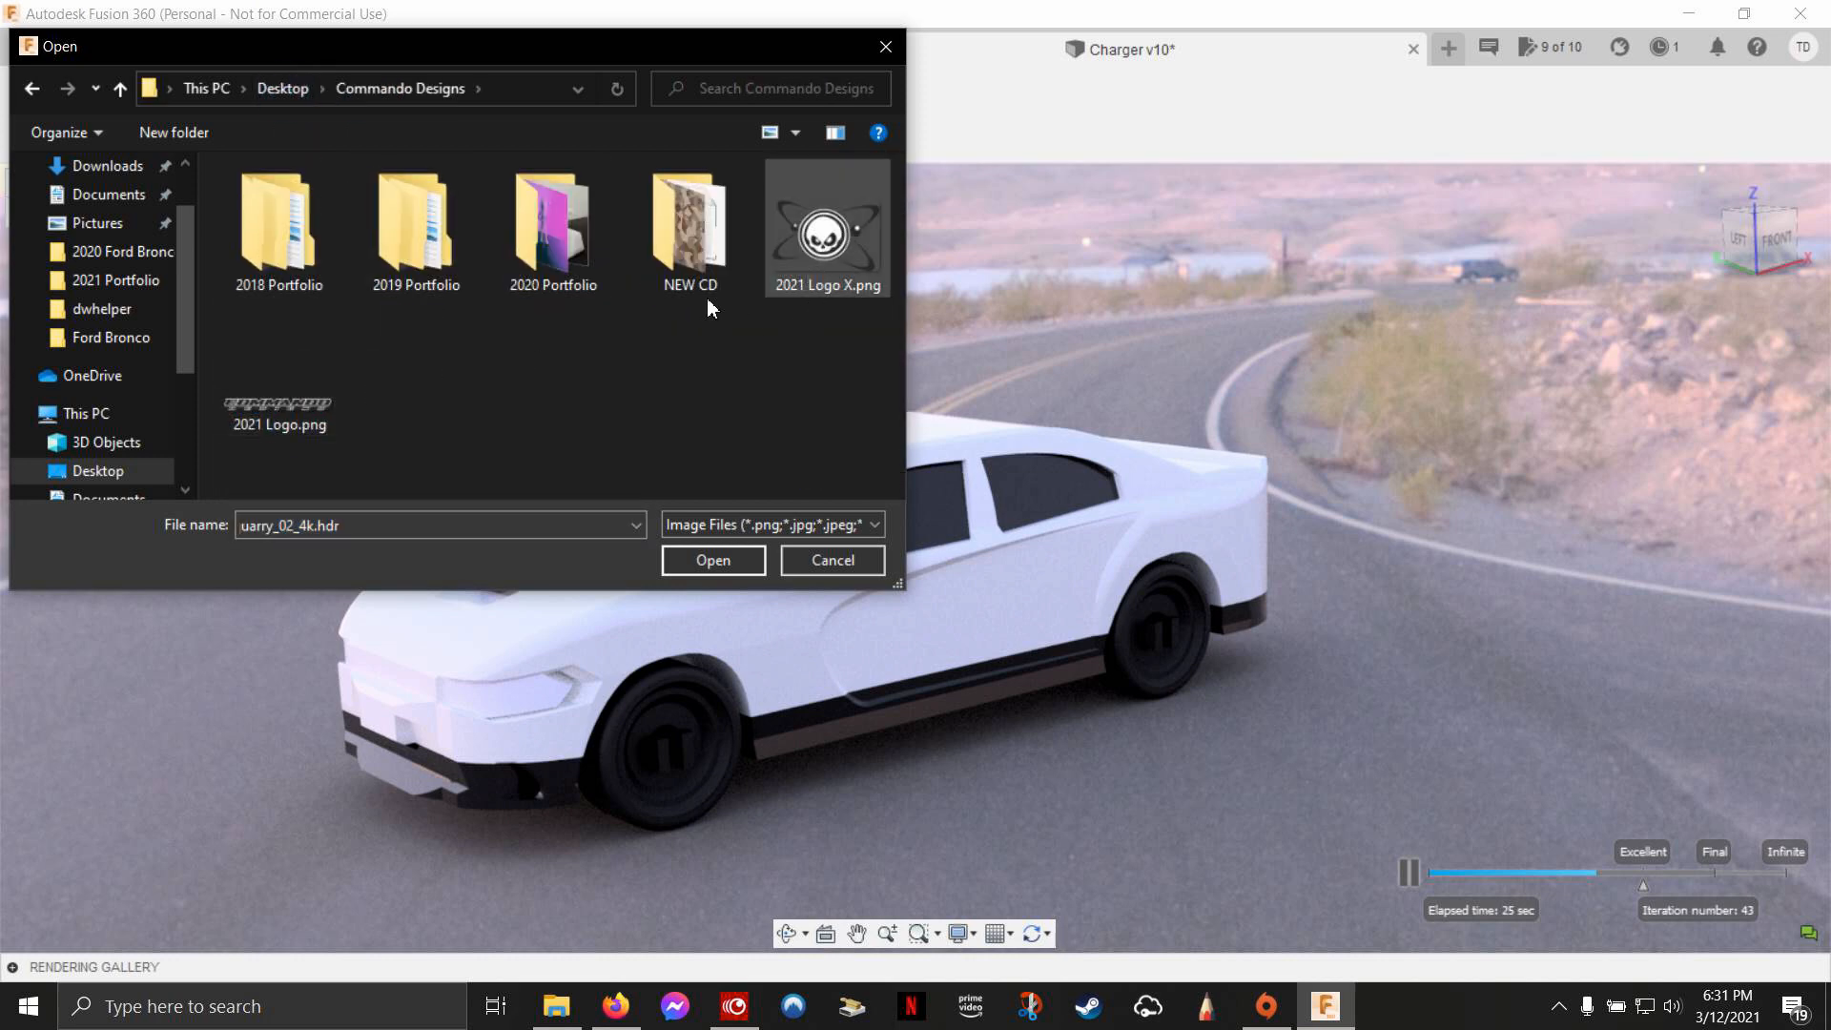
click(277, 368)
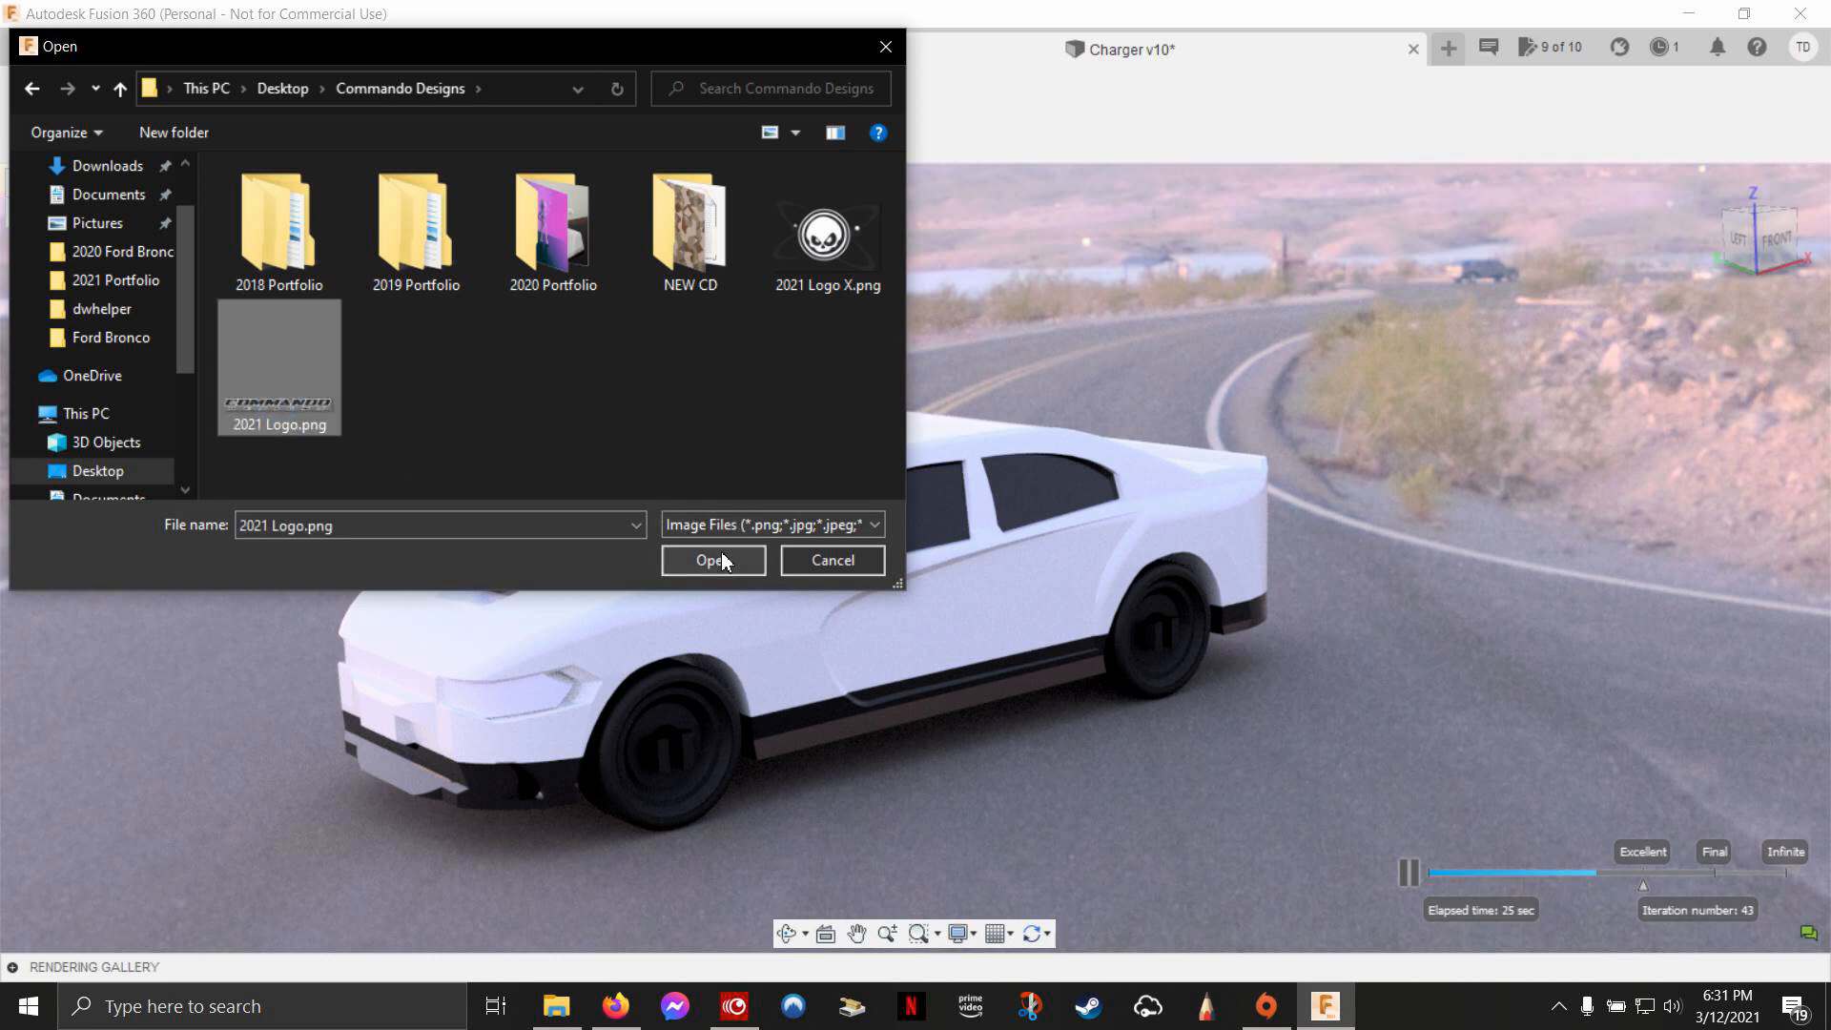
mouse_move(322, 441)
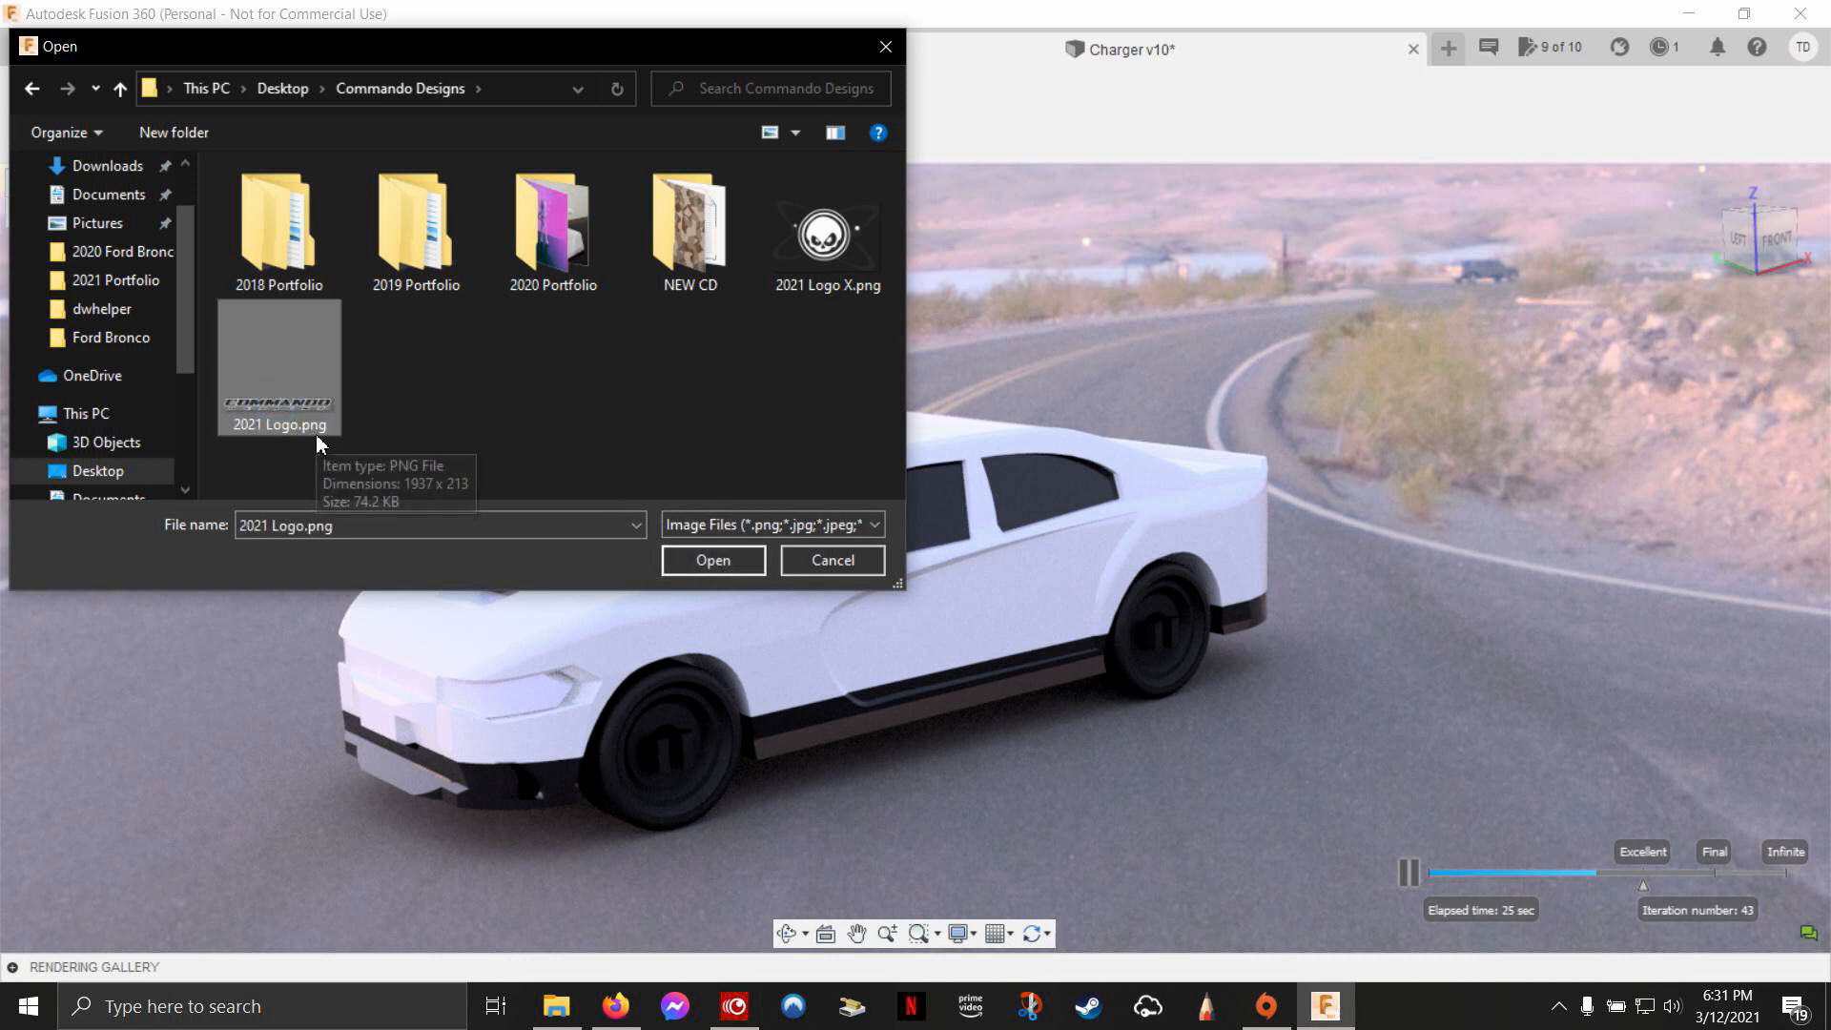
click(711, 561)
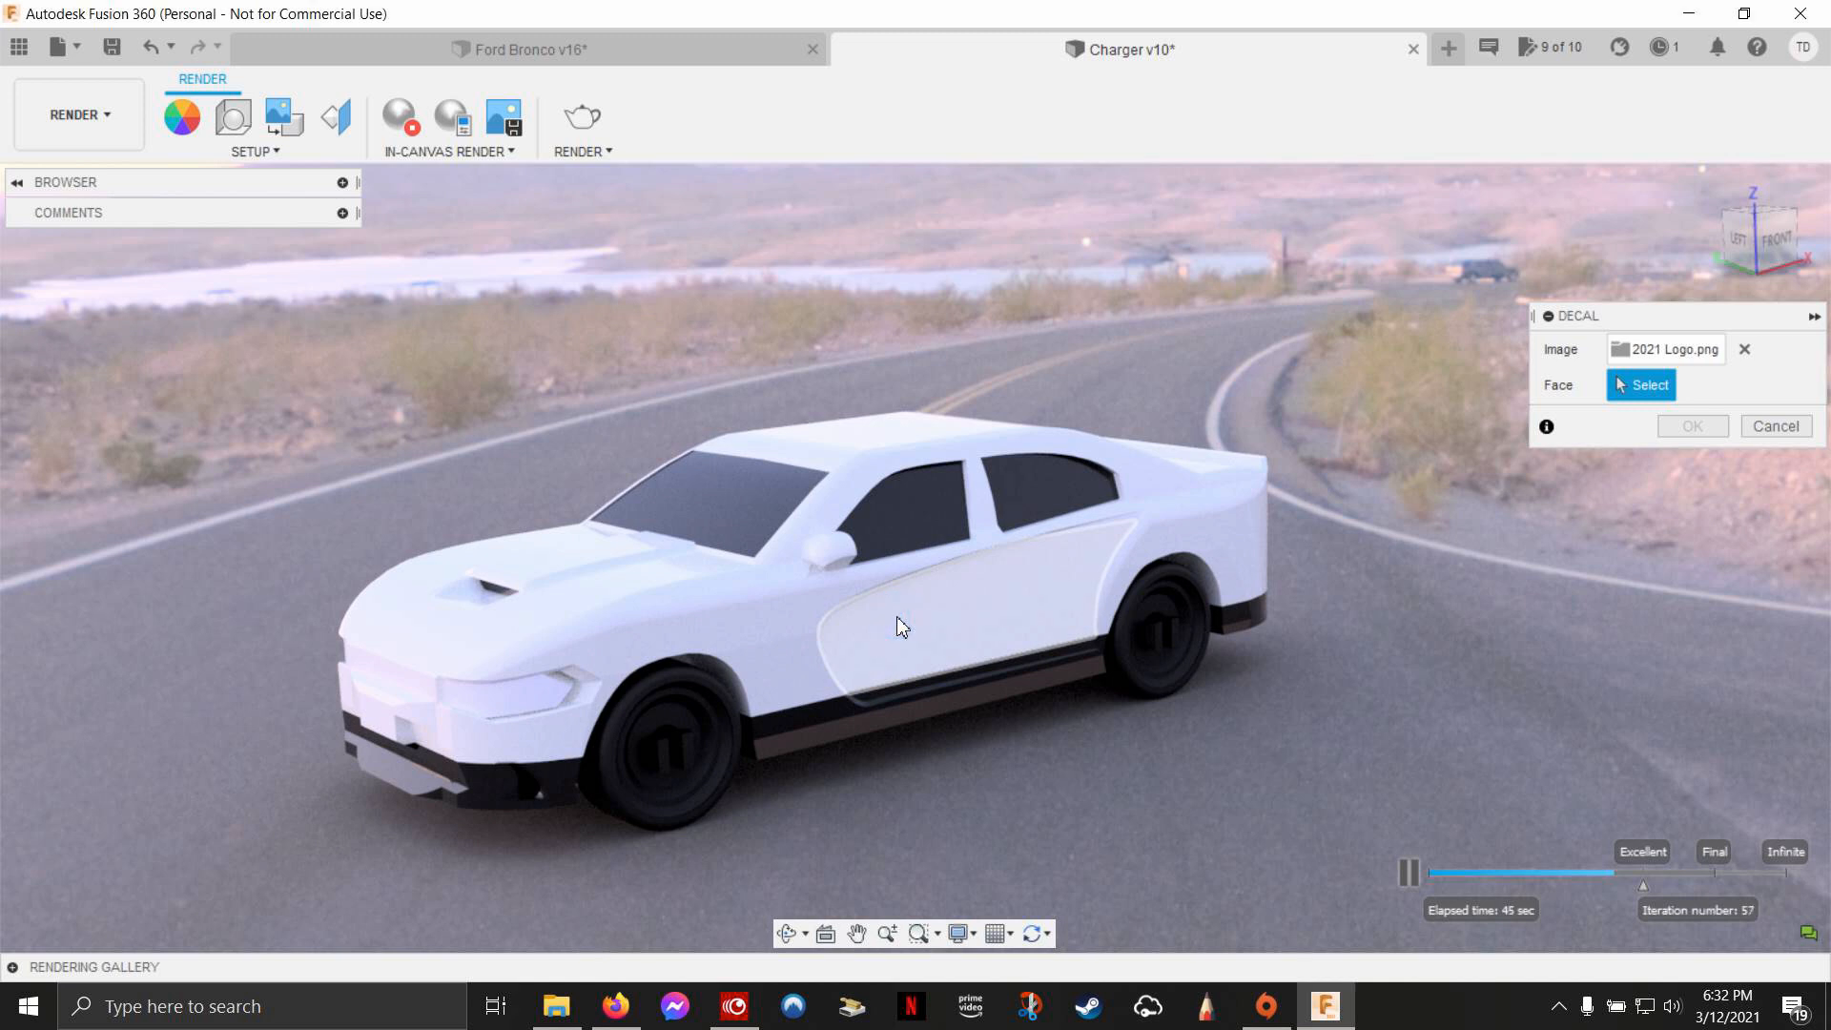
Step: Apply the logo decal to the side door and roughly move and enlarge it
click(899, 628)
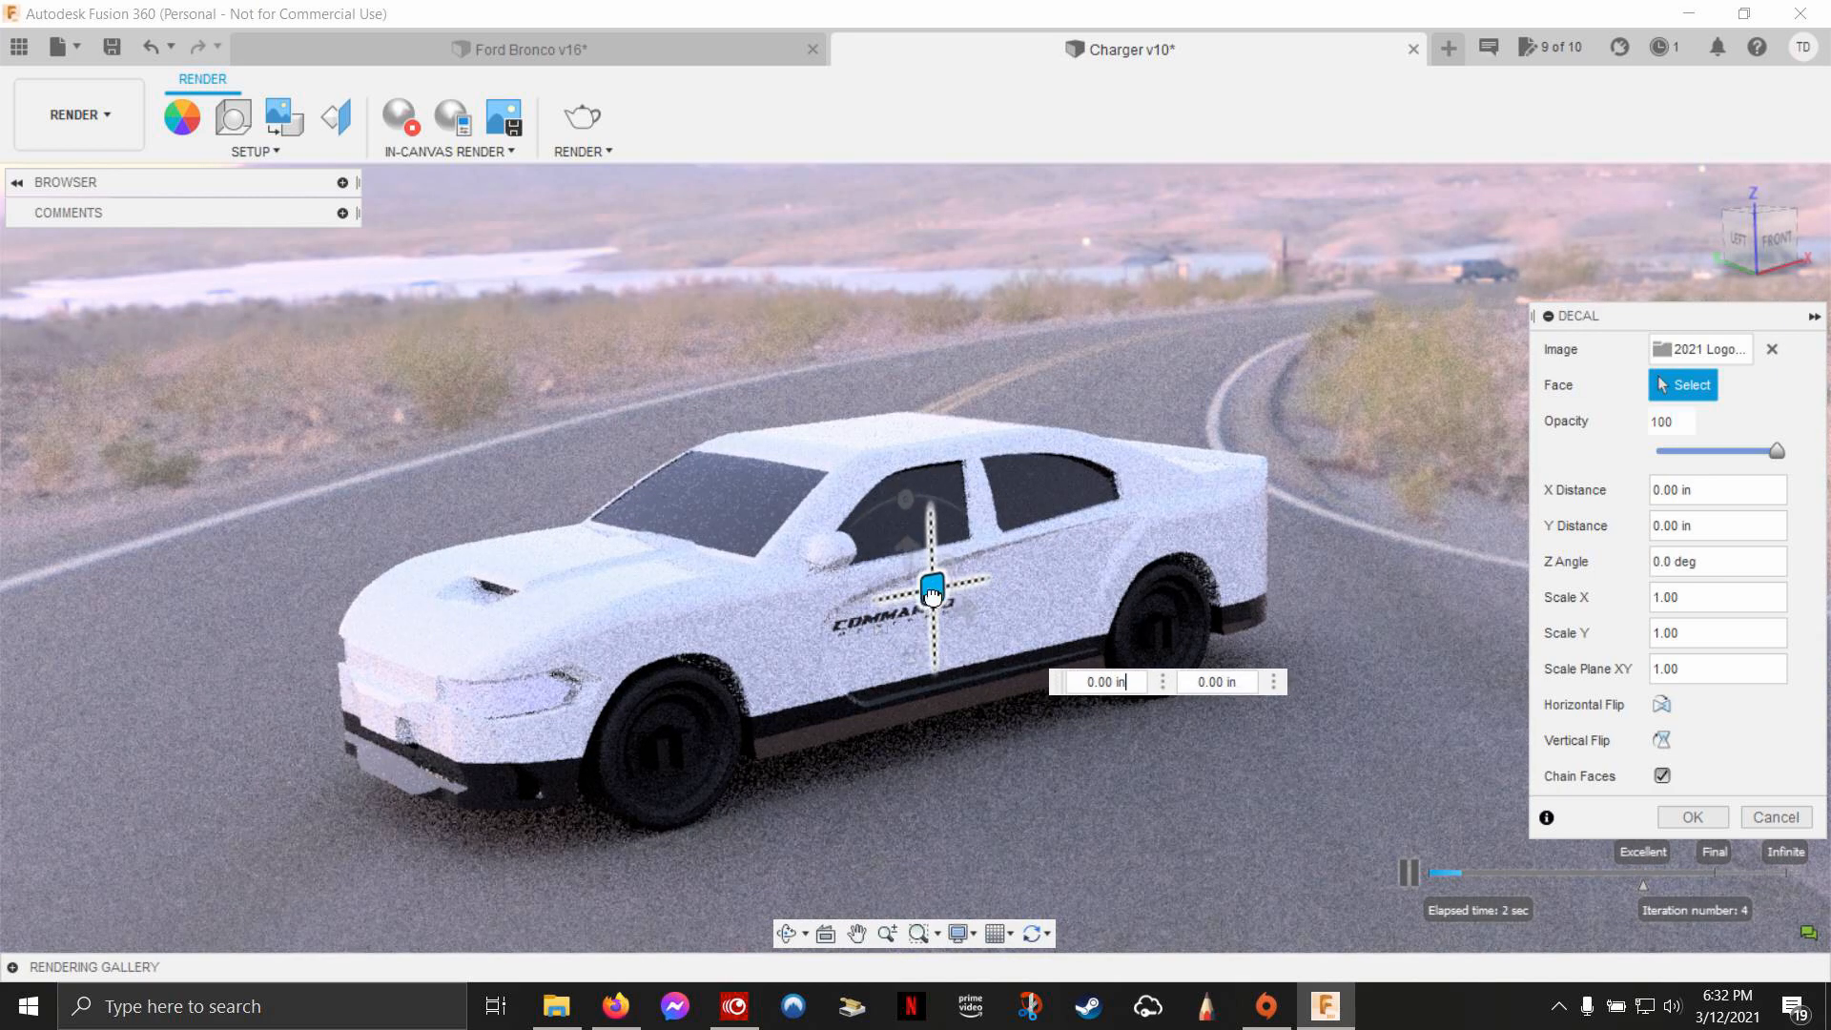
drag(931, 583, 926, 583)
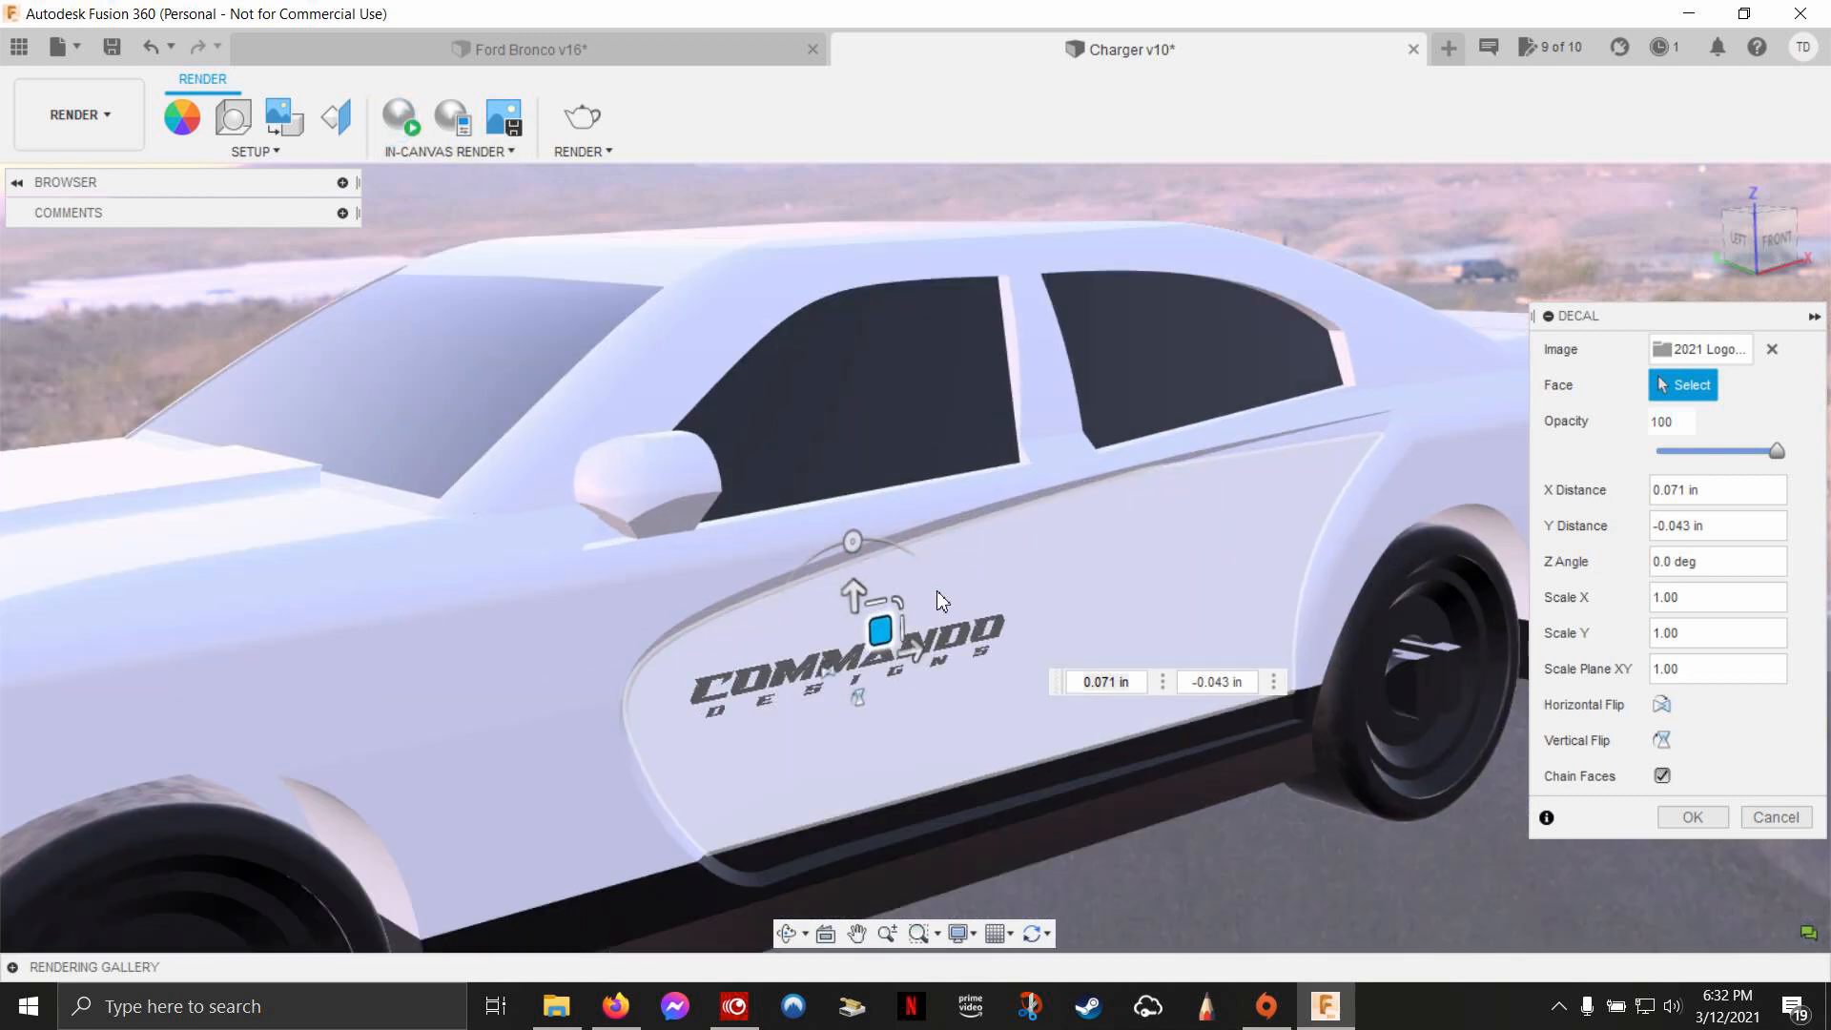
drag(881, 631, 894, 681)
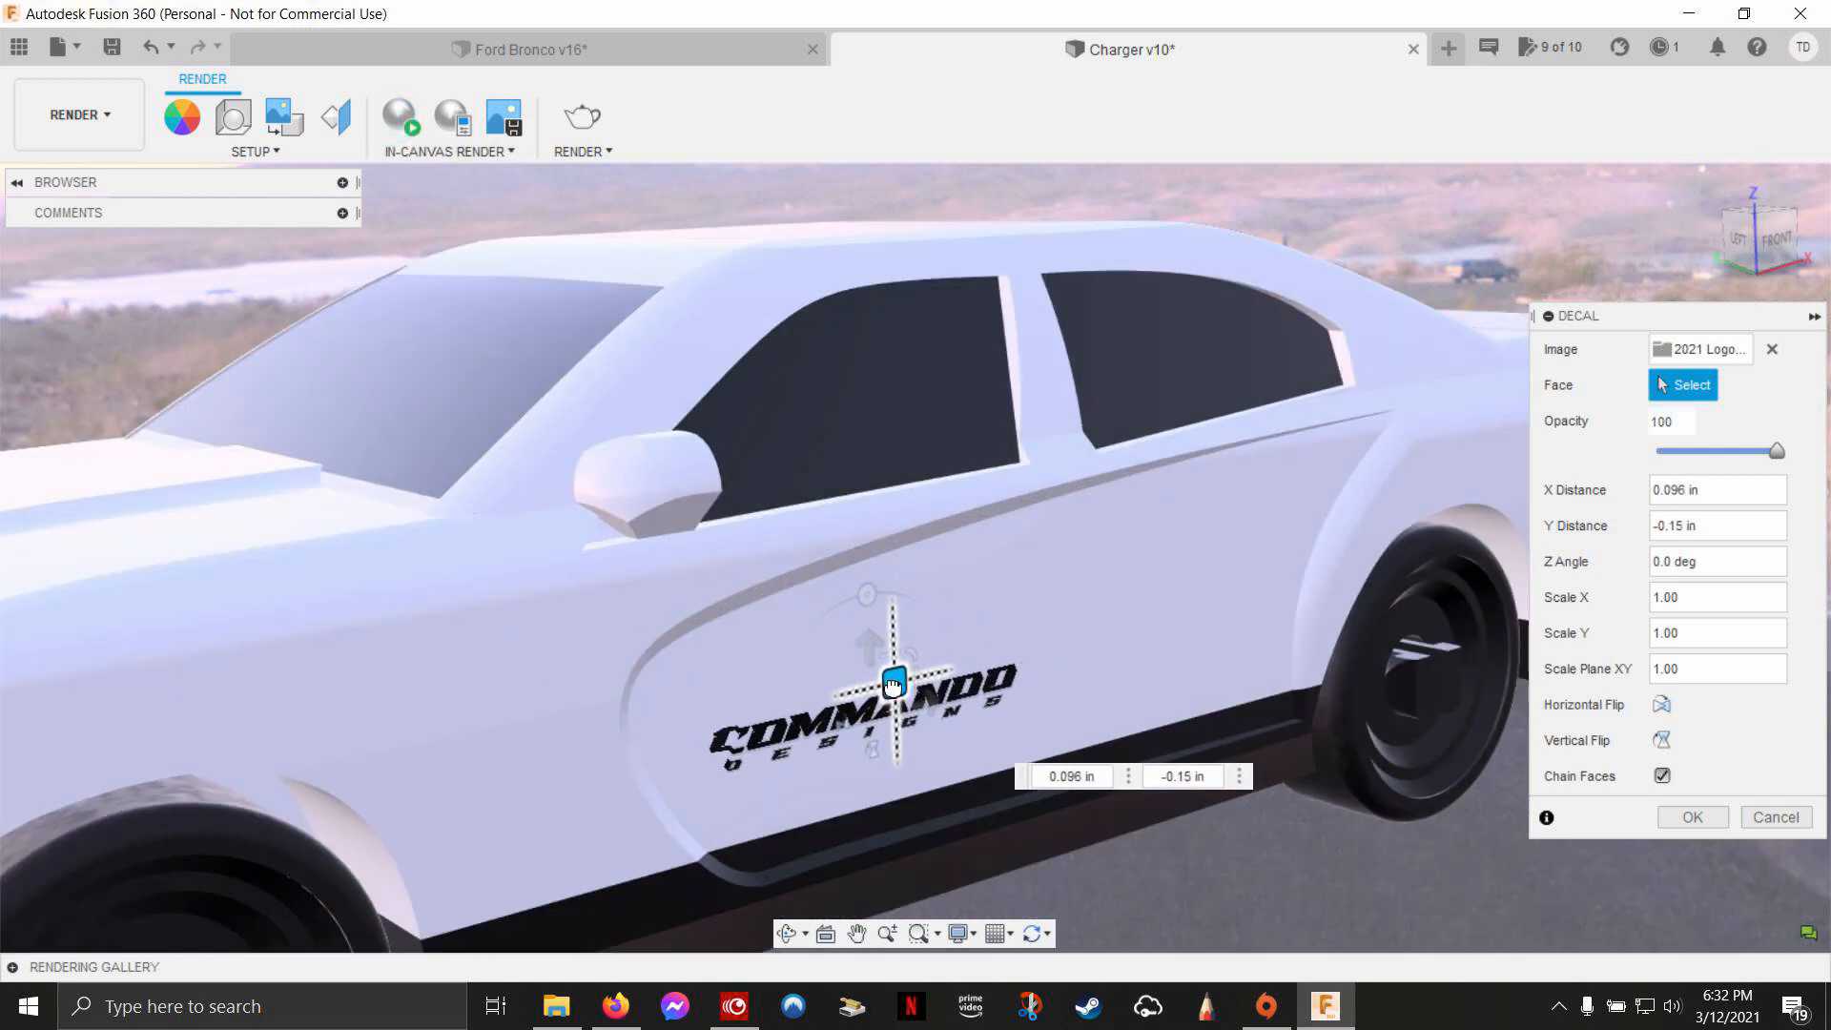
drag(896, 677, 911, 648)
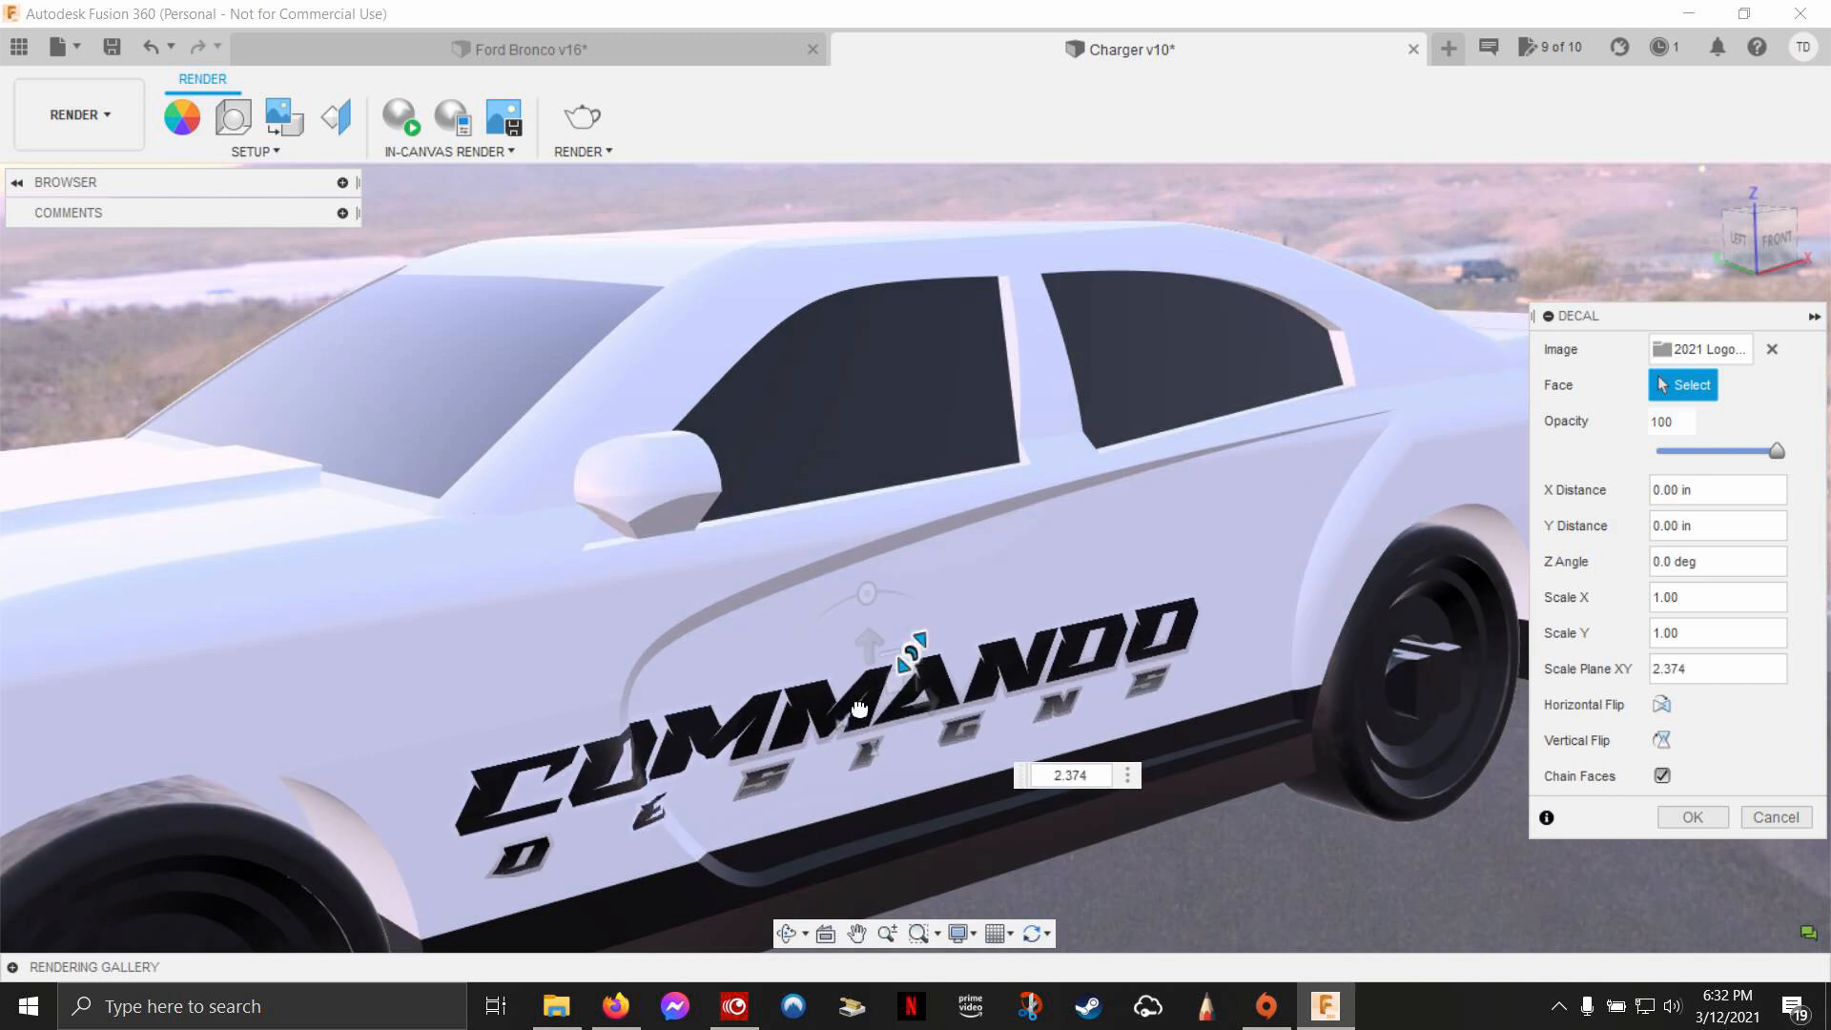
drag(905, 660, 941, 654)
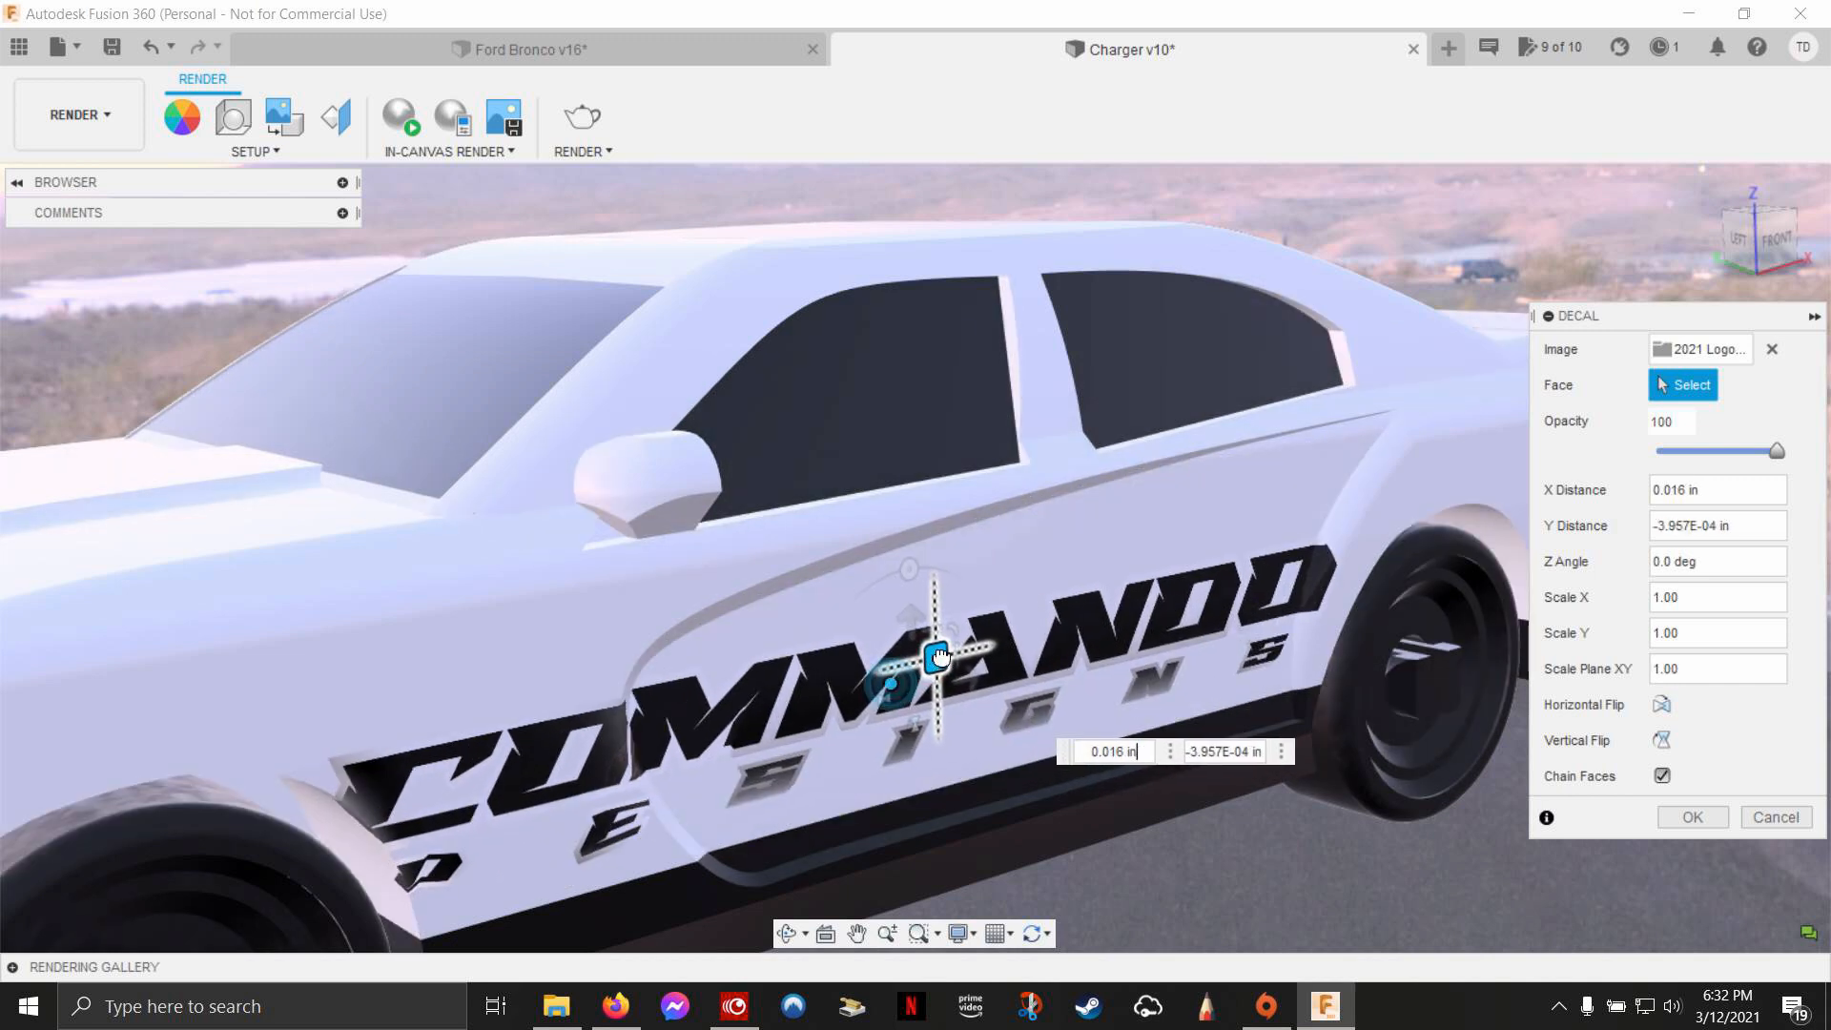
drag(937, 654, 963, 639)
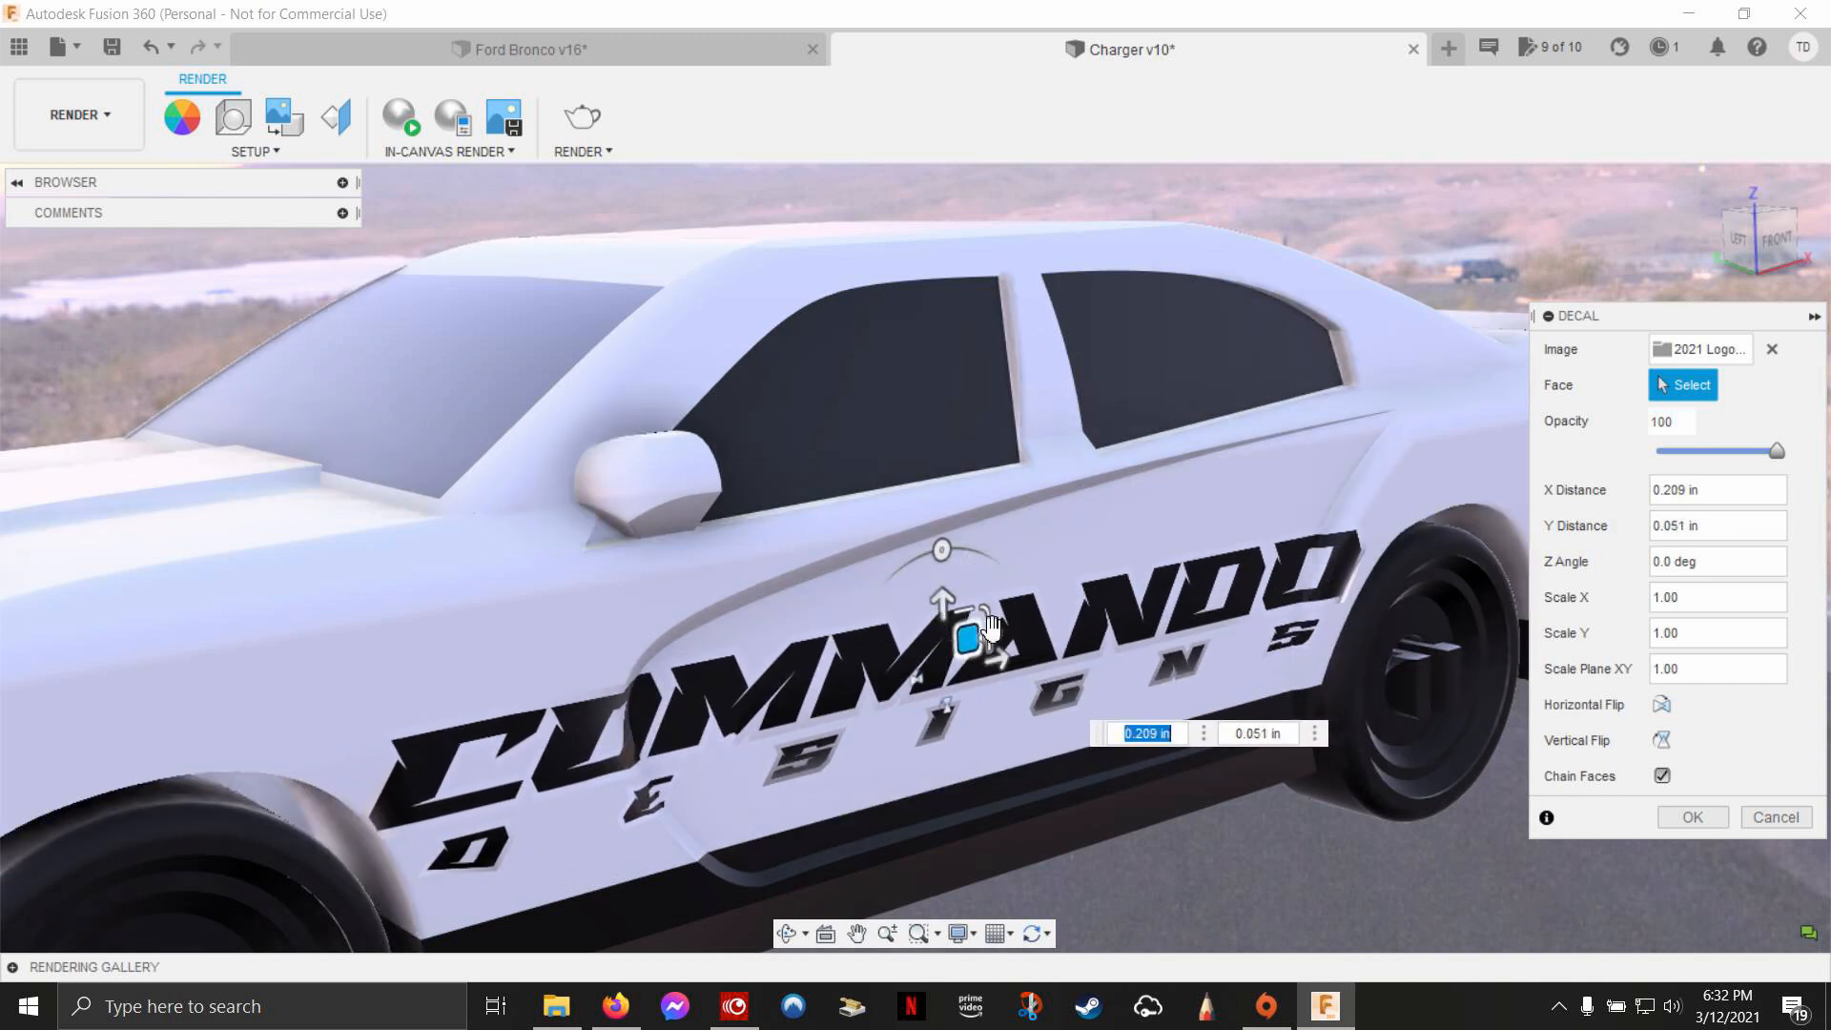
drag(964, 639, 969, 744)
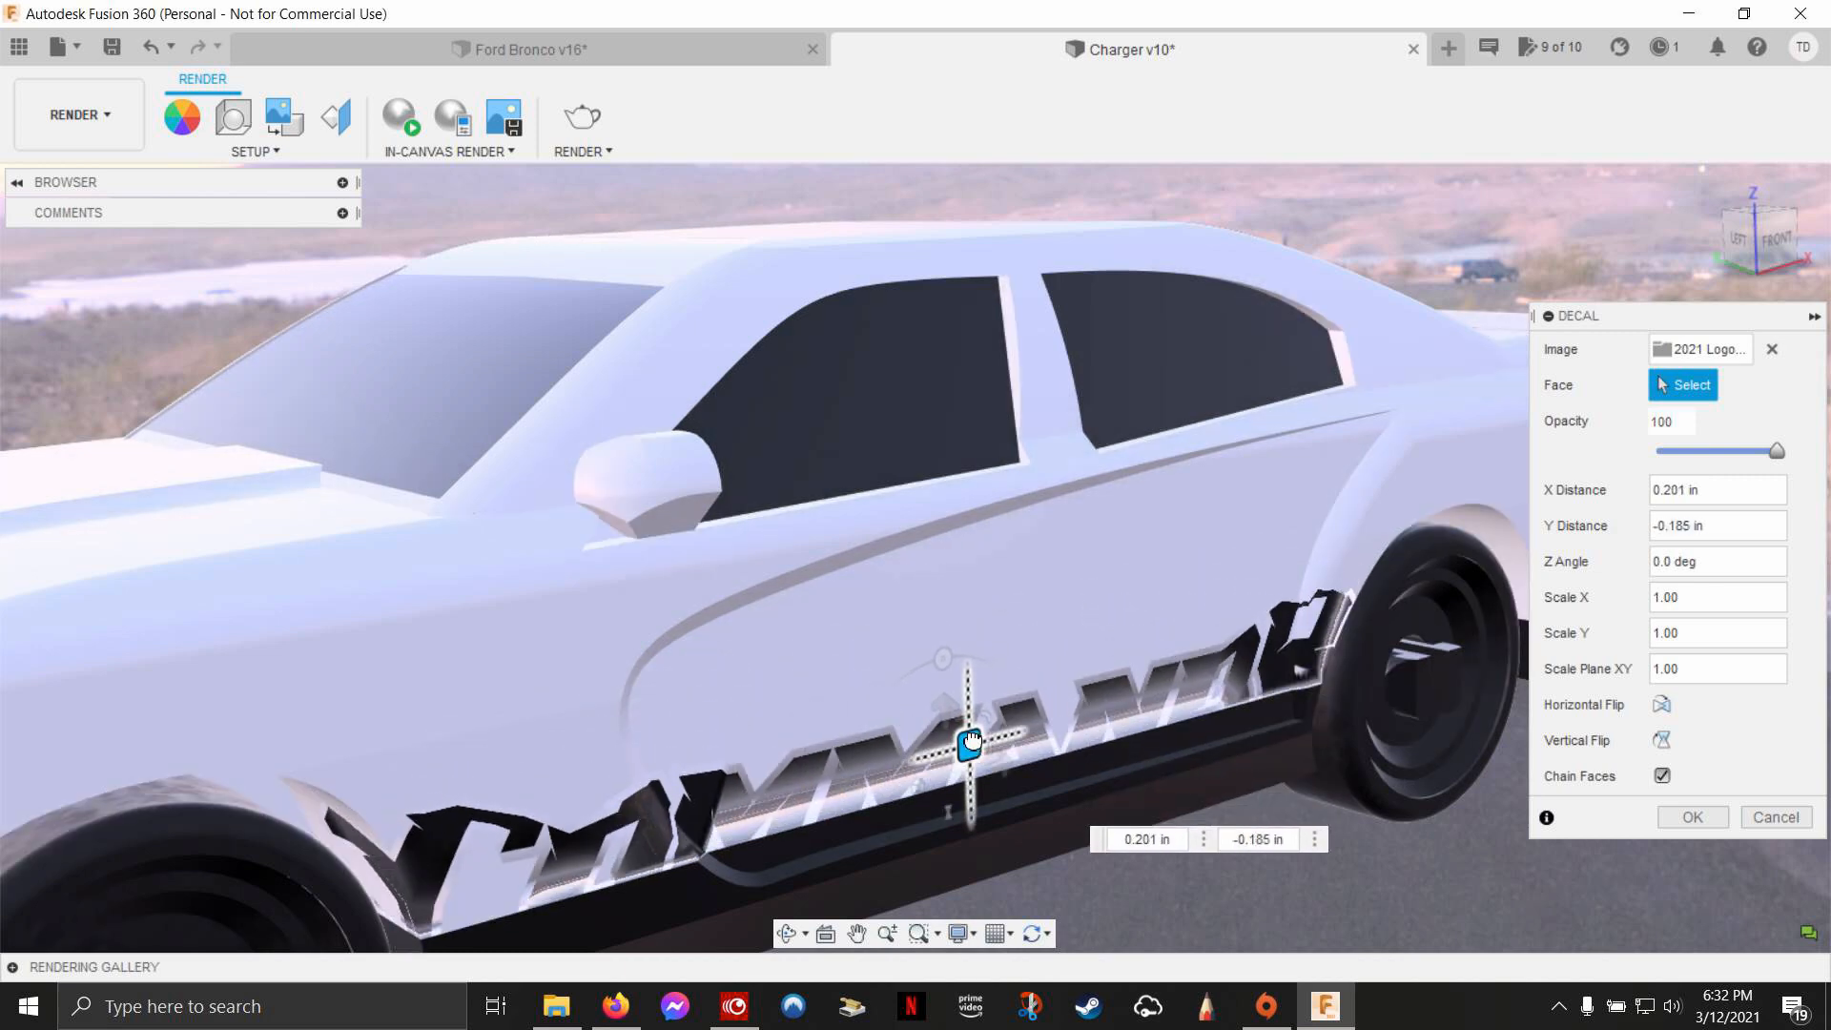
Step: Slide the logo toward the rear, bring it back, and resize it to fit the door
drag(969, 744, 1183, 675)
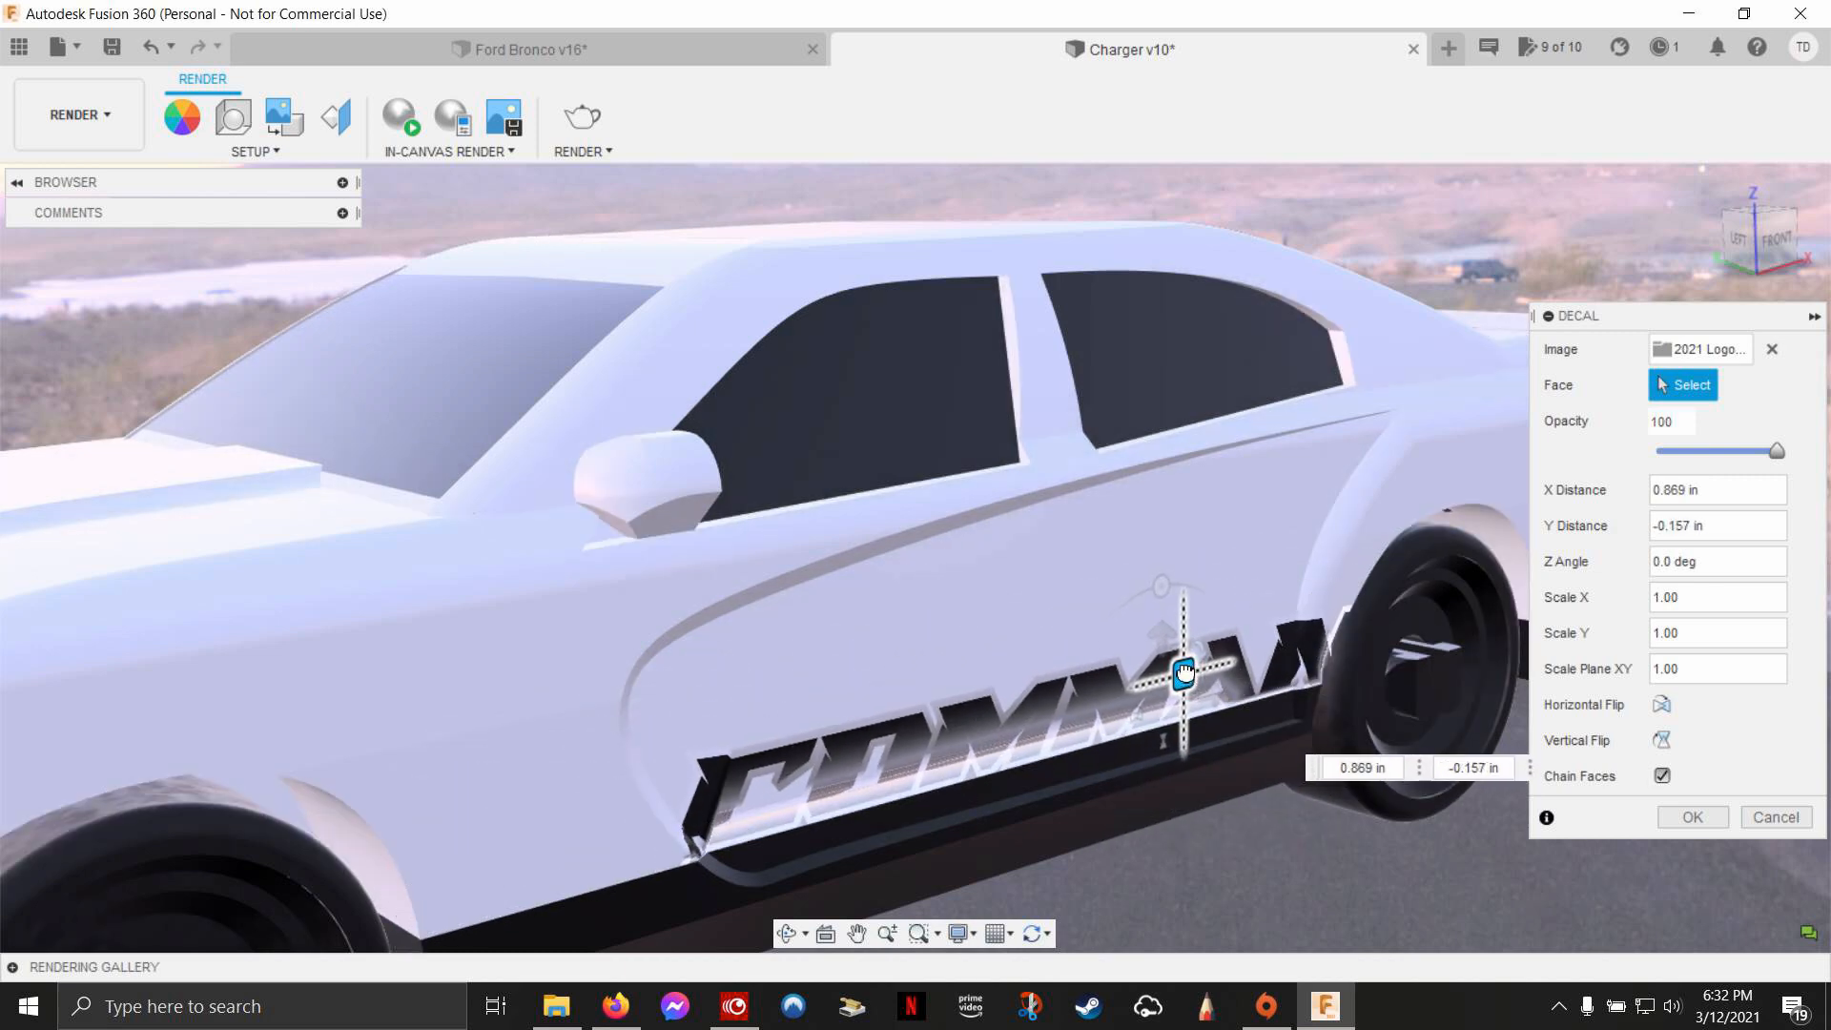
drag(1182, 673, 1248, 623)
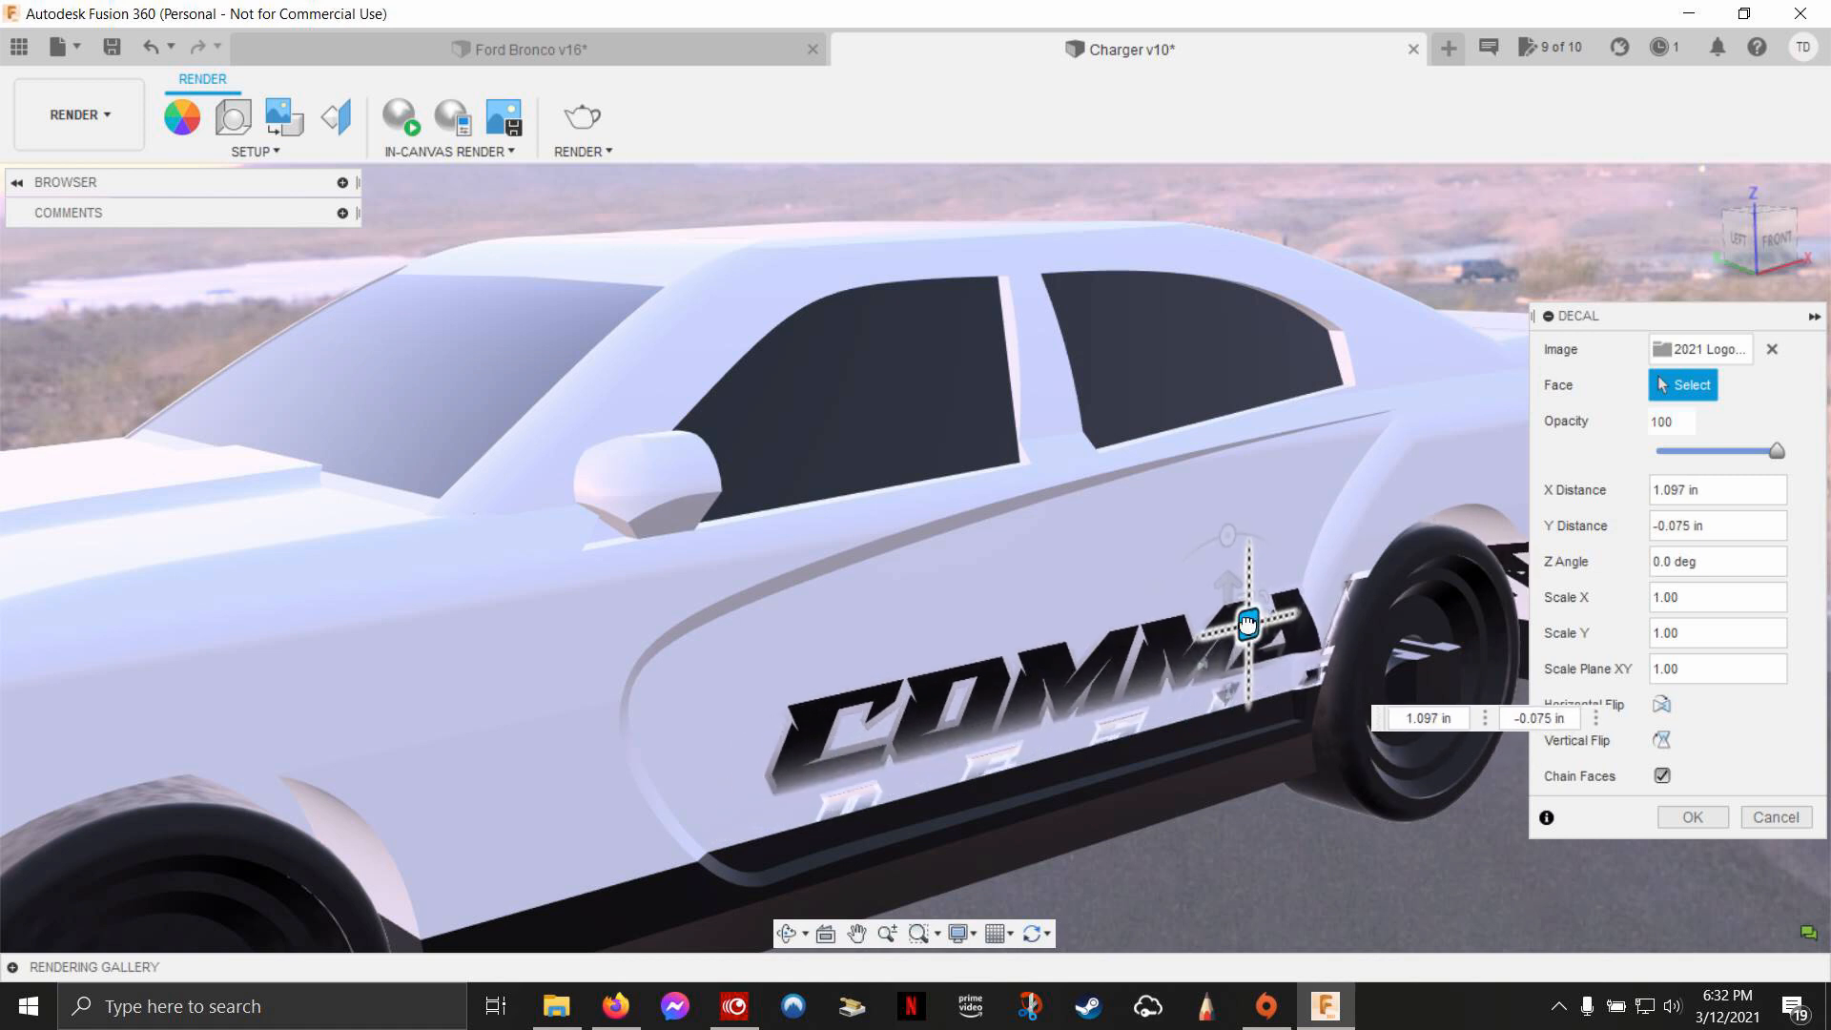
drag(1245, 623, 1221, 639)
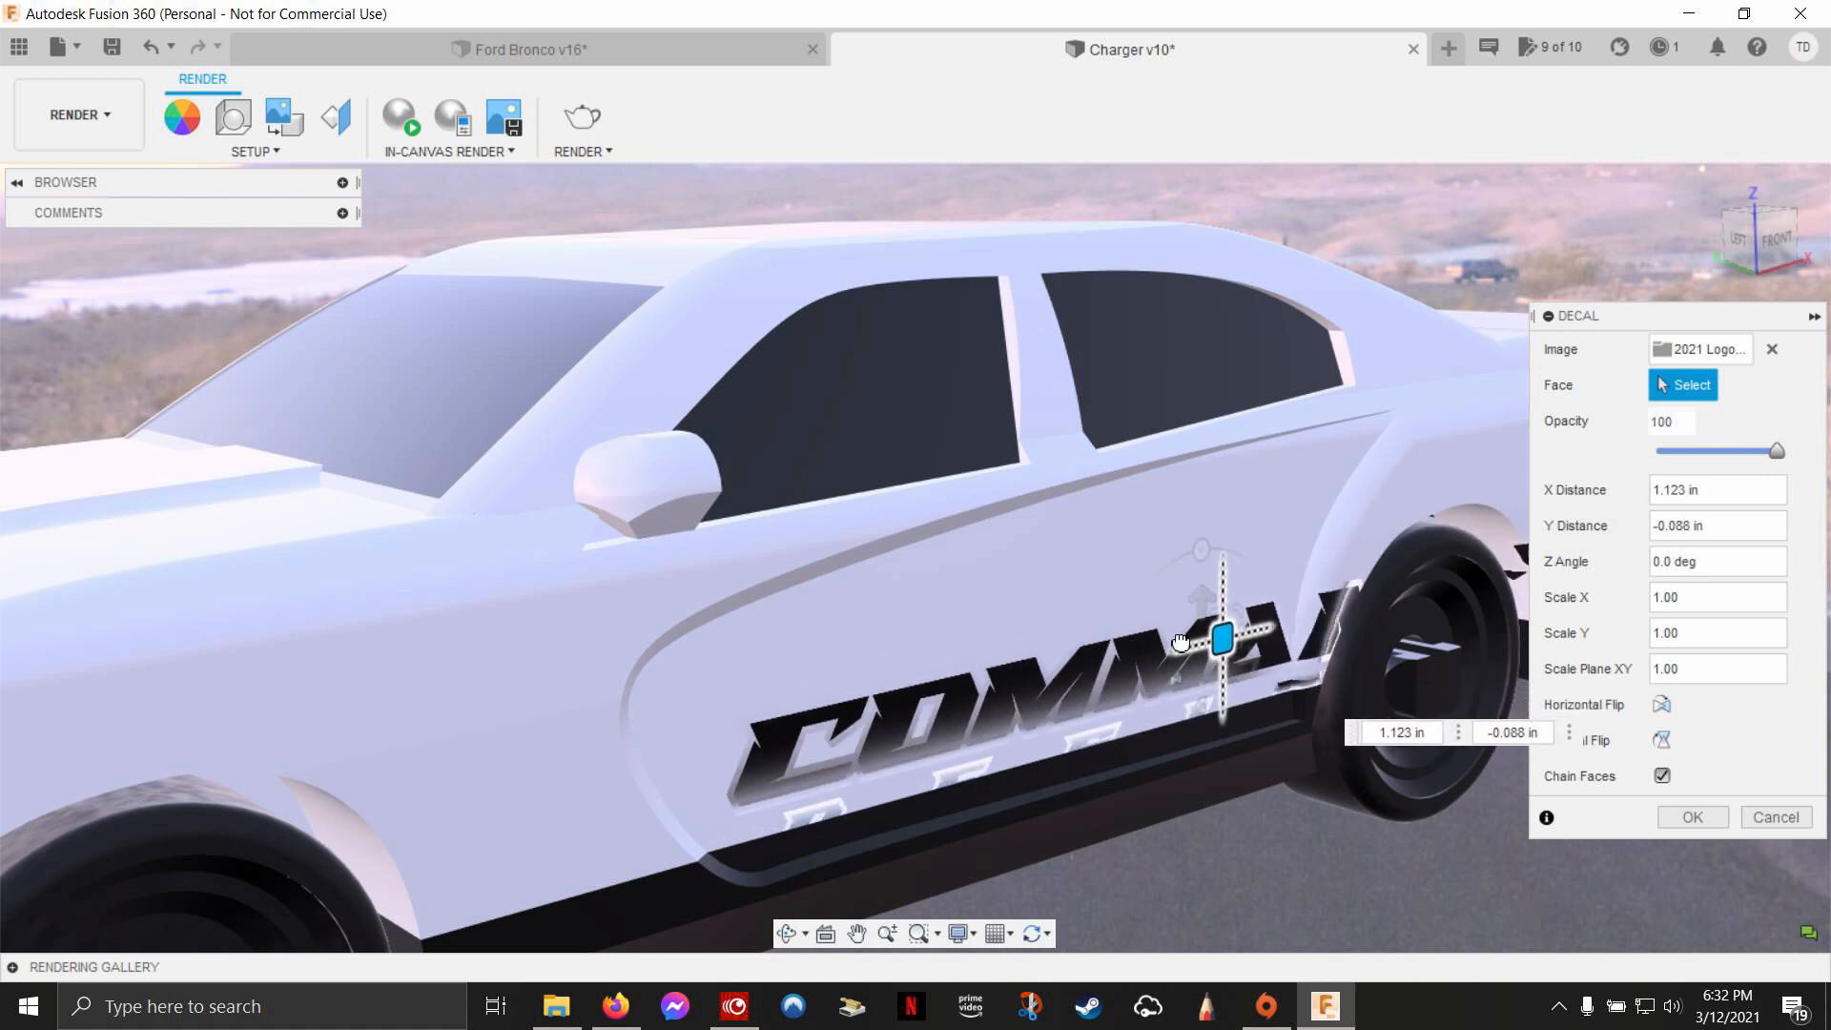
drag(1223, 638, 979, 635)
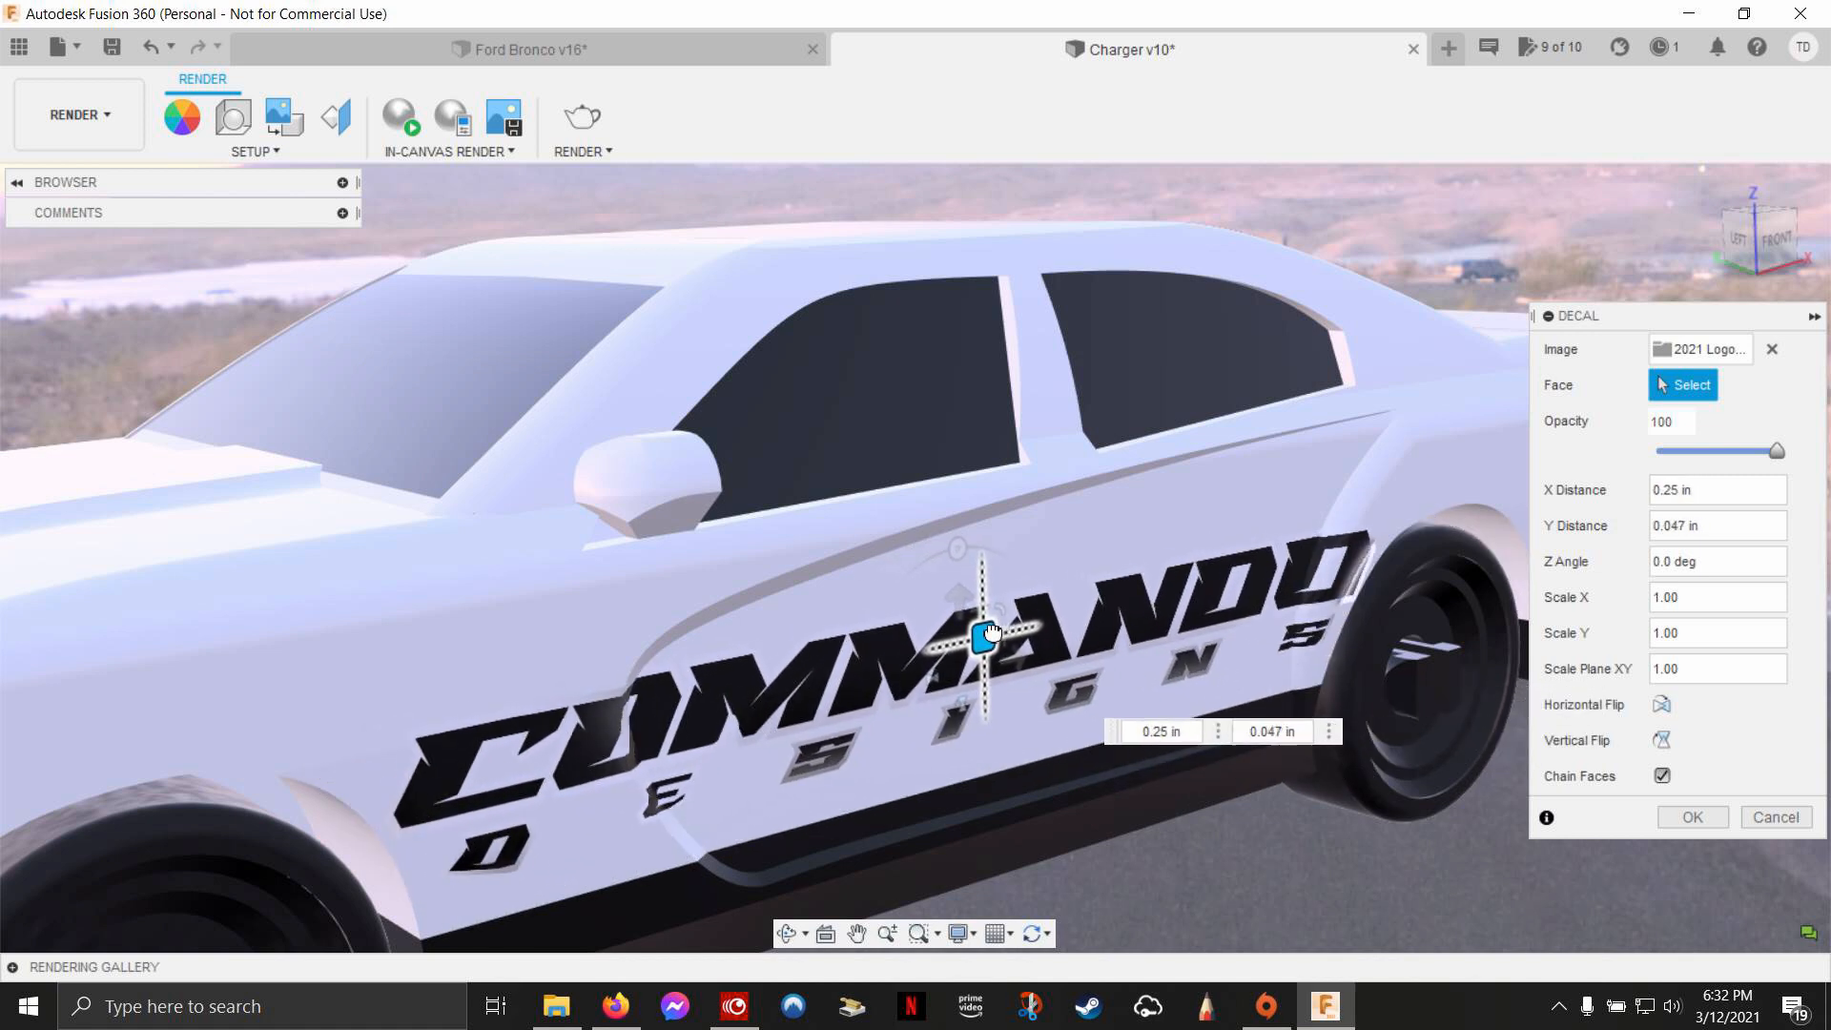
drag(982, 634, 1007, 613)
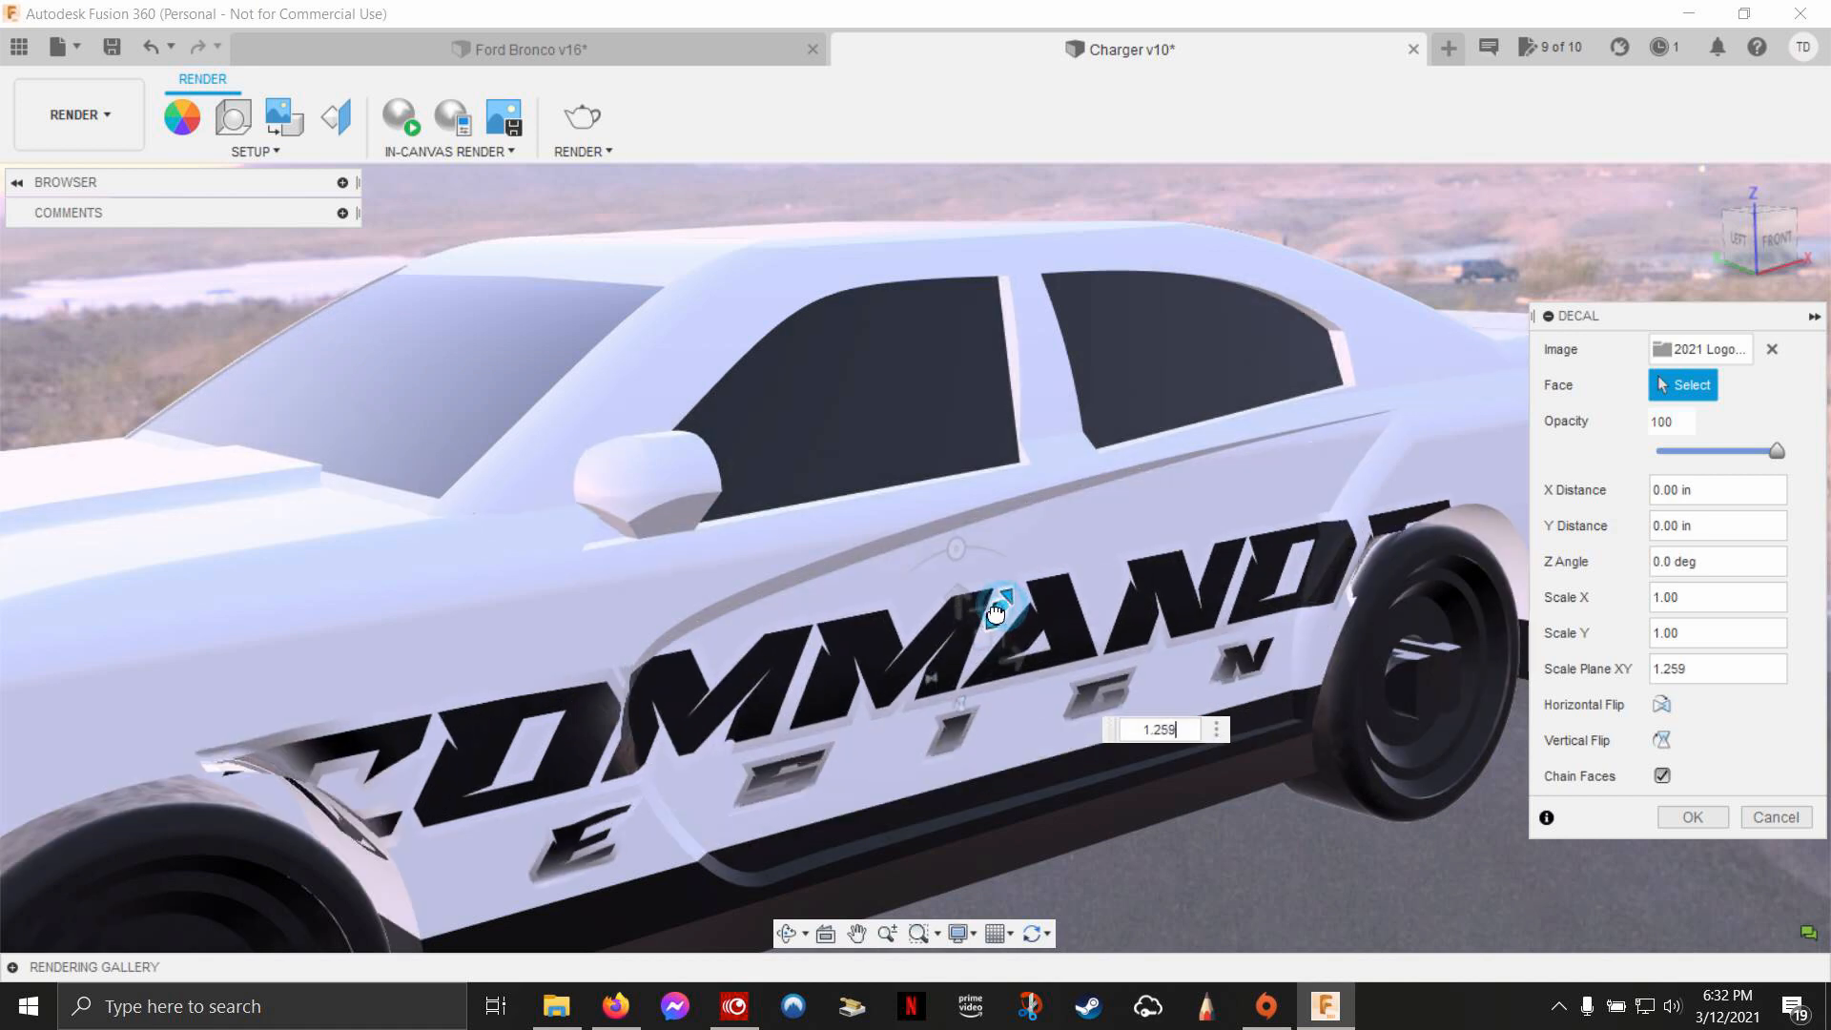
drag(1007, 599, 981, 602)
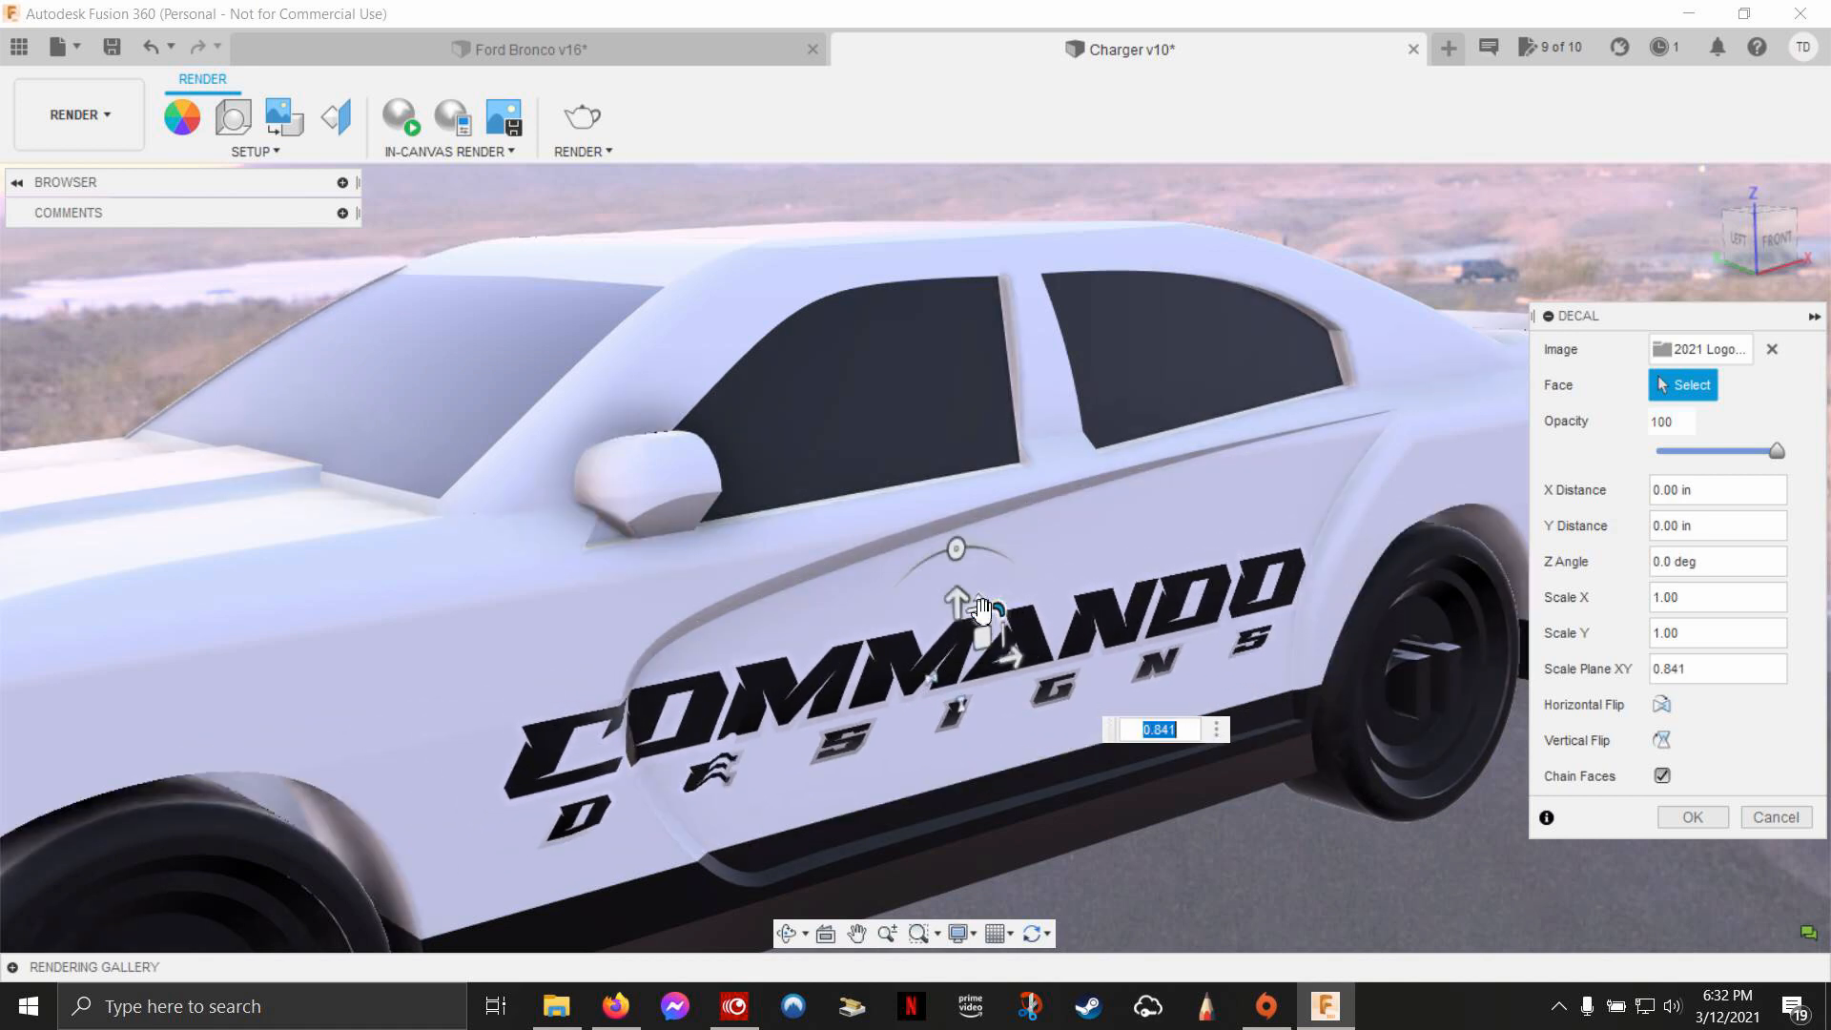
drag(955, 595, 955, 666)
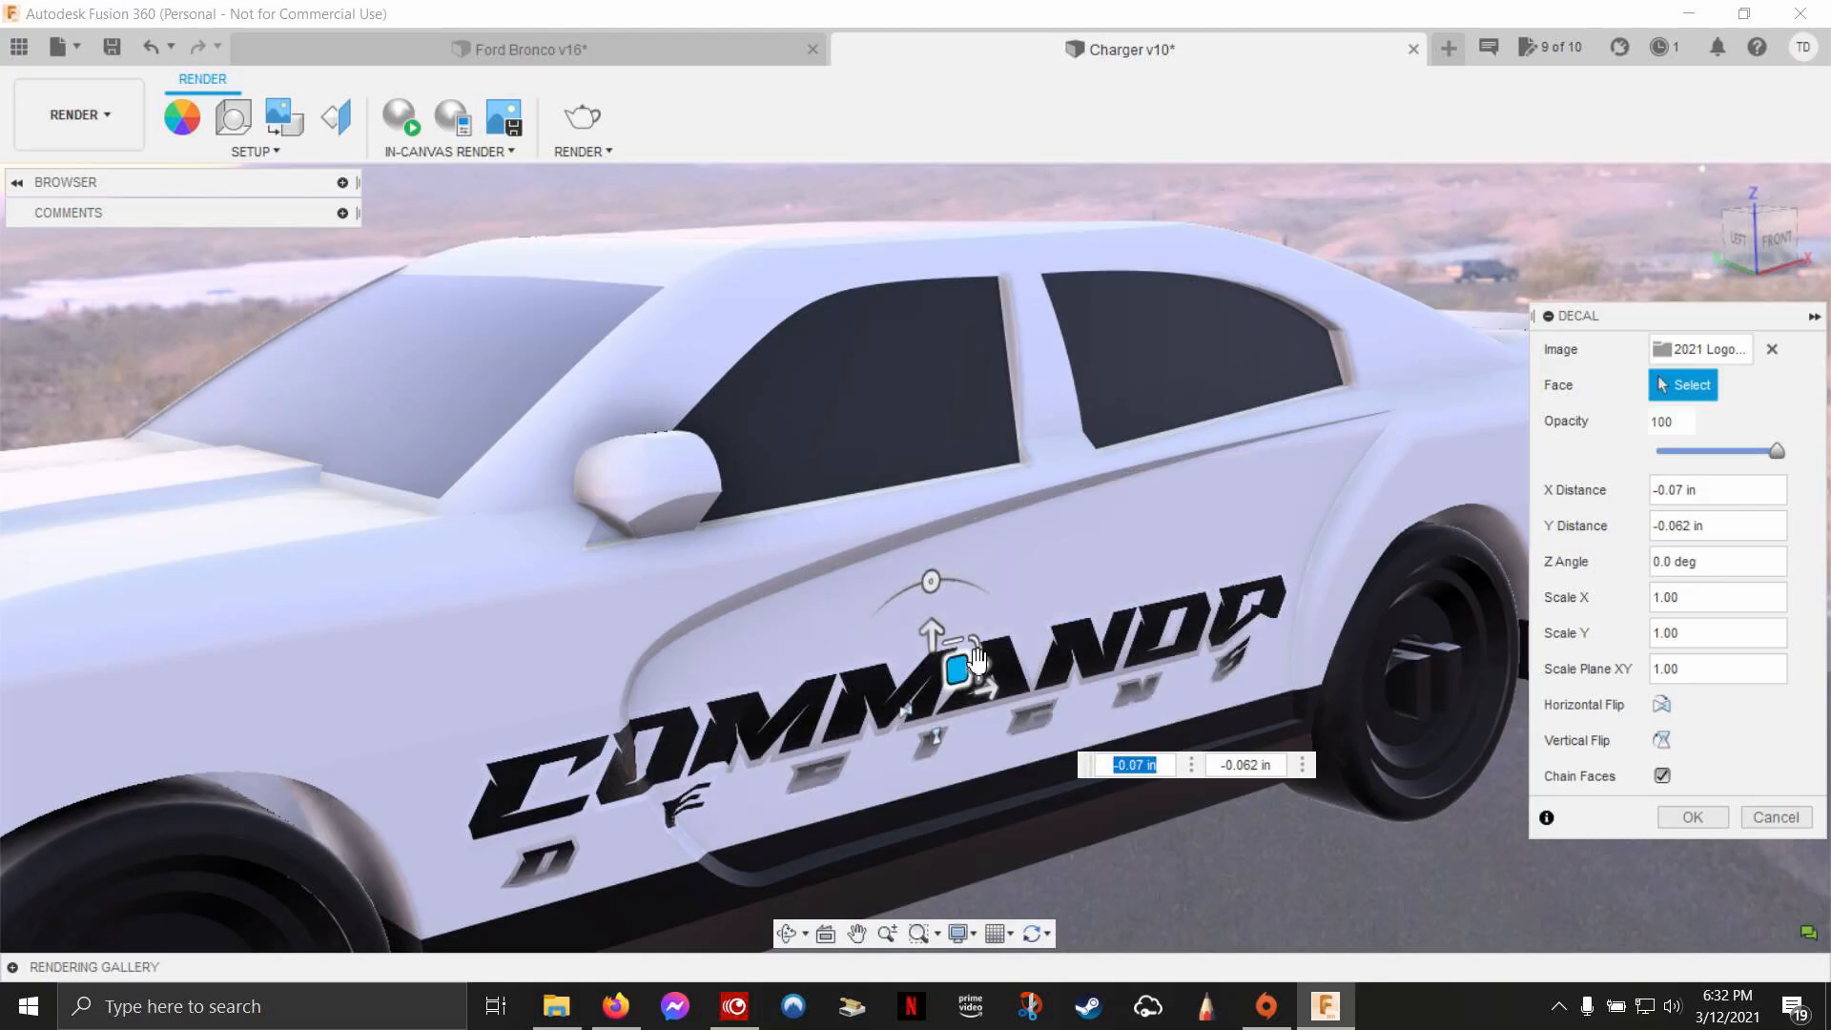
drag(956, 671, 946, 660)
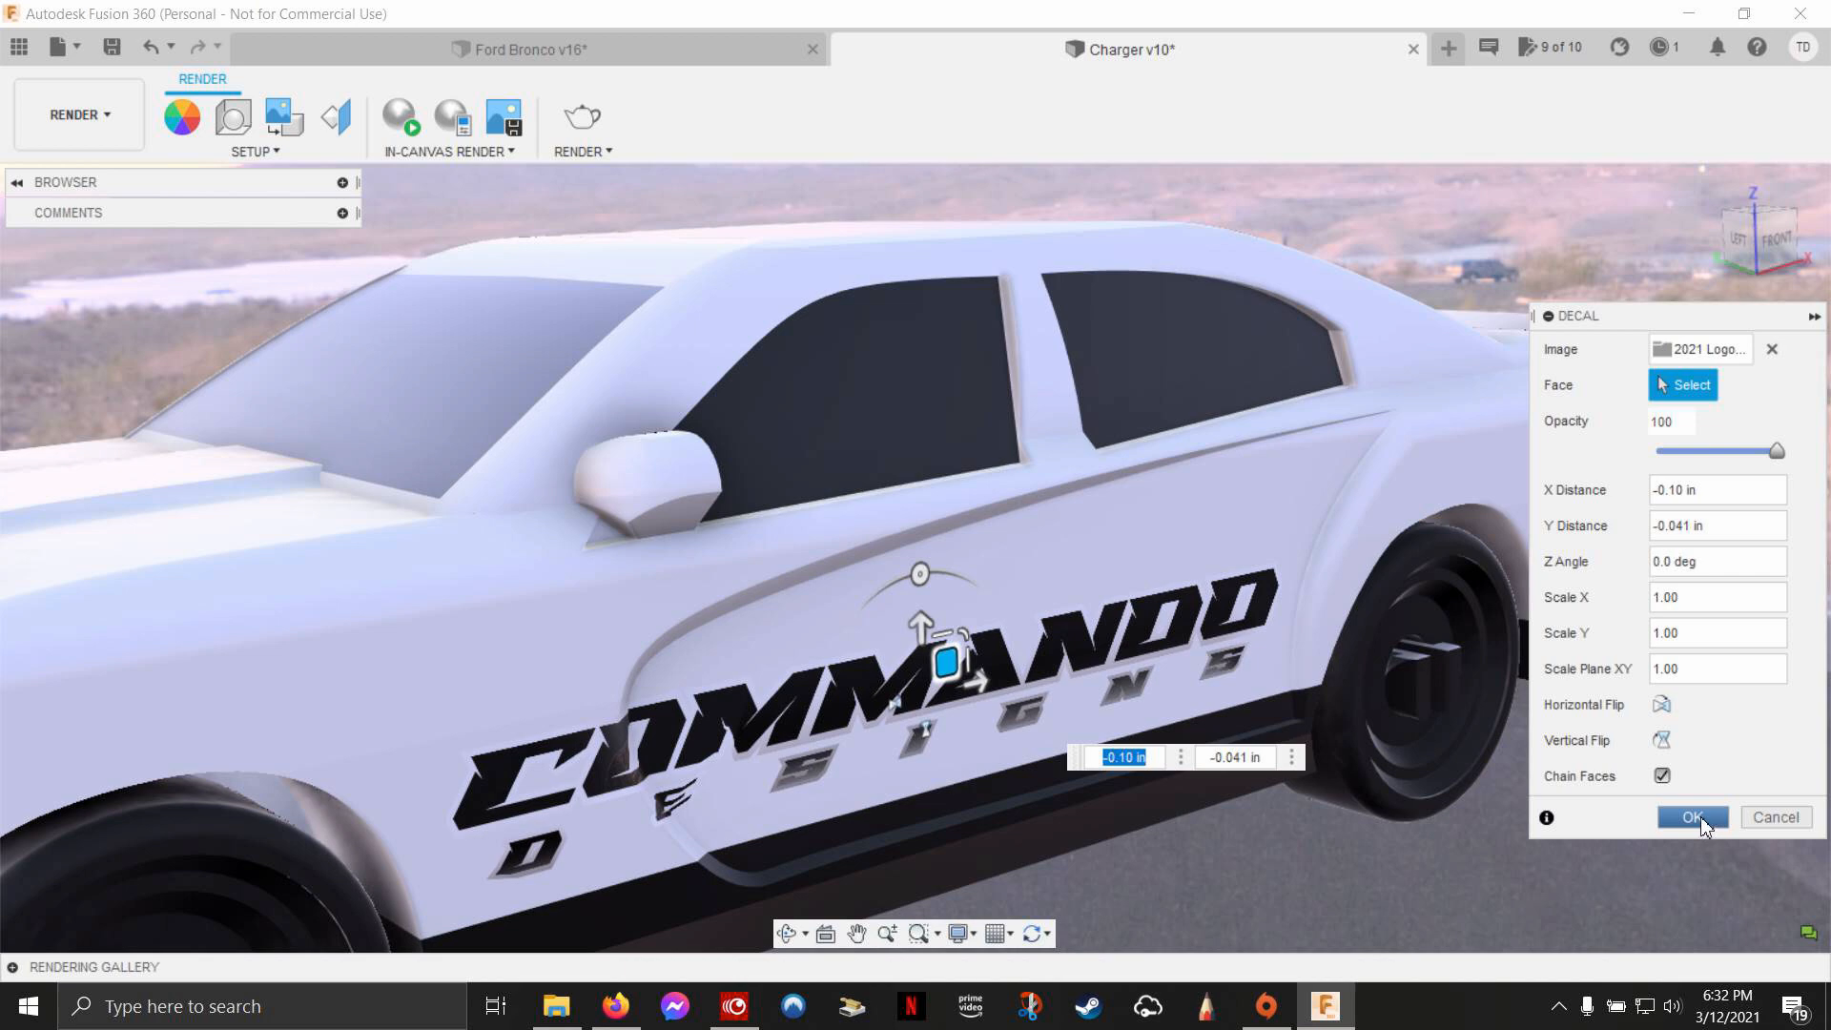
Step: Confirm the decal and capture an image at the current 1536 × 662 window size
click(1692, 817)
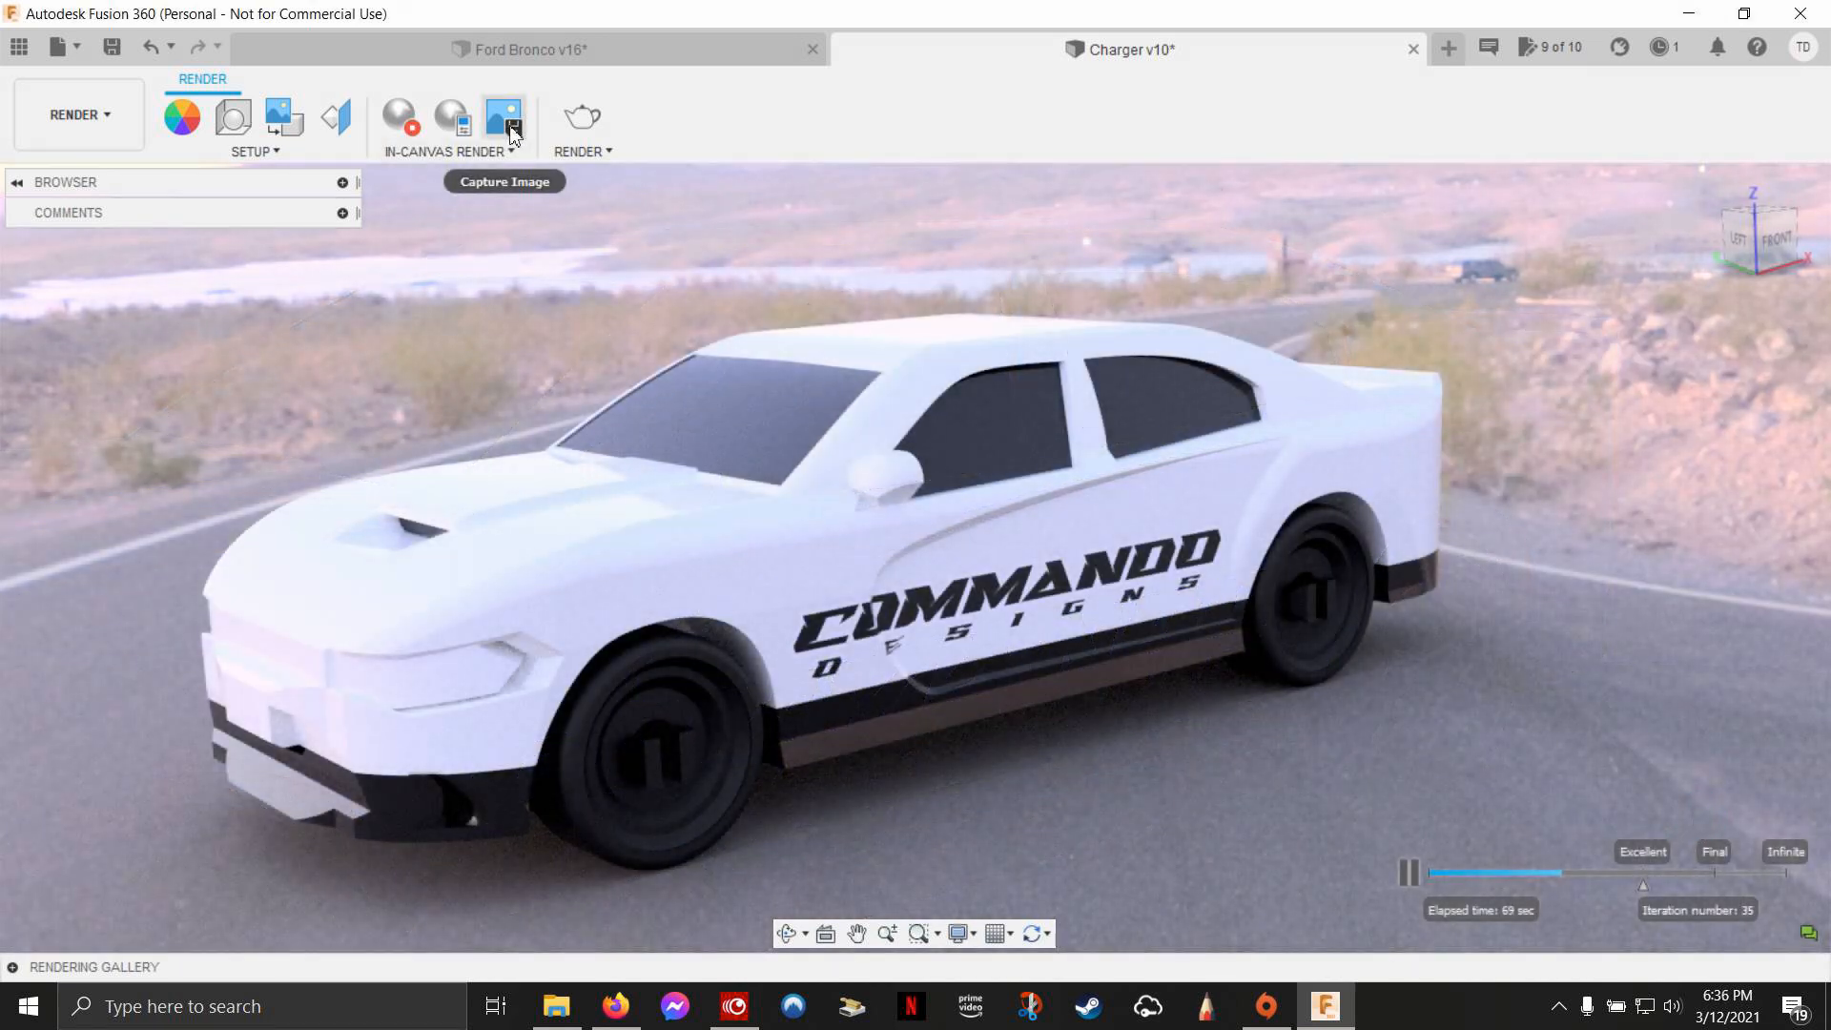
click(505, 116)
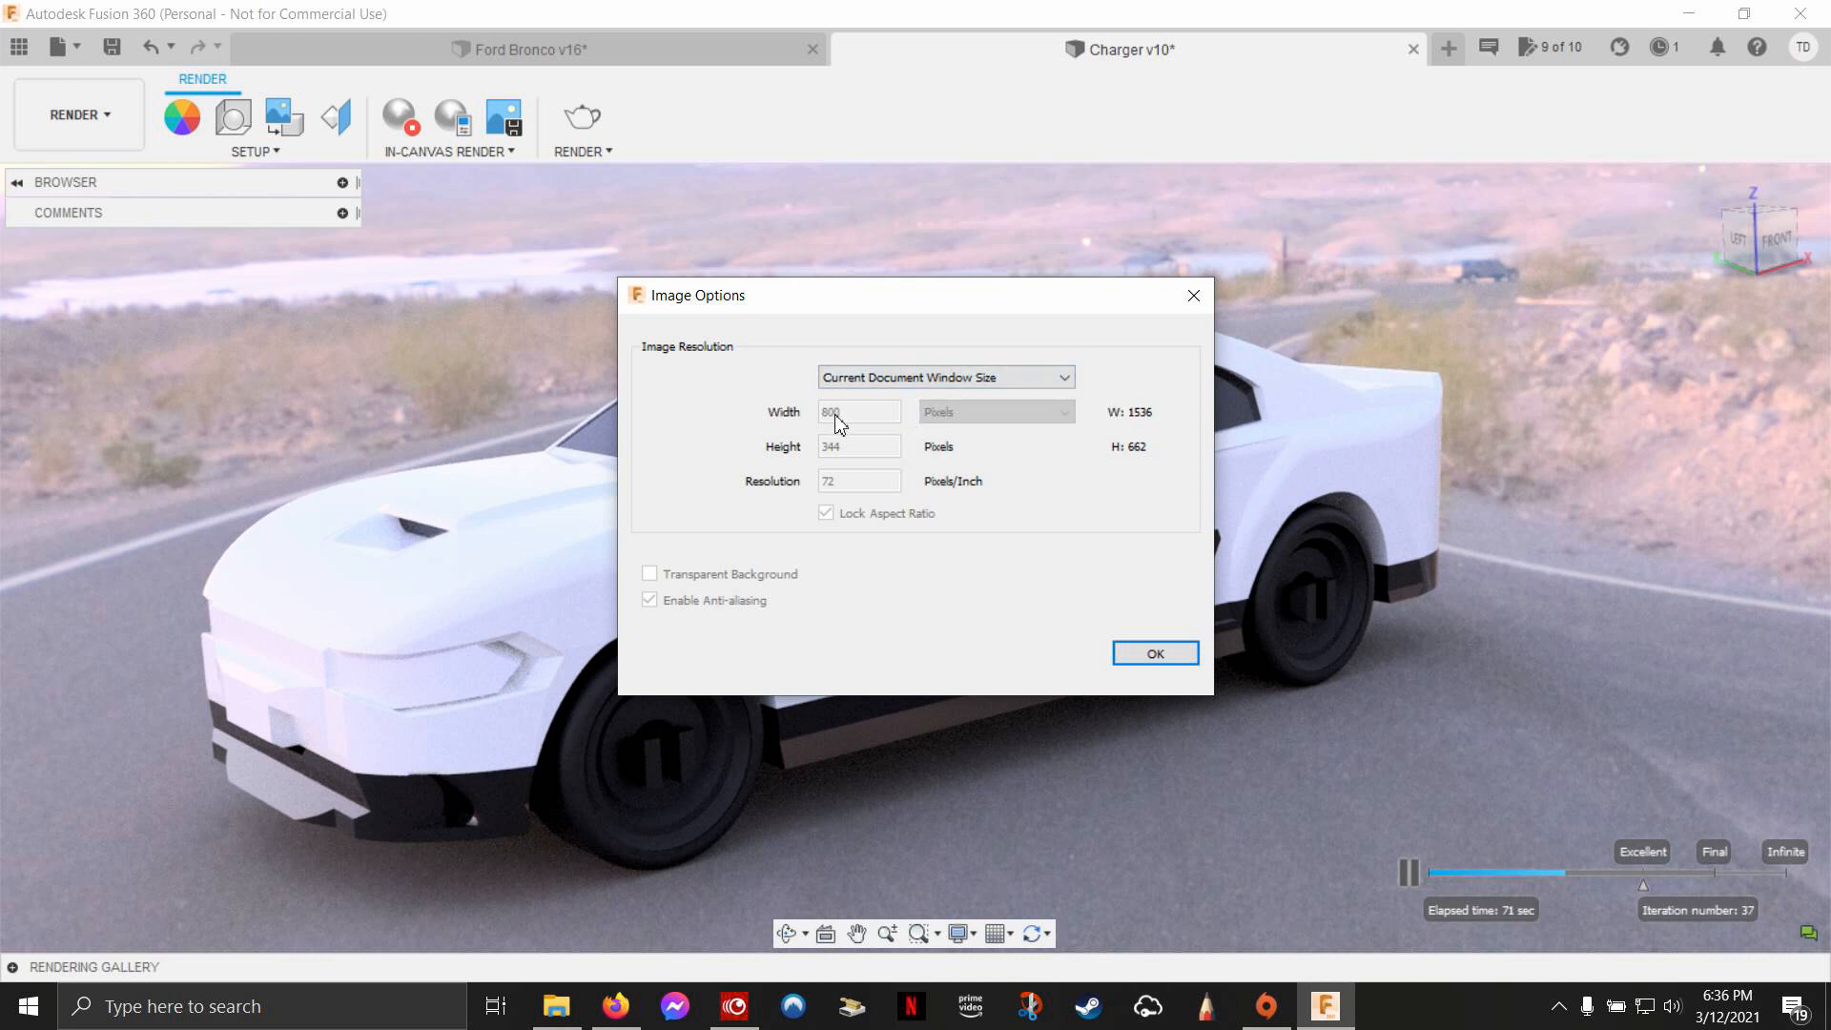
click(943, 375)
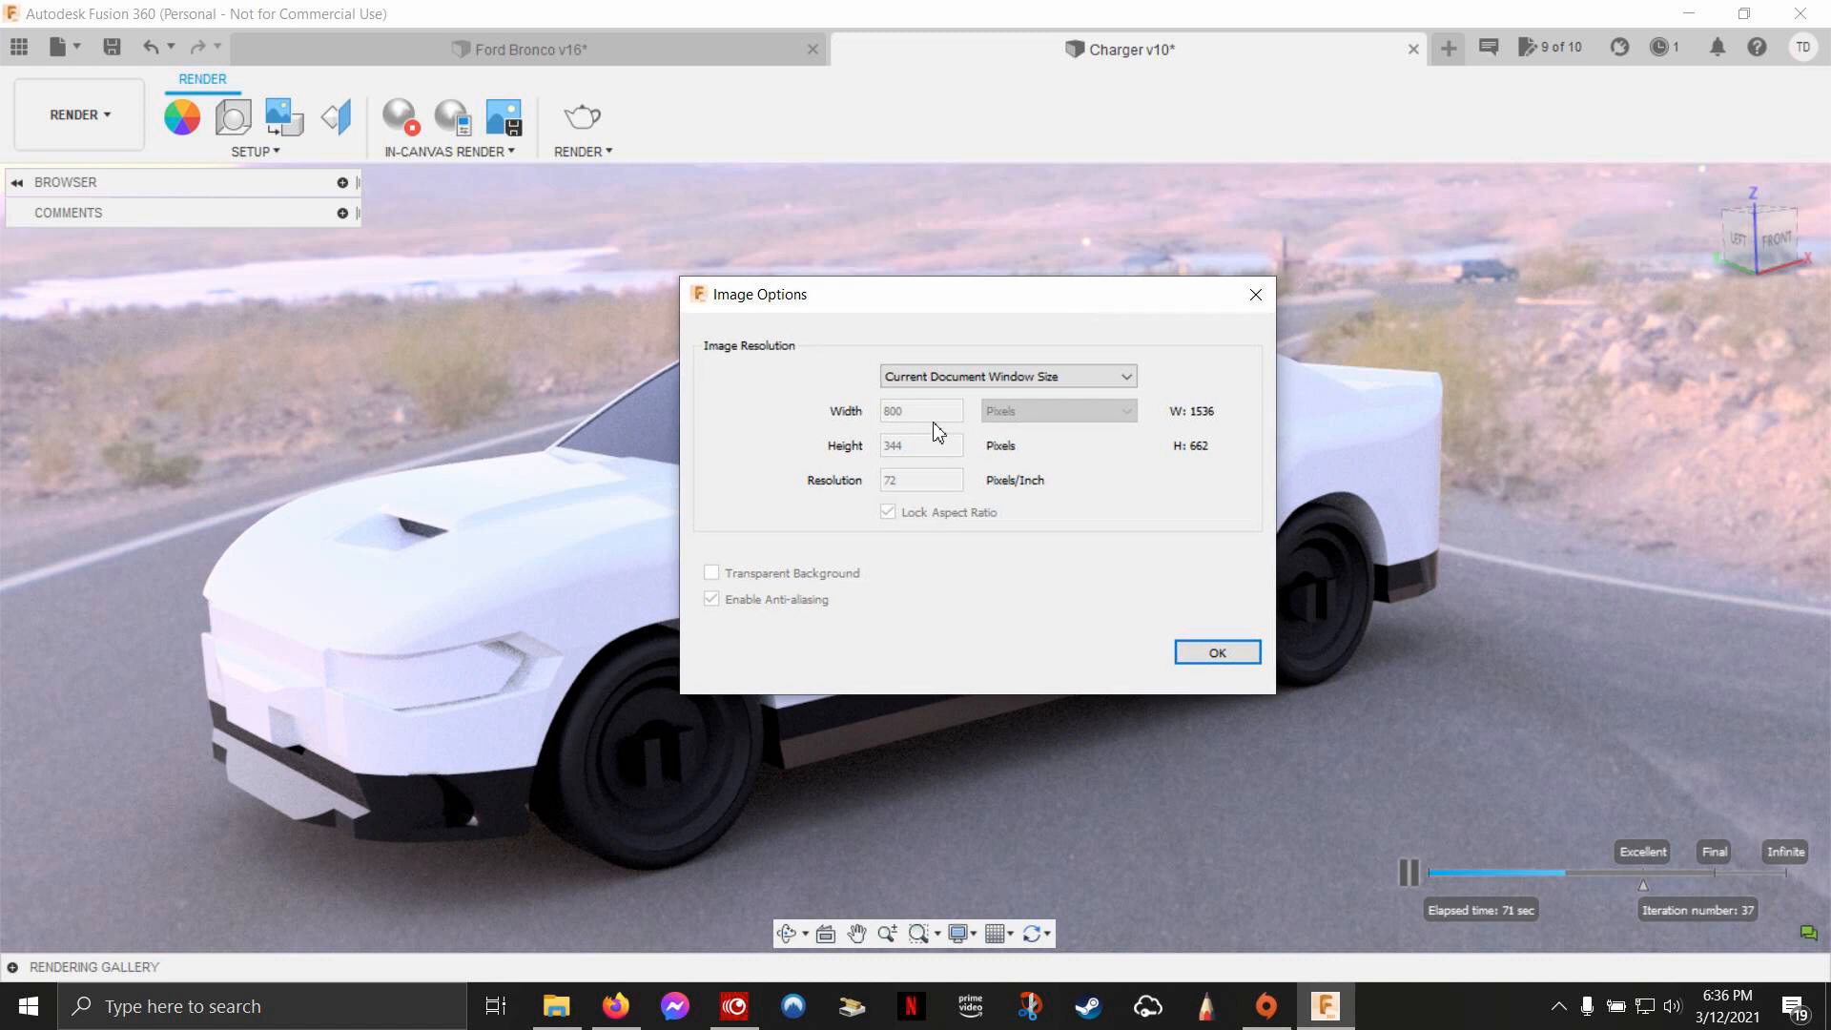
mouse_move(1409, 453)
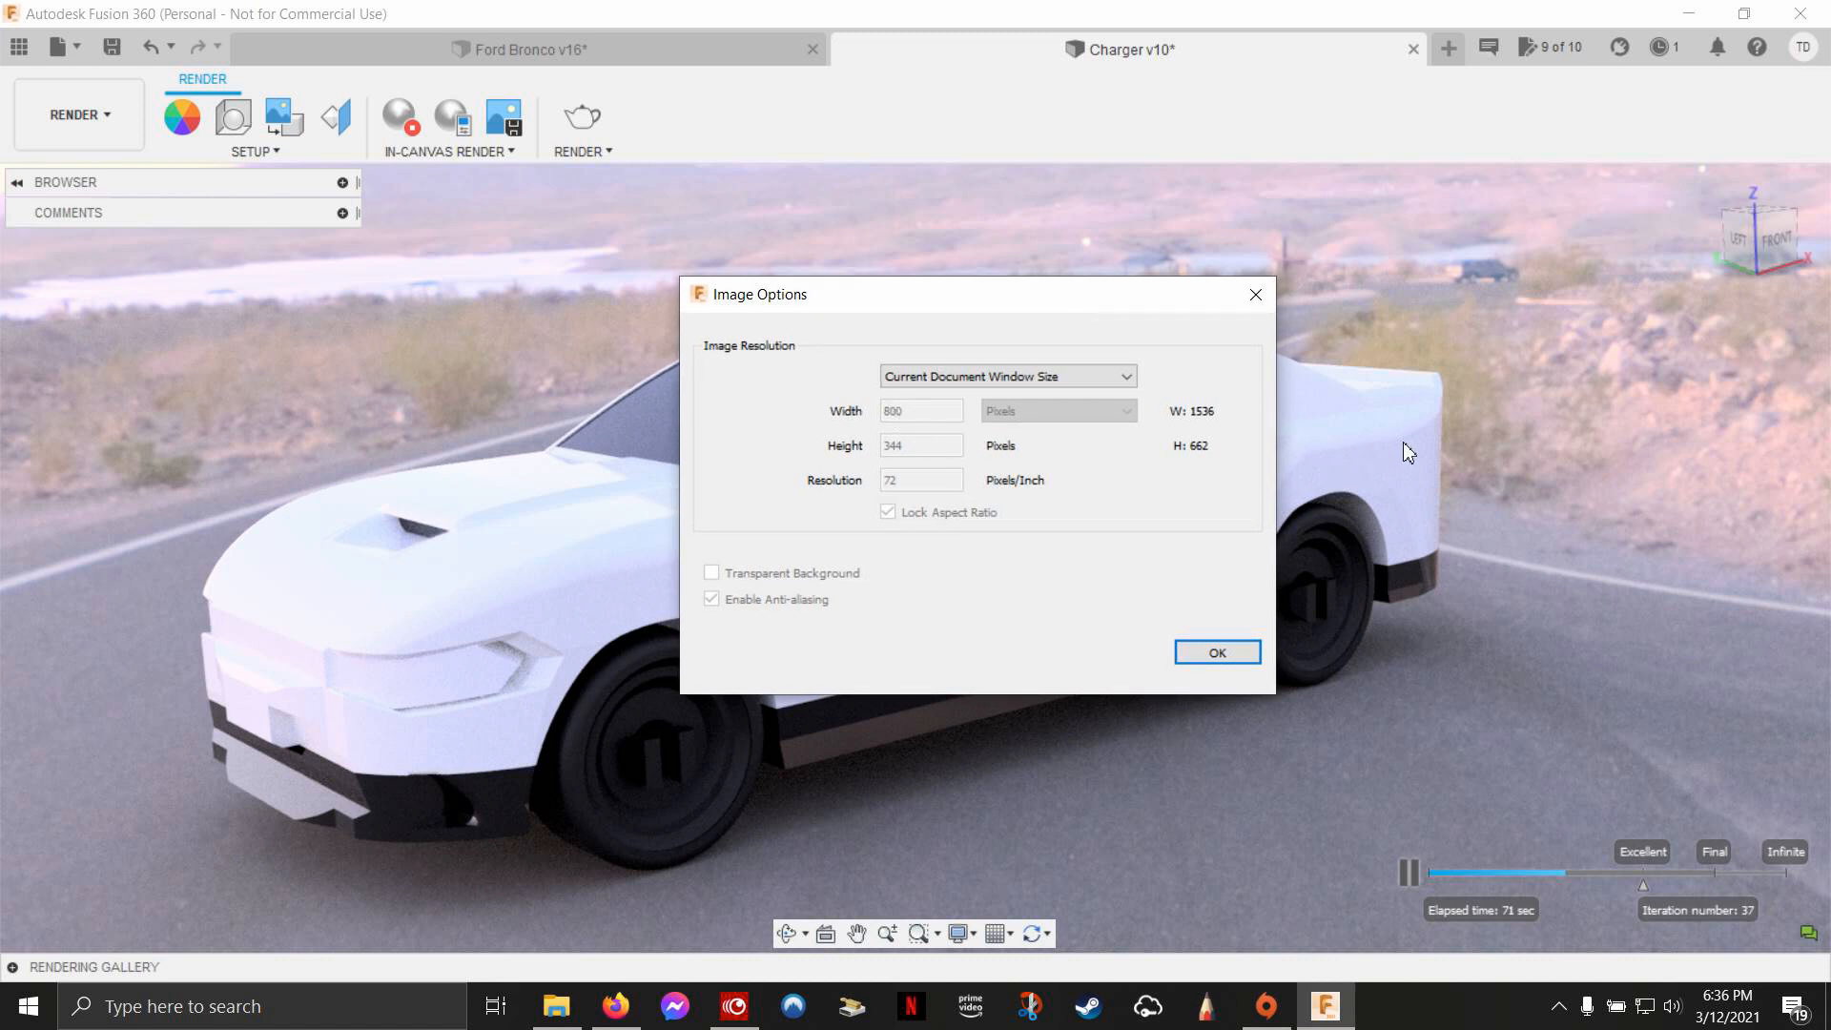
mouse_move(1447, 489)
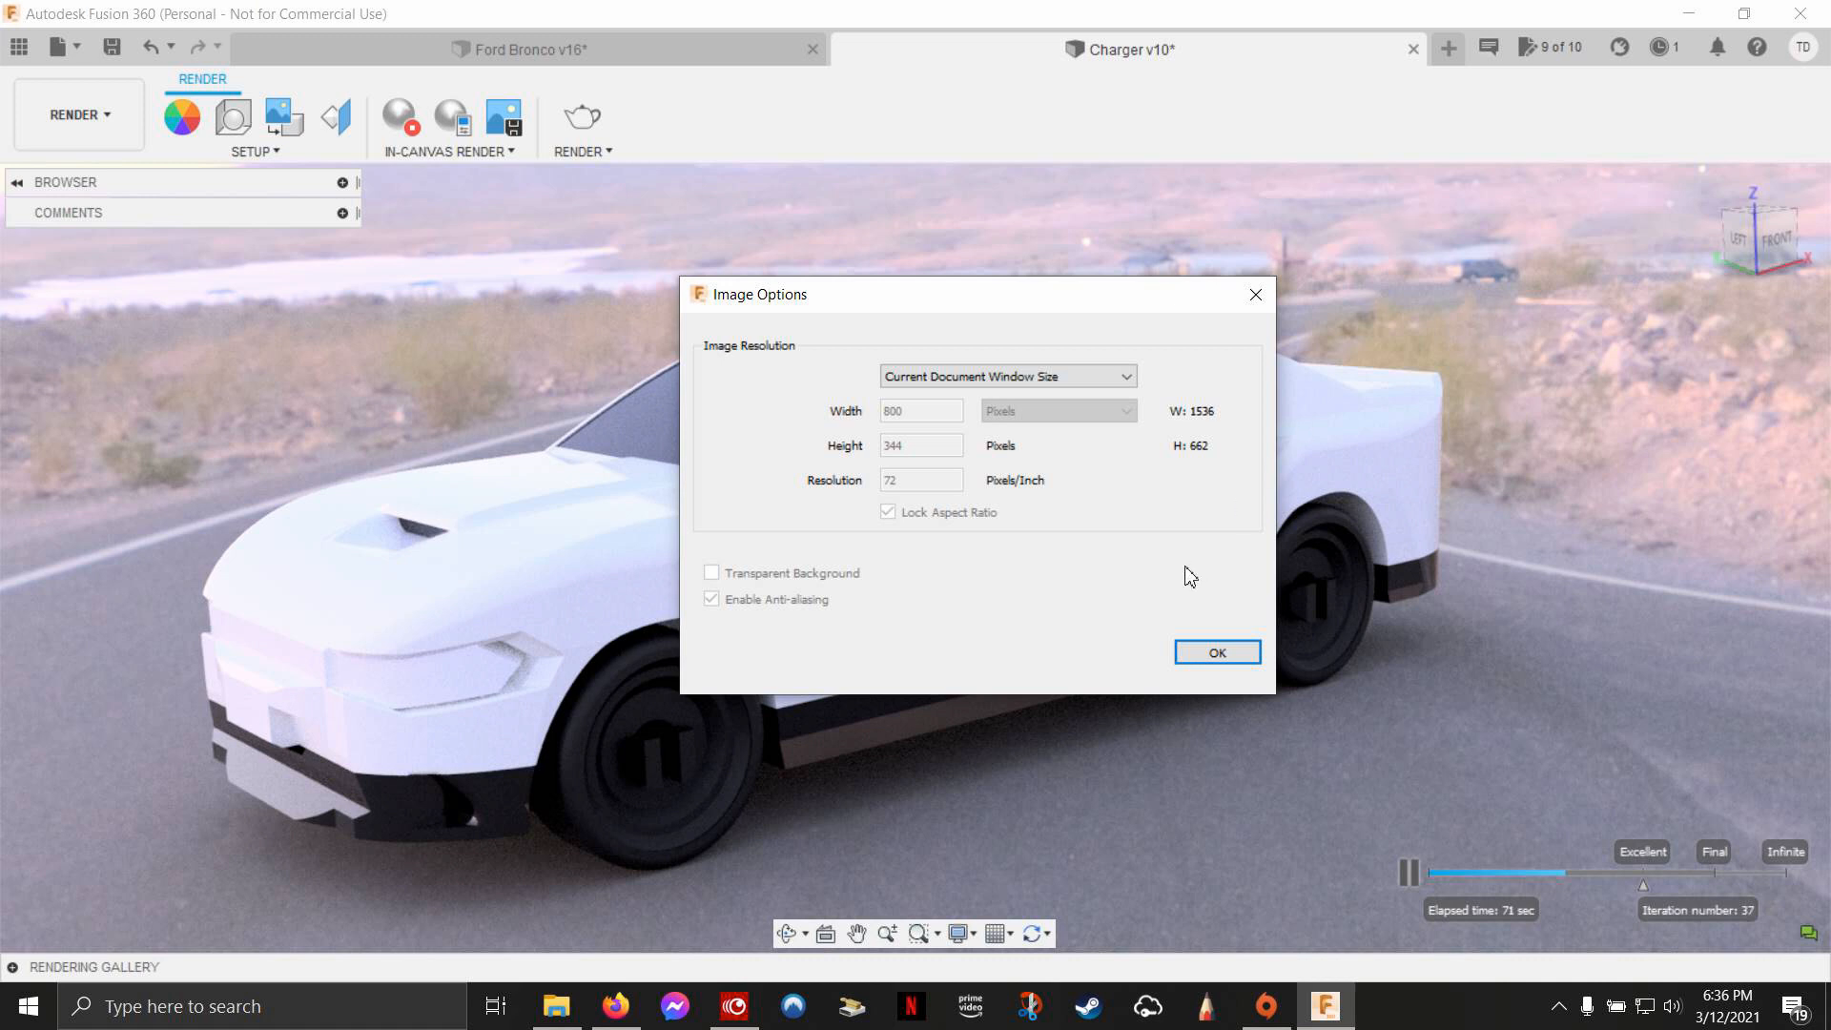
mouse_move(930, 810)
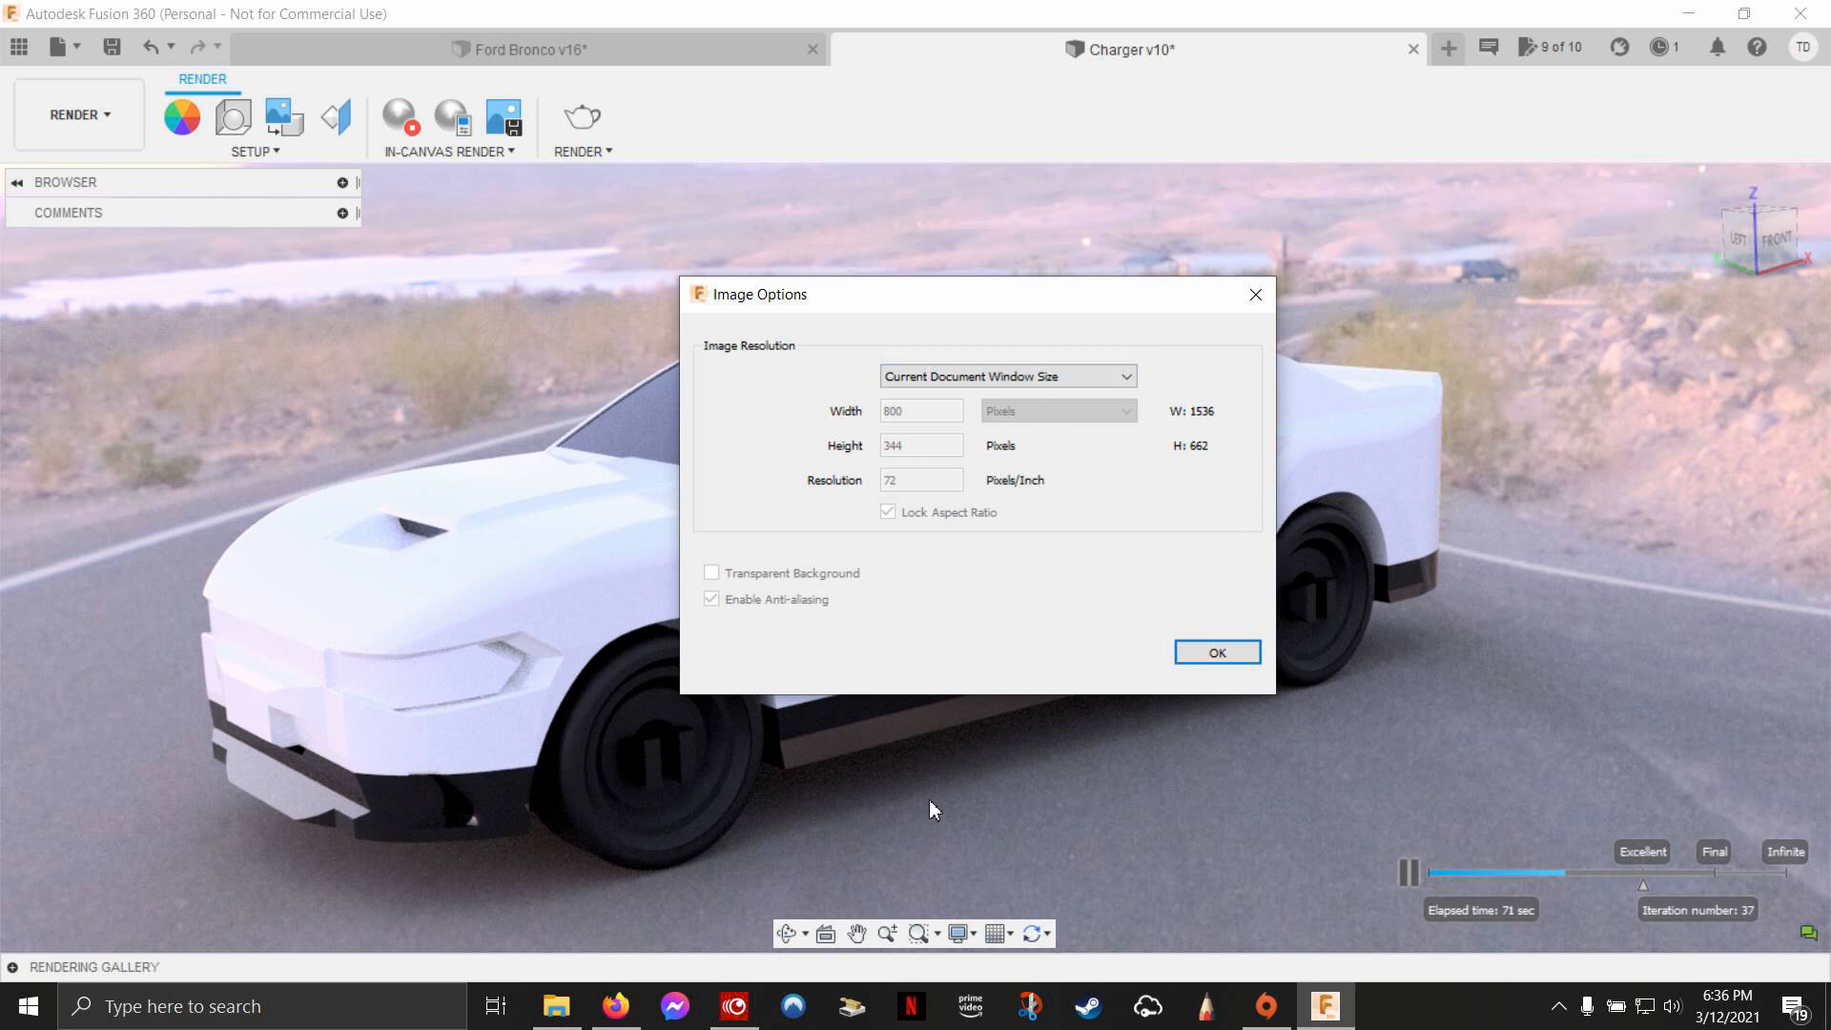
mouse_move(1139, 549)
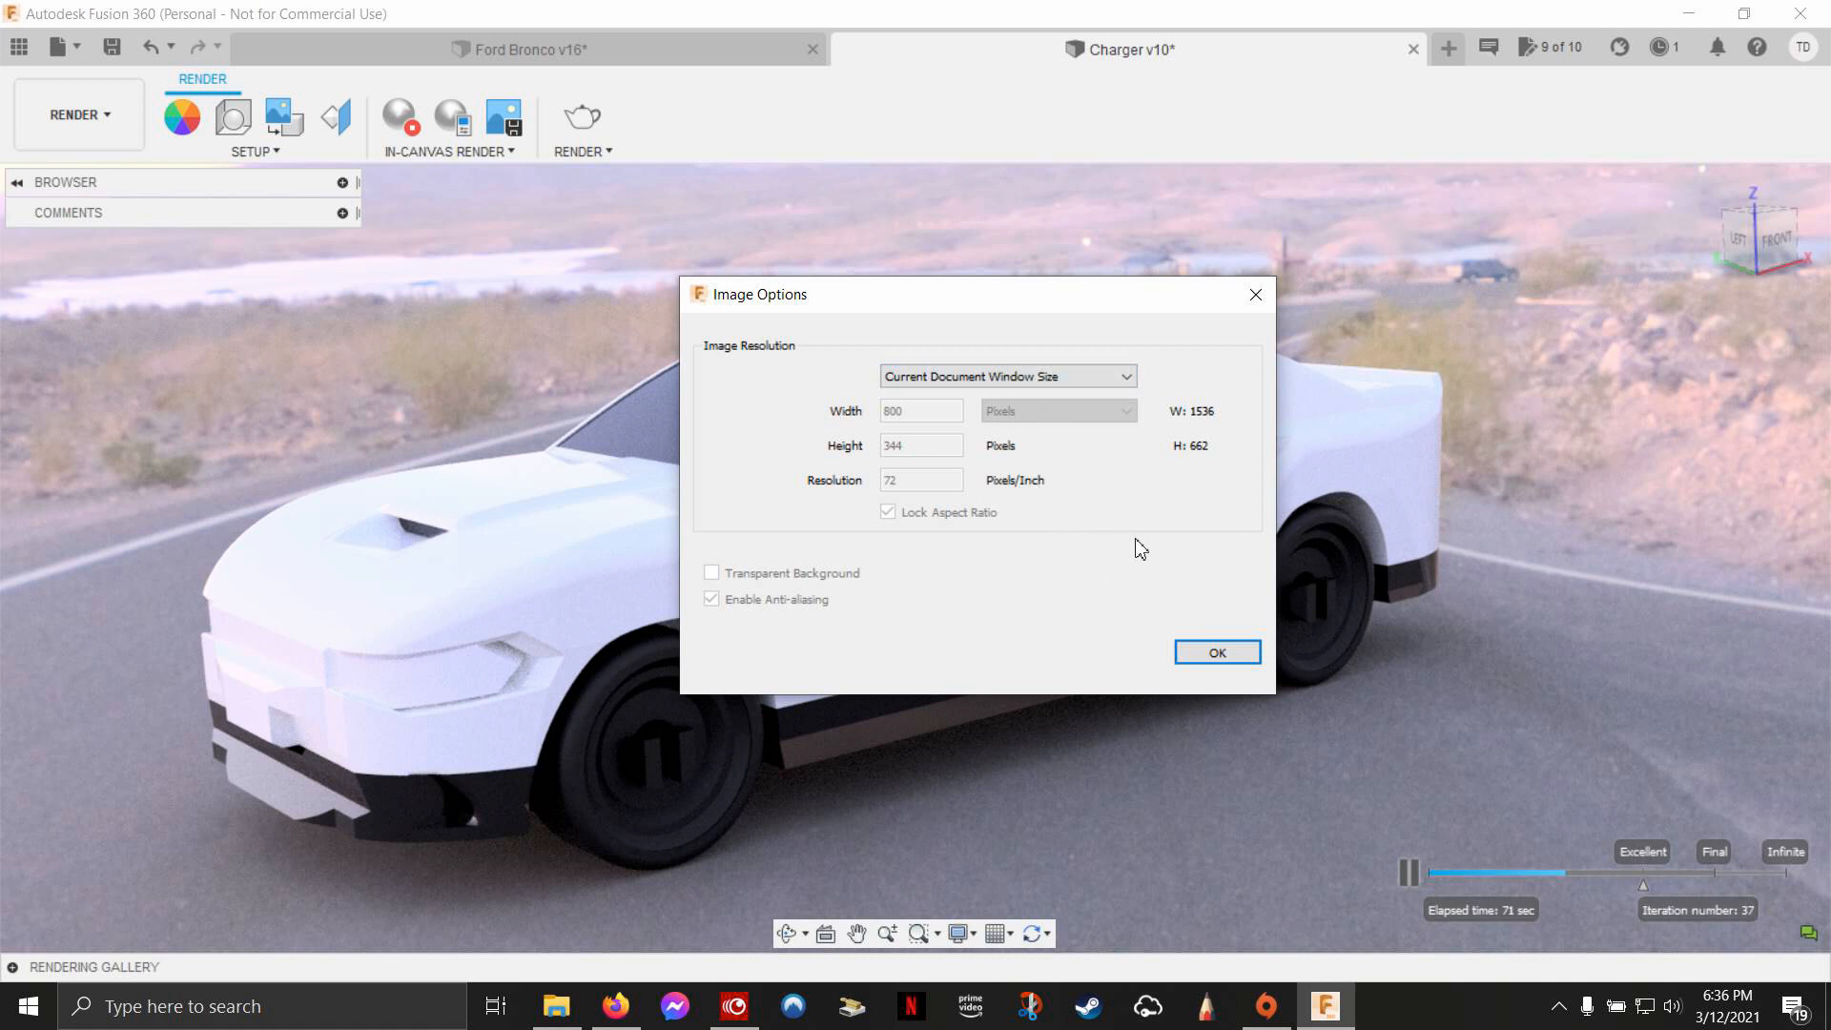
click(1214, 651)
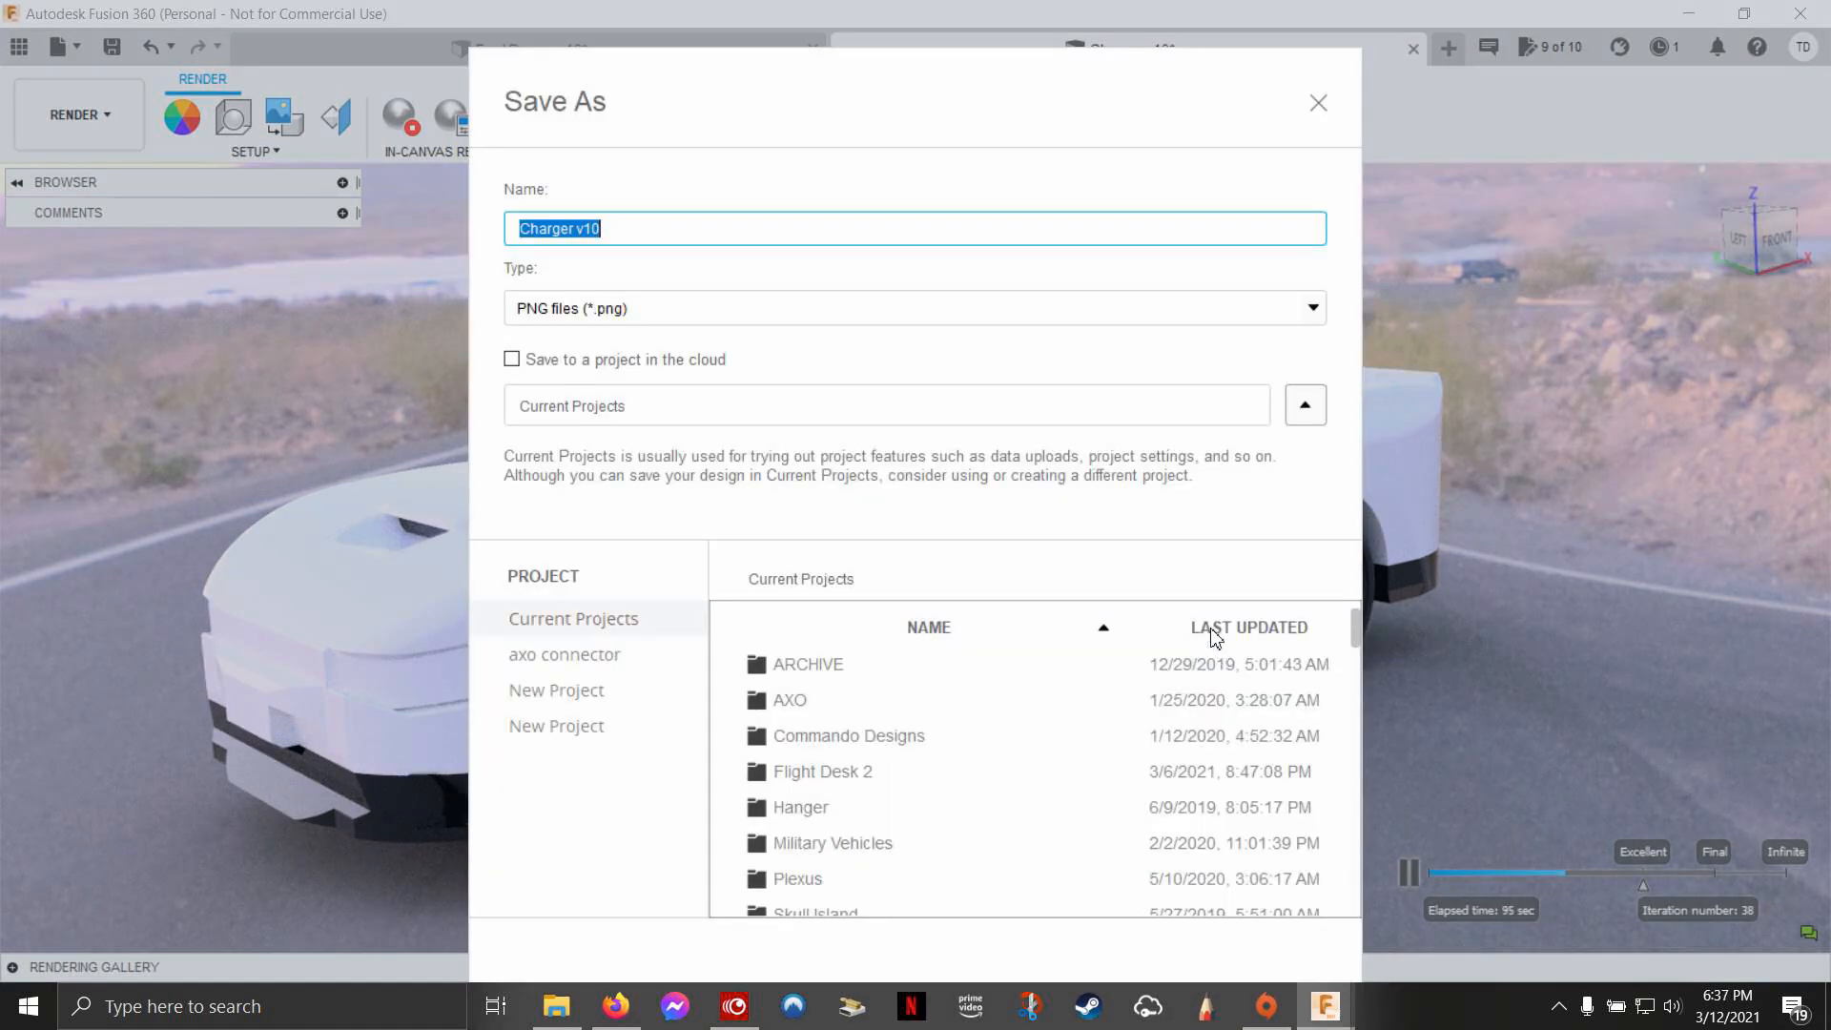
mouse_move(880, 344)
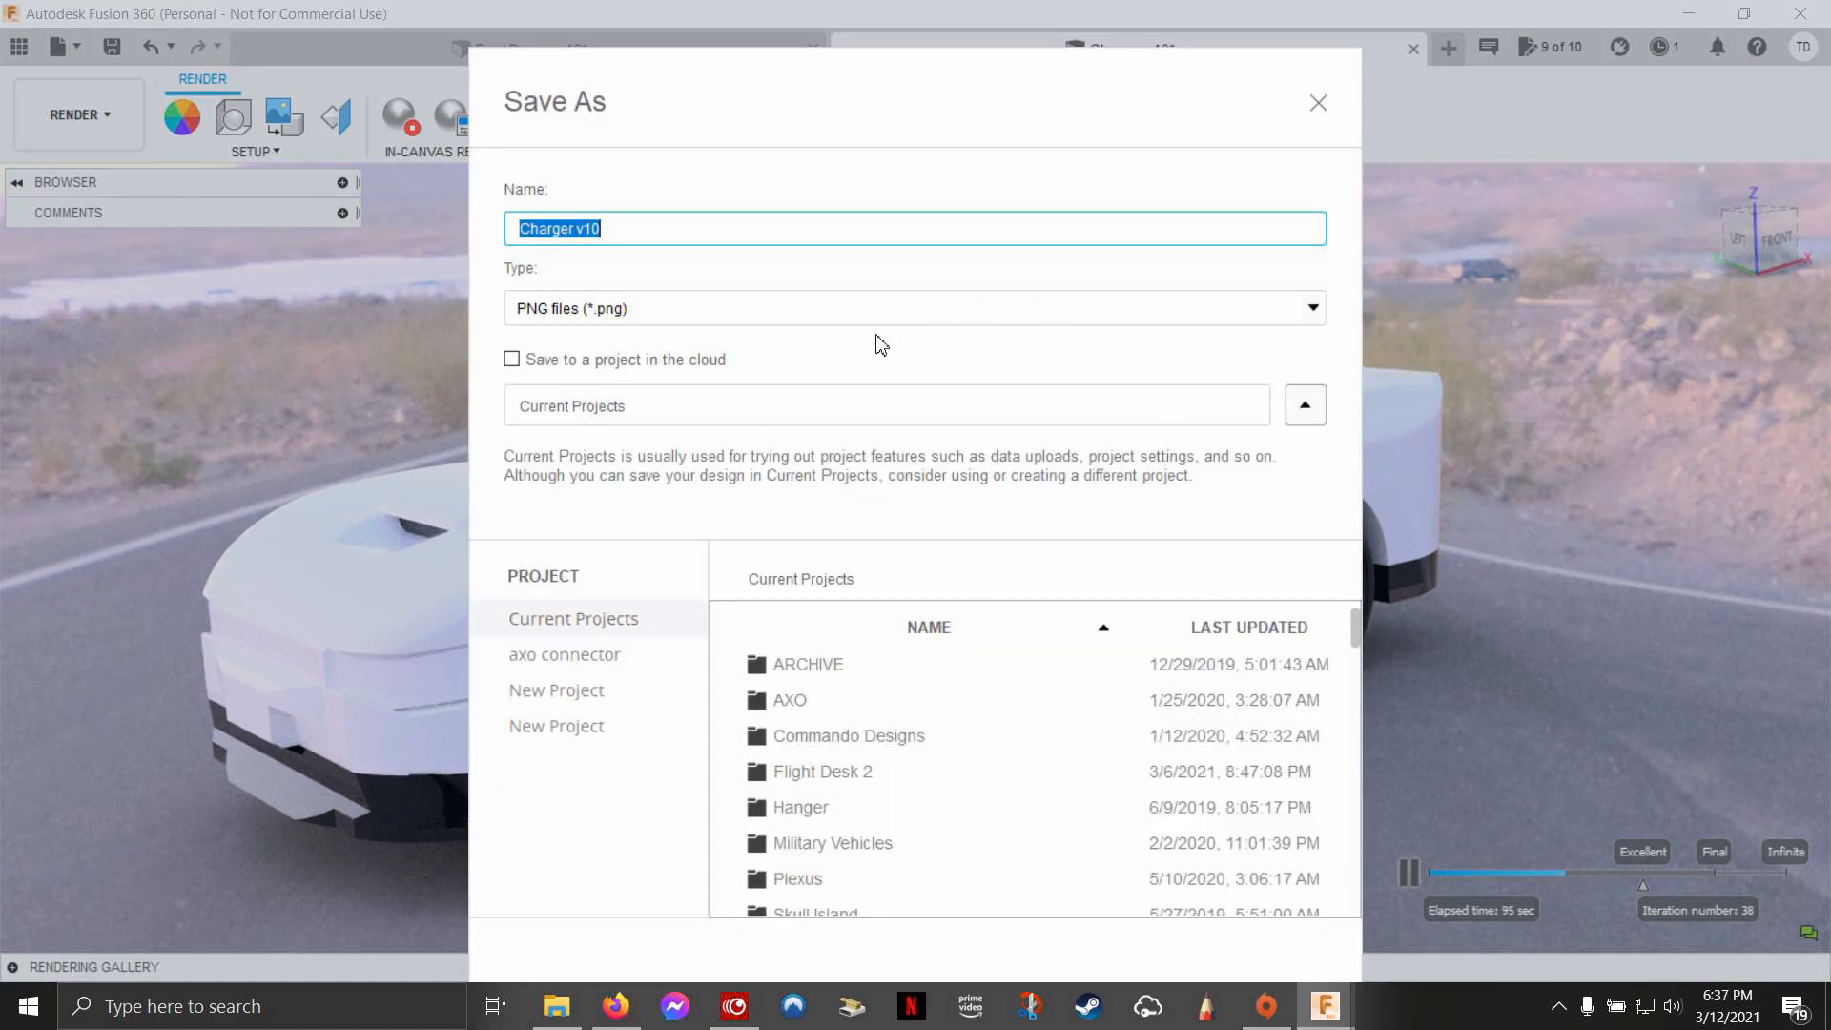
Step: Save the capture as a JPG to the computer, with cloud project saving unticked
click(1312, 307)
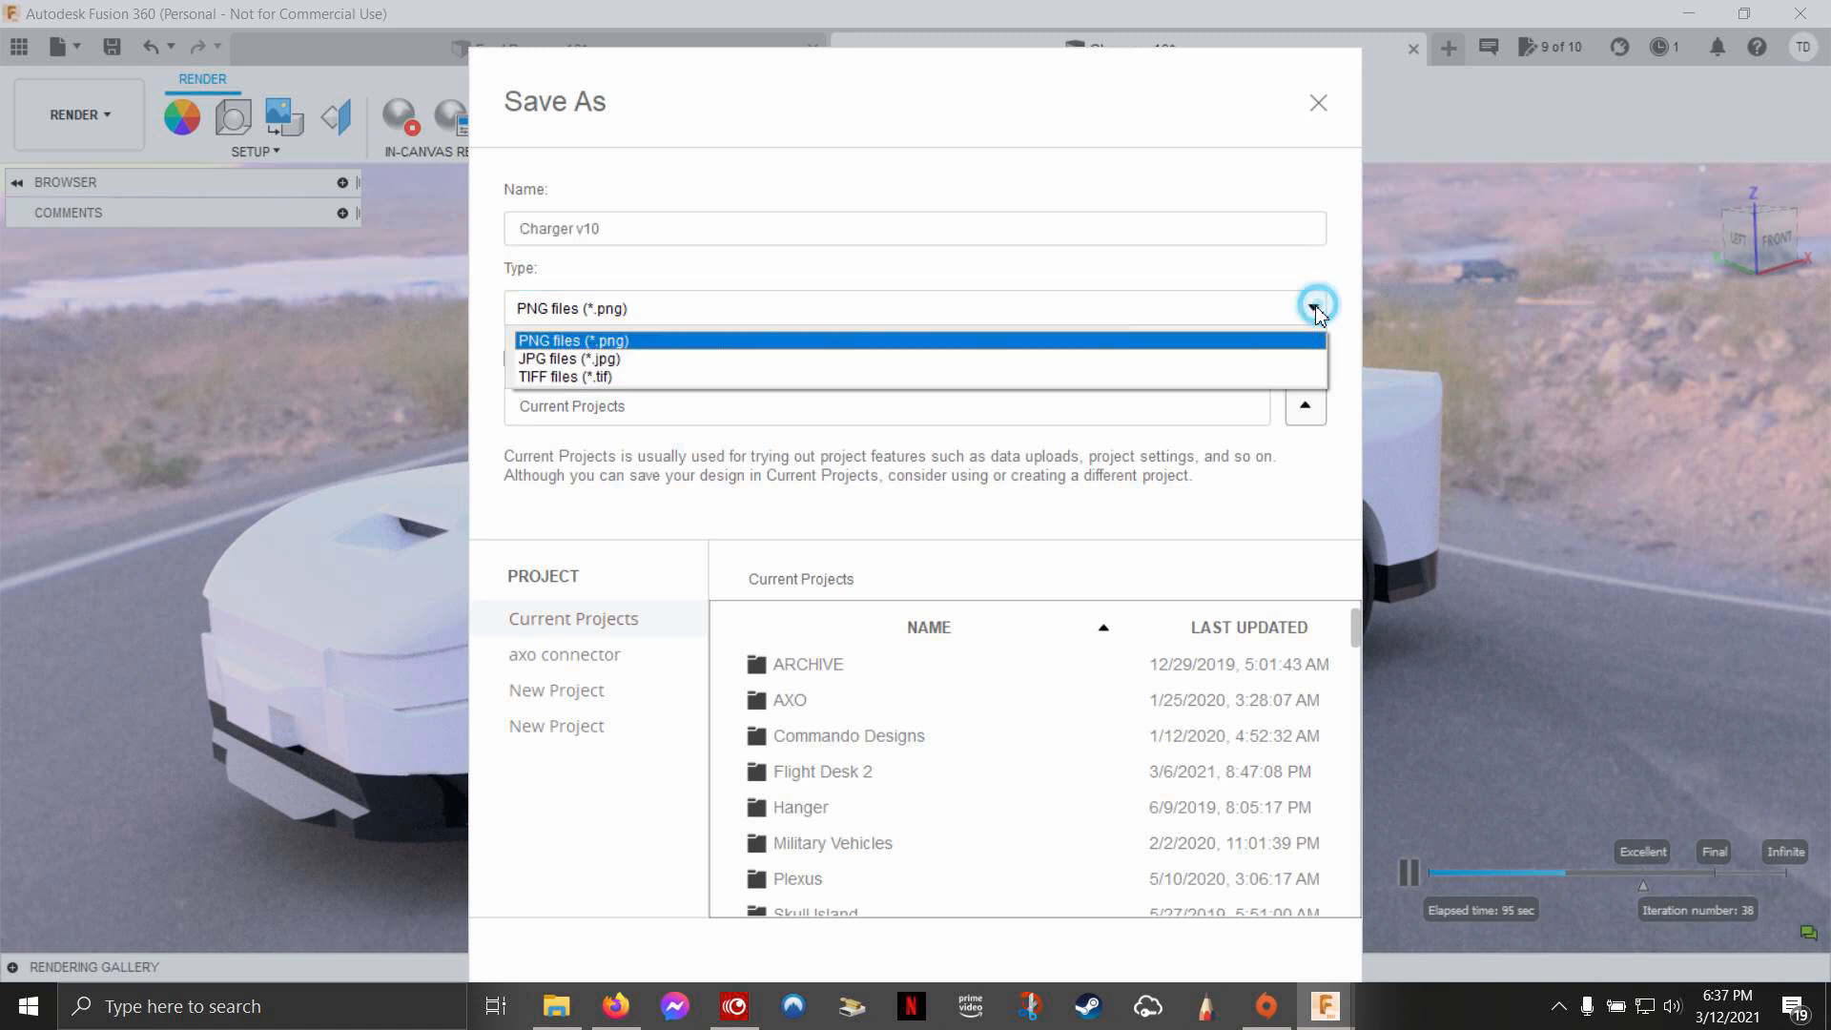
click(572, 359)
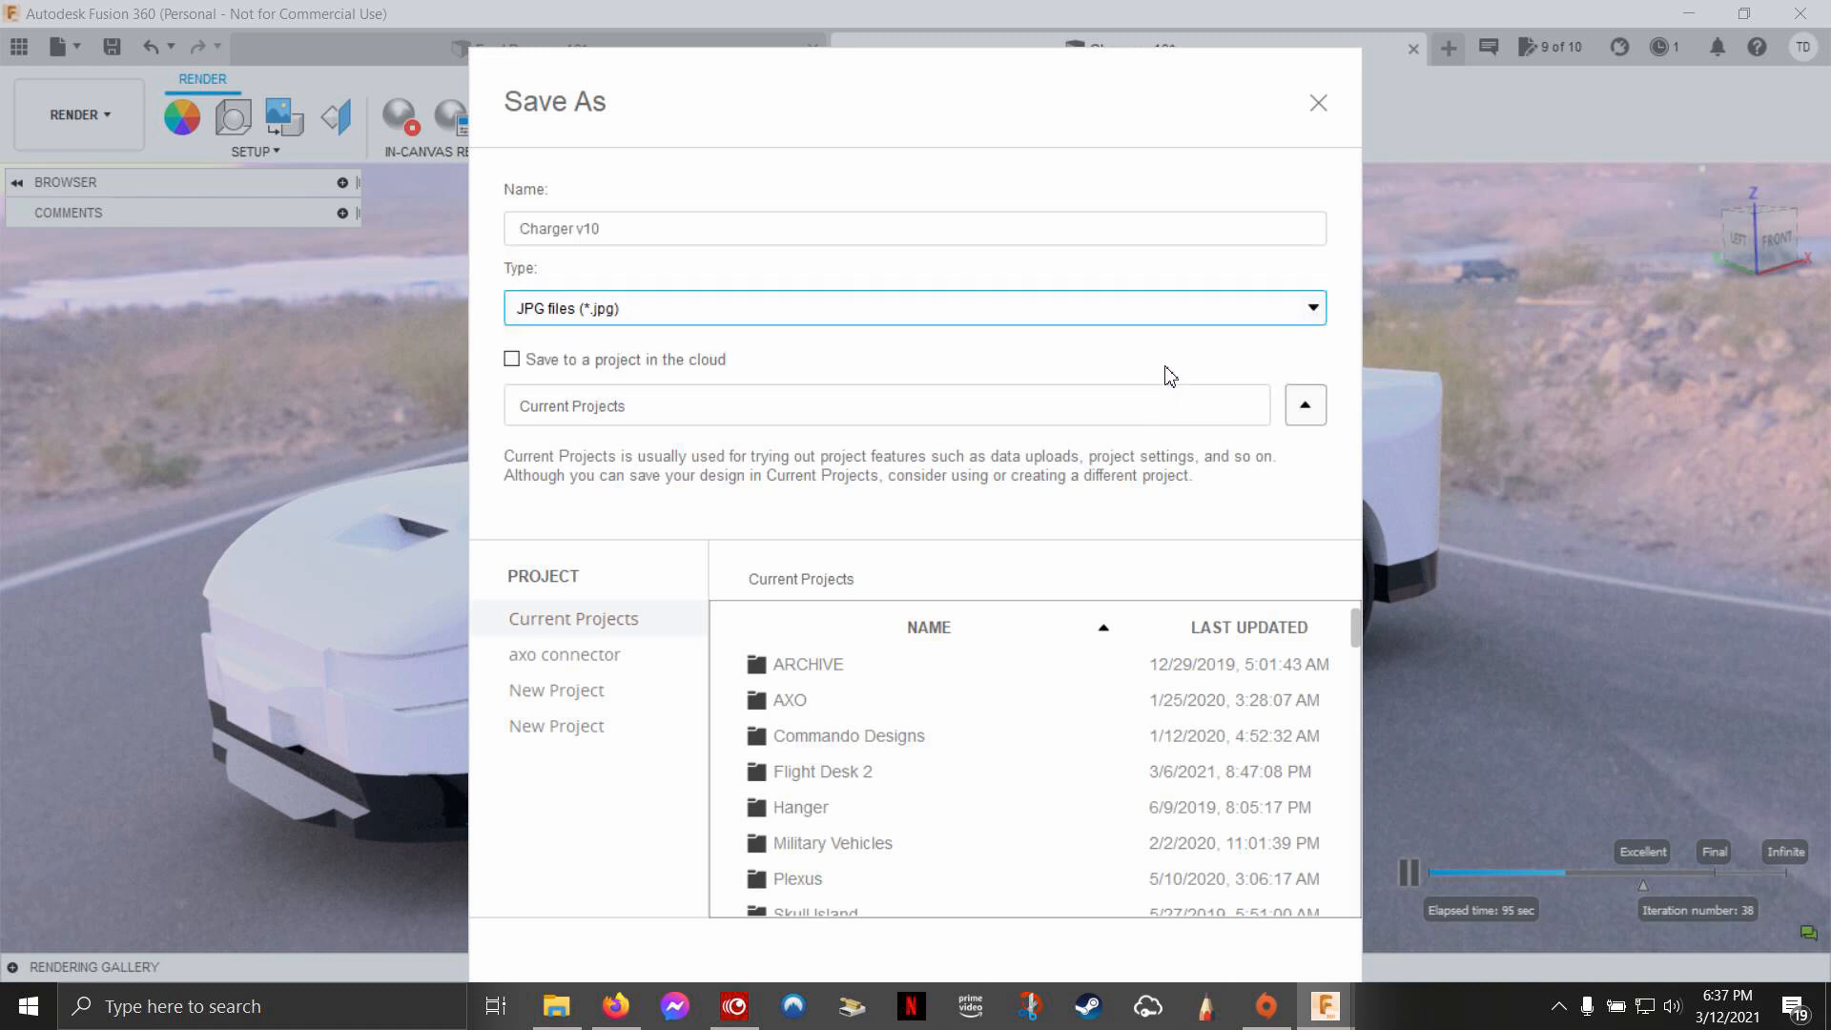
mouse_move(1234, 380)
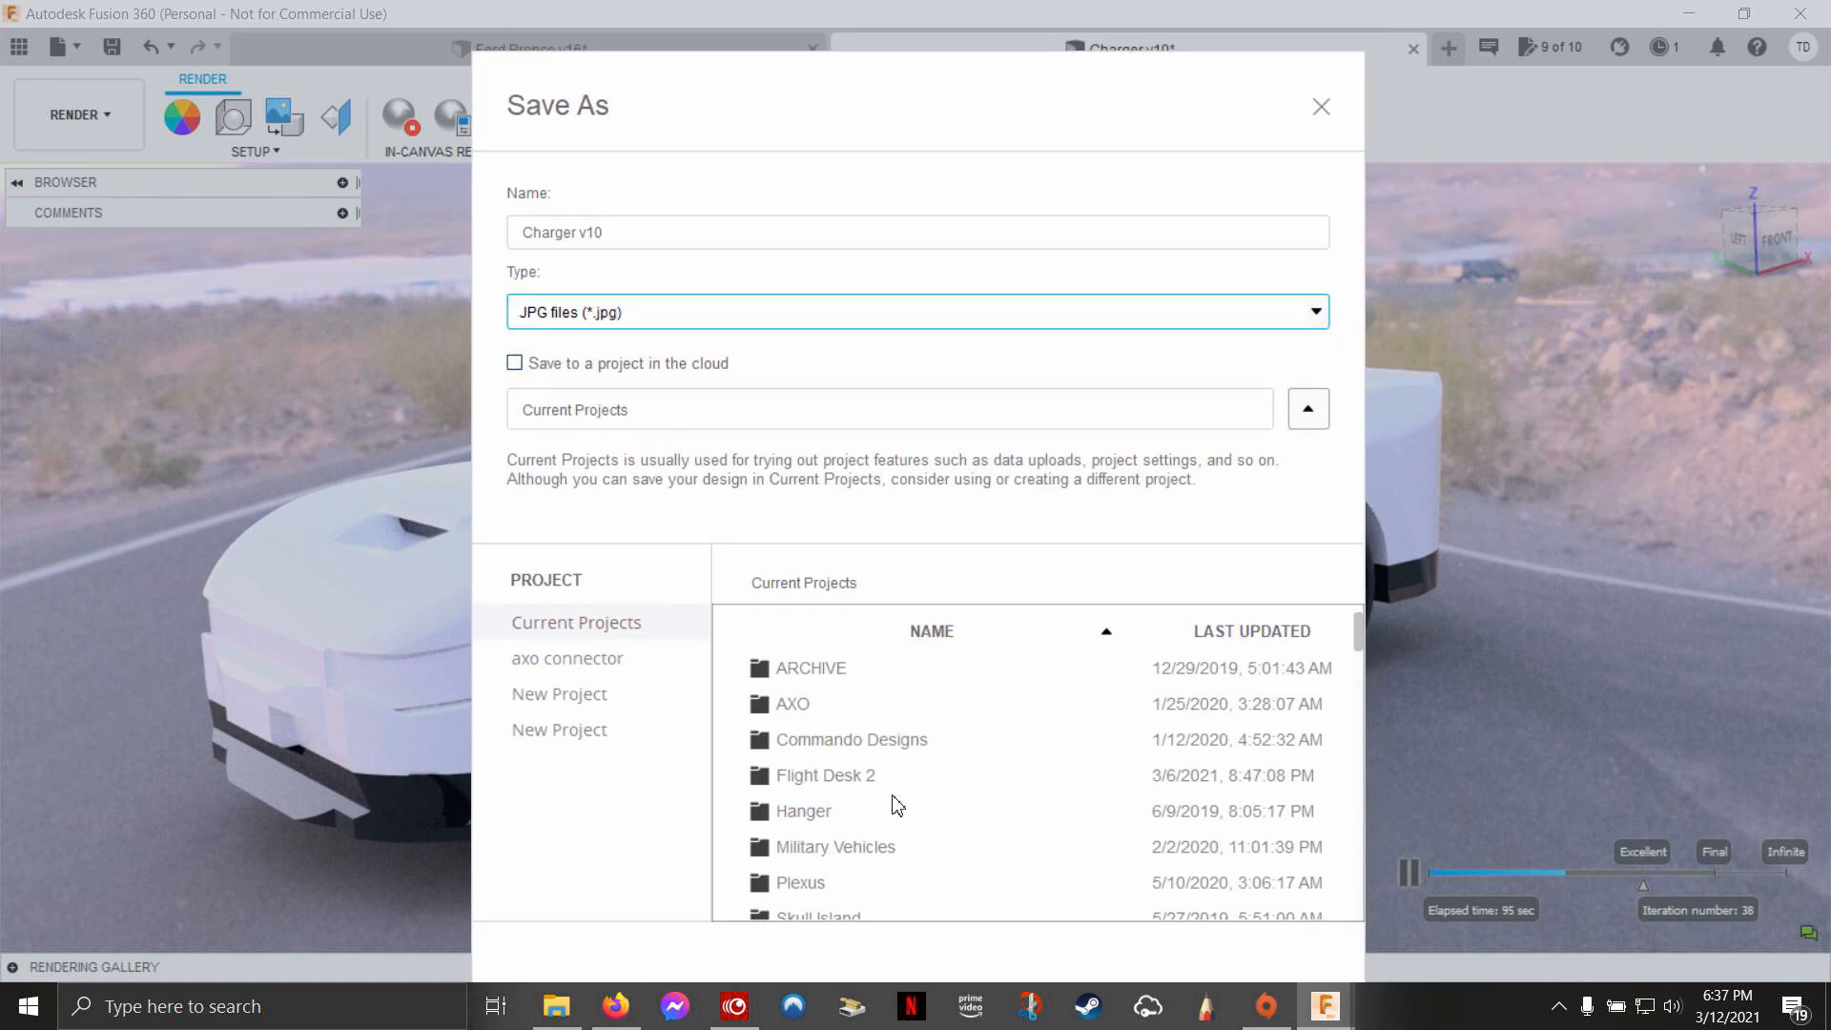
mouse_move(882, 766)
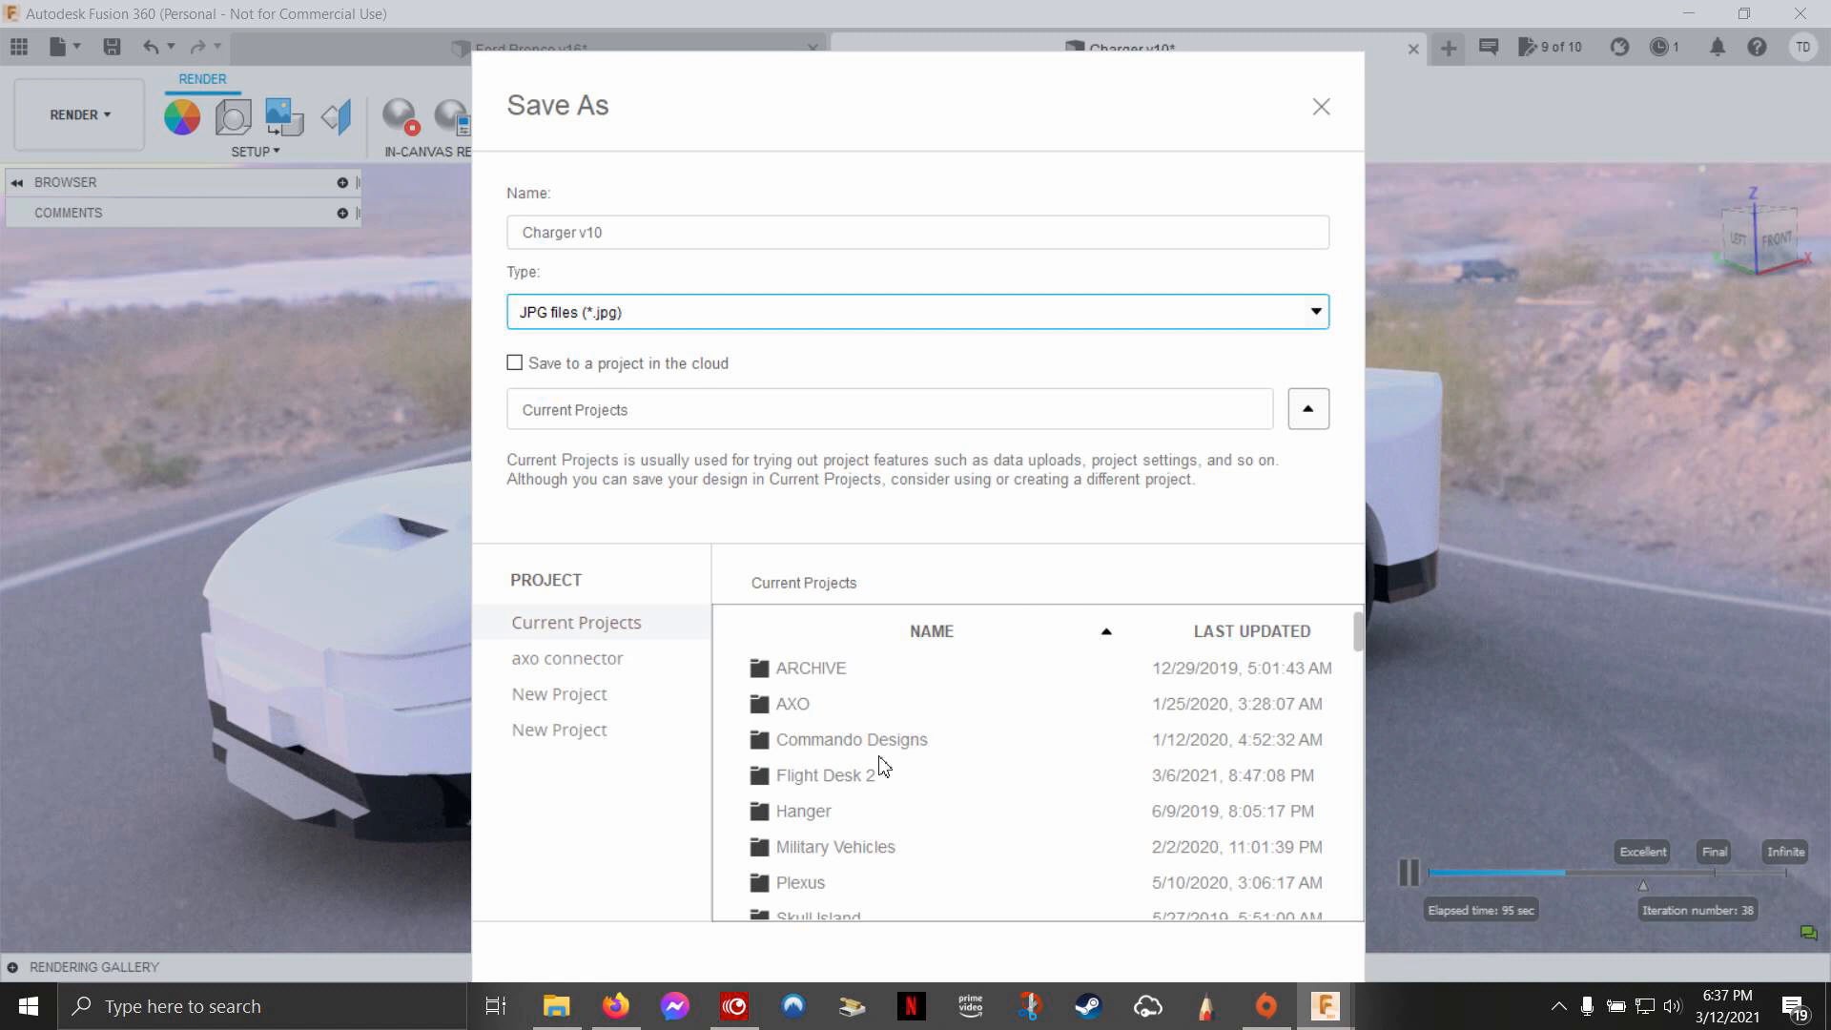
mouse_move(916, 780)
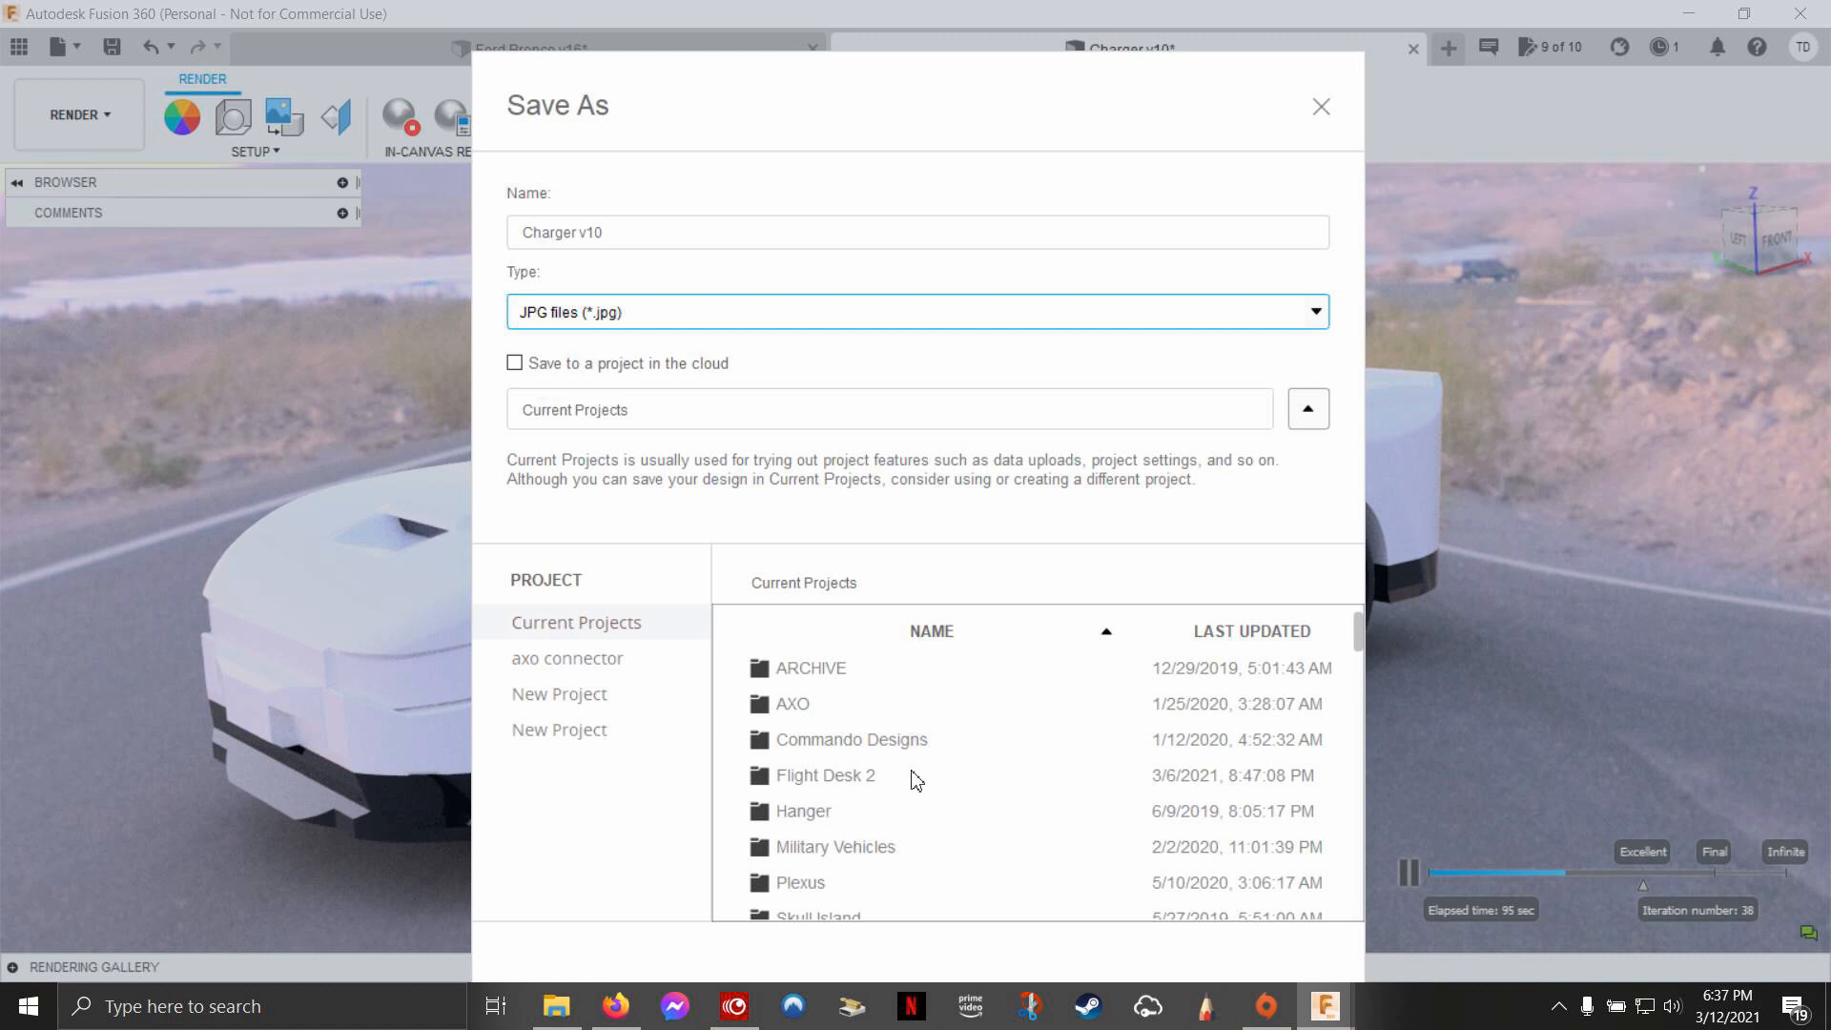
mouse_move(888, 729)
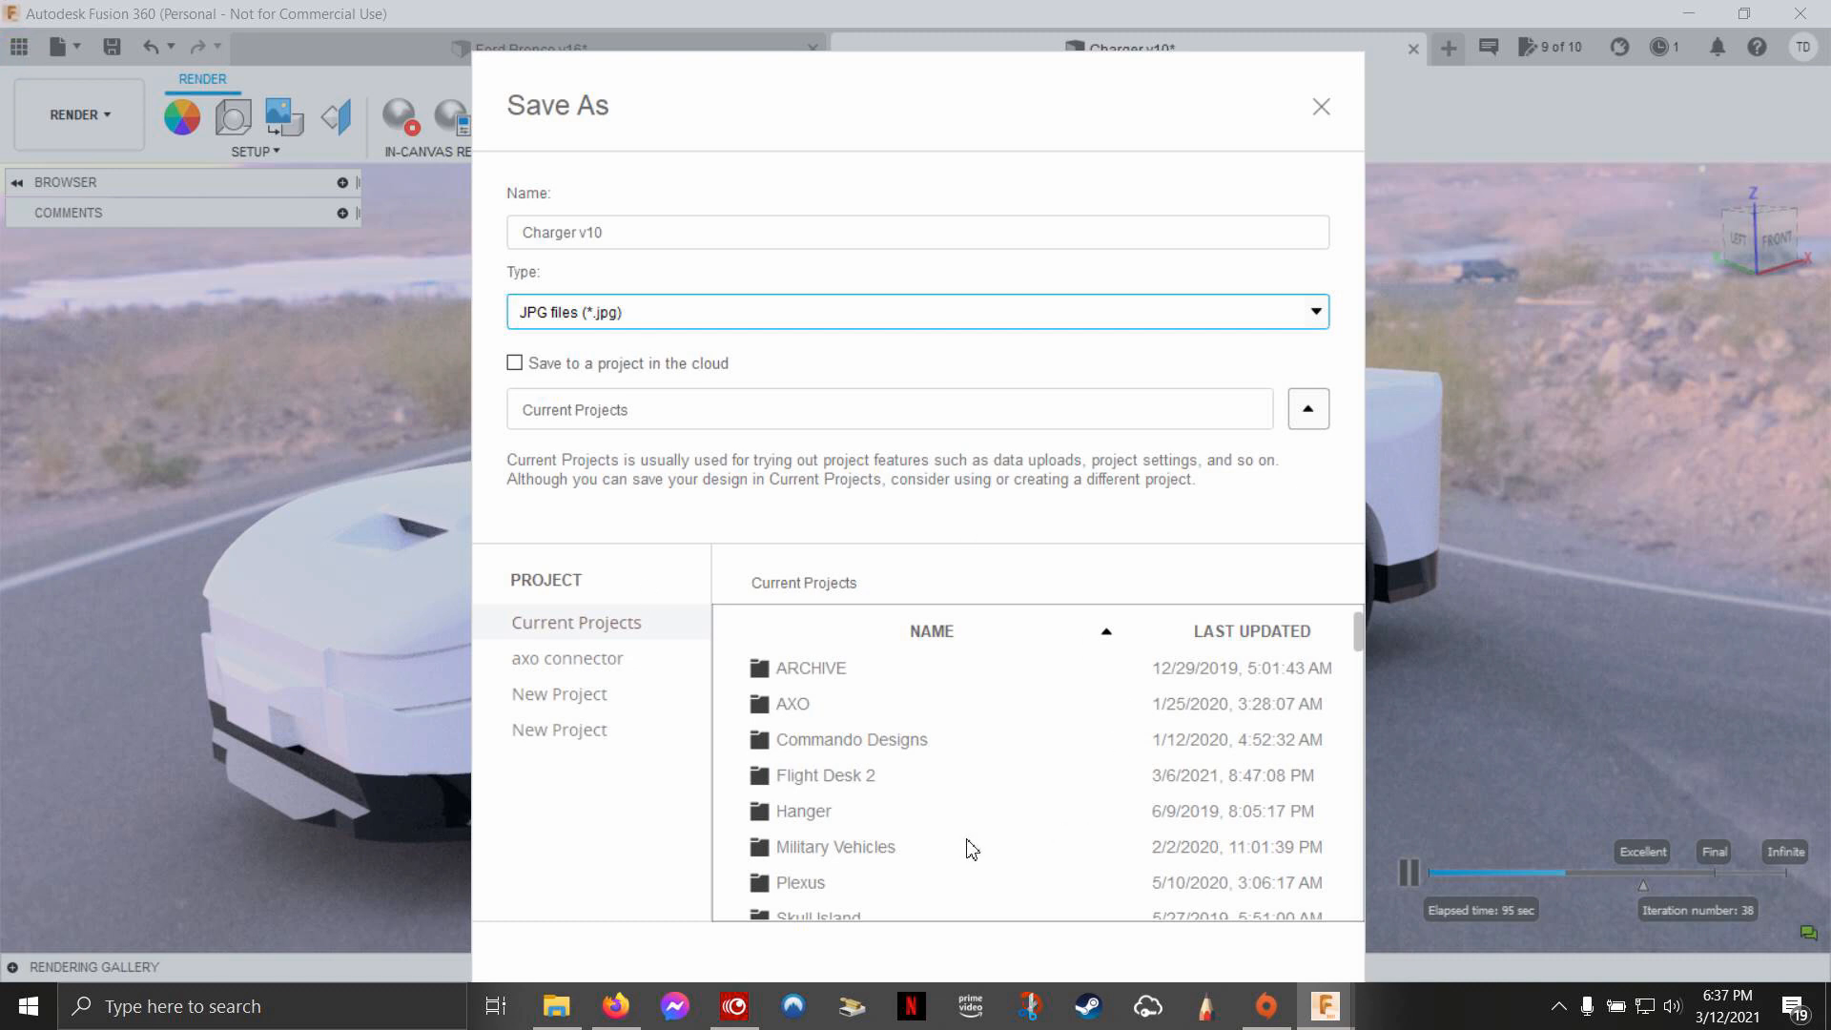
mouse_move(943, 780)
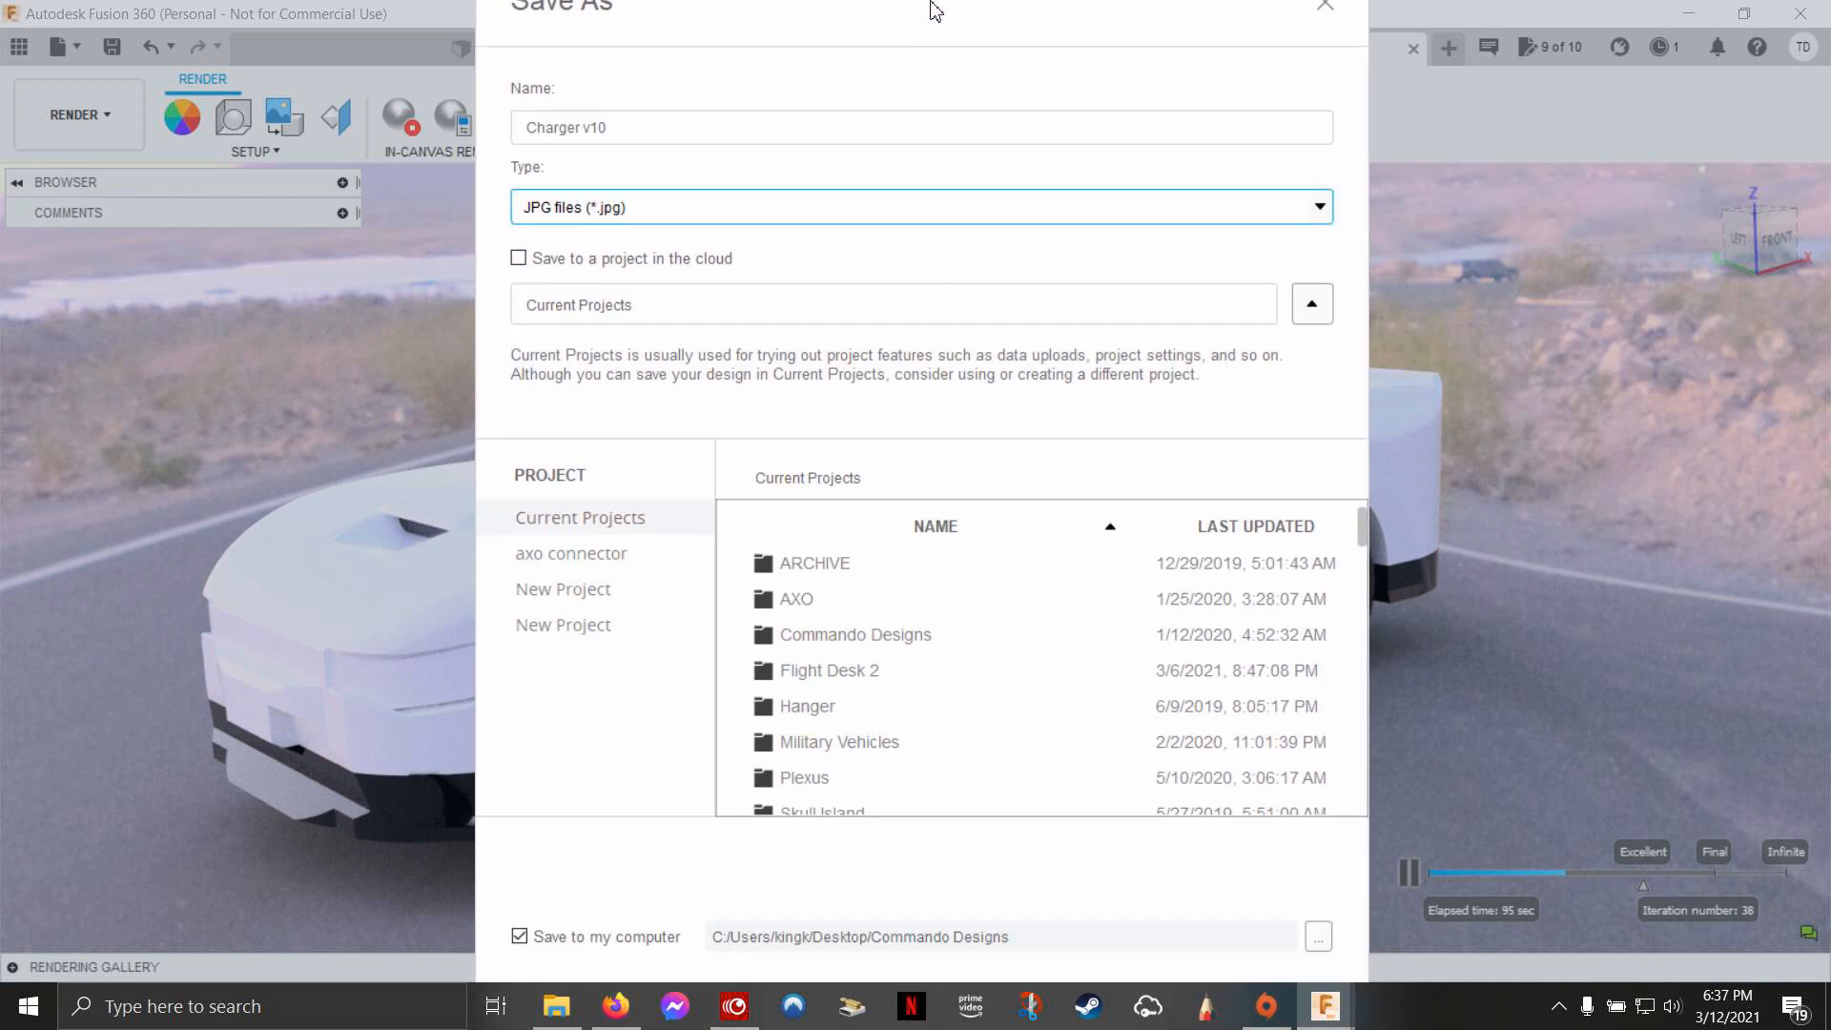
mouse_move(921, 46)
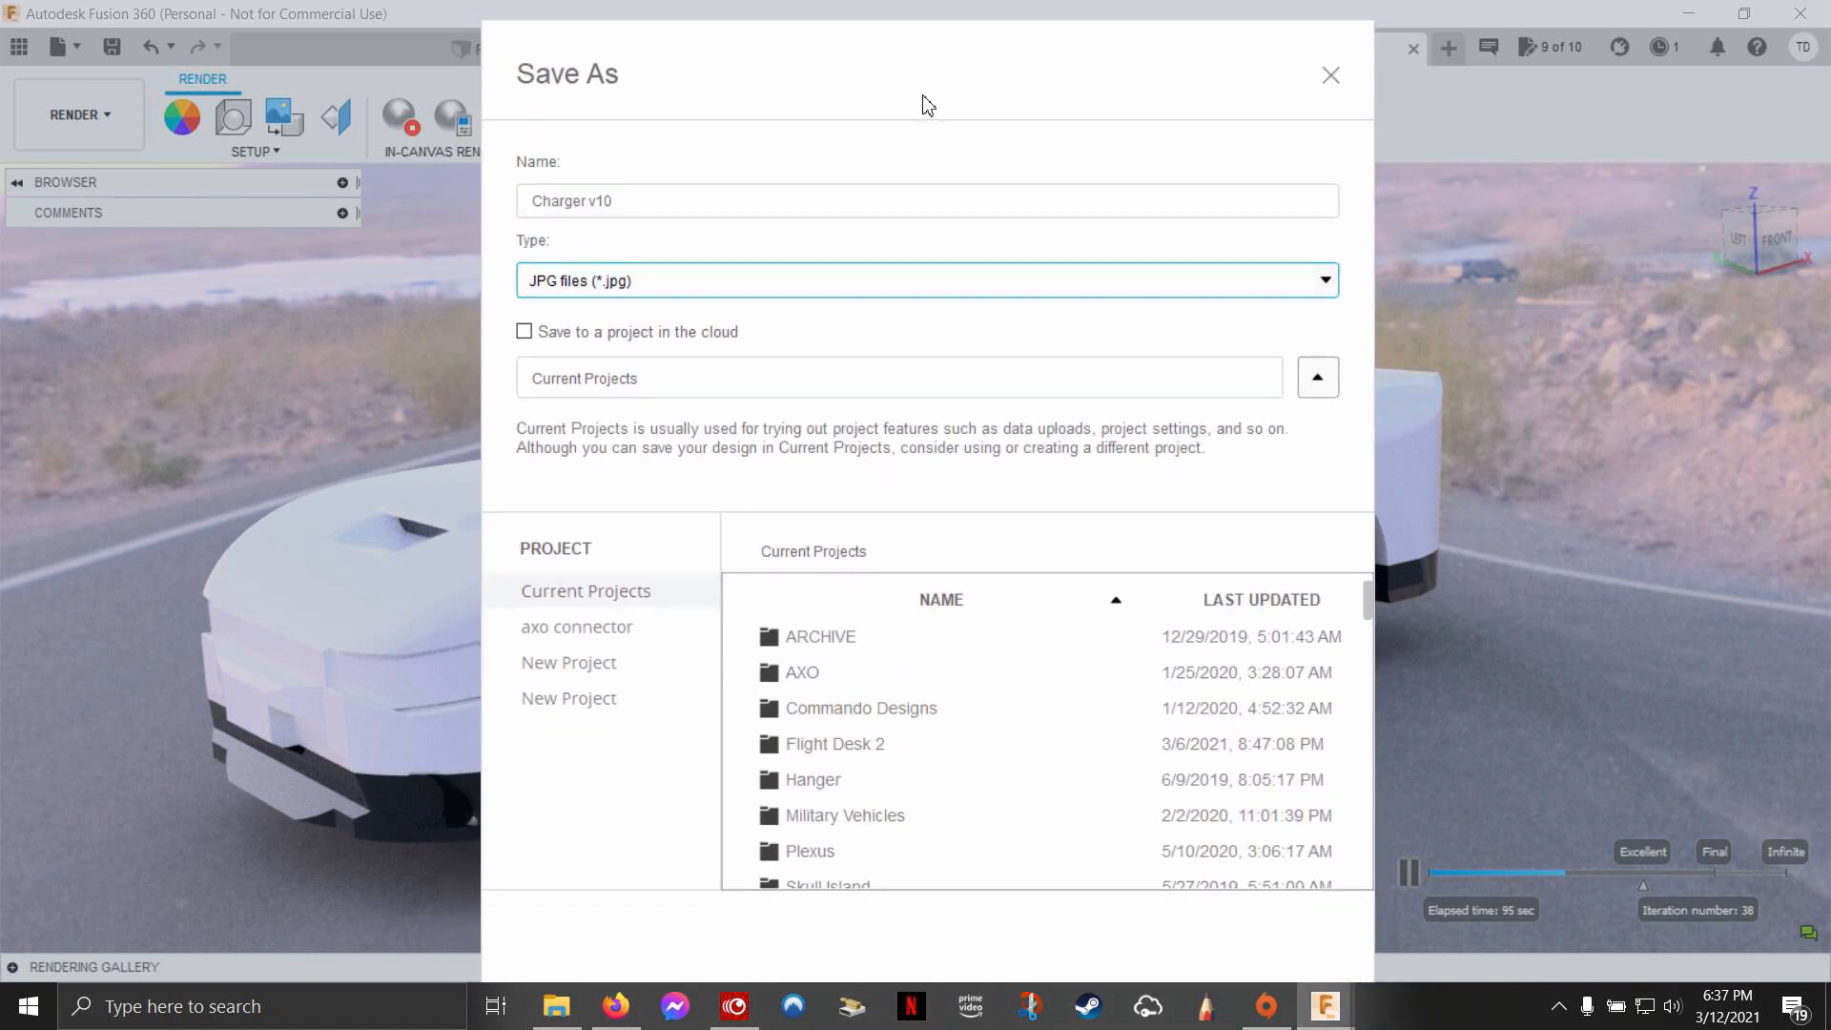
click(524, 332)
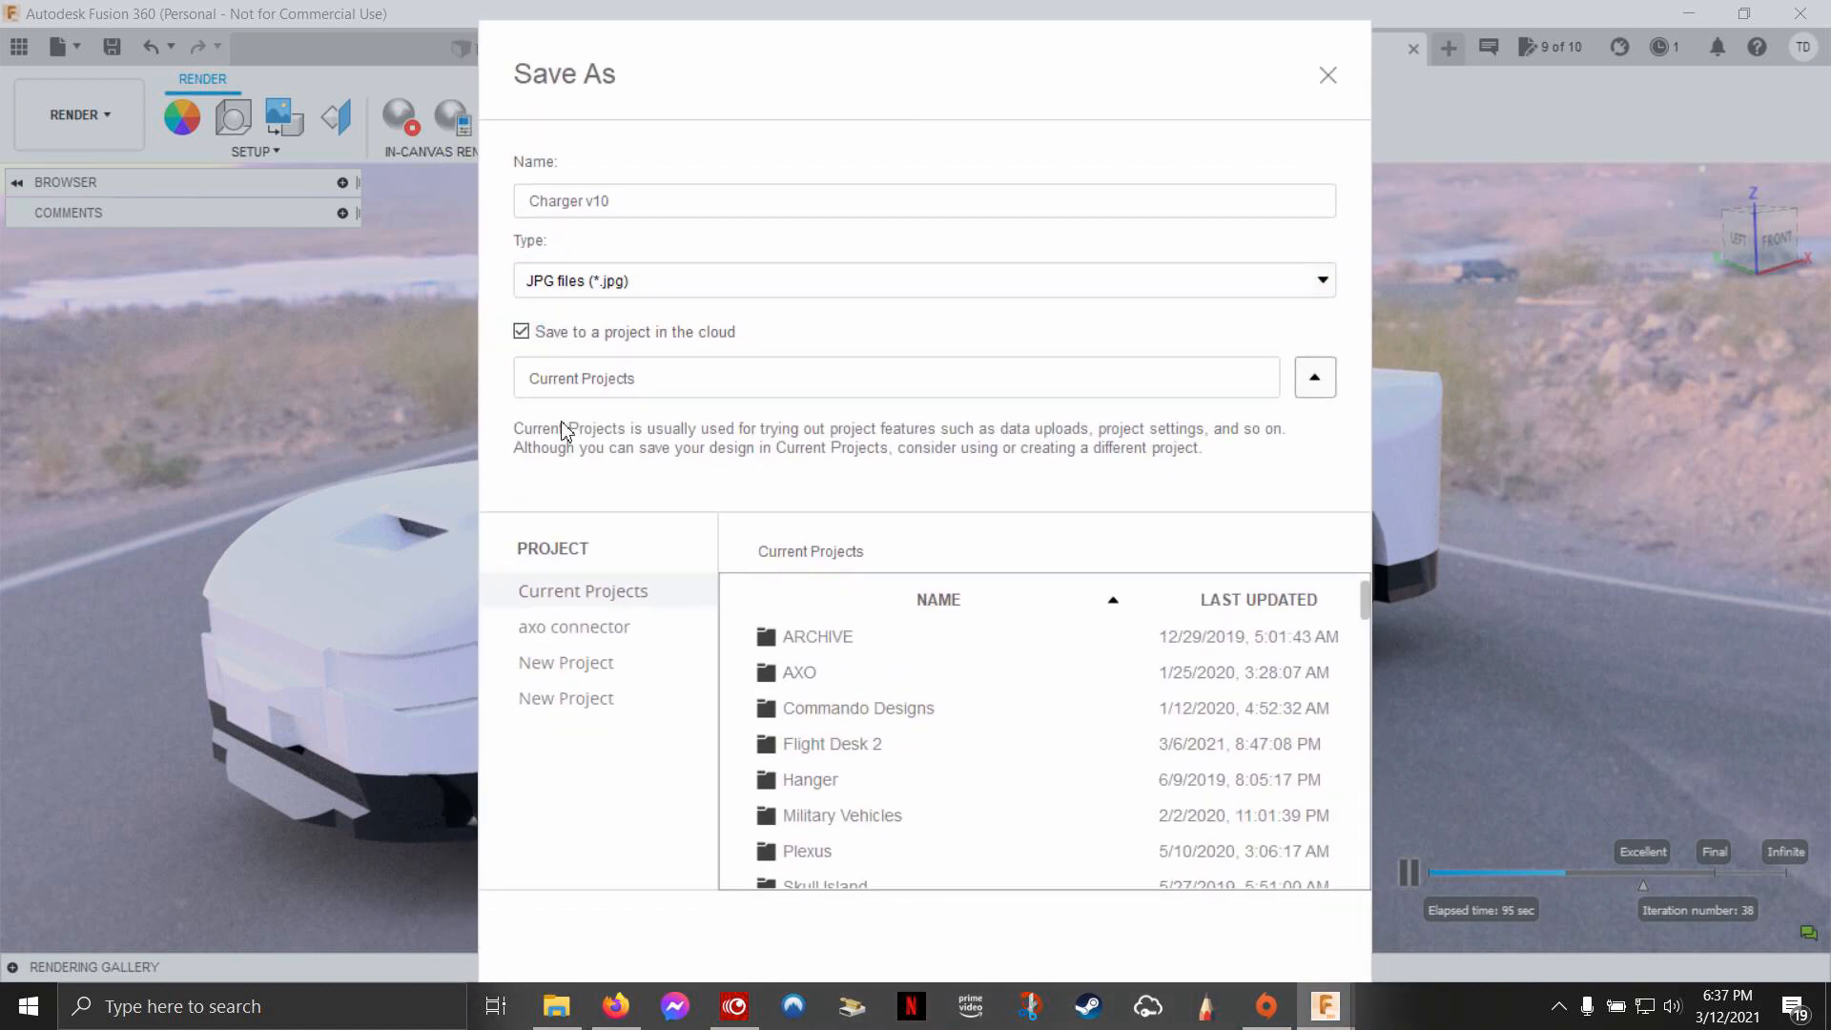
click(521, 332)
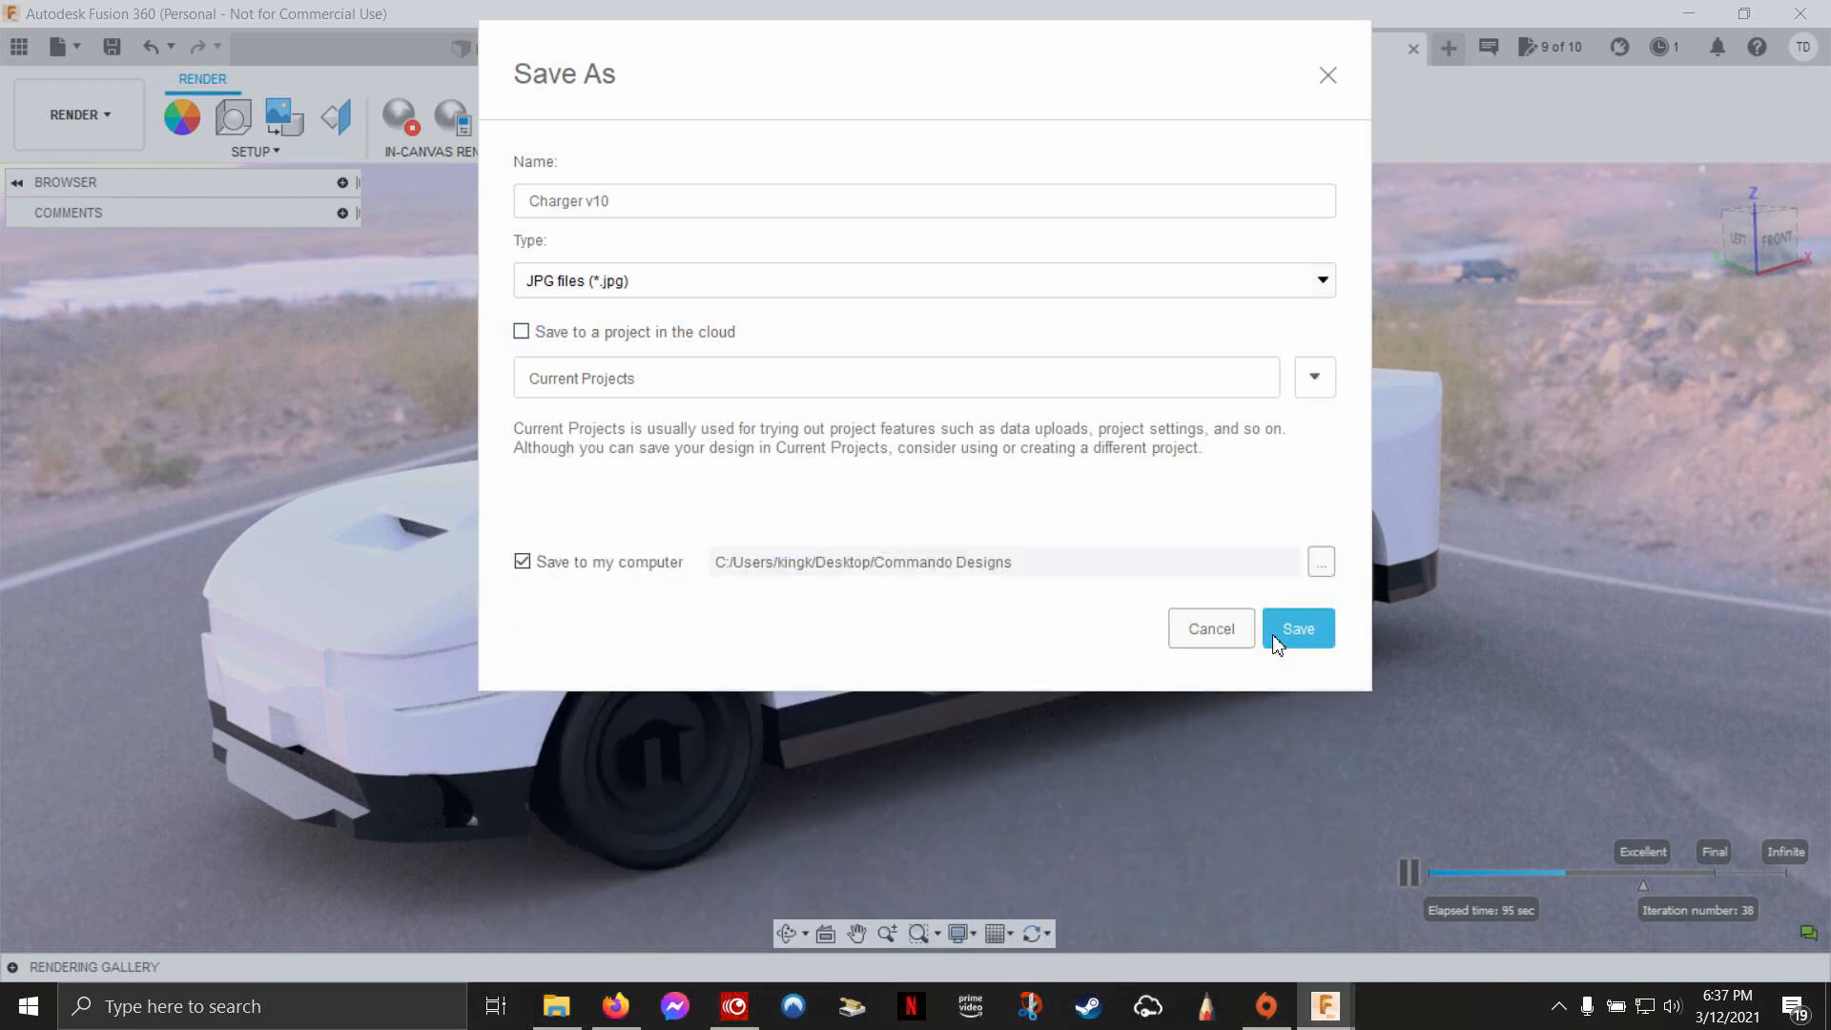
click(1296, 628)
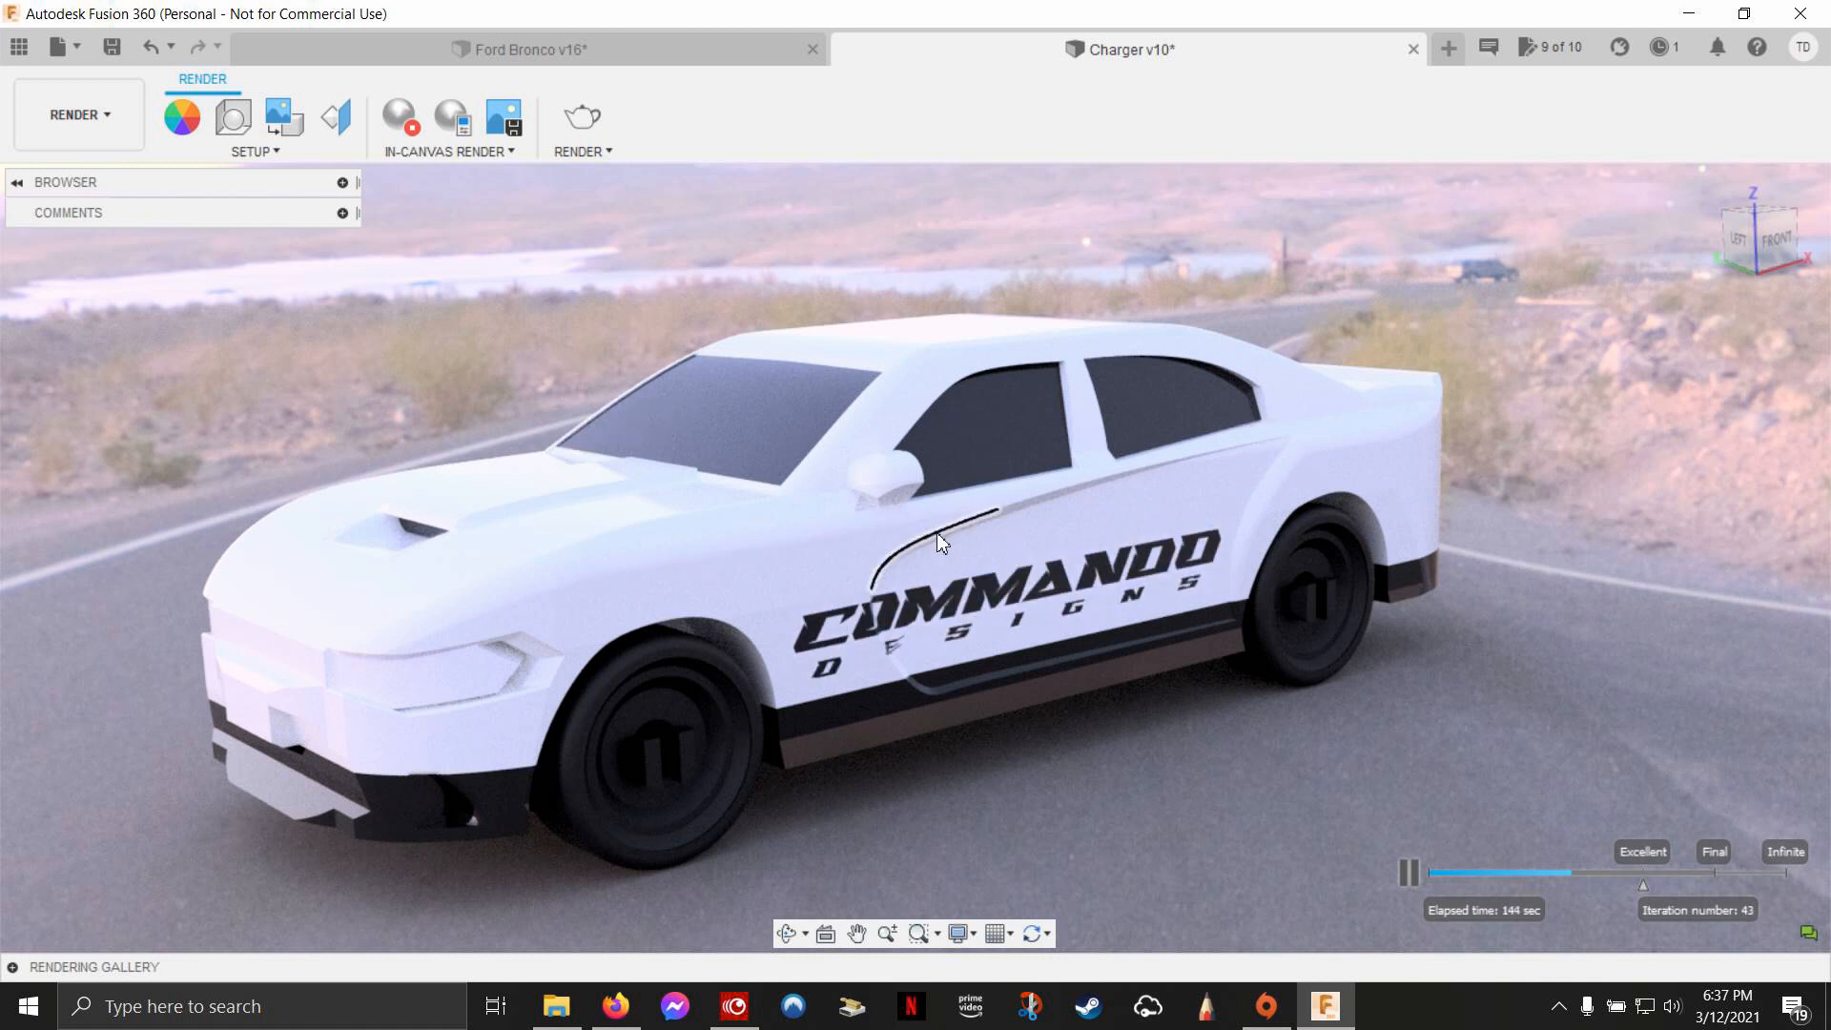
mouse_move(1075, 849)
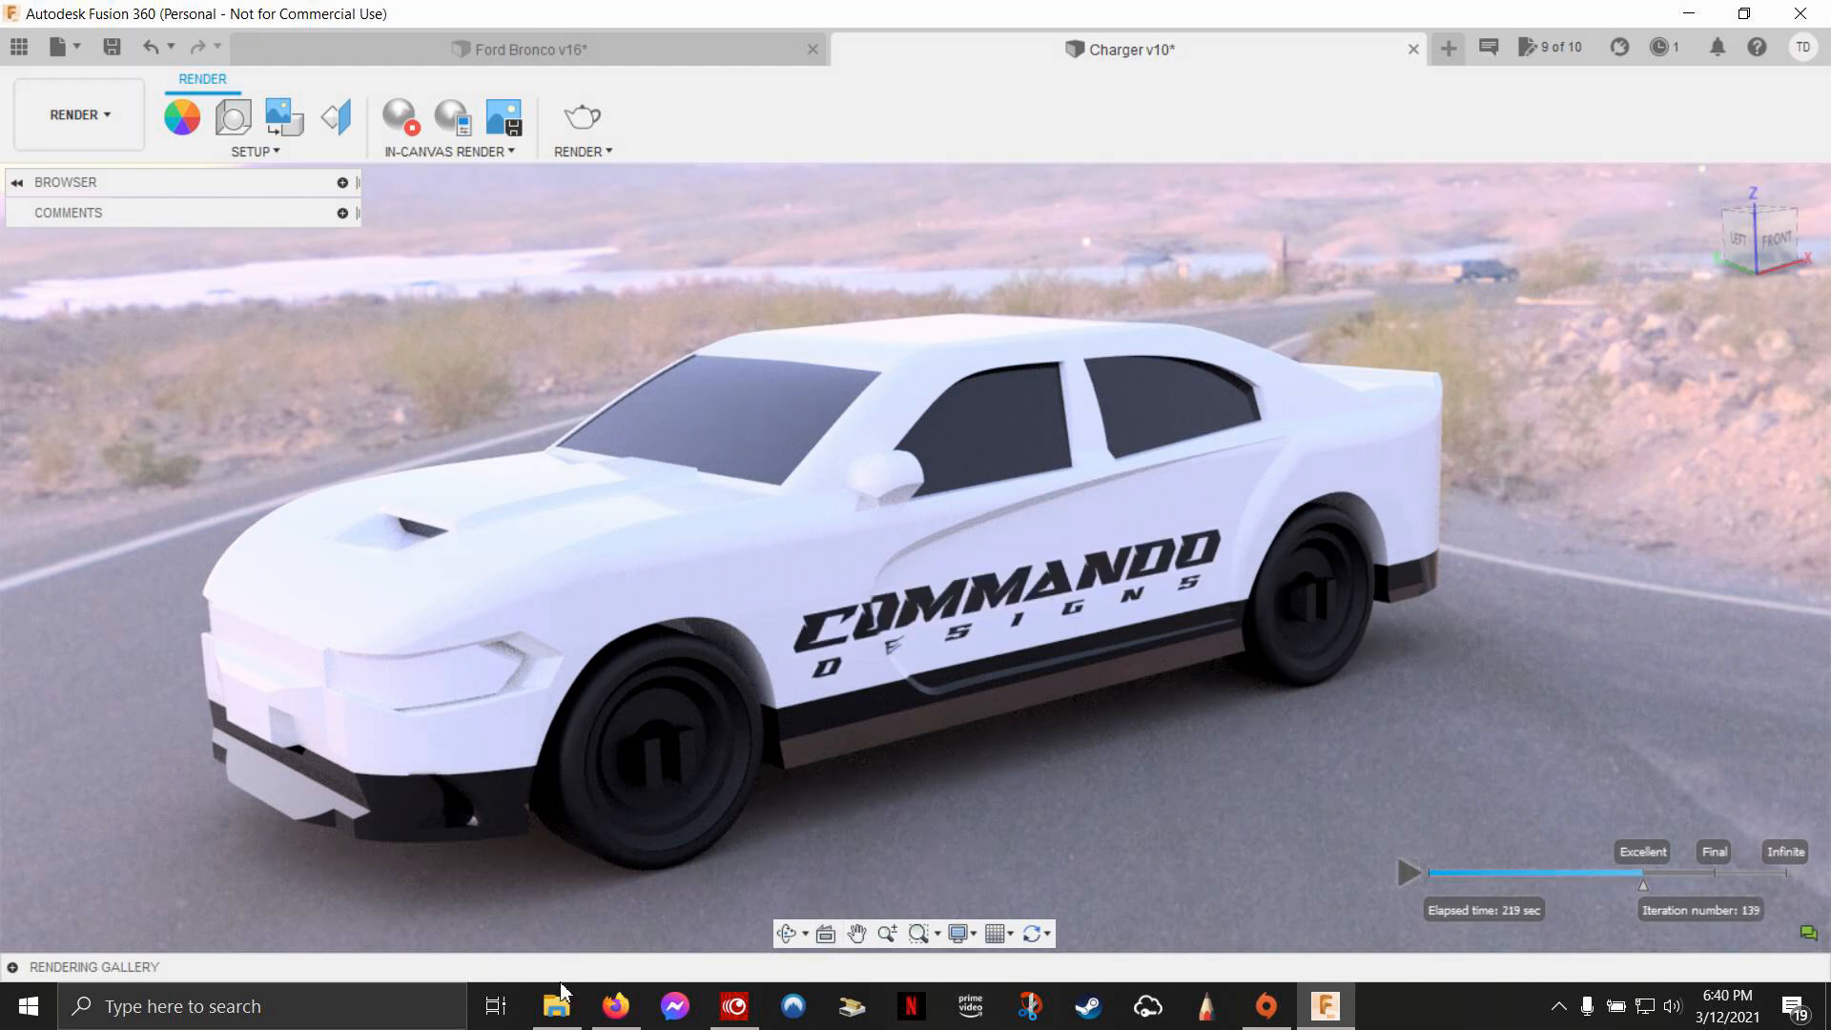
Step: Open File Explorer on the 2021 Portfolio folder containing Charger v10.jpg
click(556, 1005)
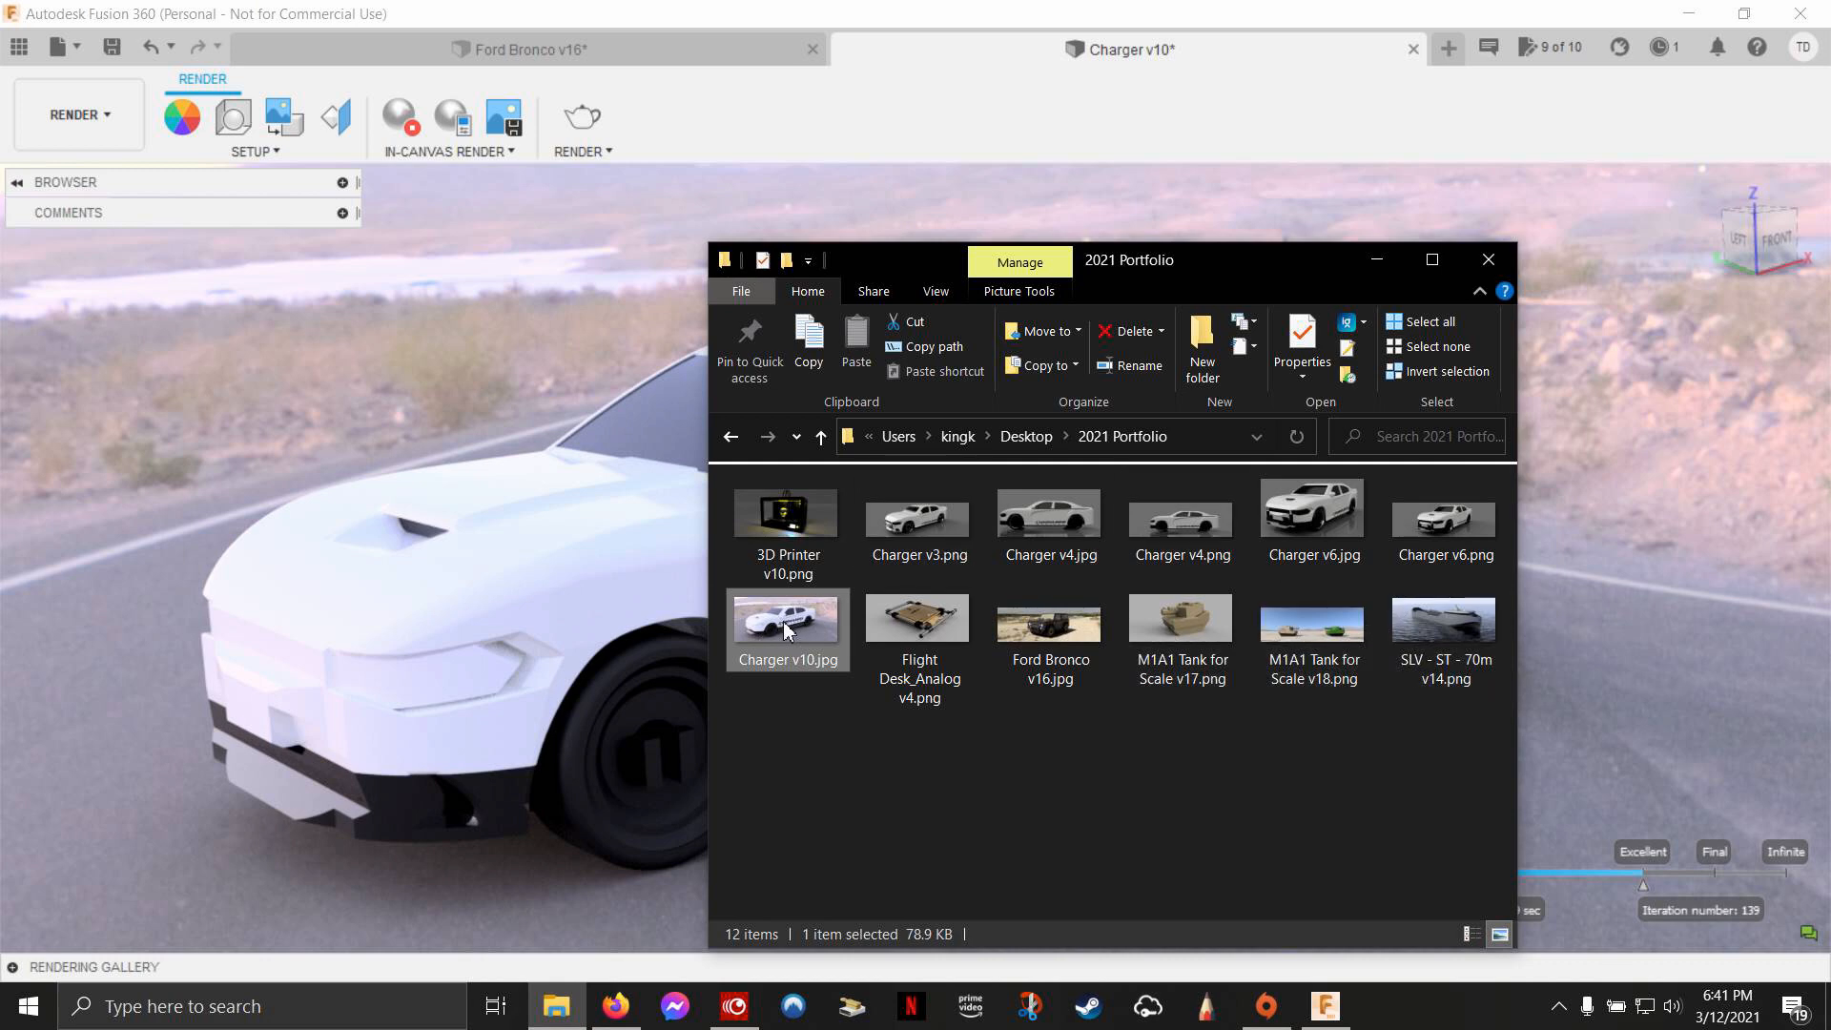
Step: Open Charger v10.jpg in ImageGlass to check the decal render, then close it
double_click(785, 617)
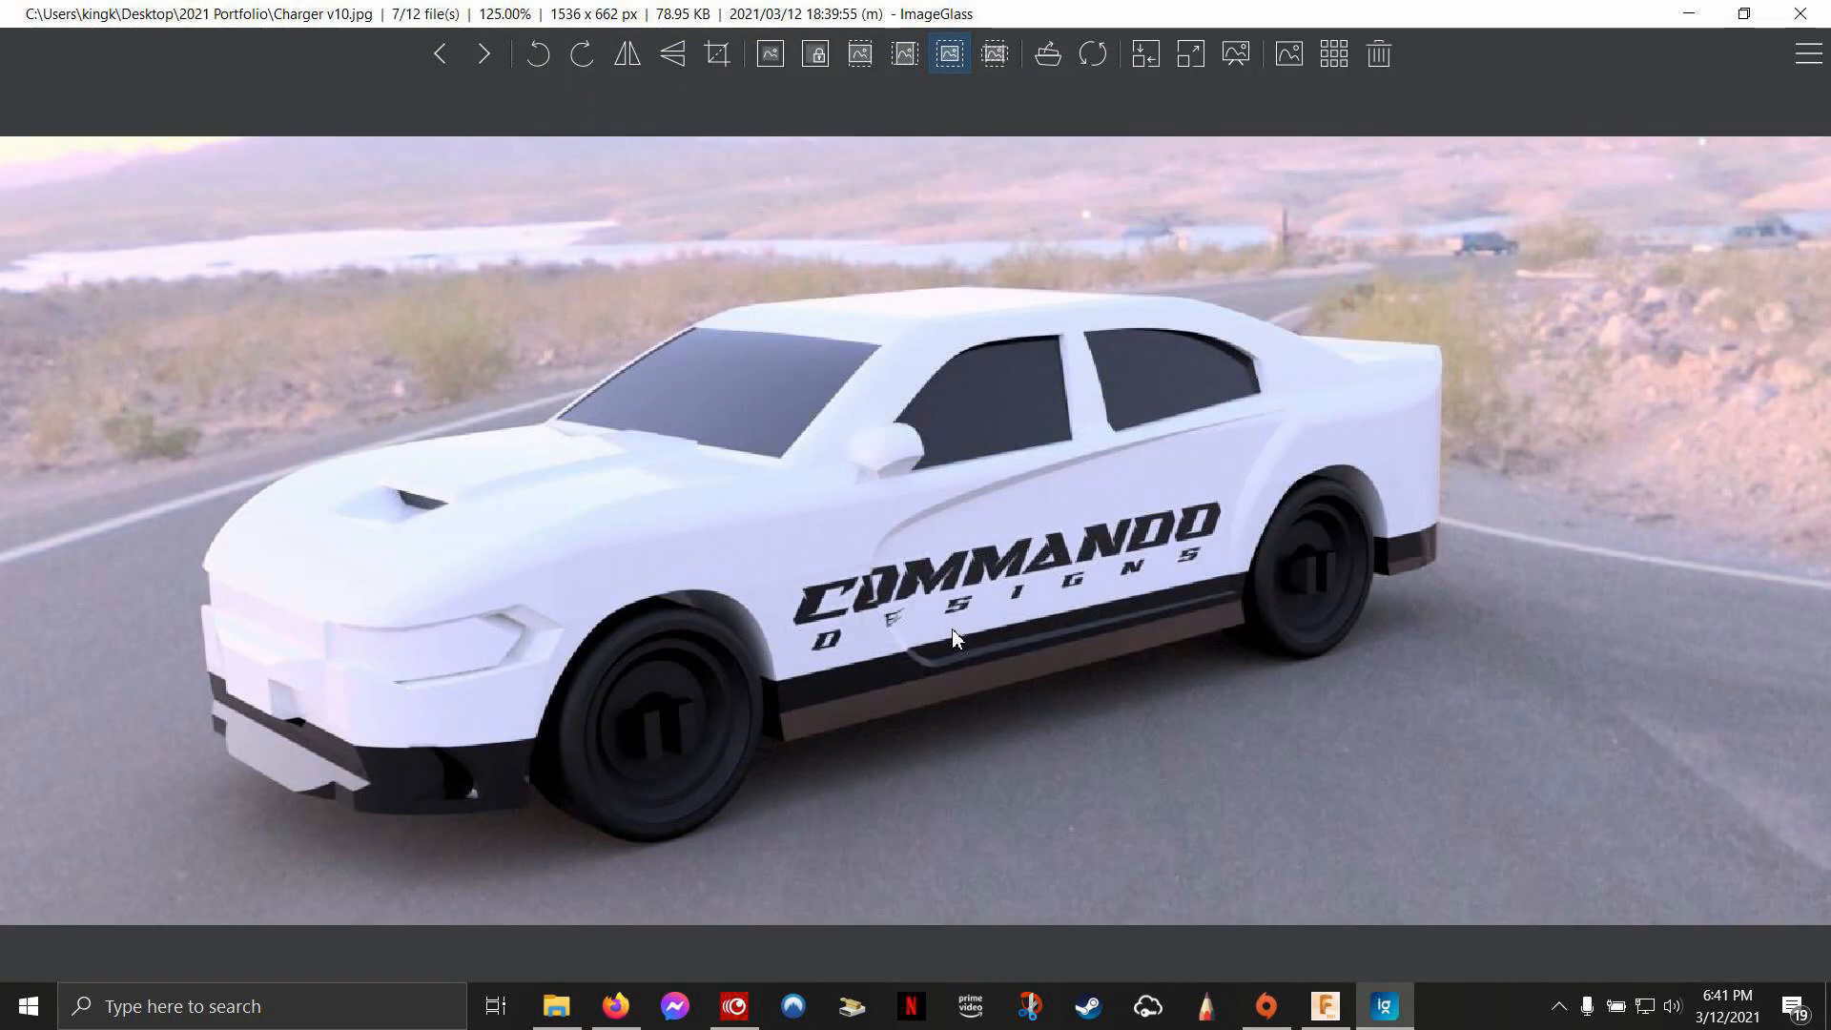
mouse_move(1689, 245)
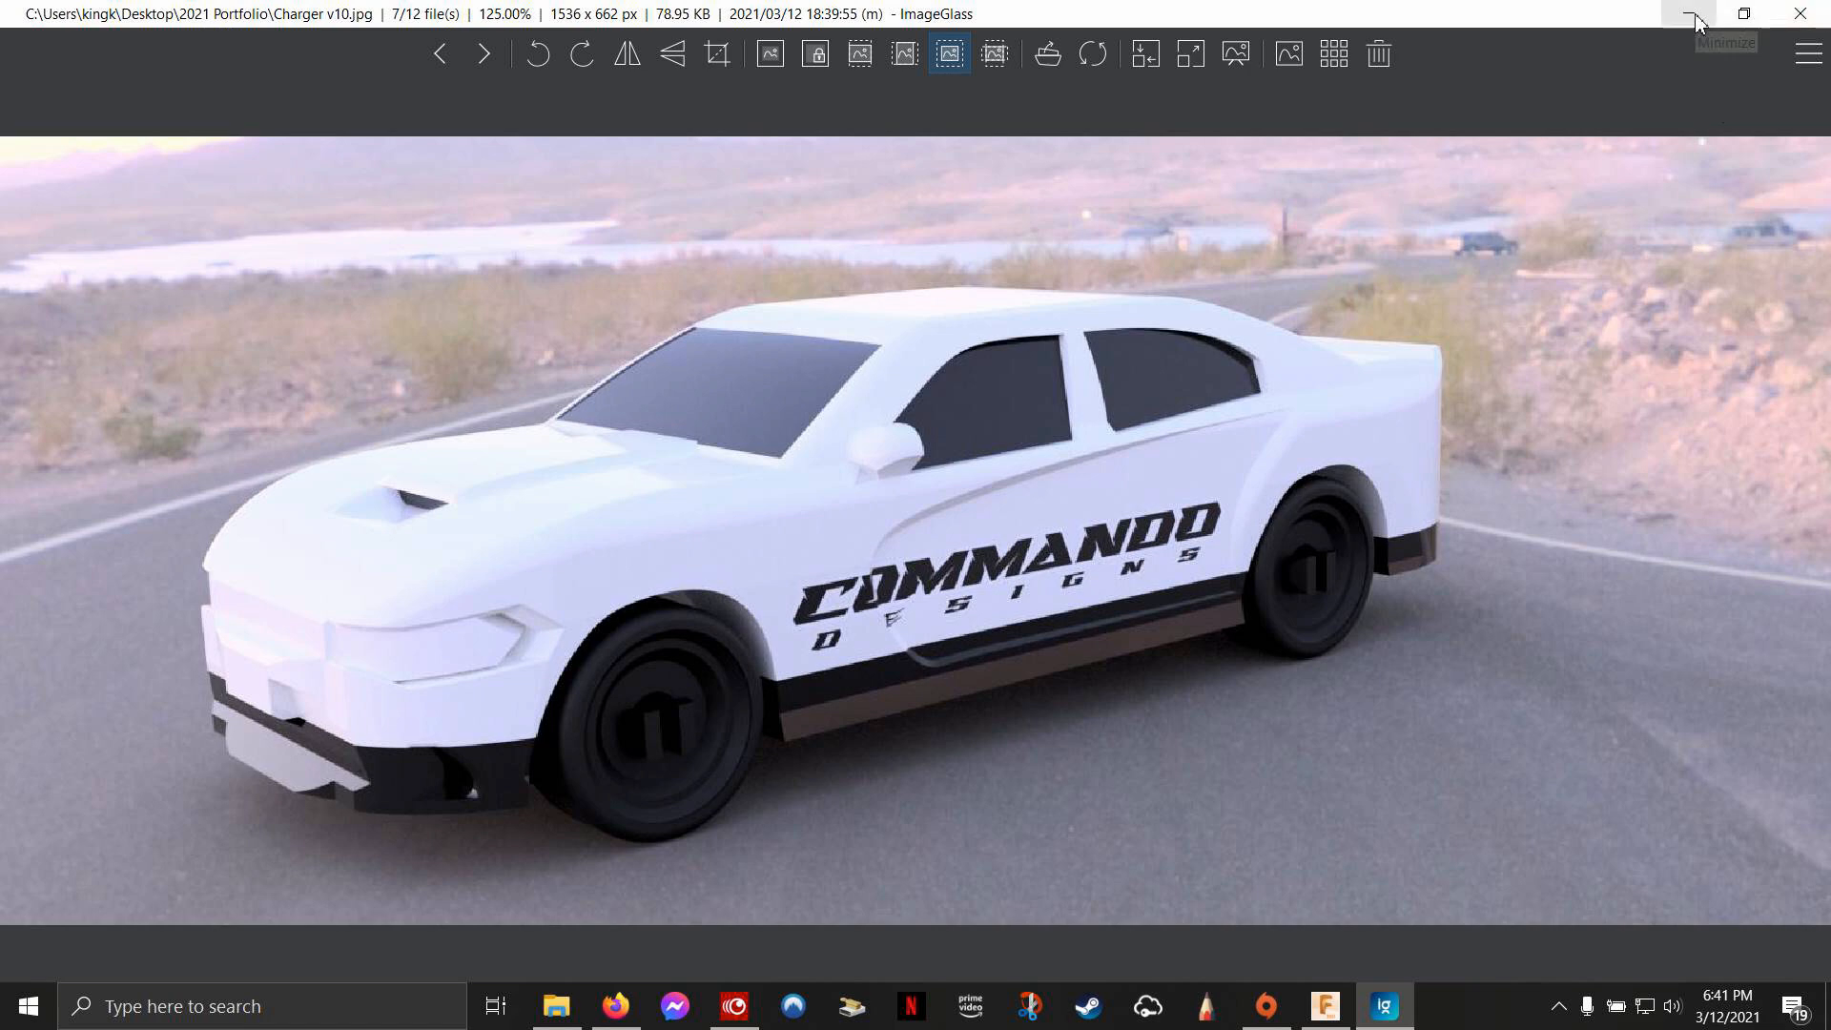
mouse_move(1799, 17)
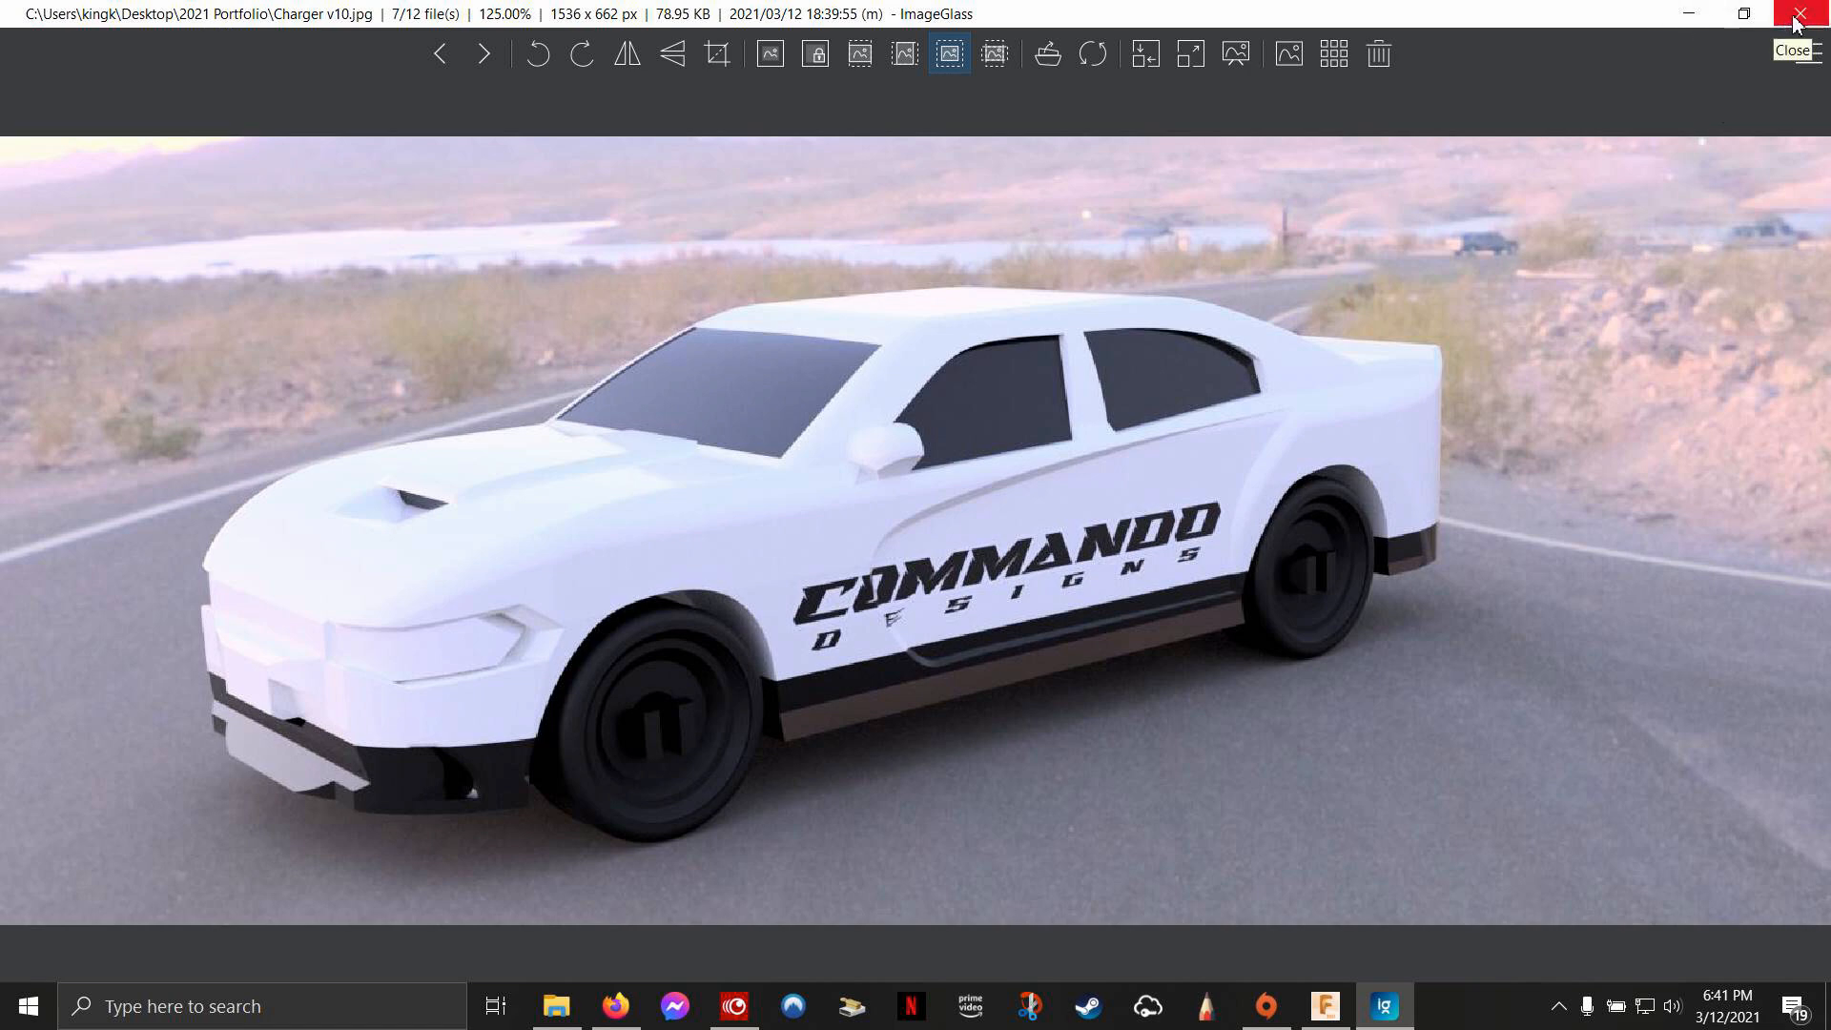
click(1795, 16)
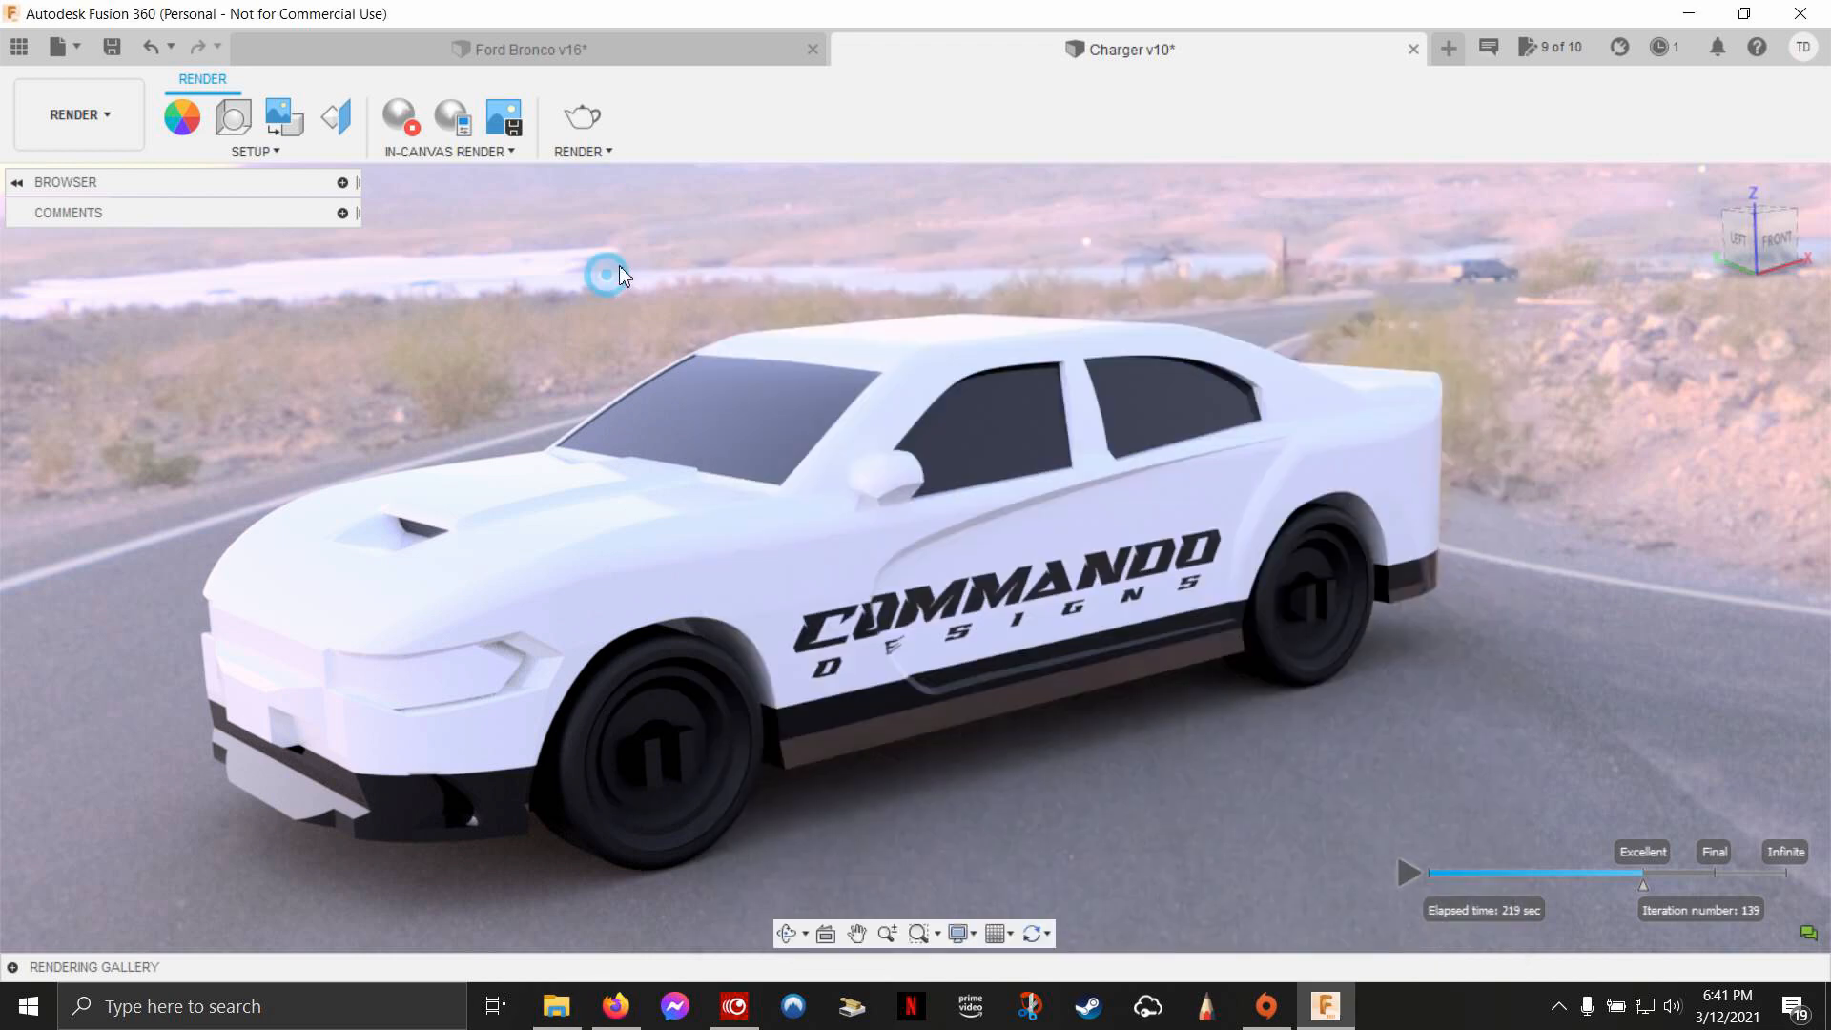
Step: Switch to the Ford Bronco v16 design and begin an in-canvas render
click(522, 49)
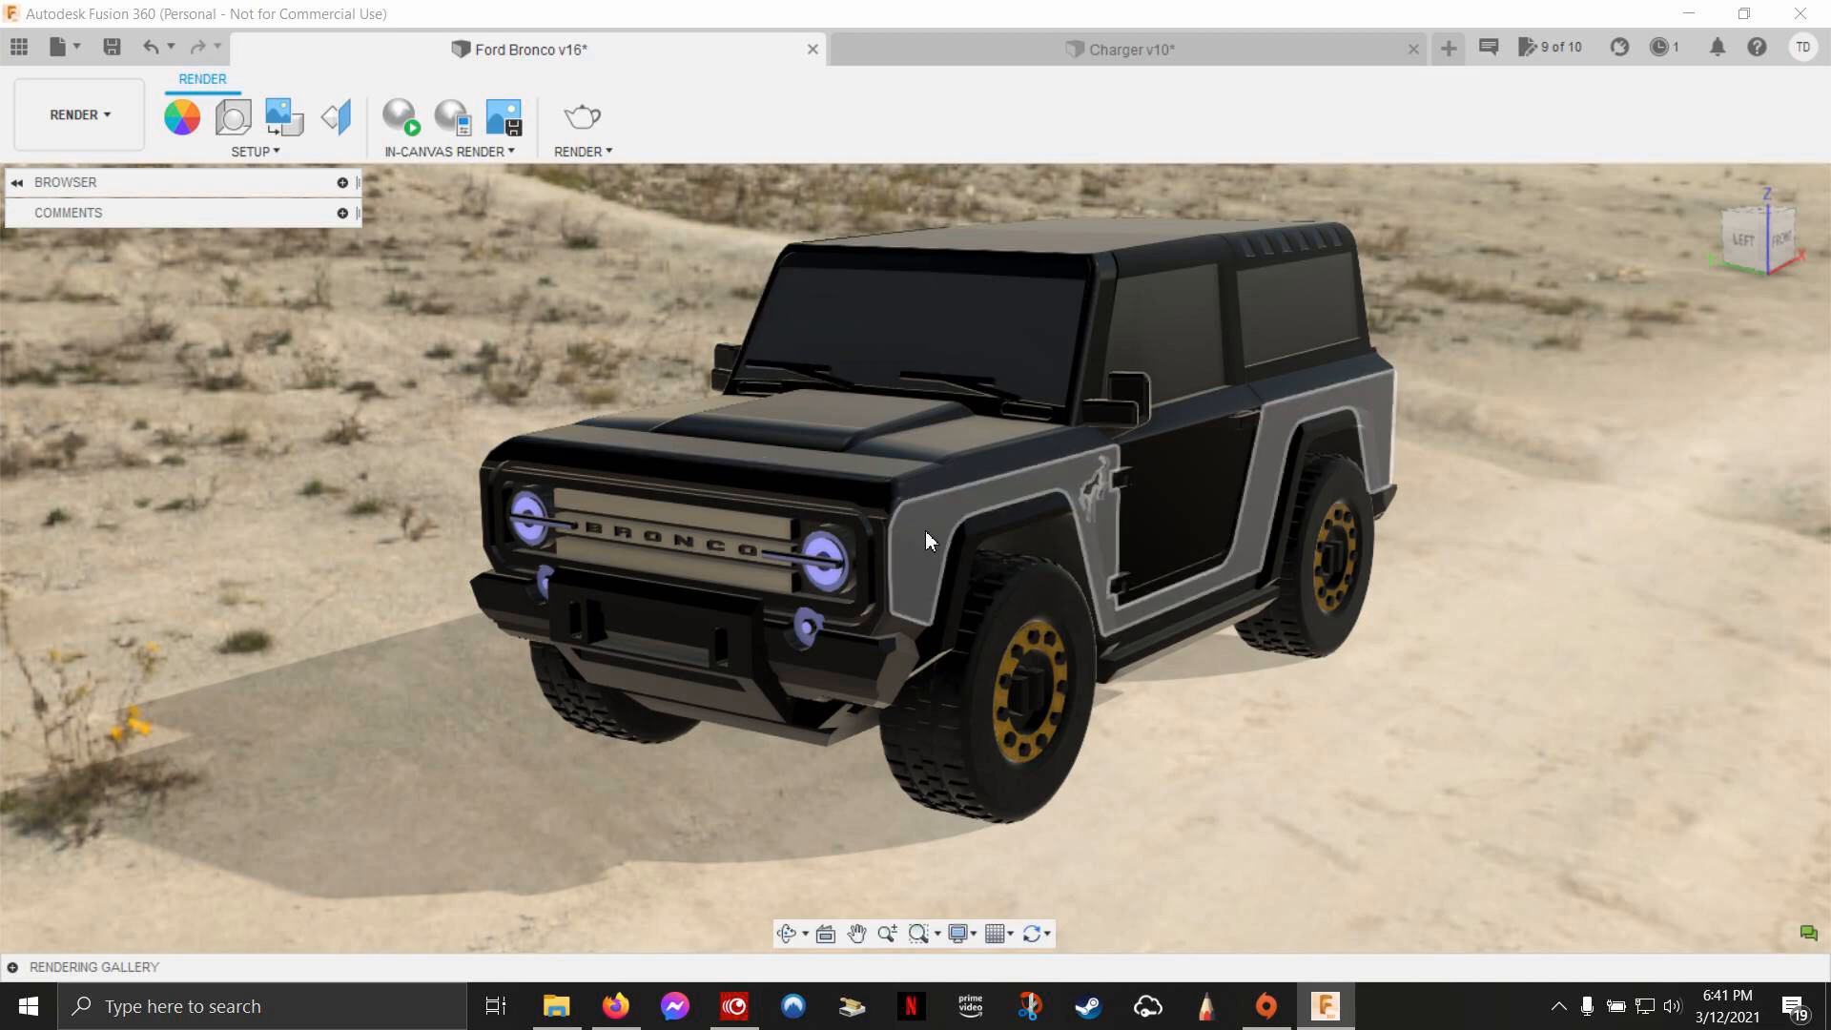
click(401, 116)
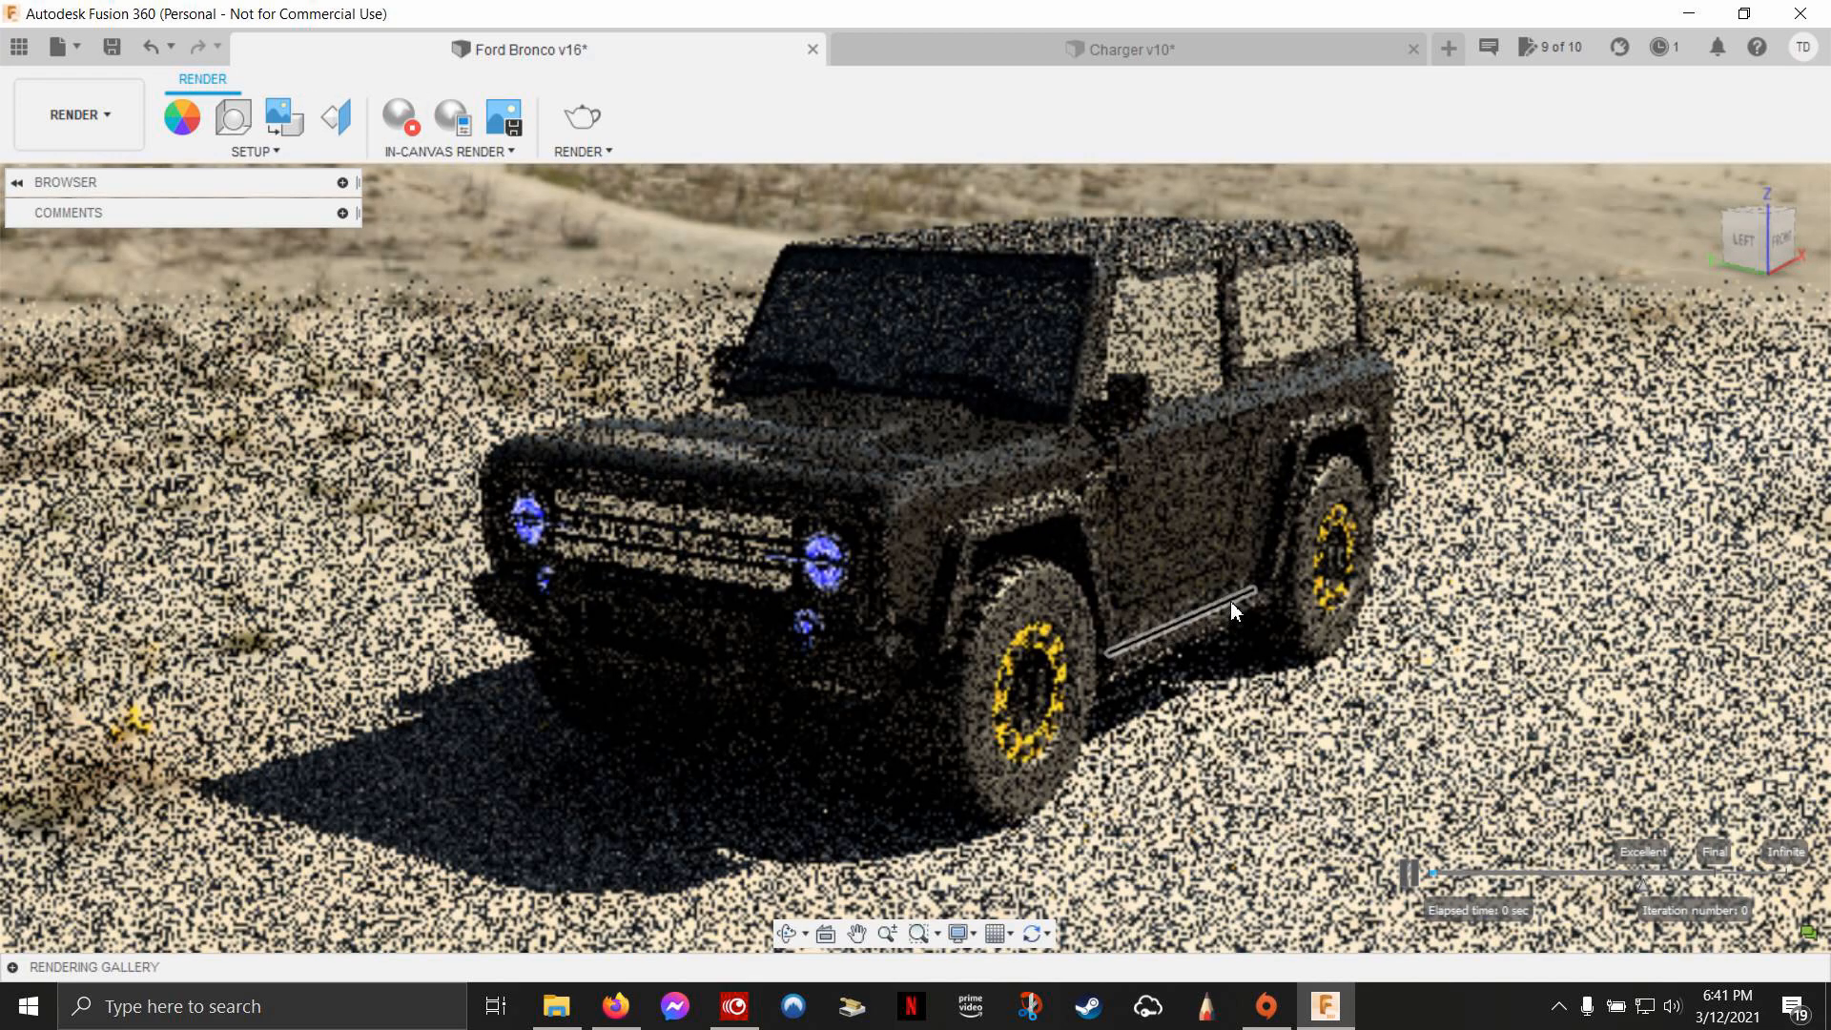